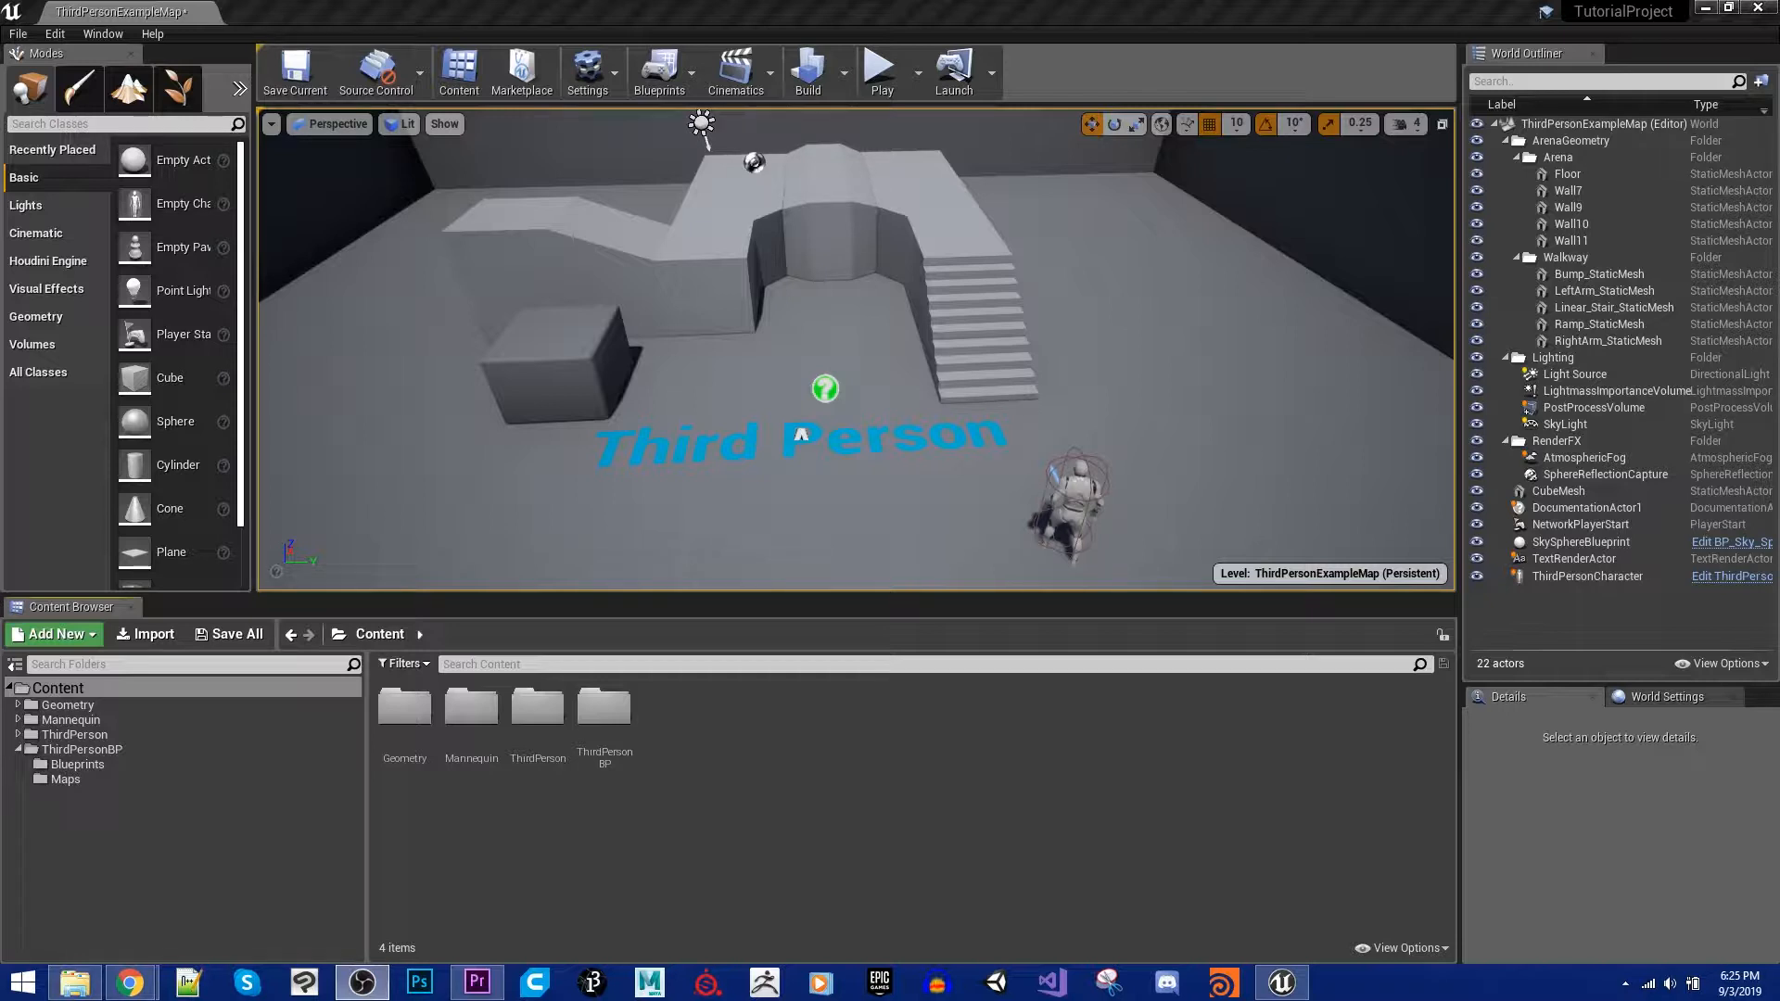
mouse_move(1758, 834)
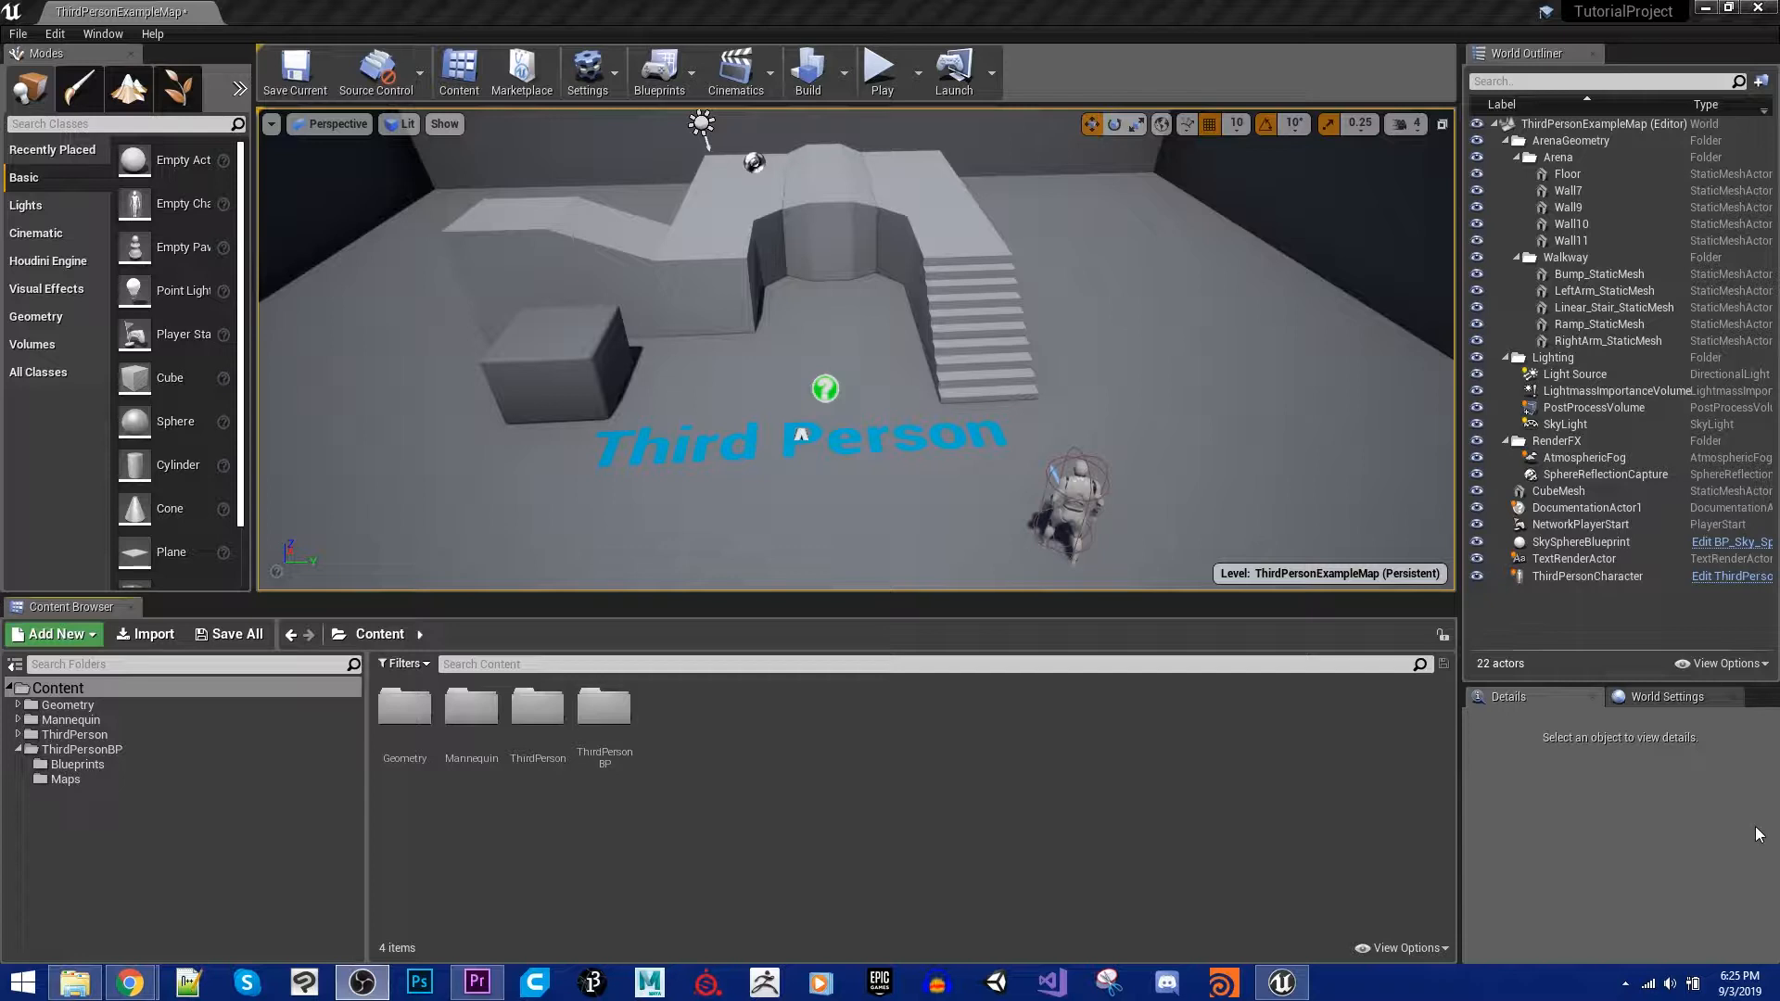
mouse_move(1125, 861)
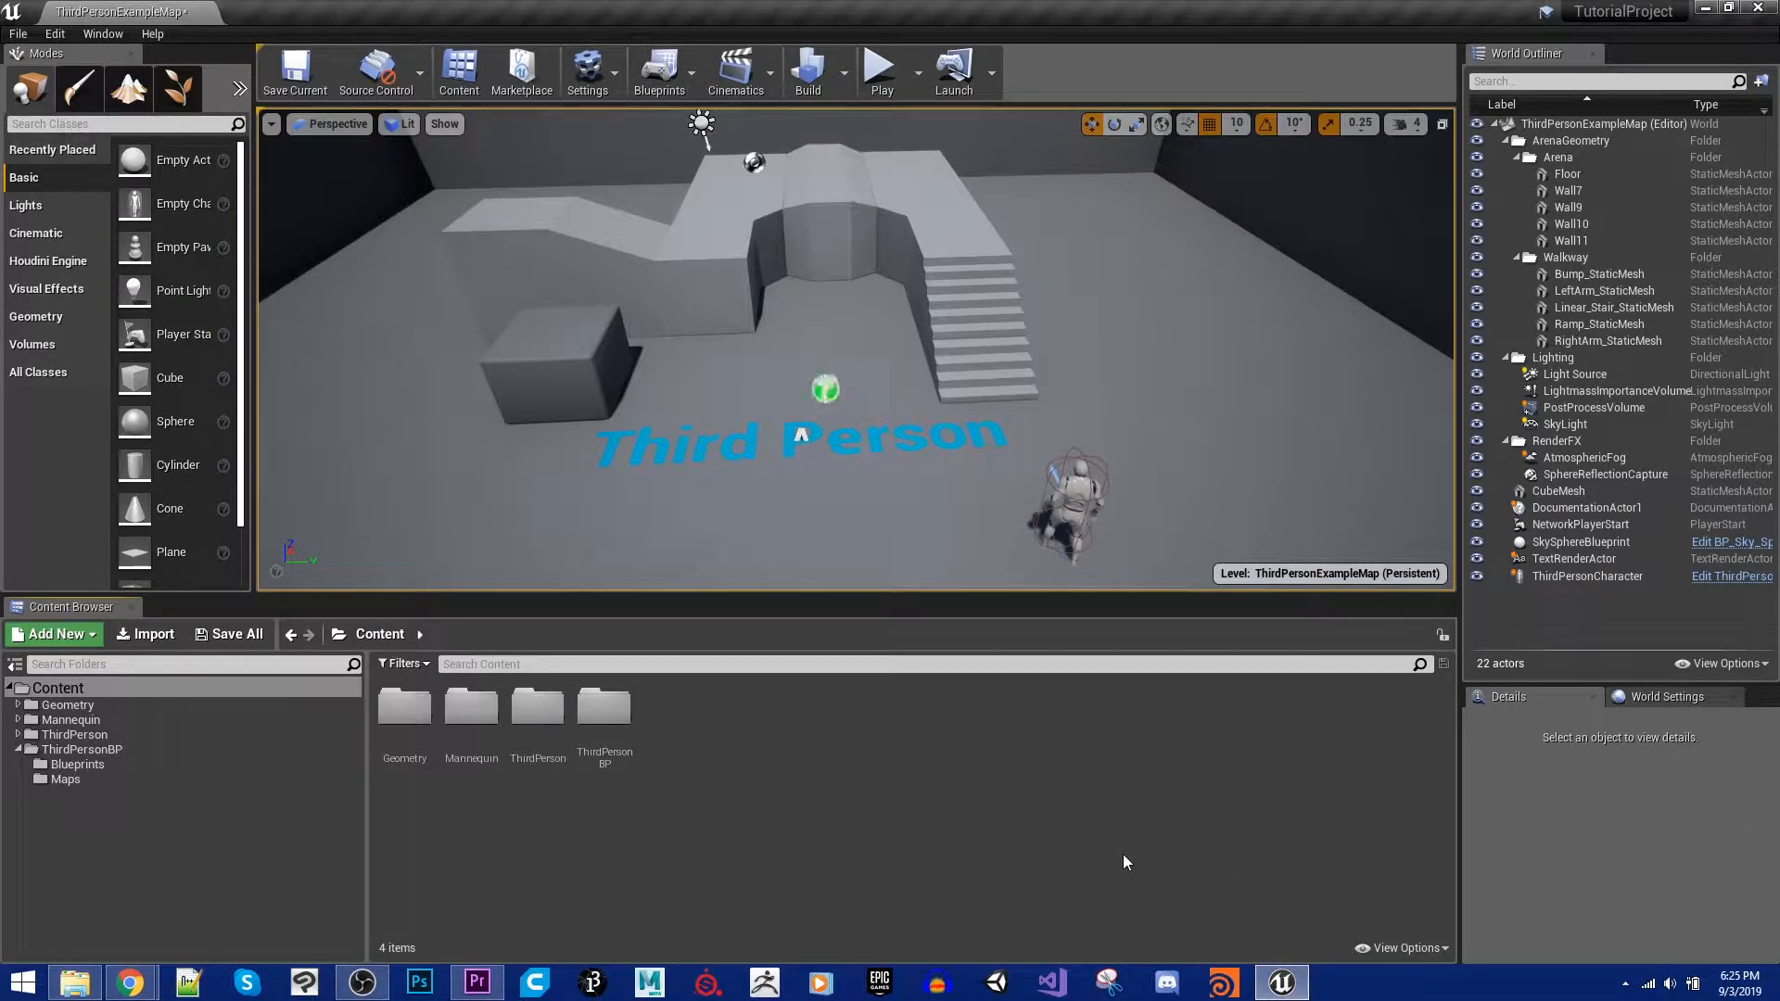
mouse_move(854, 870)
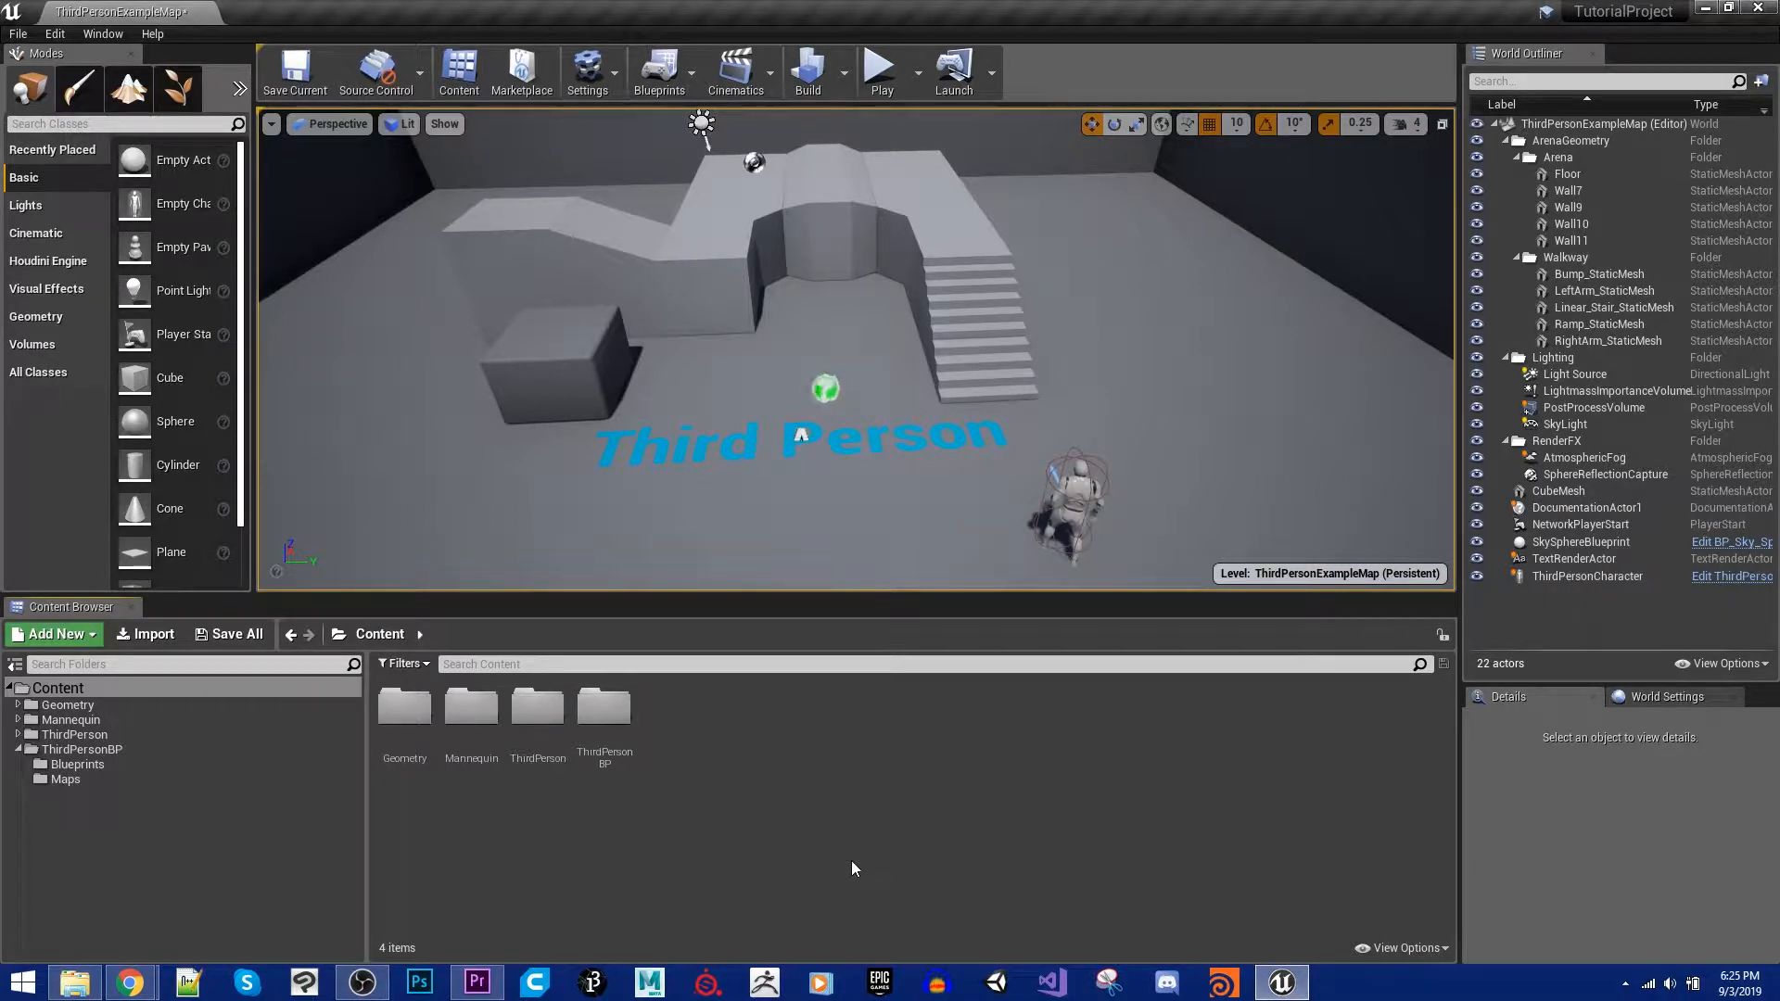
mouse_move(903, 850)
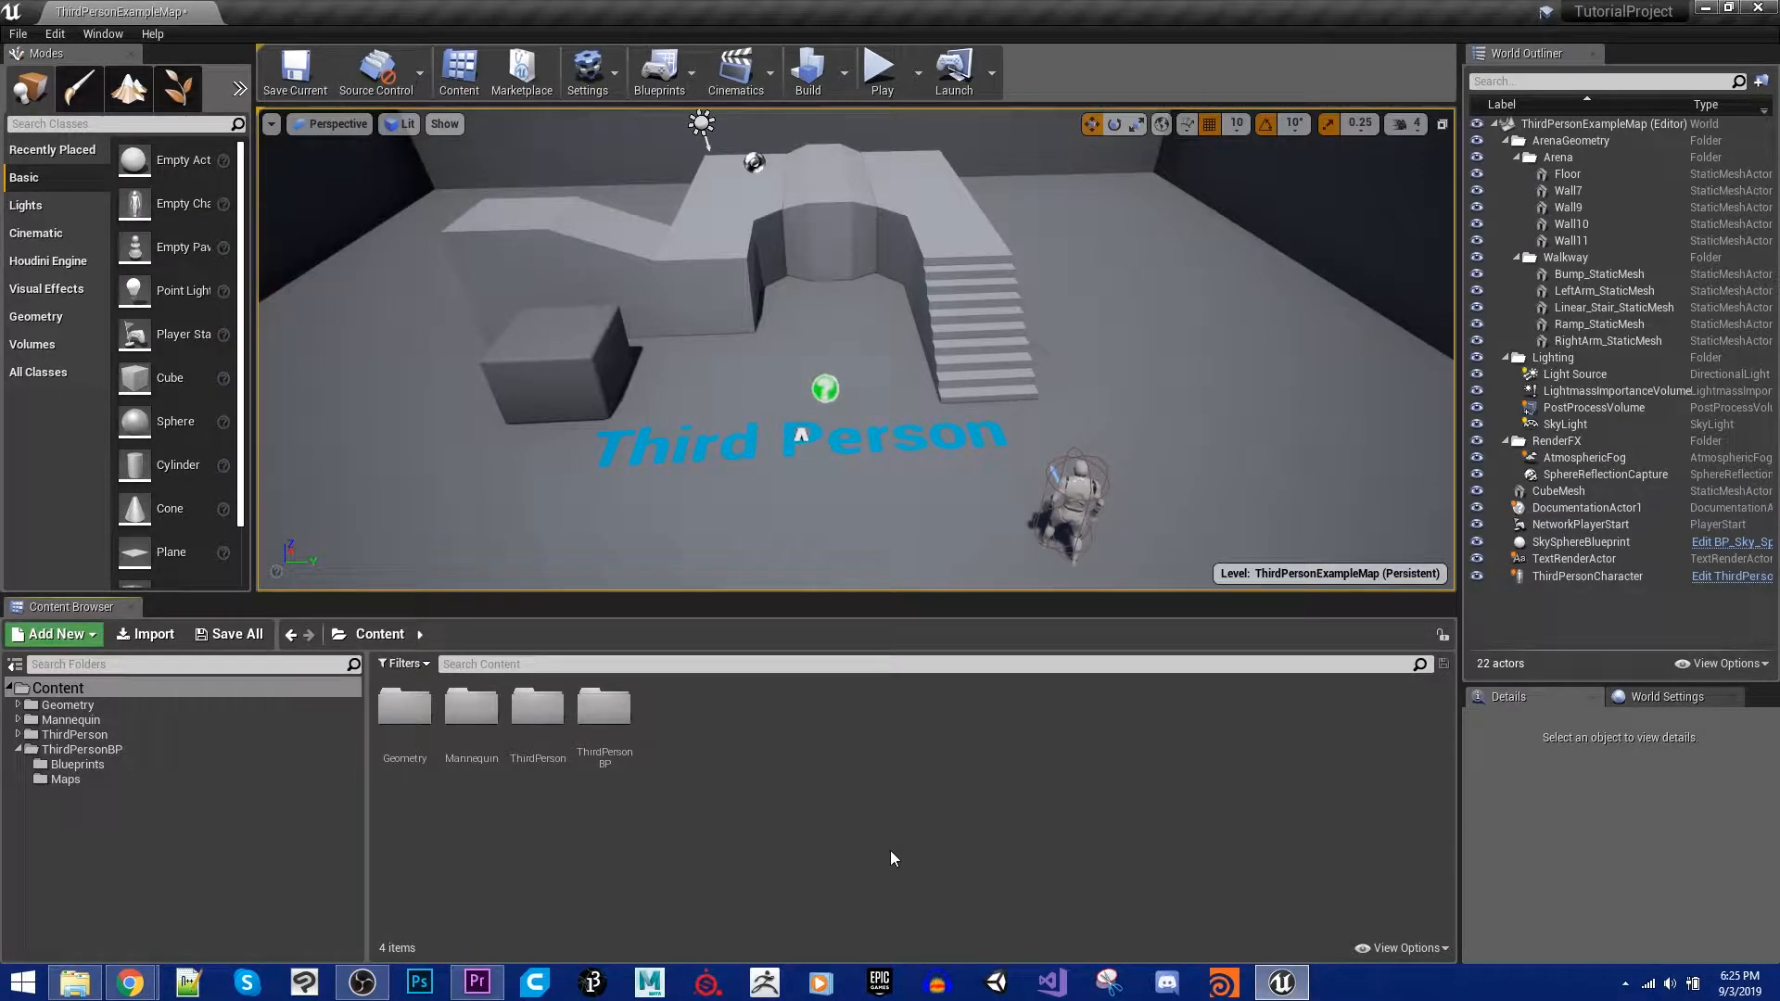
mouse_move(798, 749)
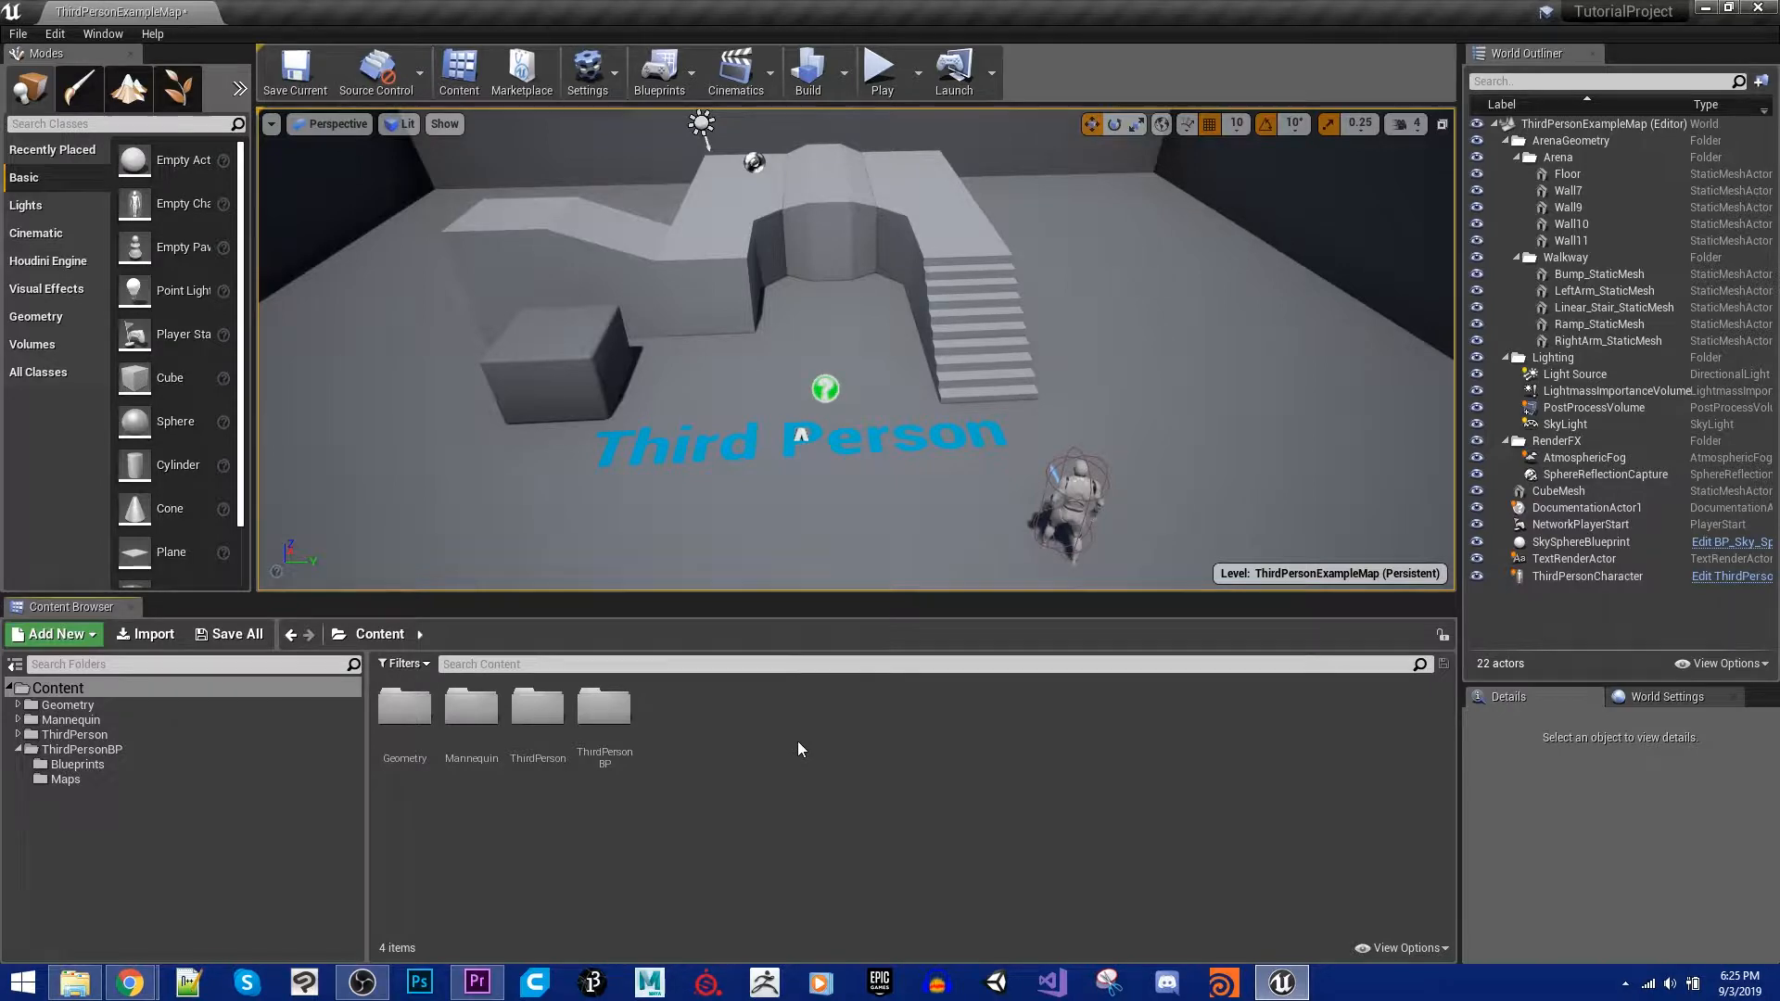
Step: Create a new Blueprint class with Actor as its parent, named ParentClass
click(55, 633)
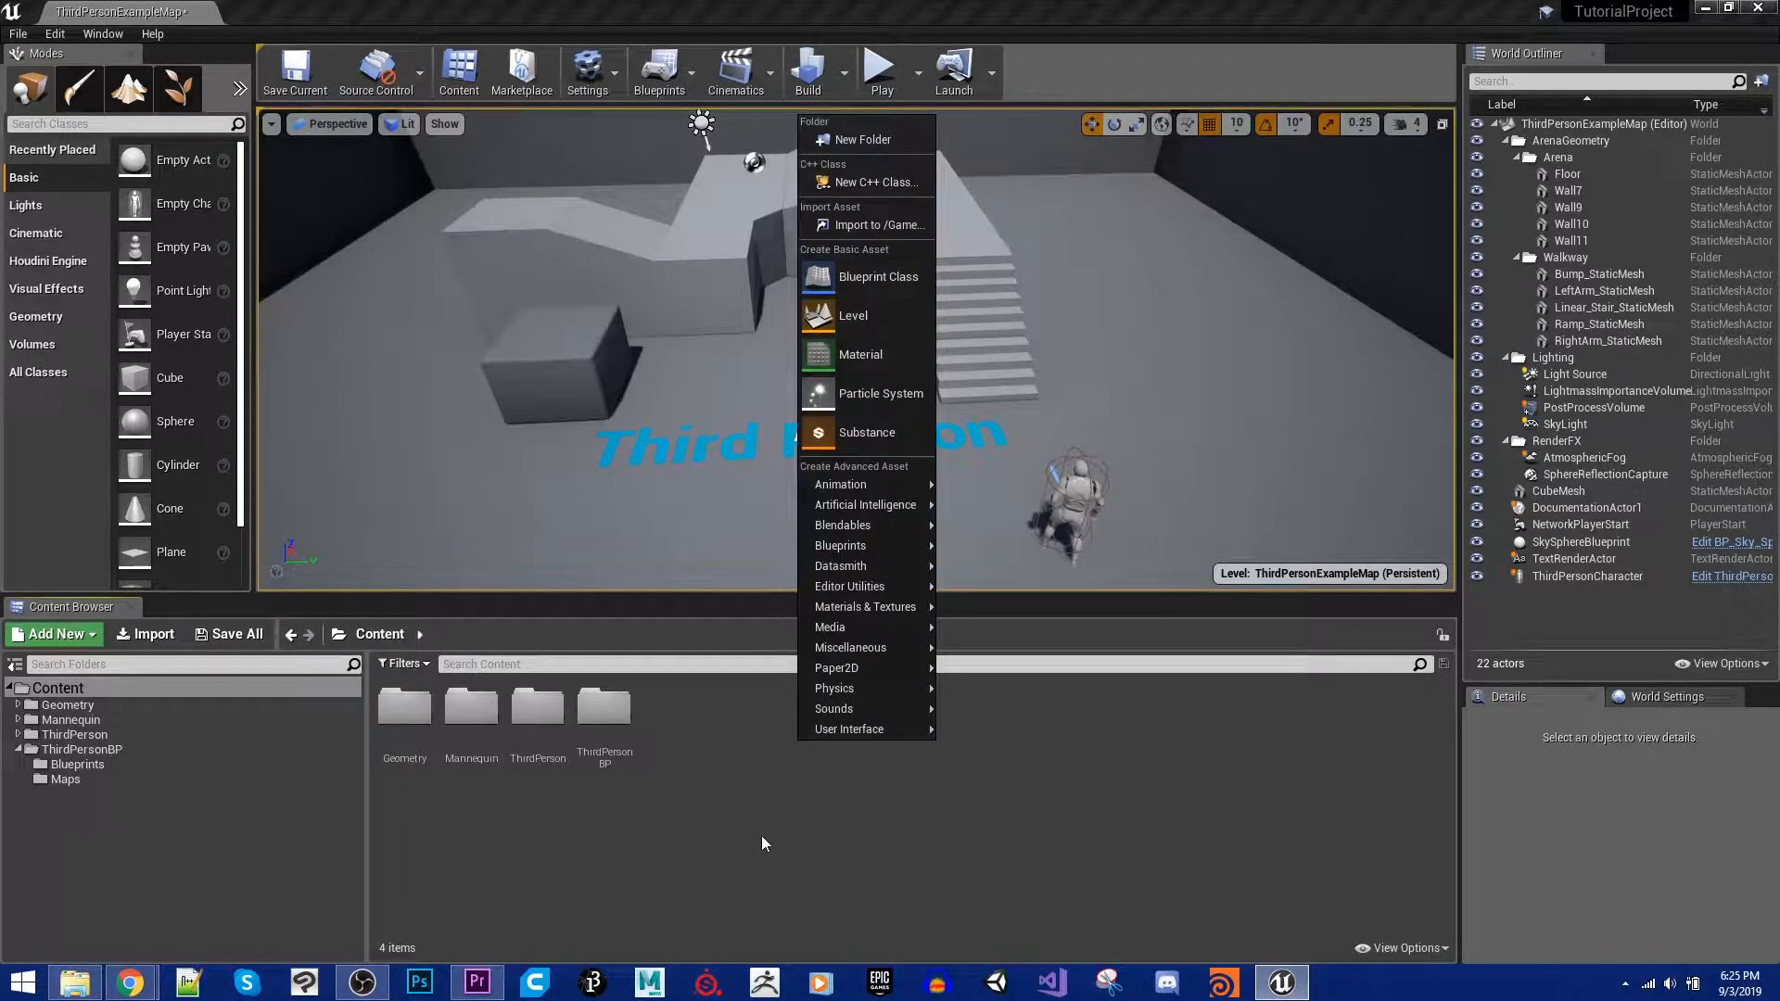
mouse_move(876, 277)
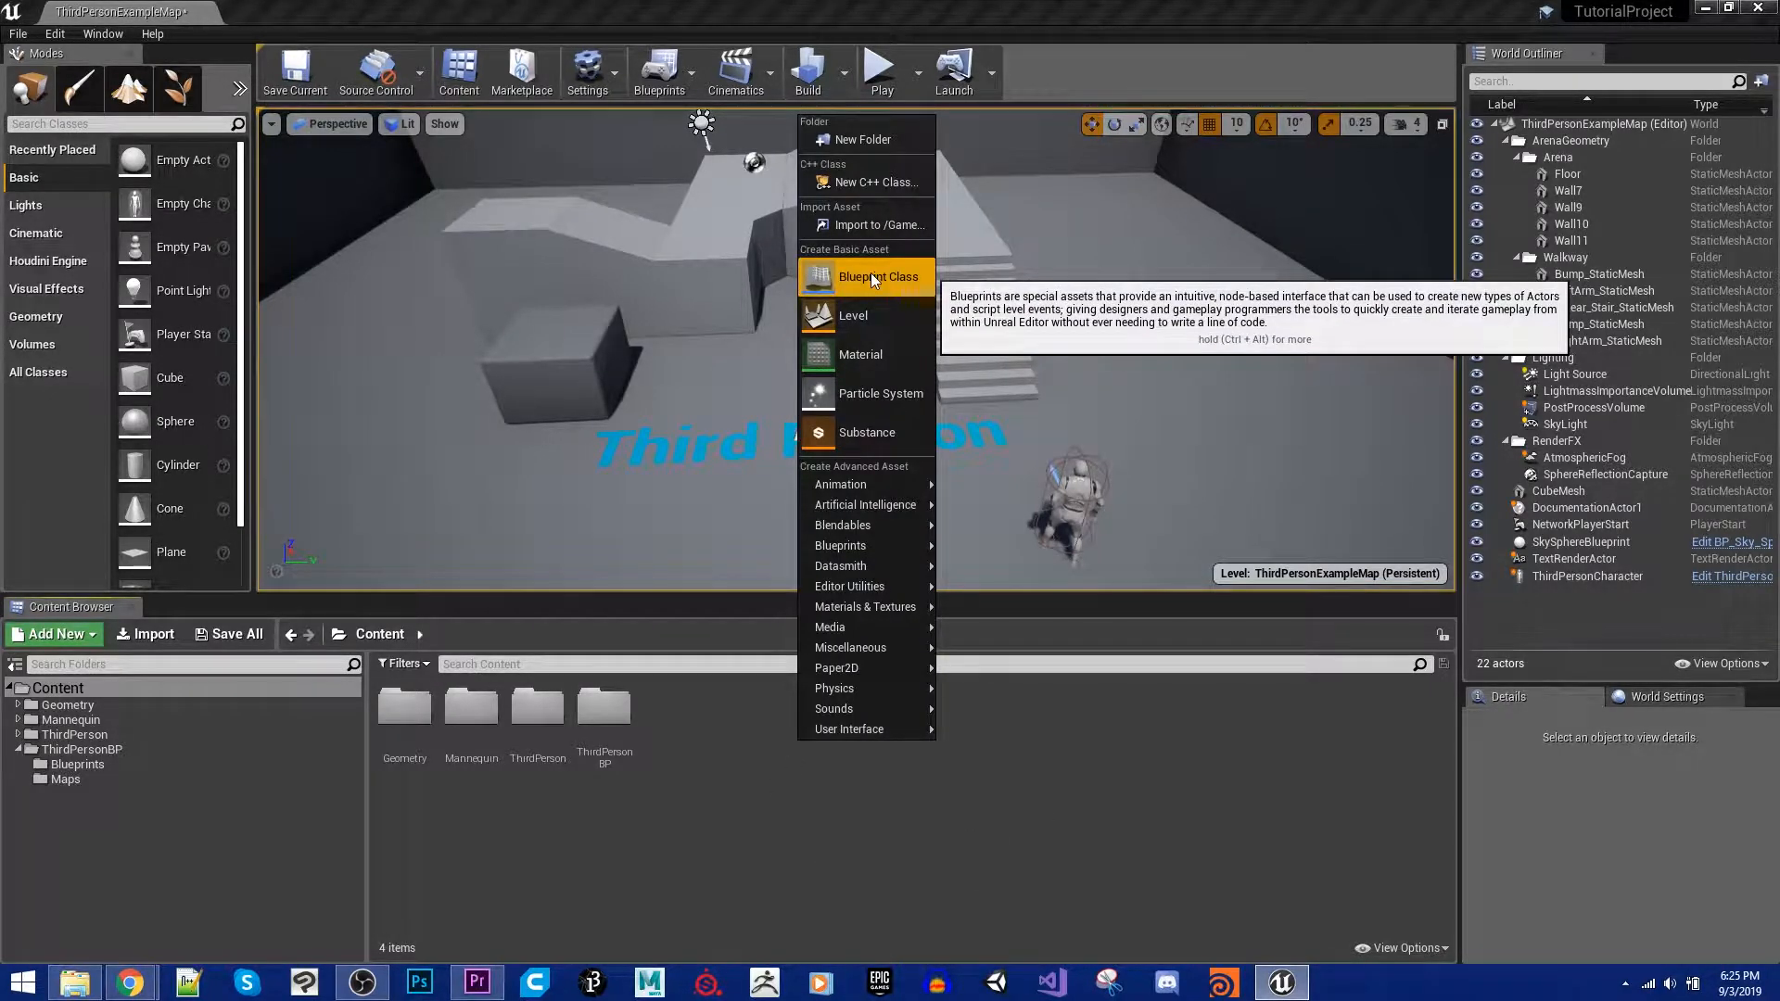
click(876, 277)
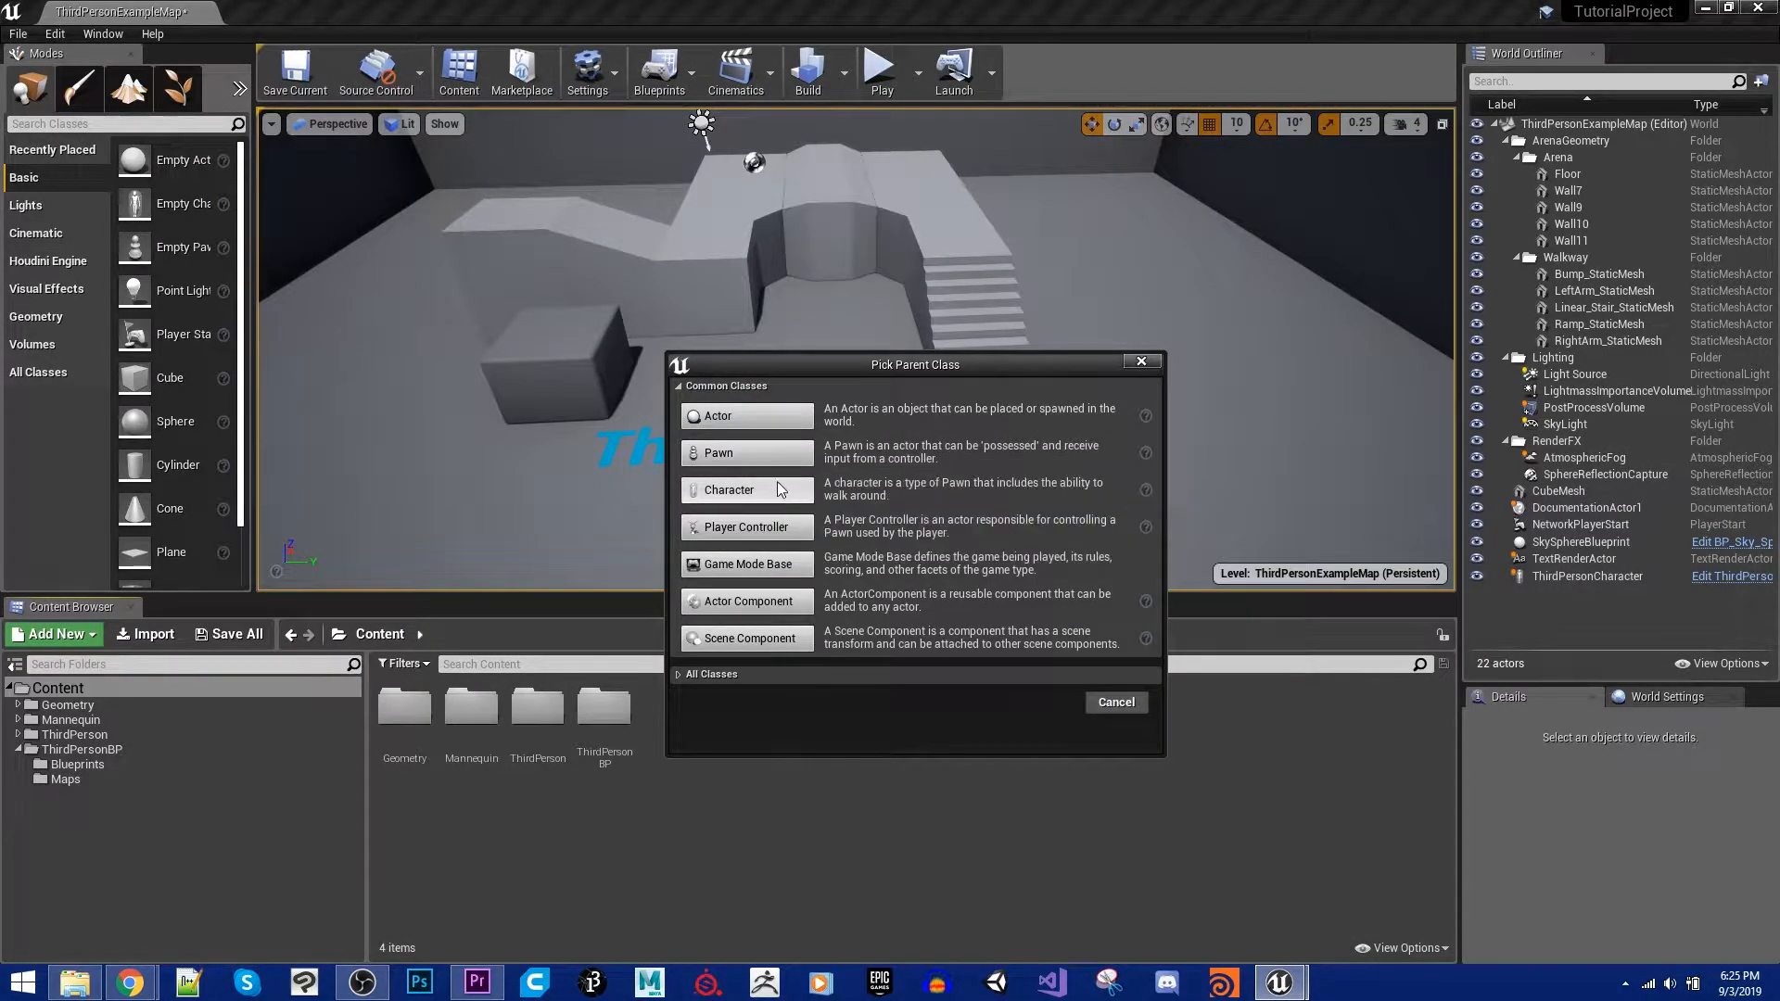
mouse_move(746, 527)
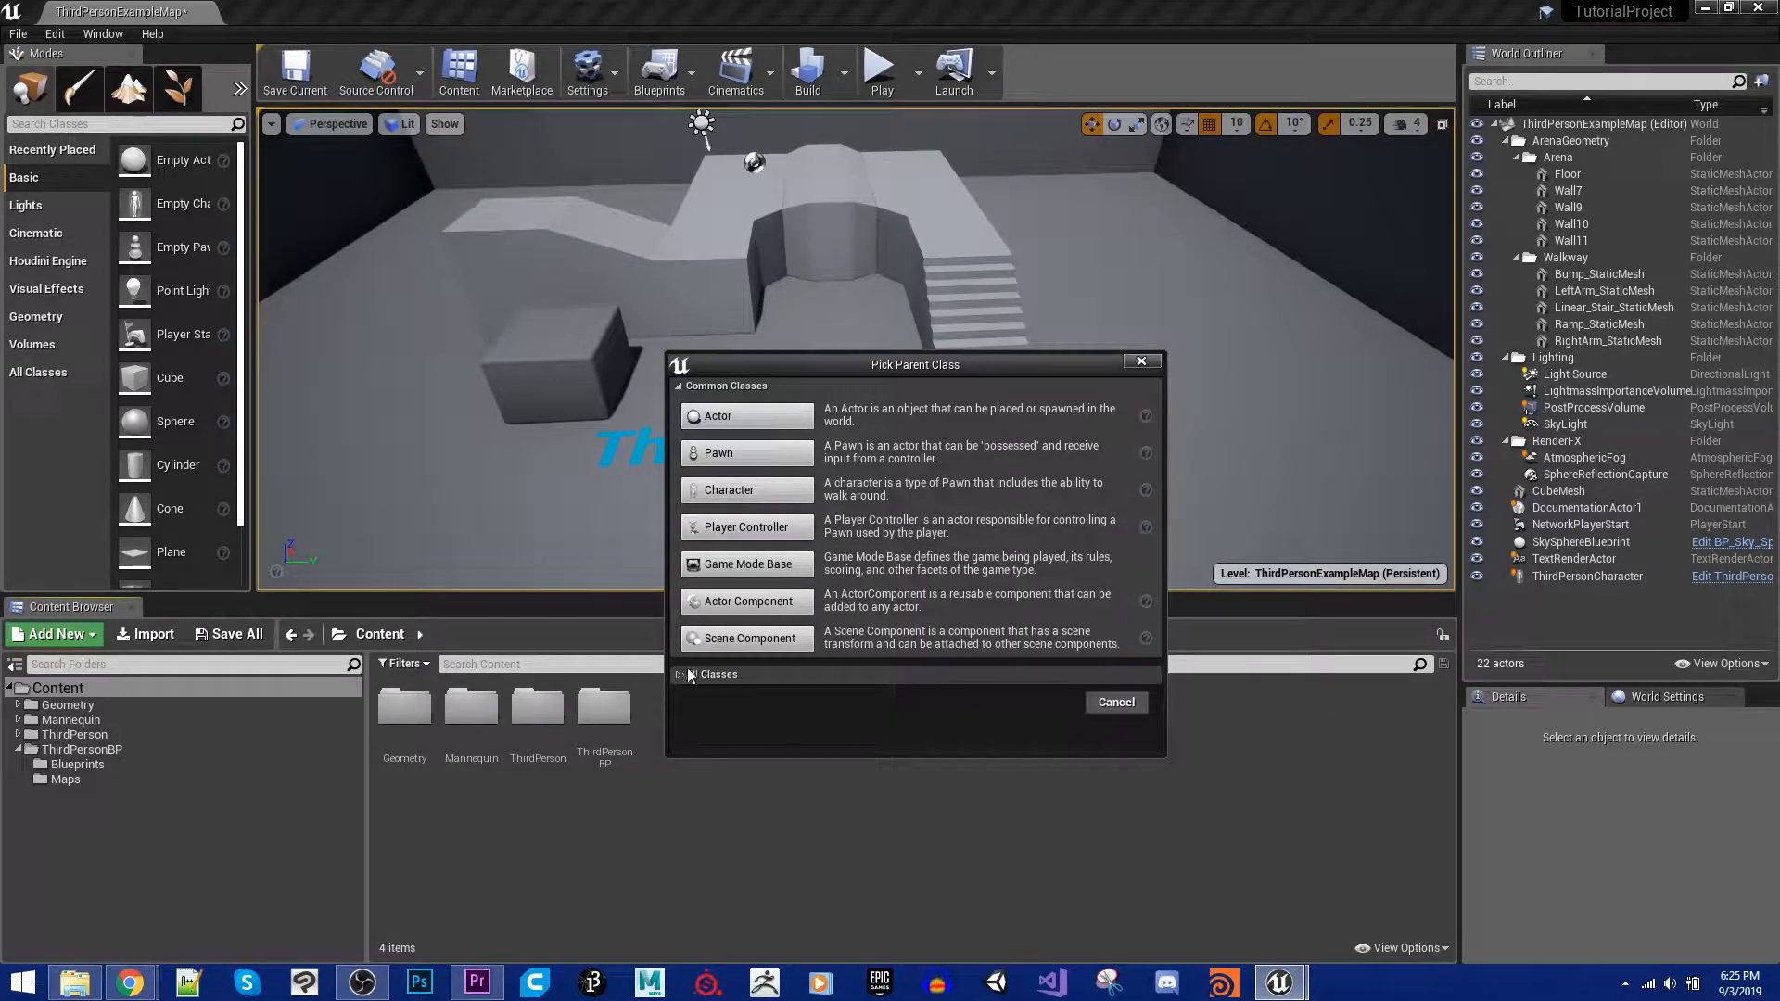
click(679, 673)
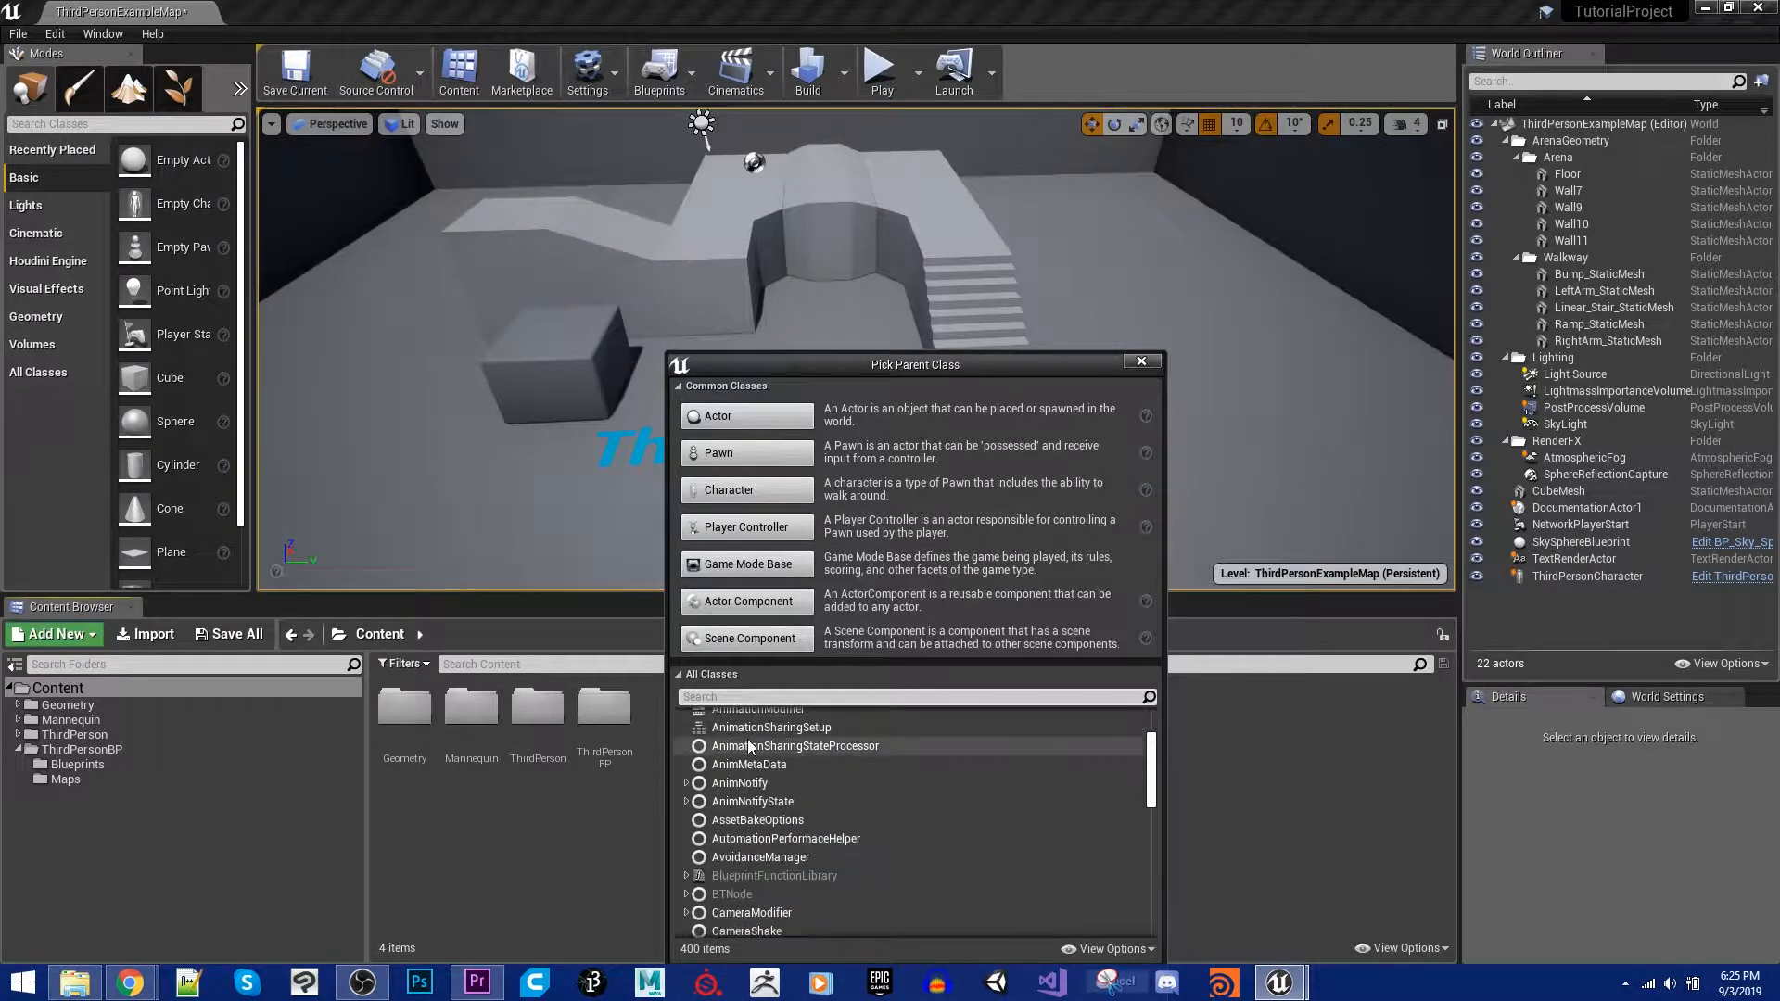
scroll(down, 3)
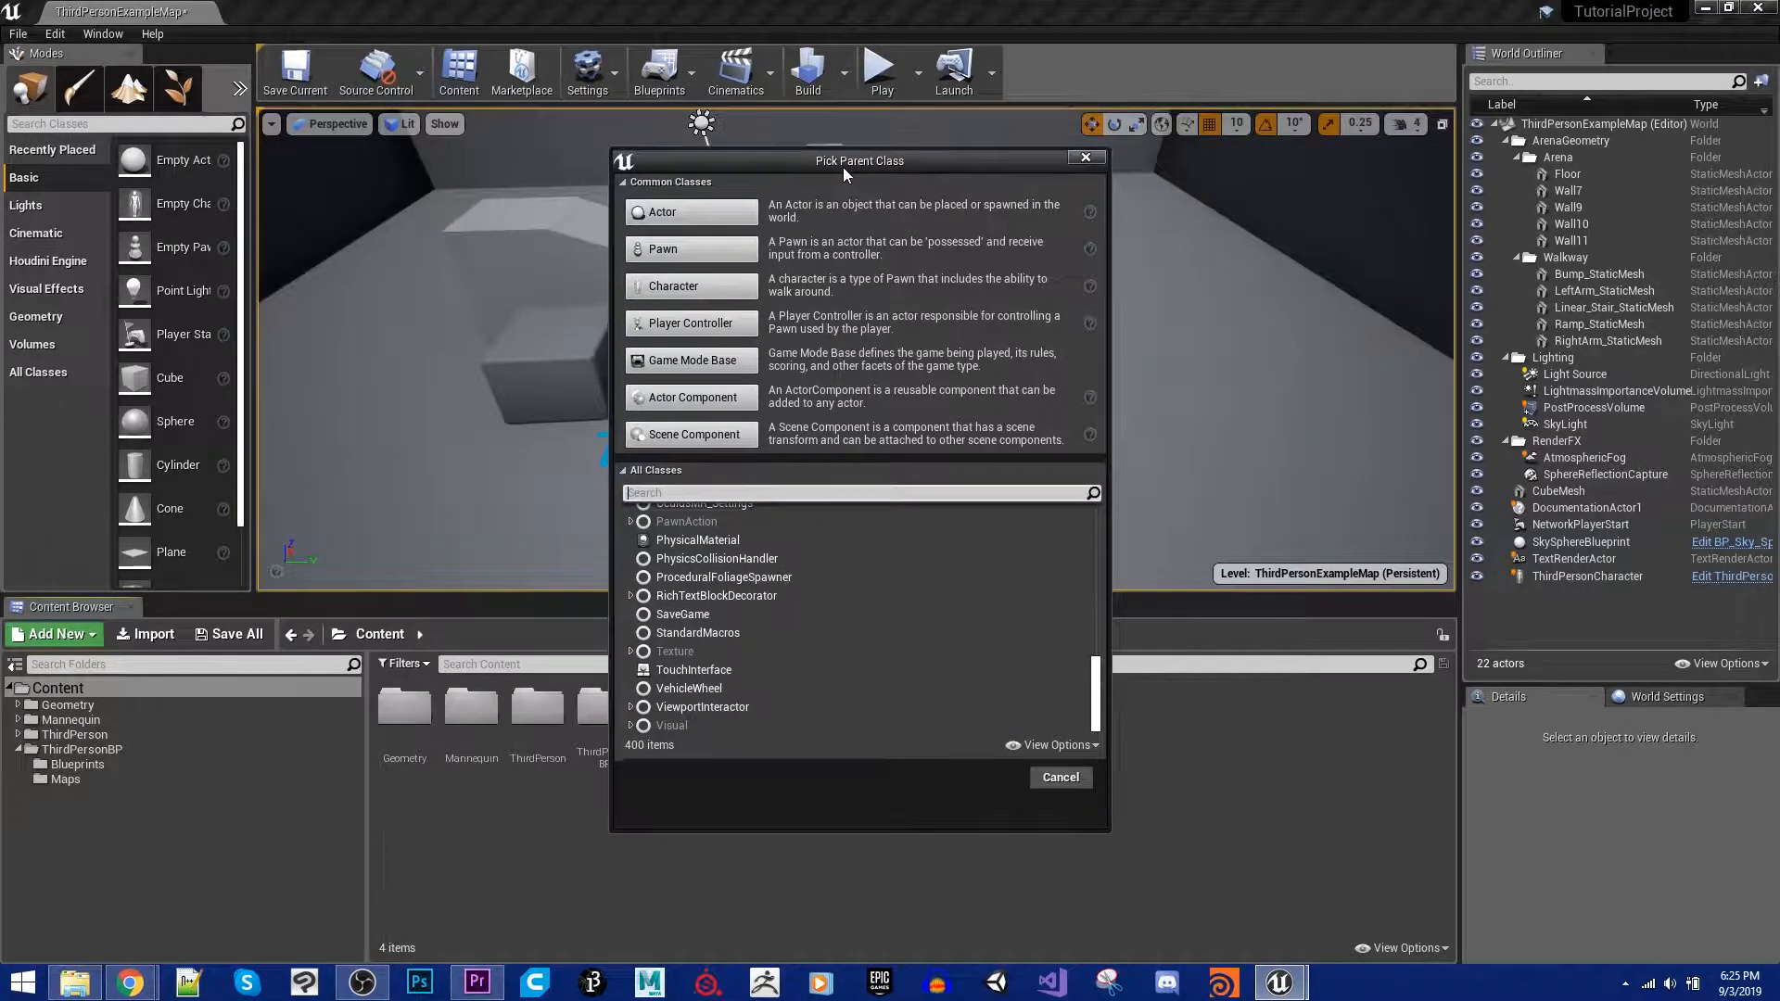
scroll(up, 3)
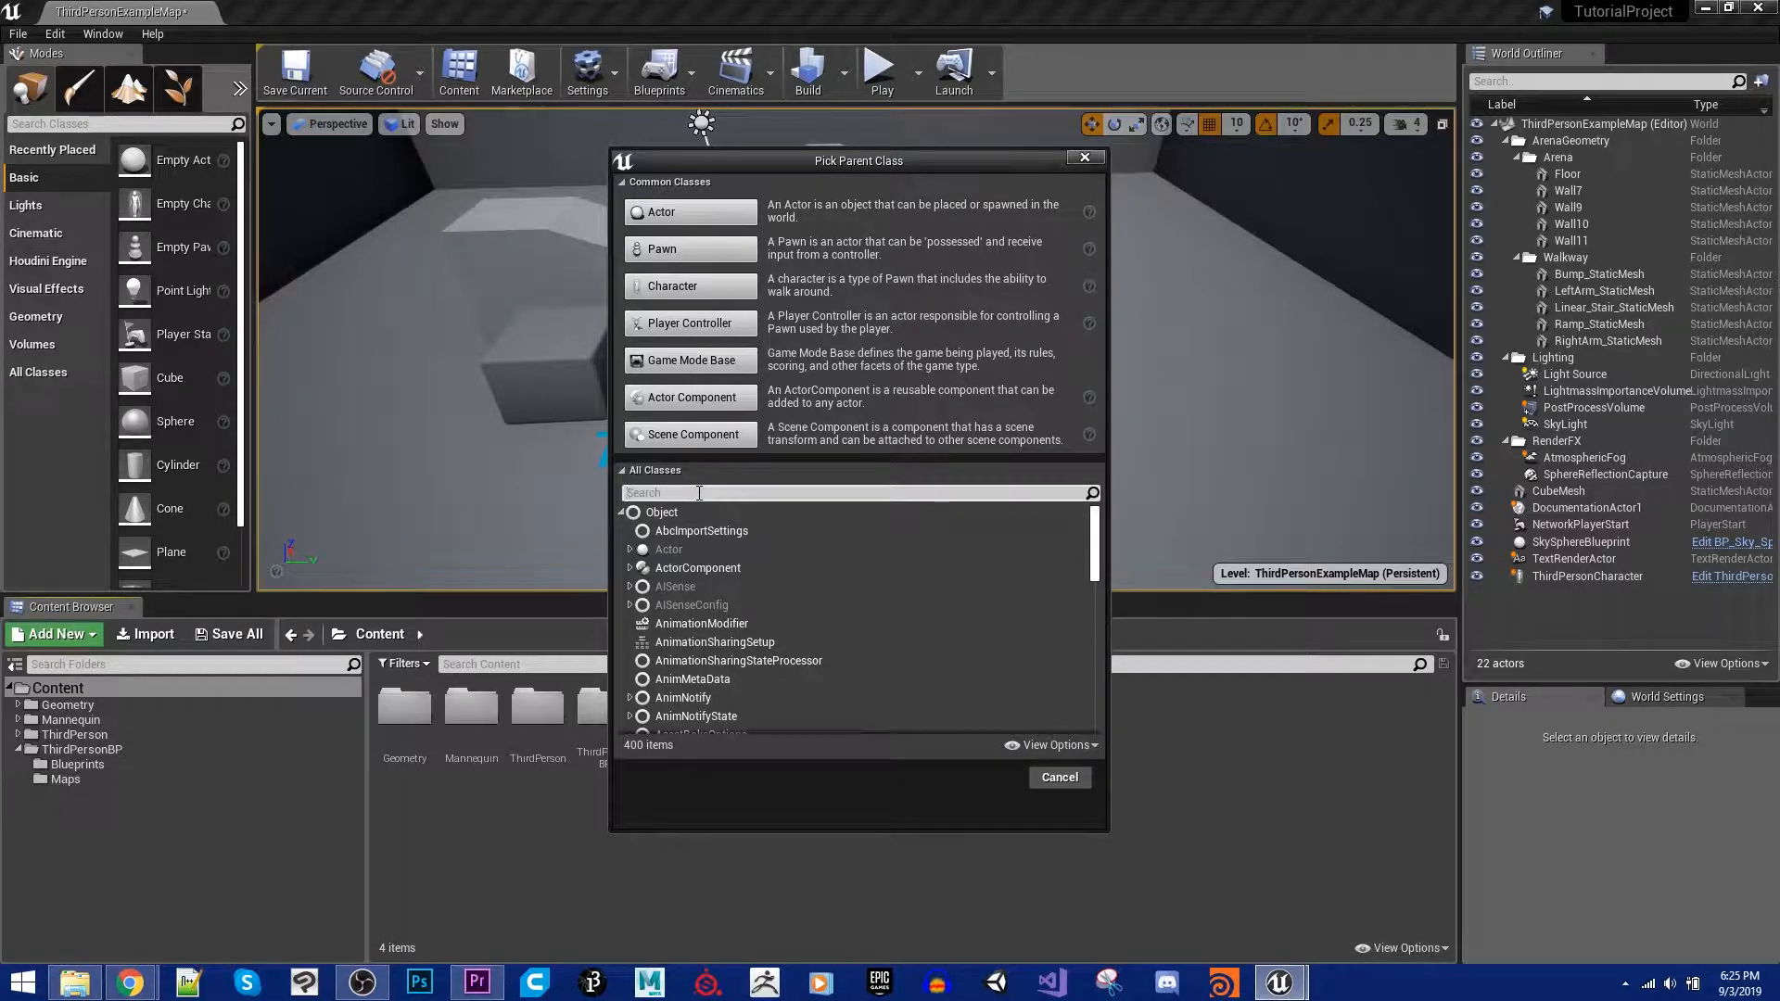
mouse_move(888, 163)
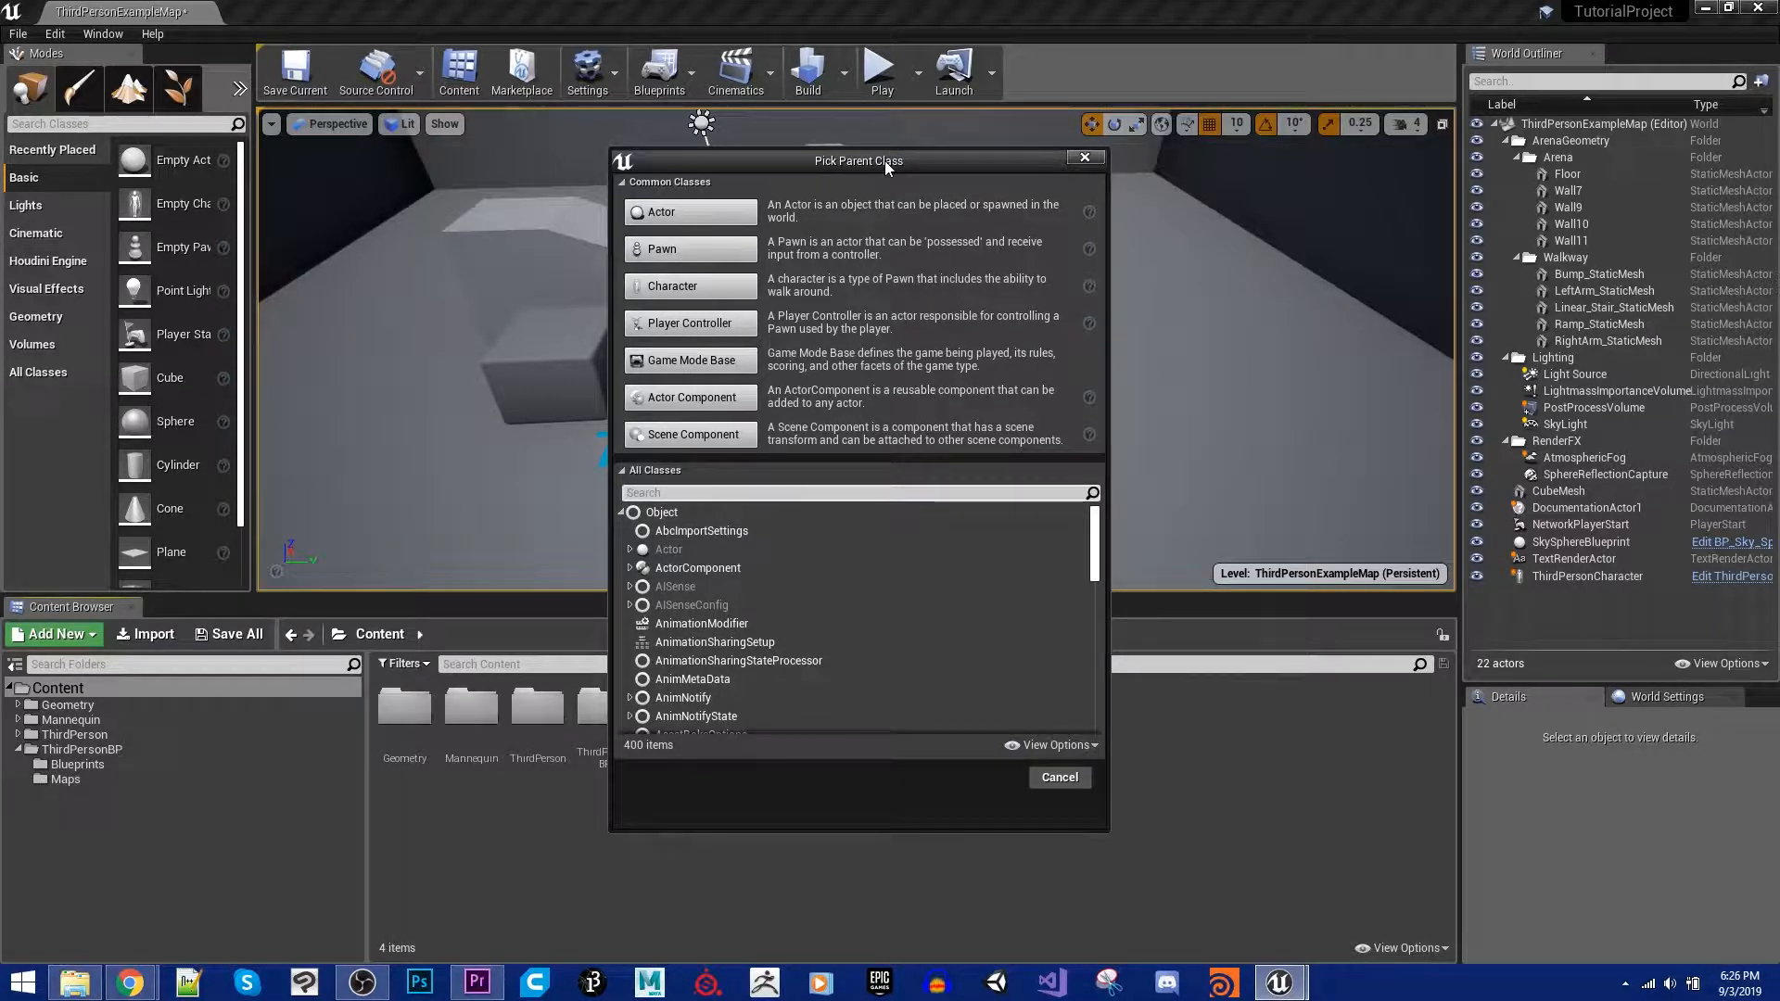
mouse_move(860, 233)
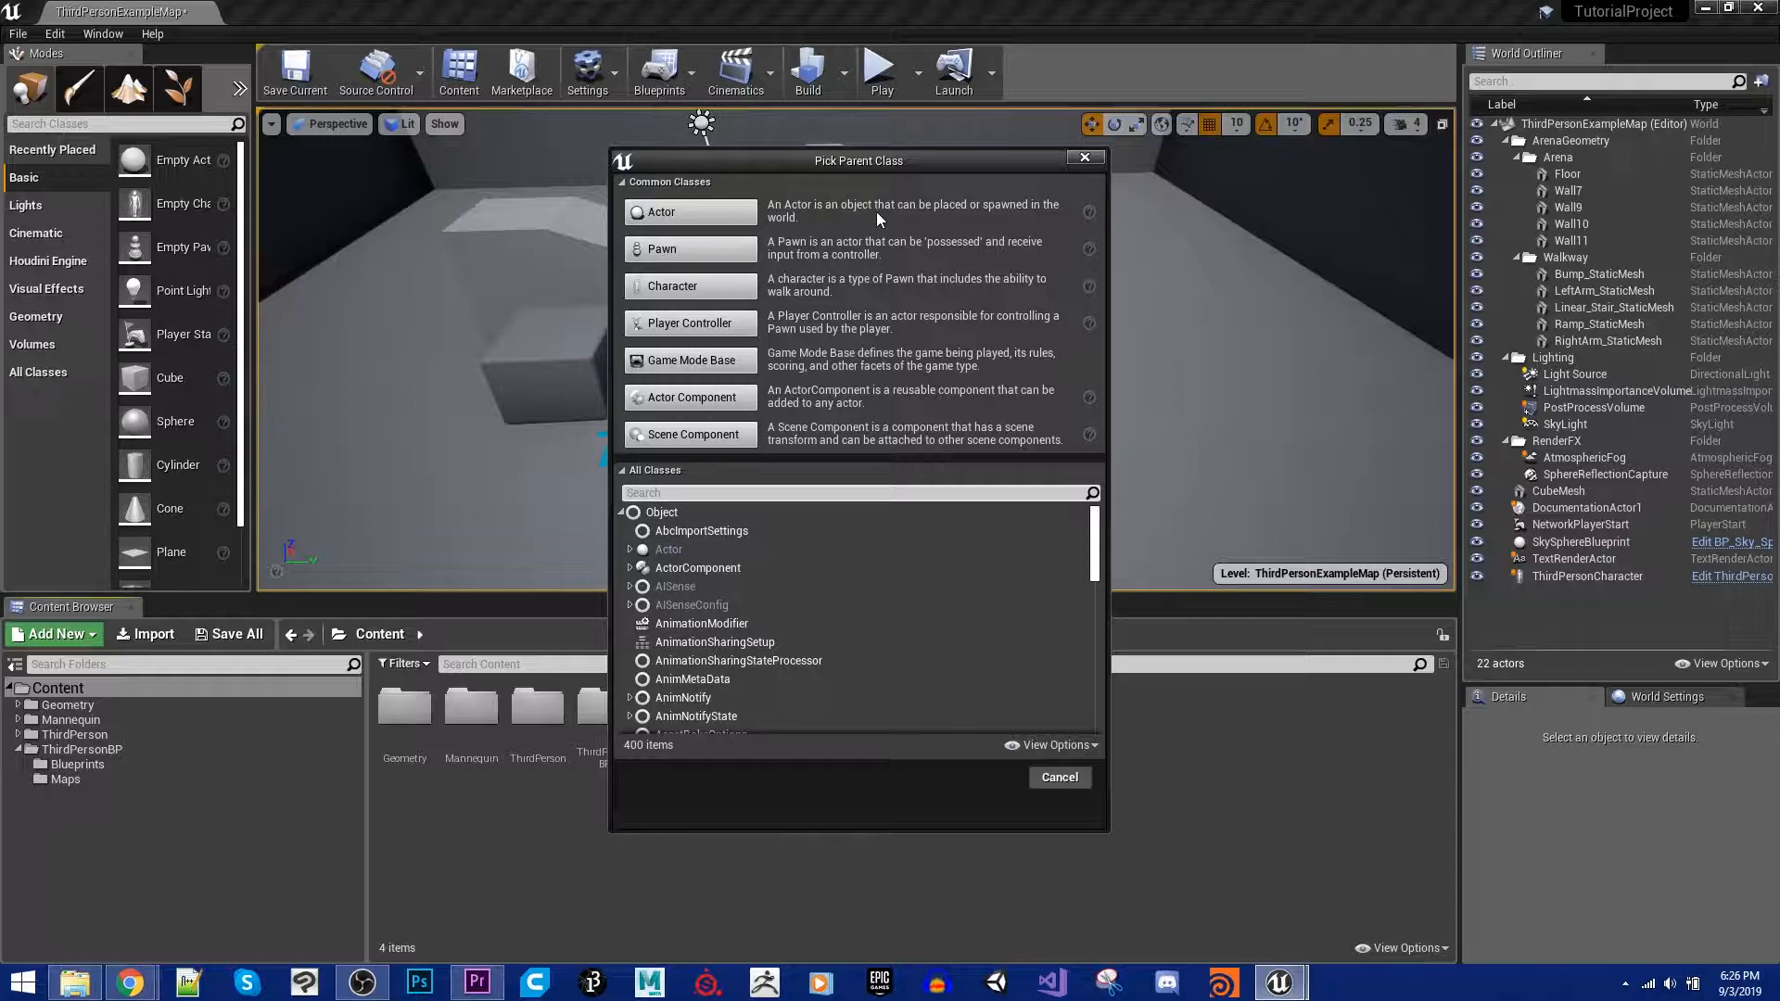
mouse_move(661, 212)
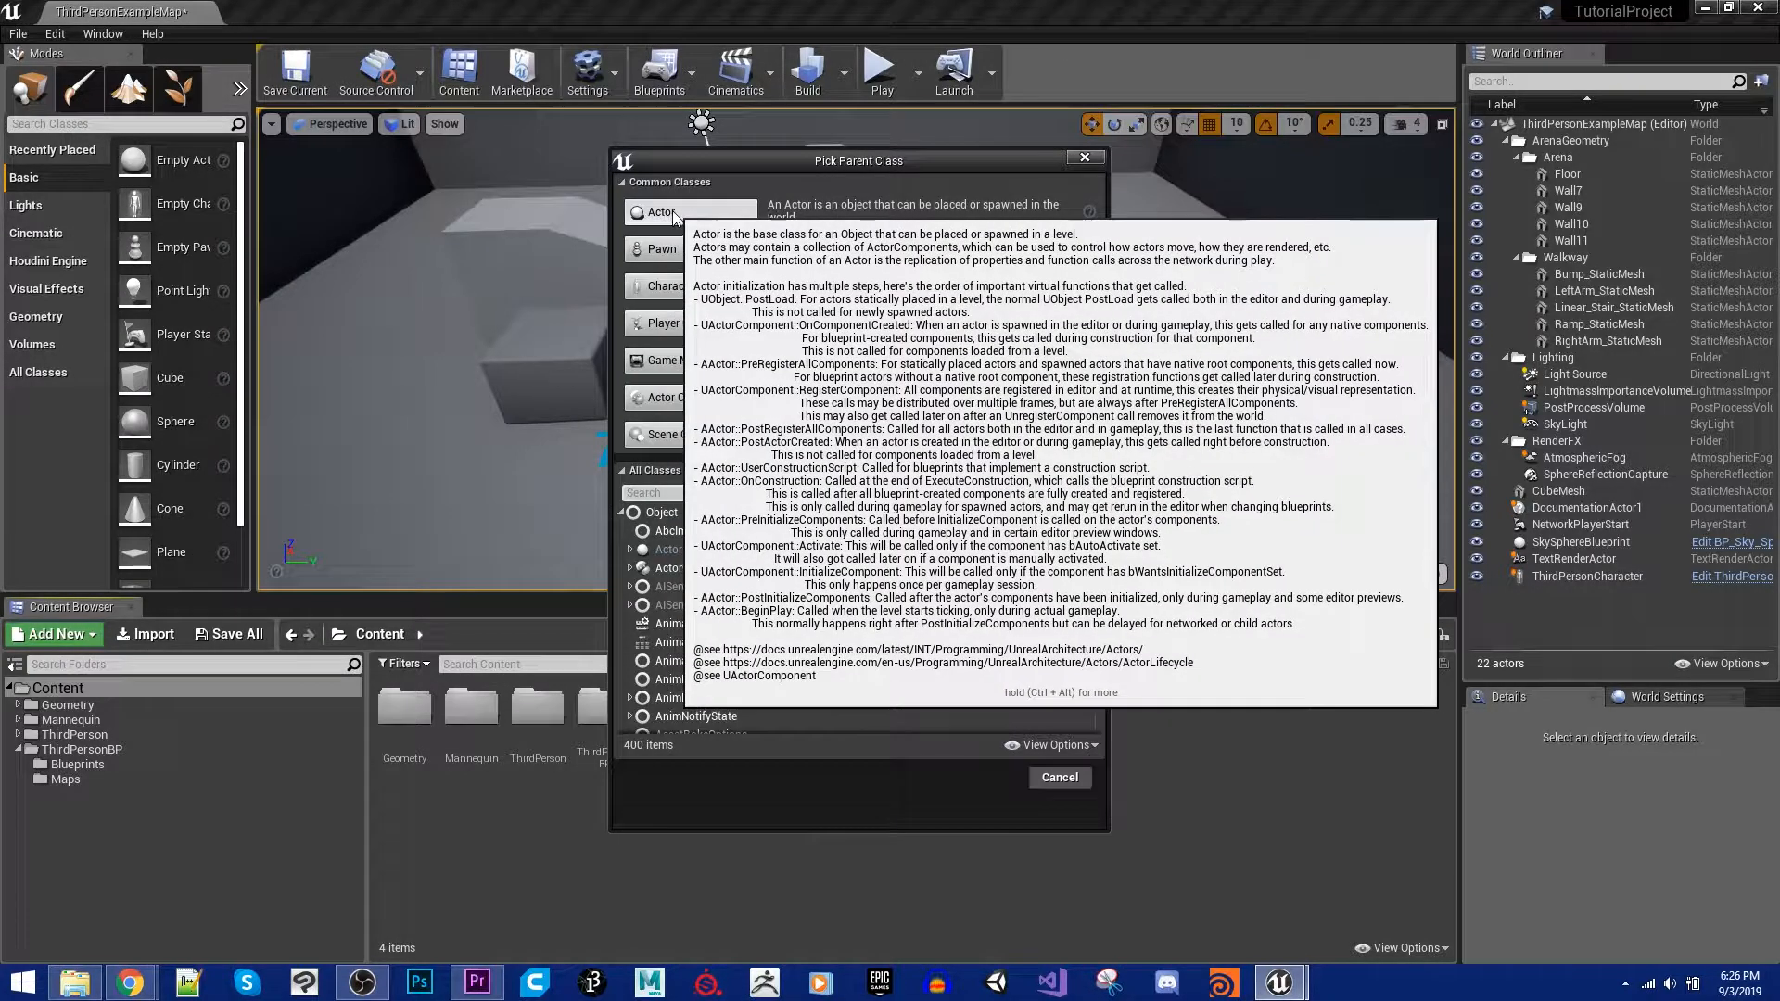
click(1059, 777)
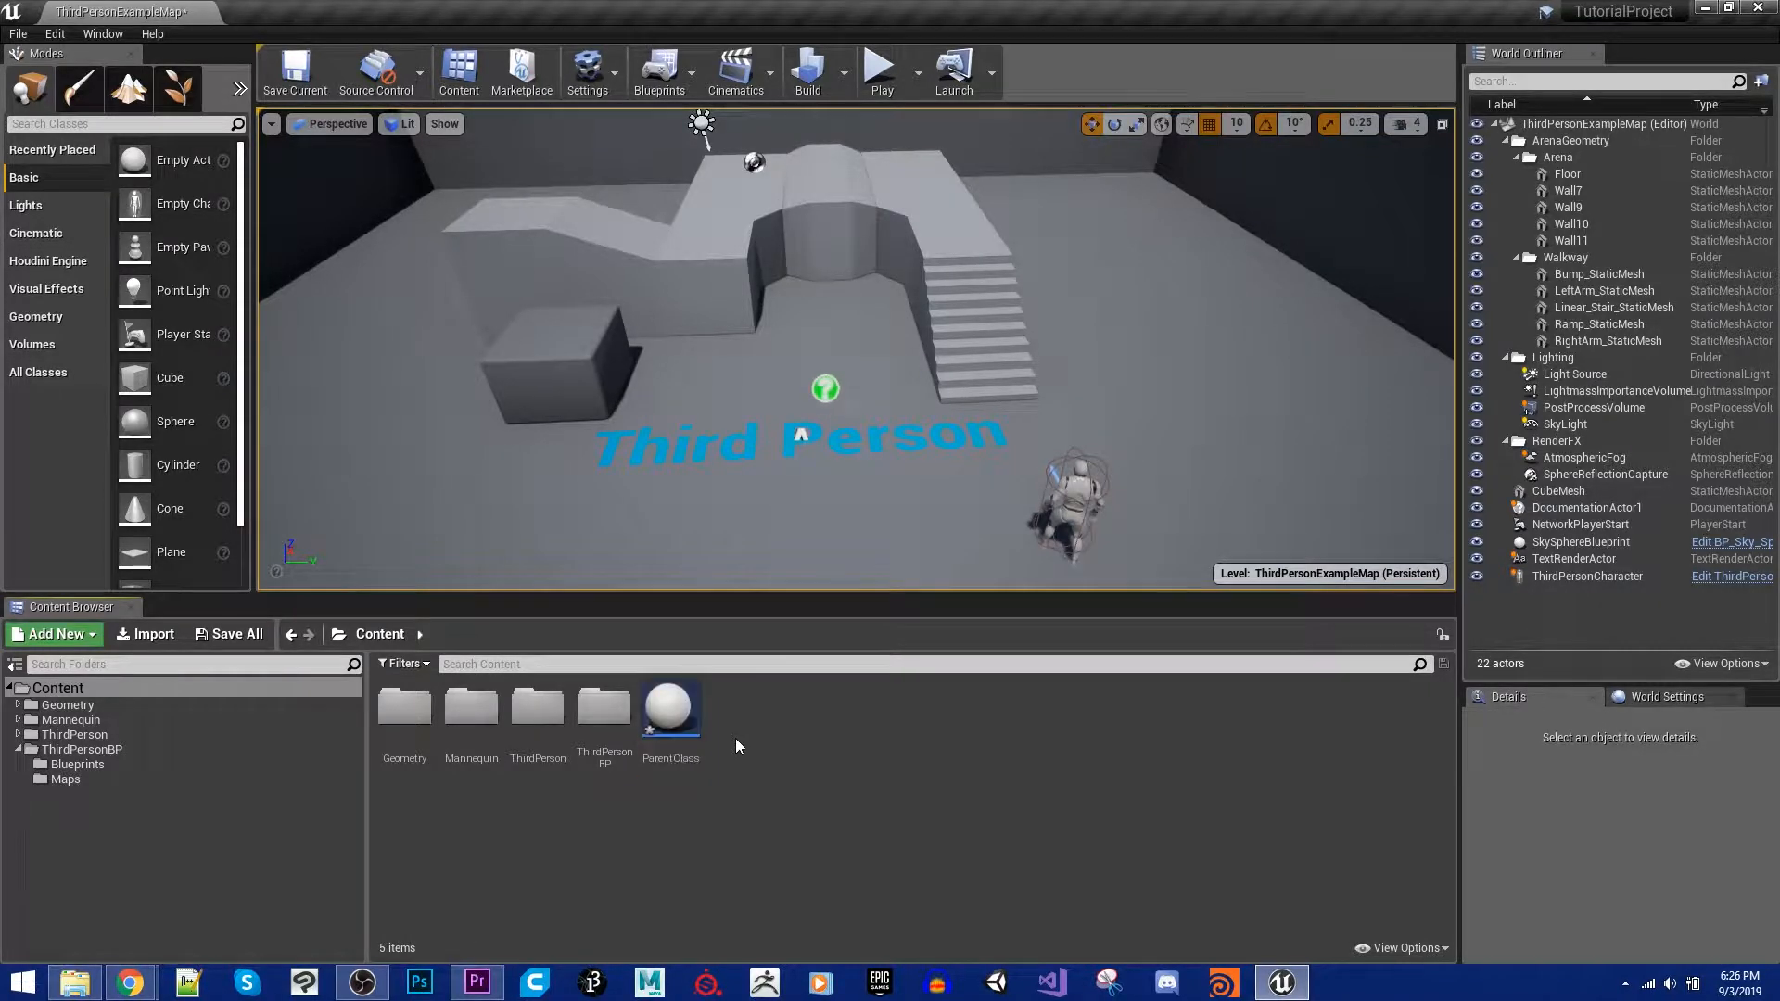
mouse_move(669, 709)
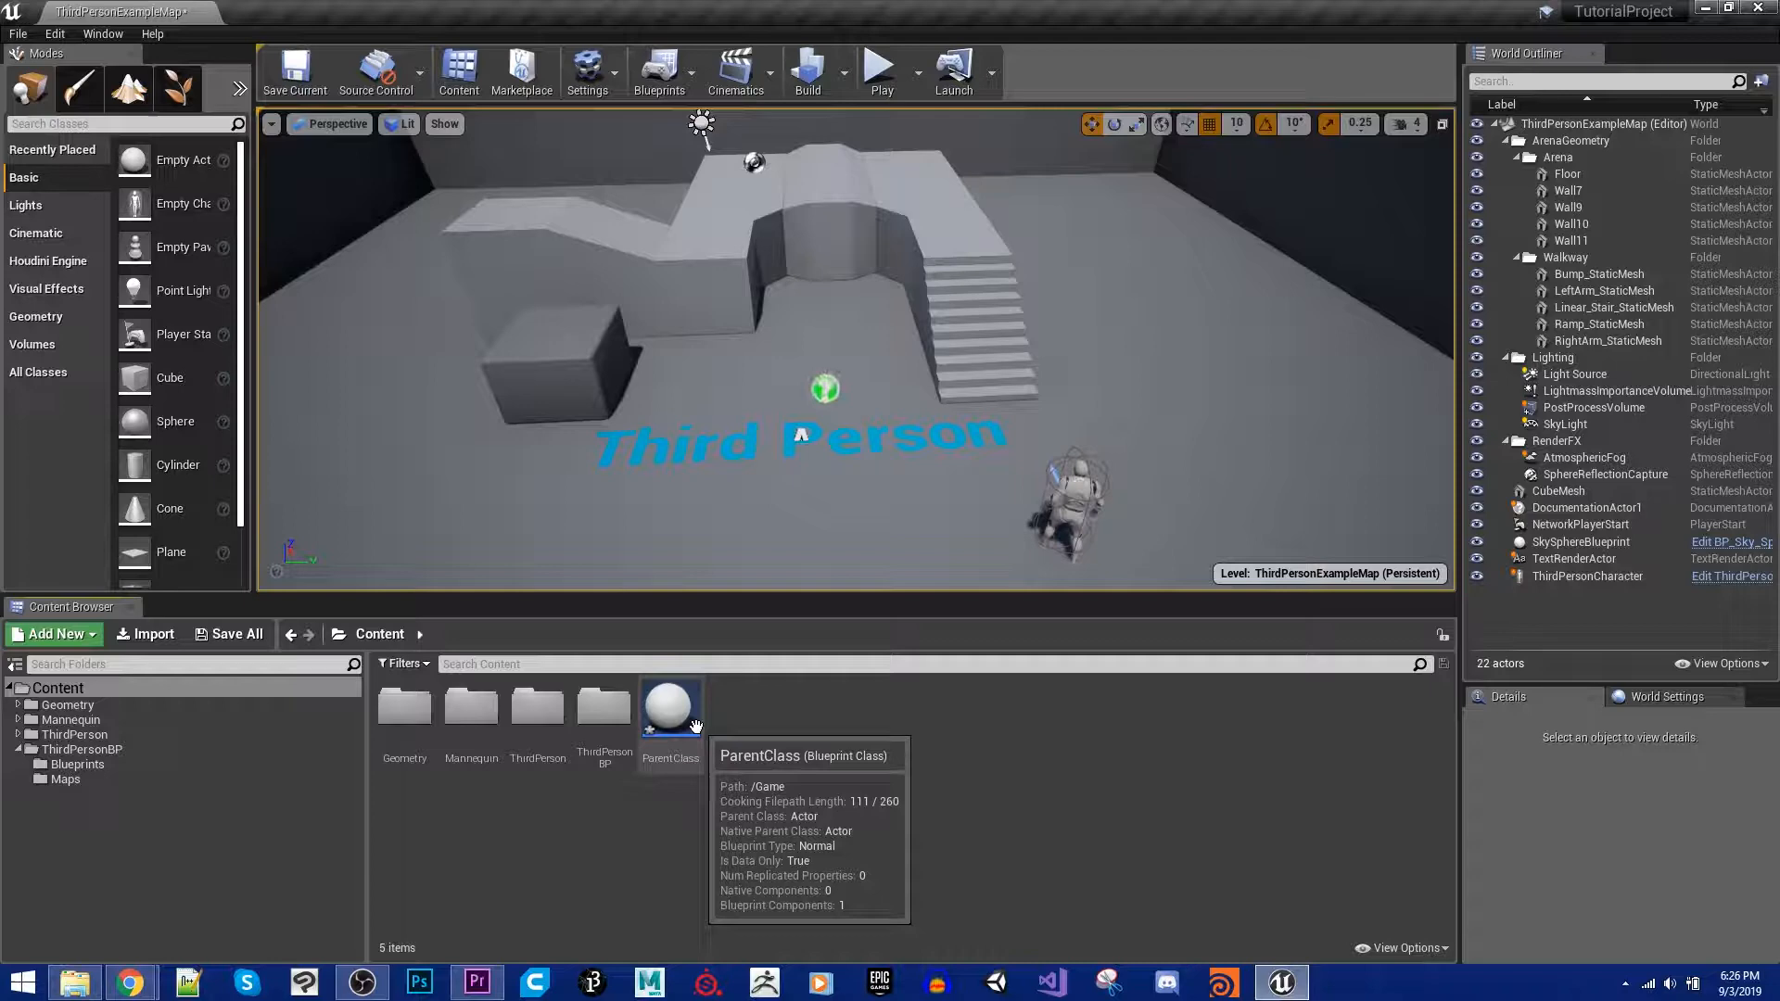
Step: Open ParentClass in a maximized Blueprint editor and add a Box Collision component
double_click(669, 704)
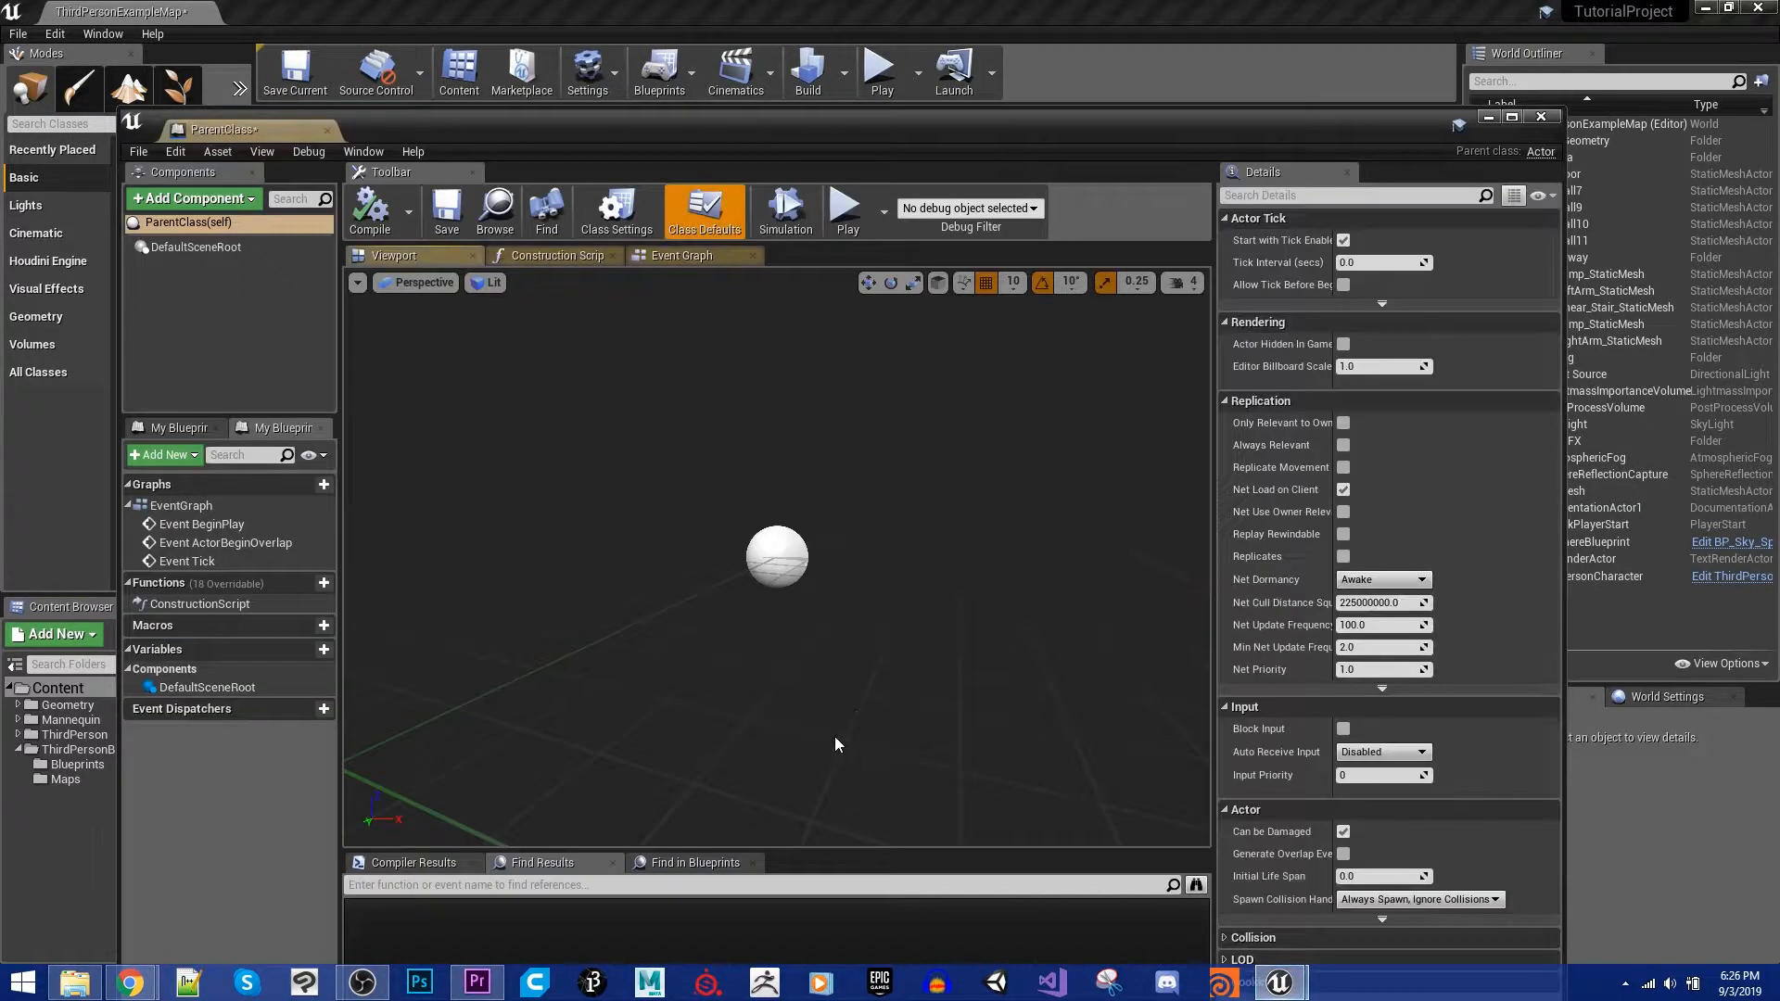
mouse_move(793, 153)
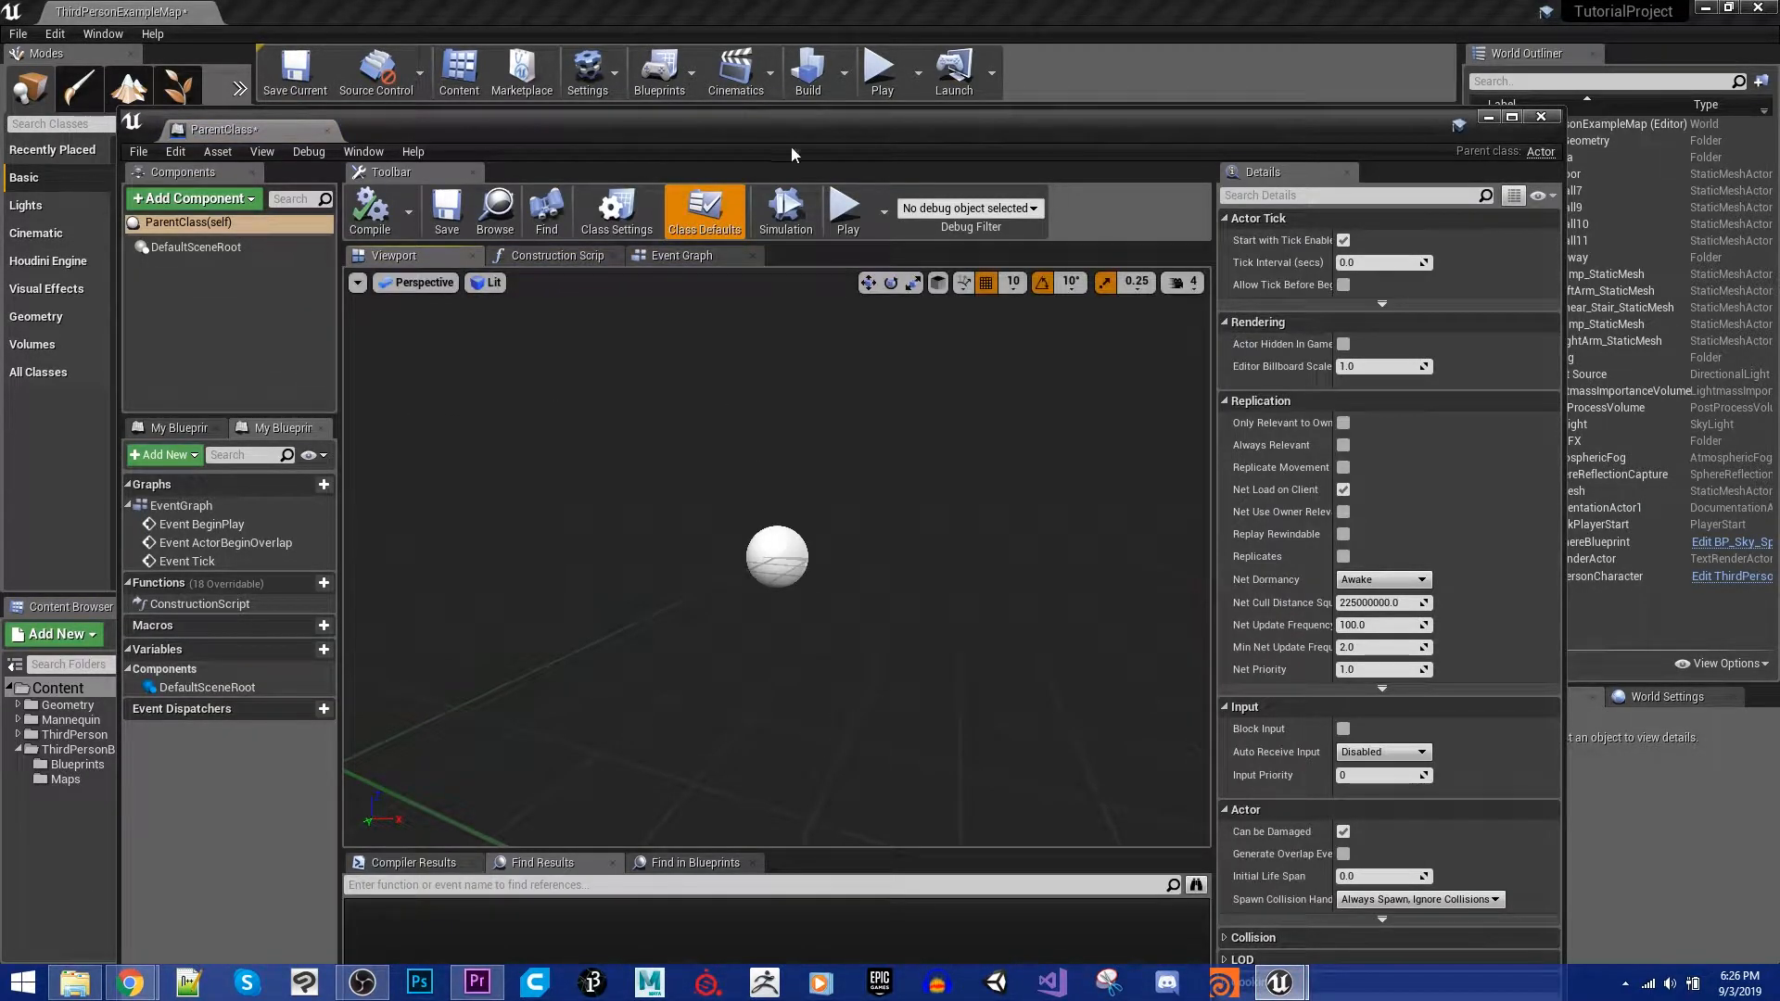
click(1514, 117)
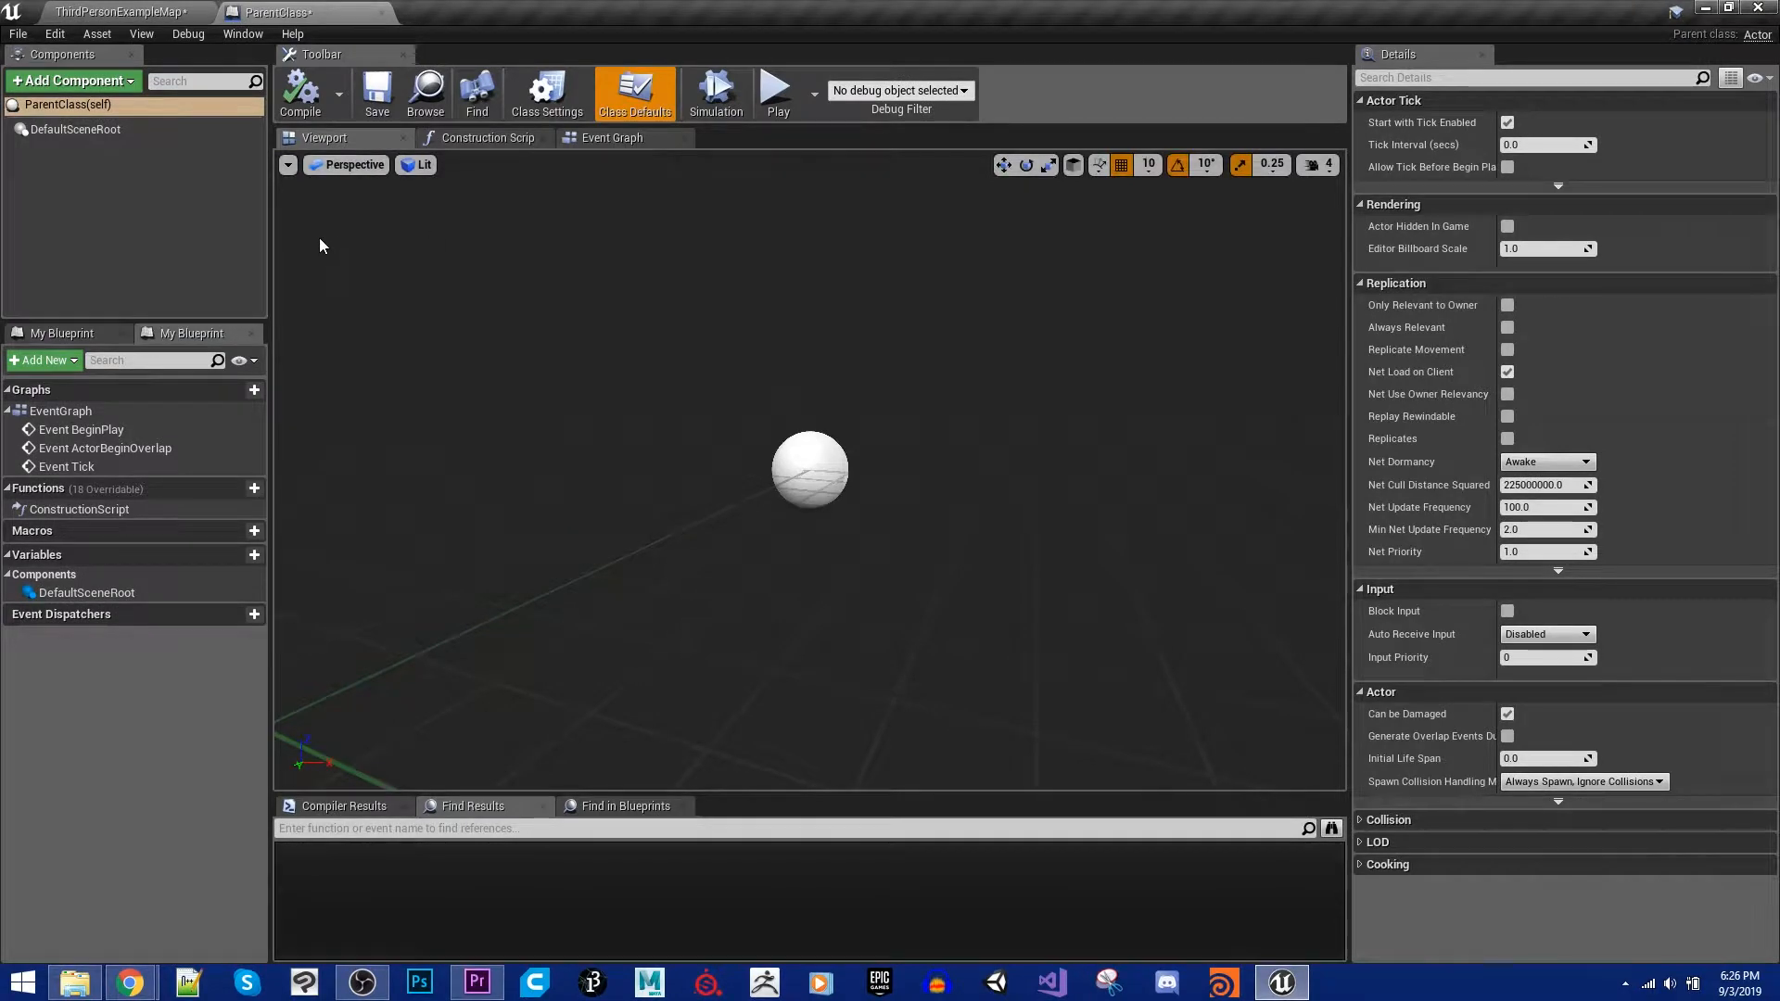
click(68, 81)
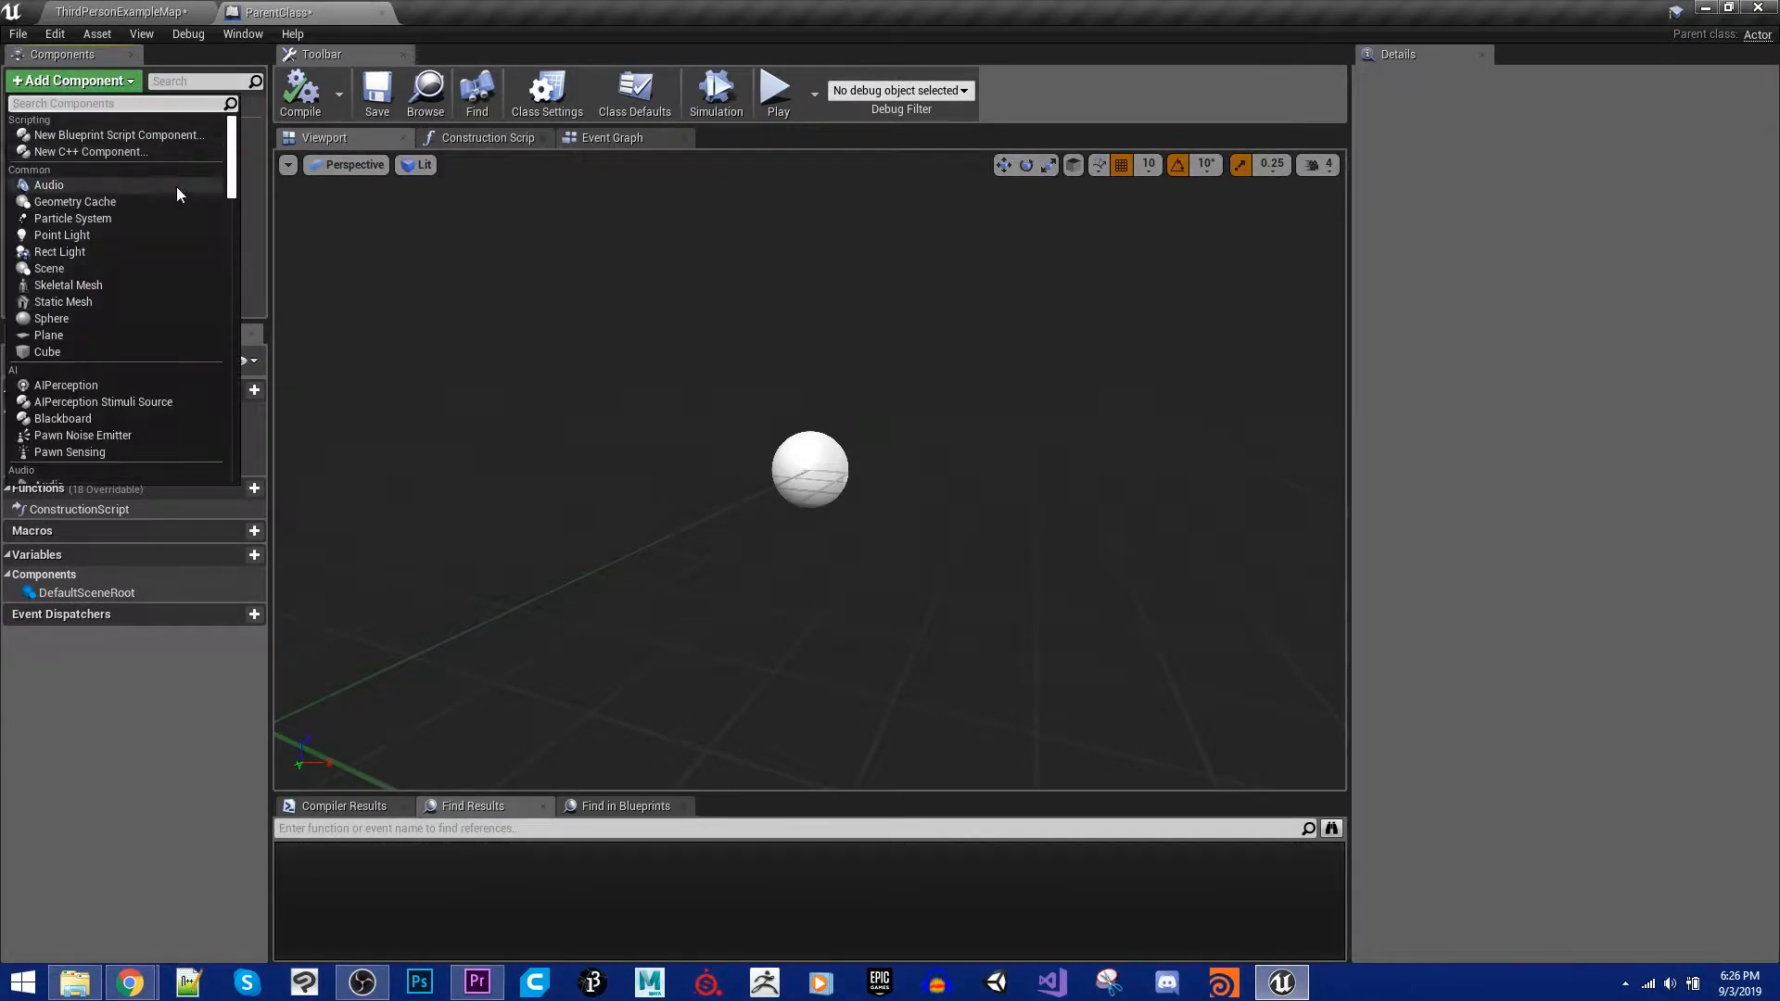
text(box)
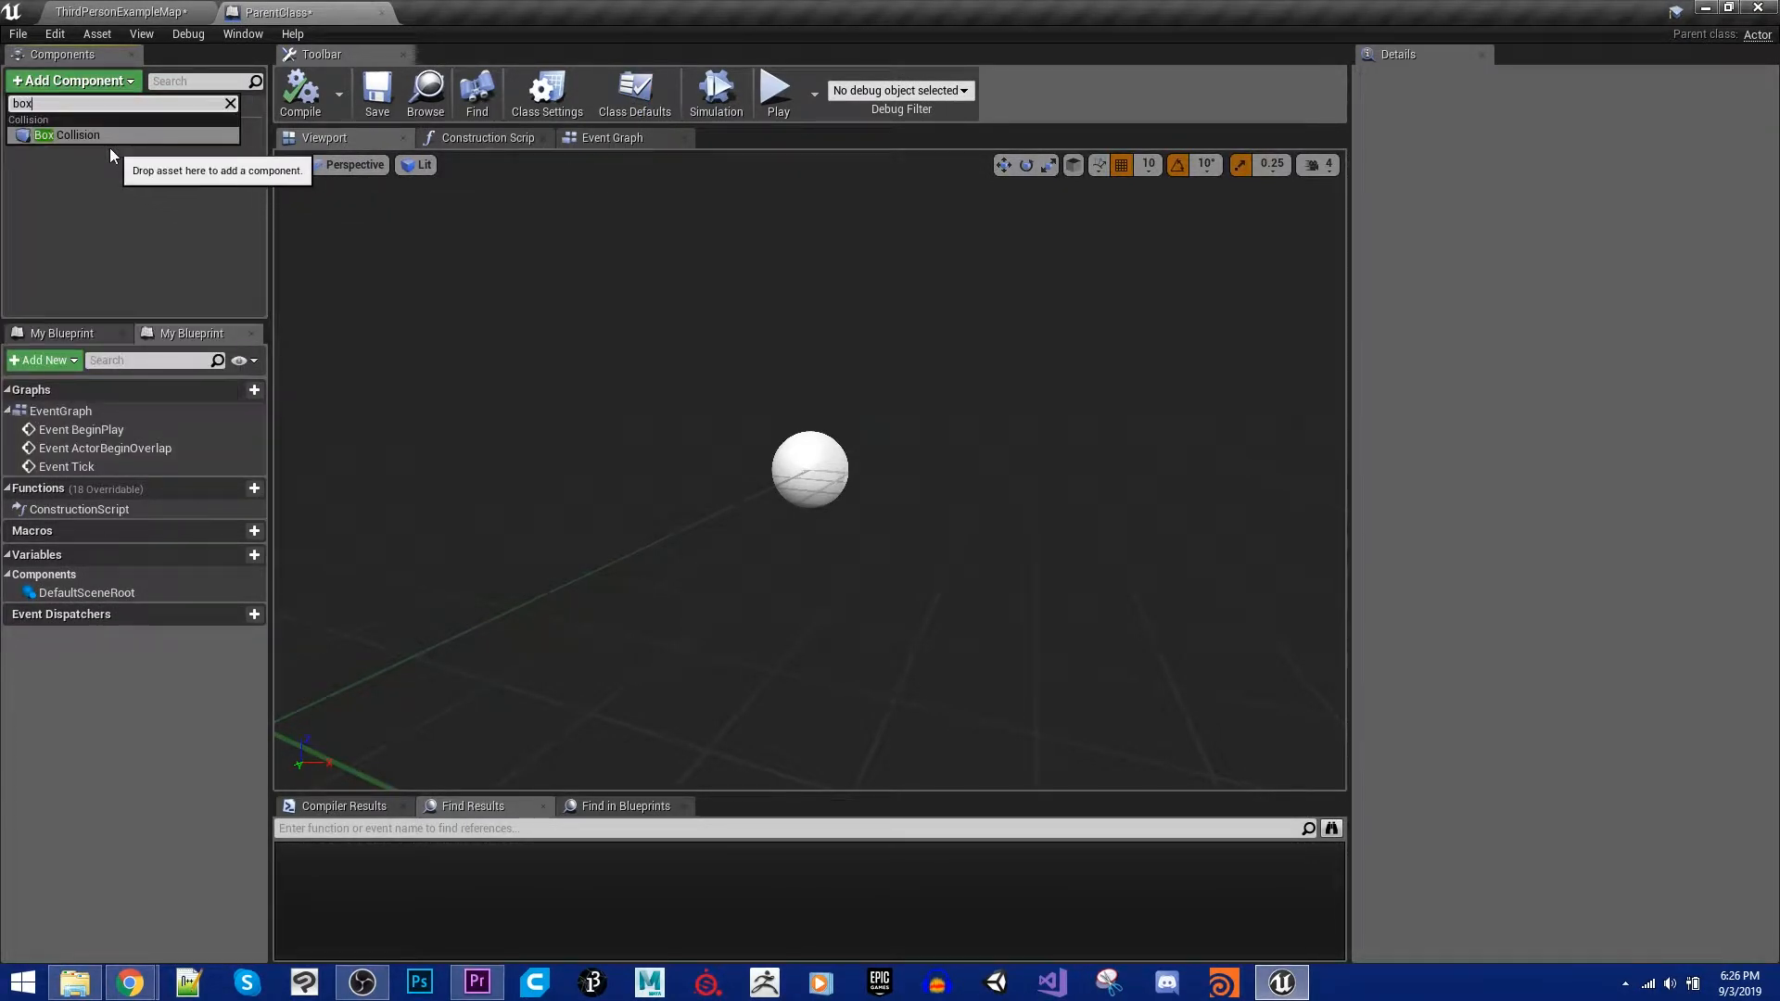
click(67, 135)
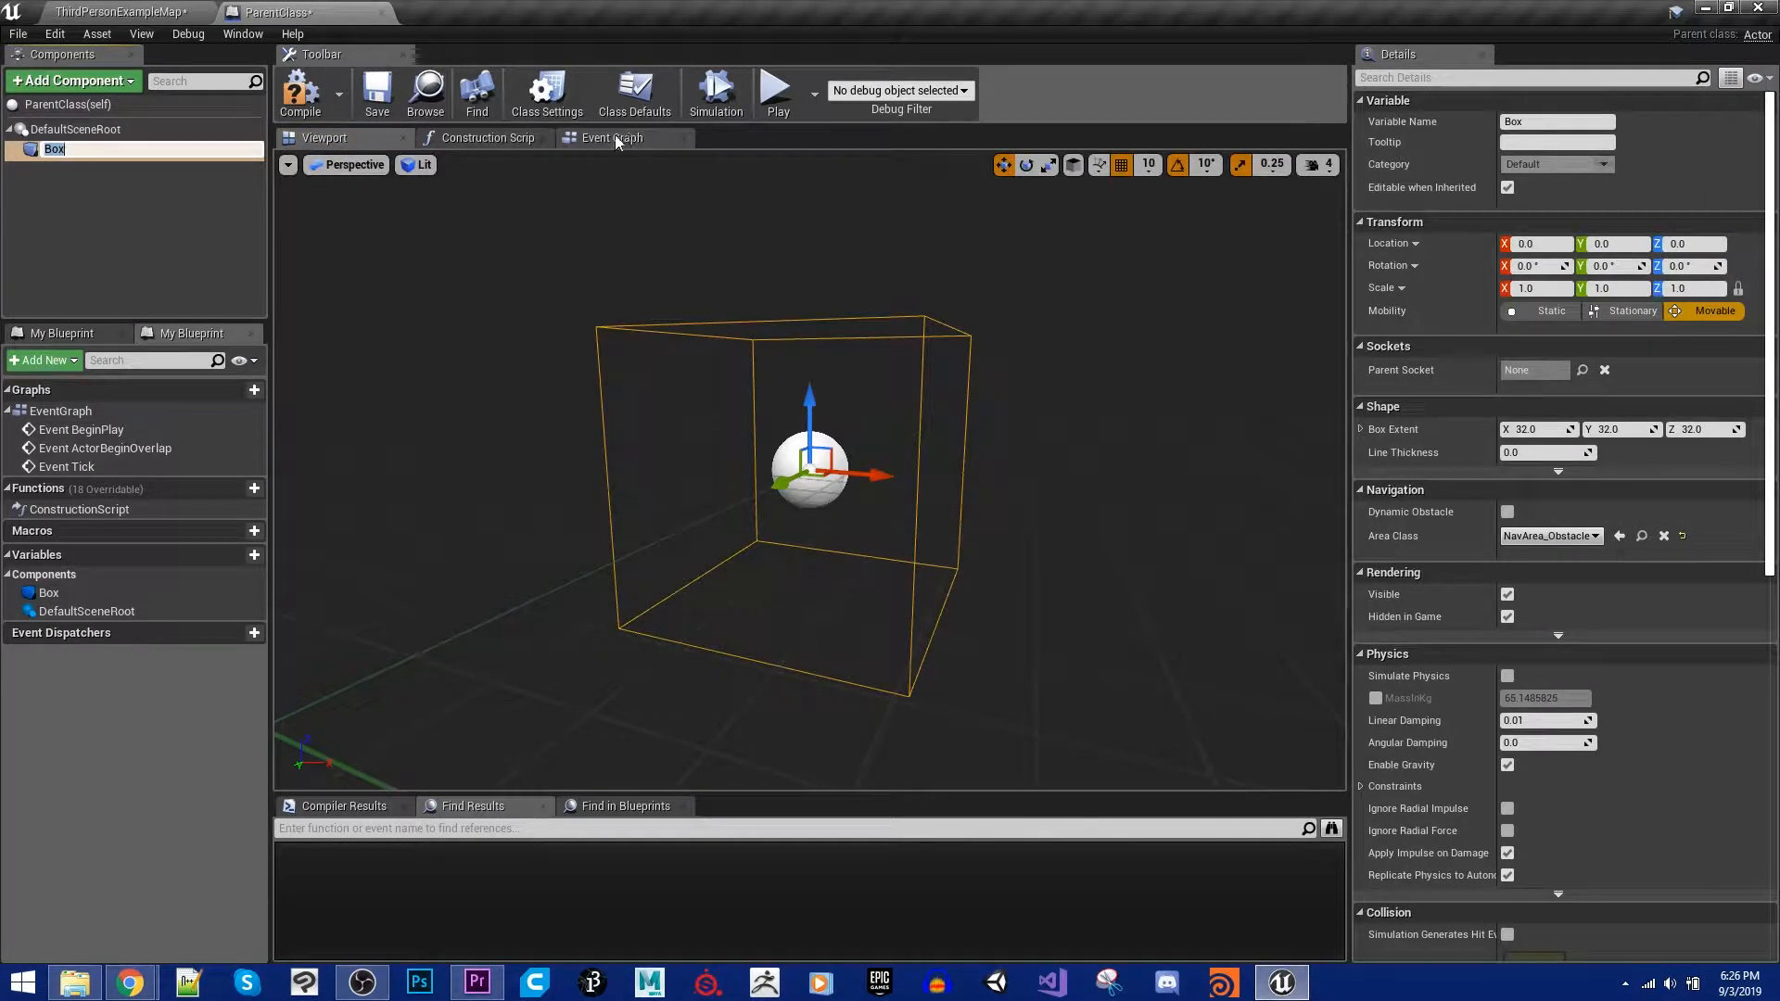
Step: Wire the Box's On Component Begin Overlap event to a Print String with a parent message
click(611, 138)
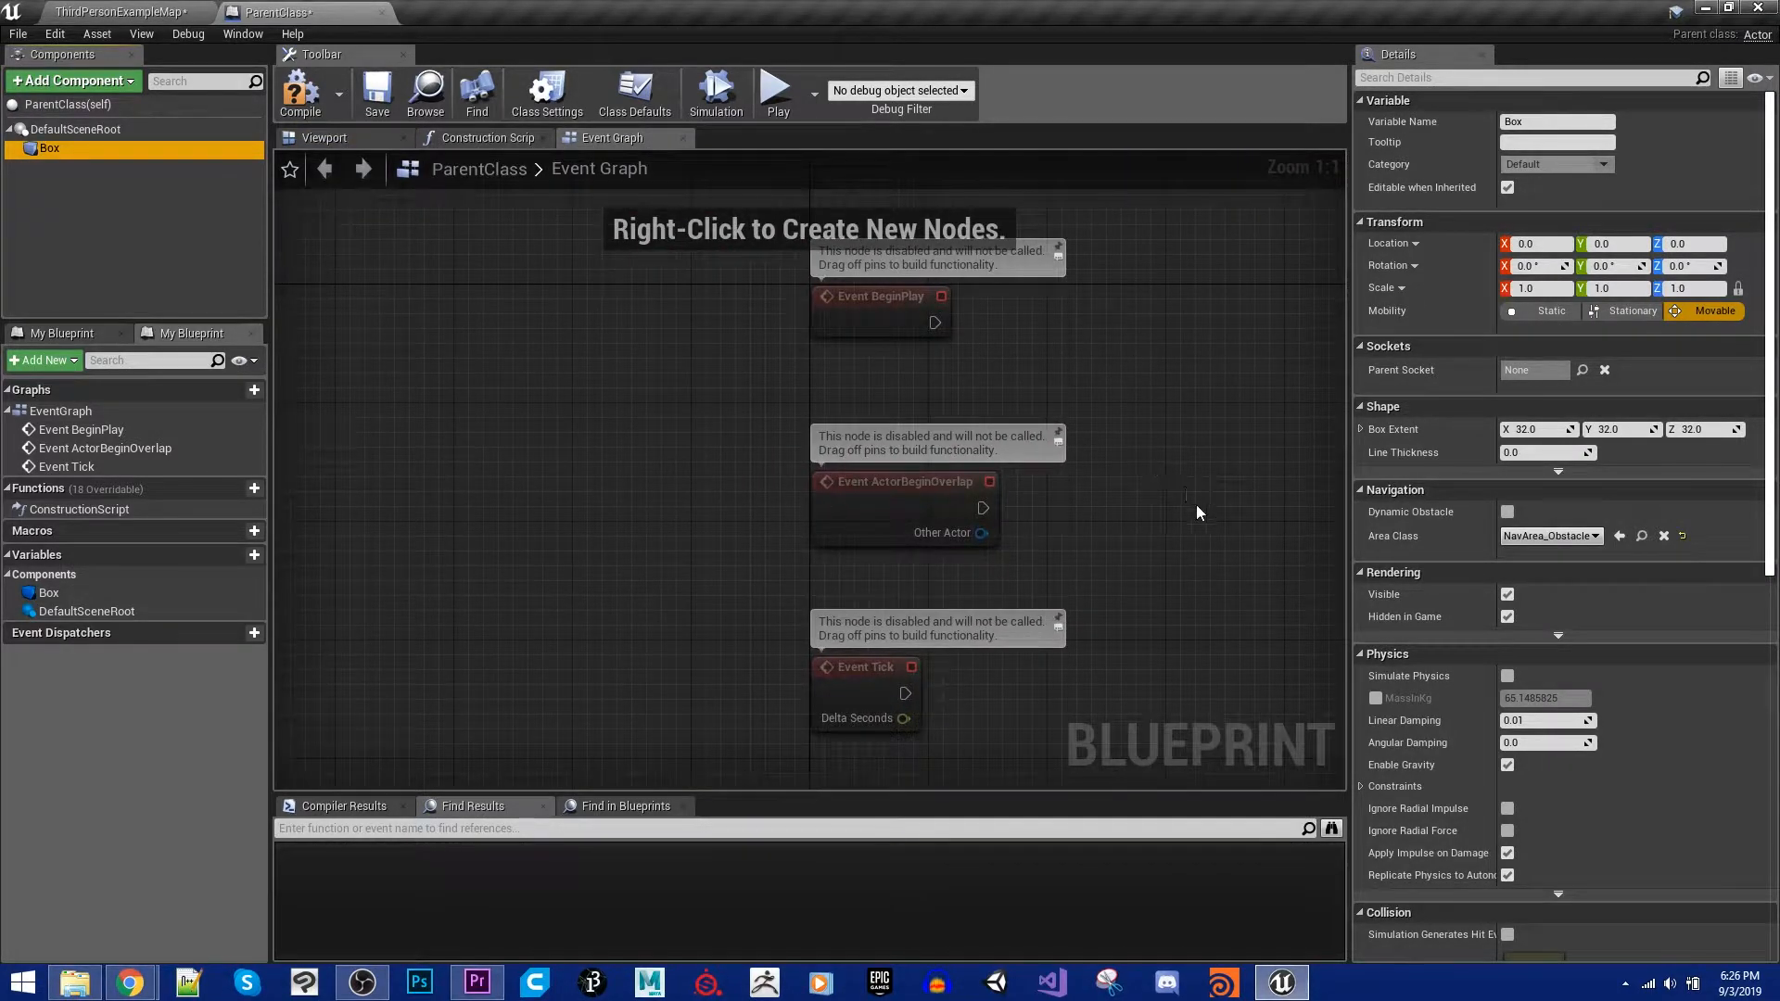
scroll(down, 3)
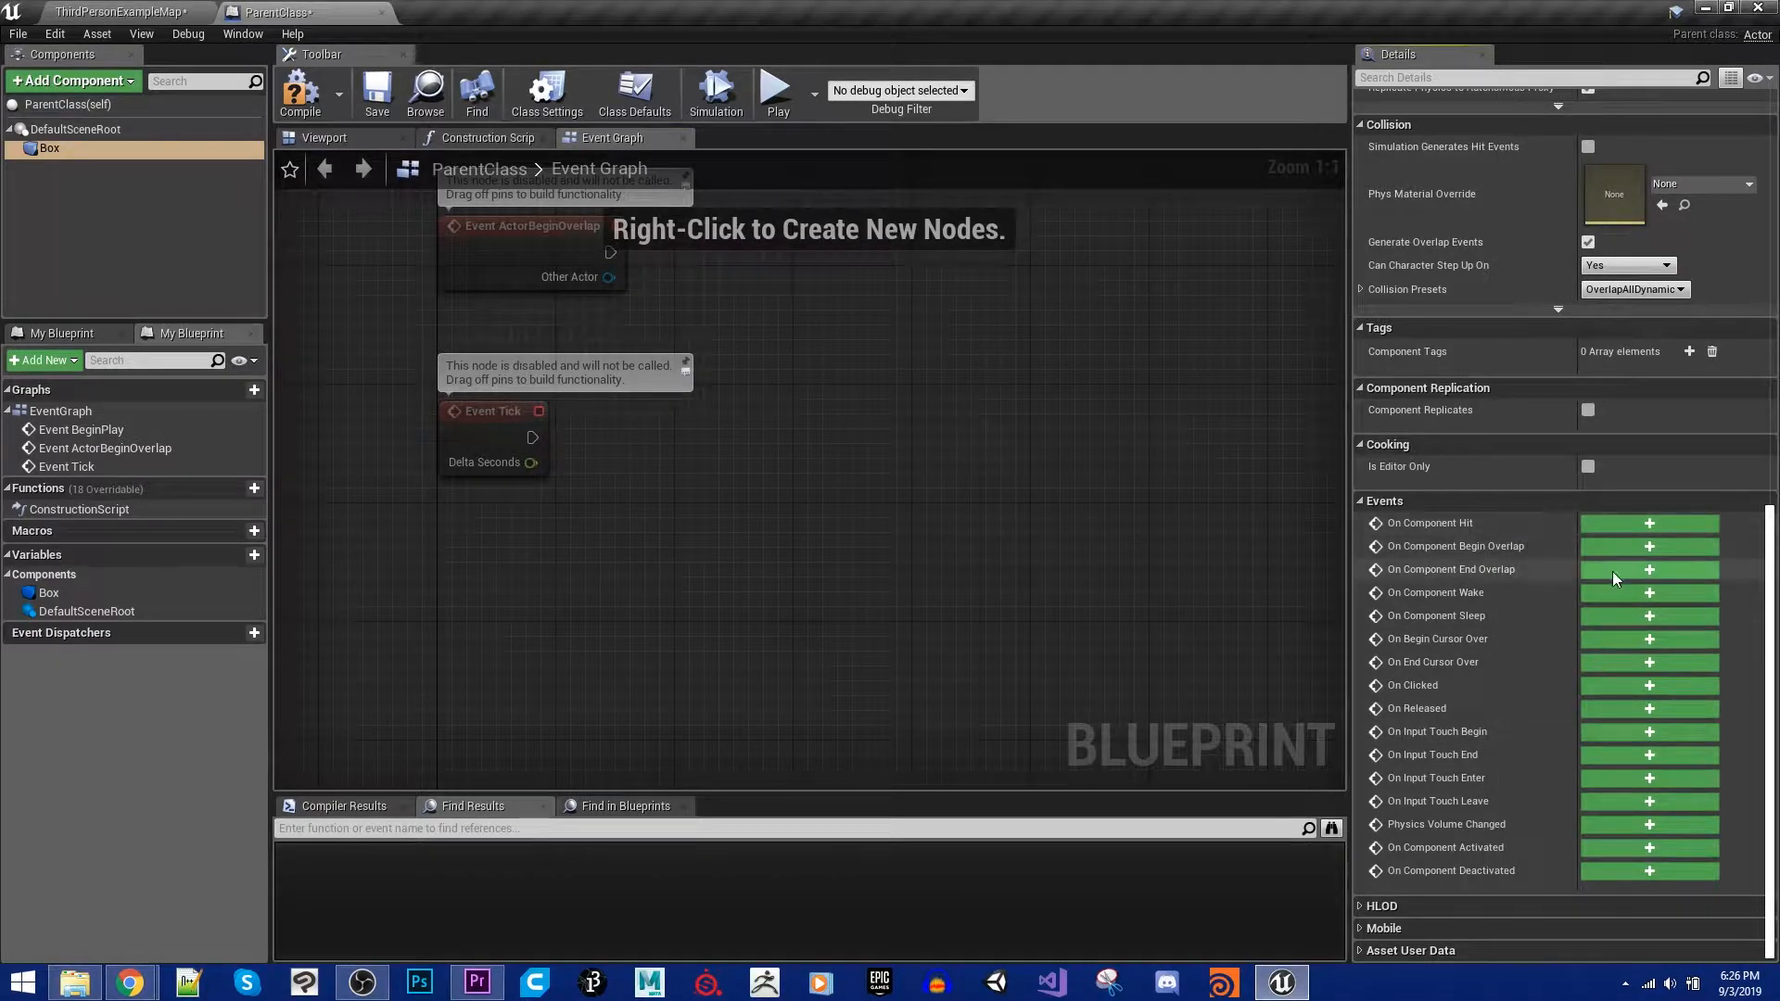
click(1649, 546)
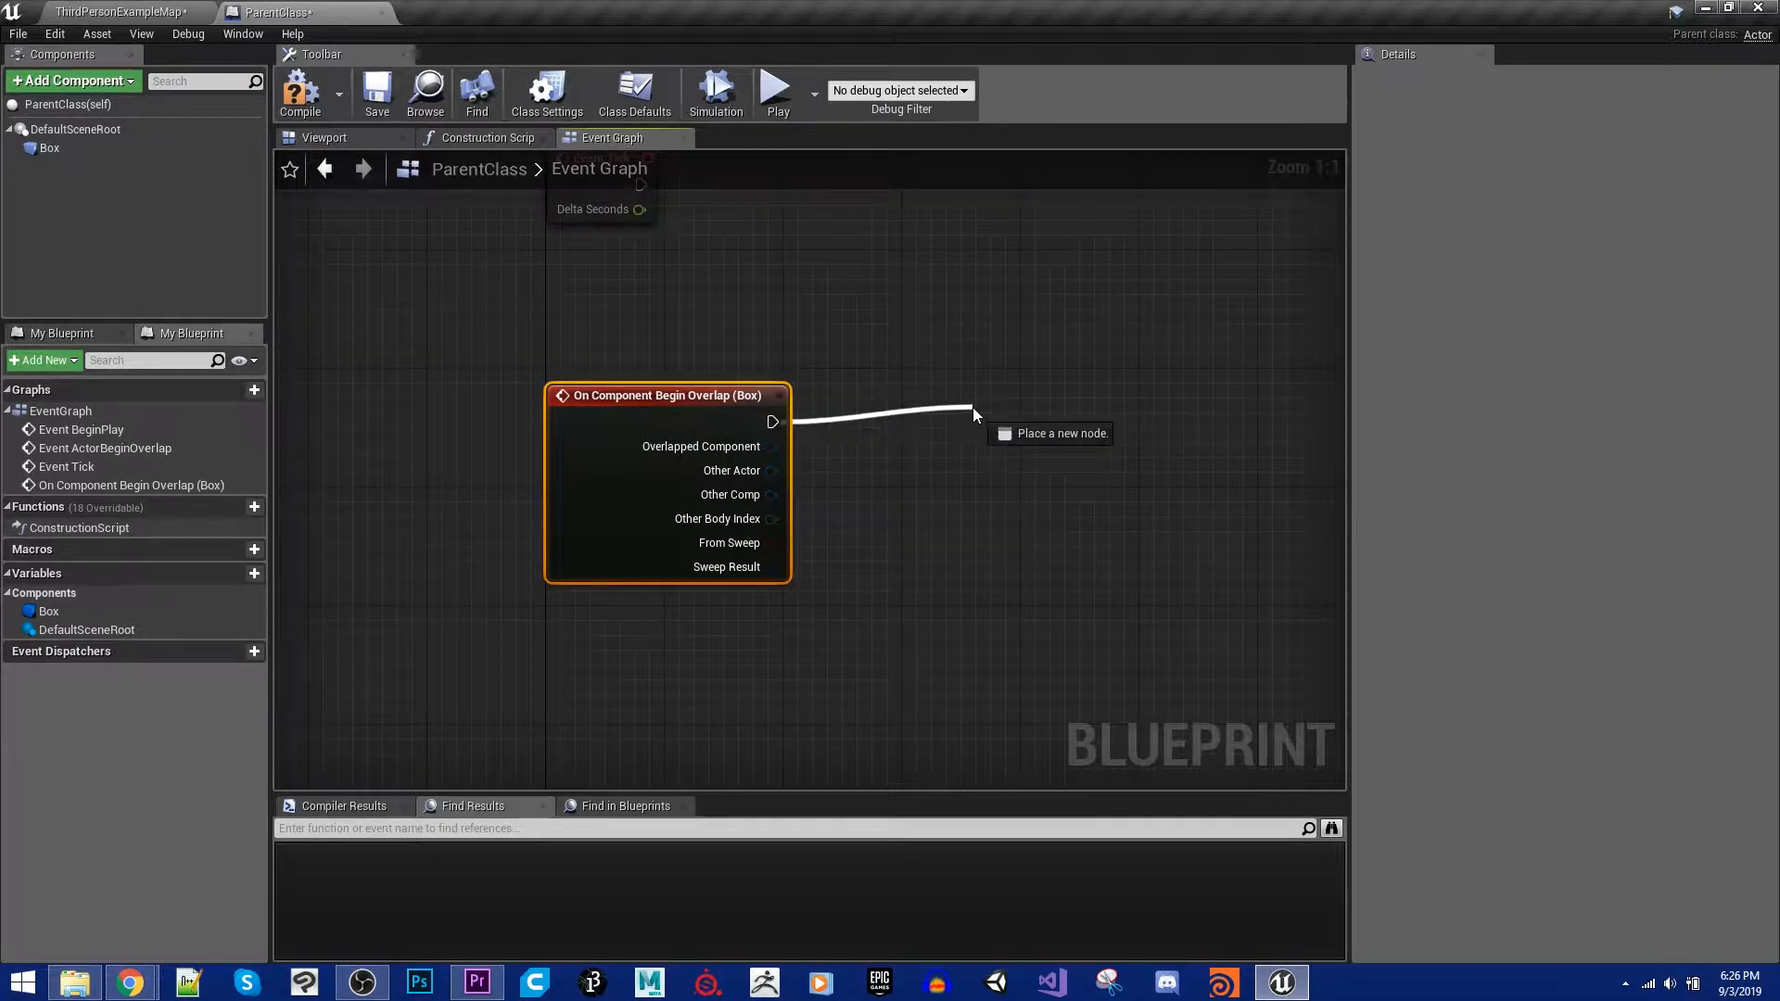
click(973, 412)
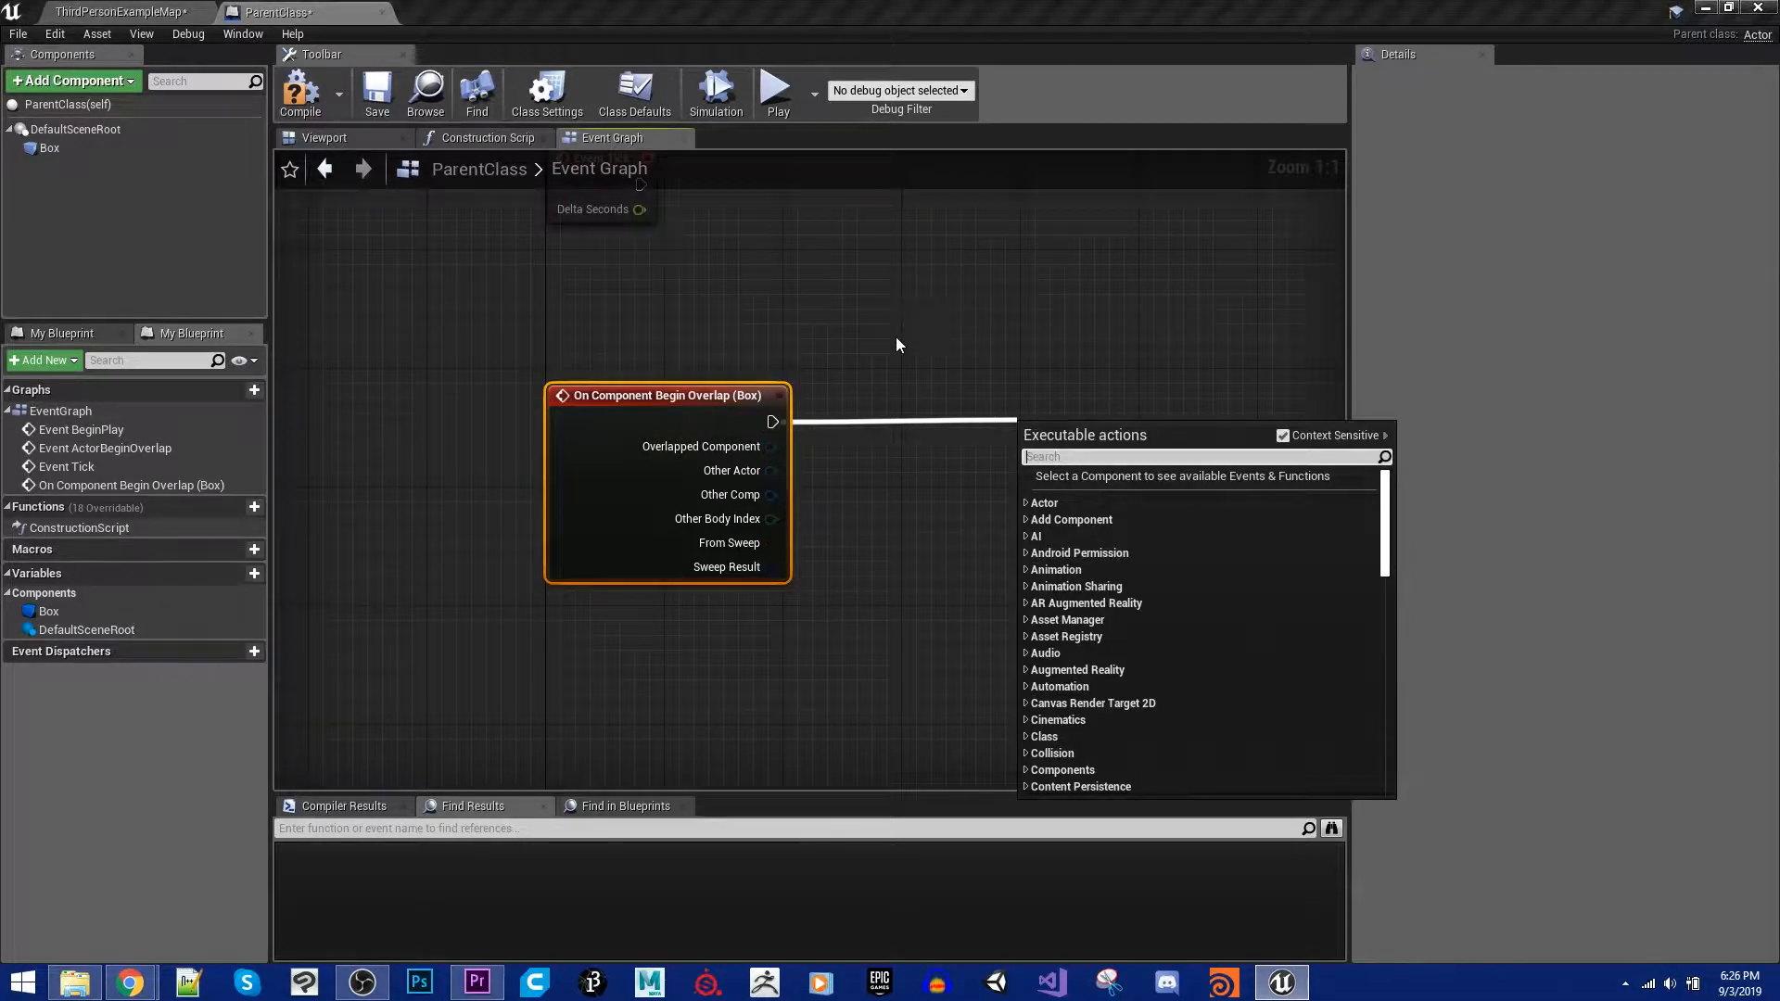
text(print)
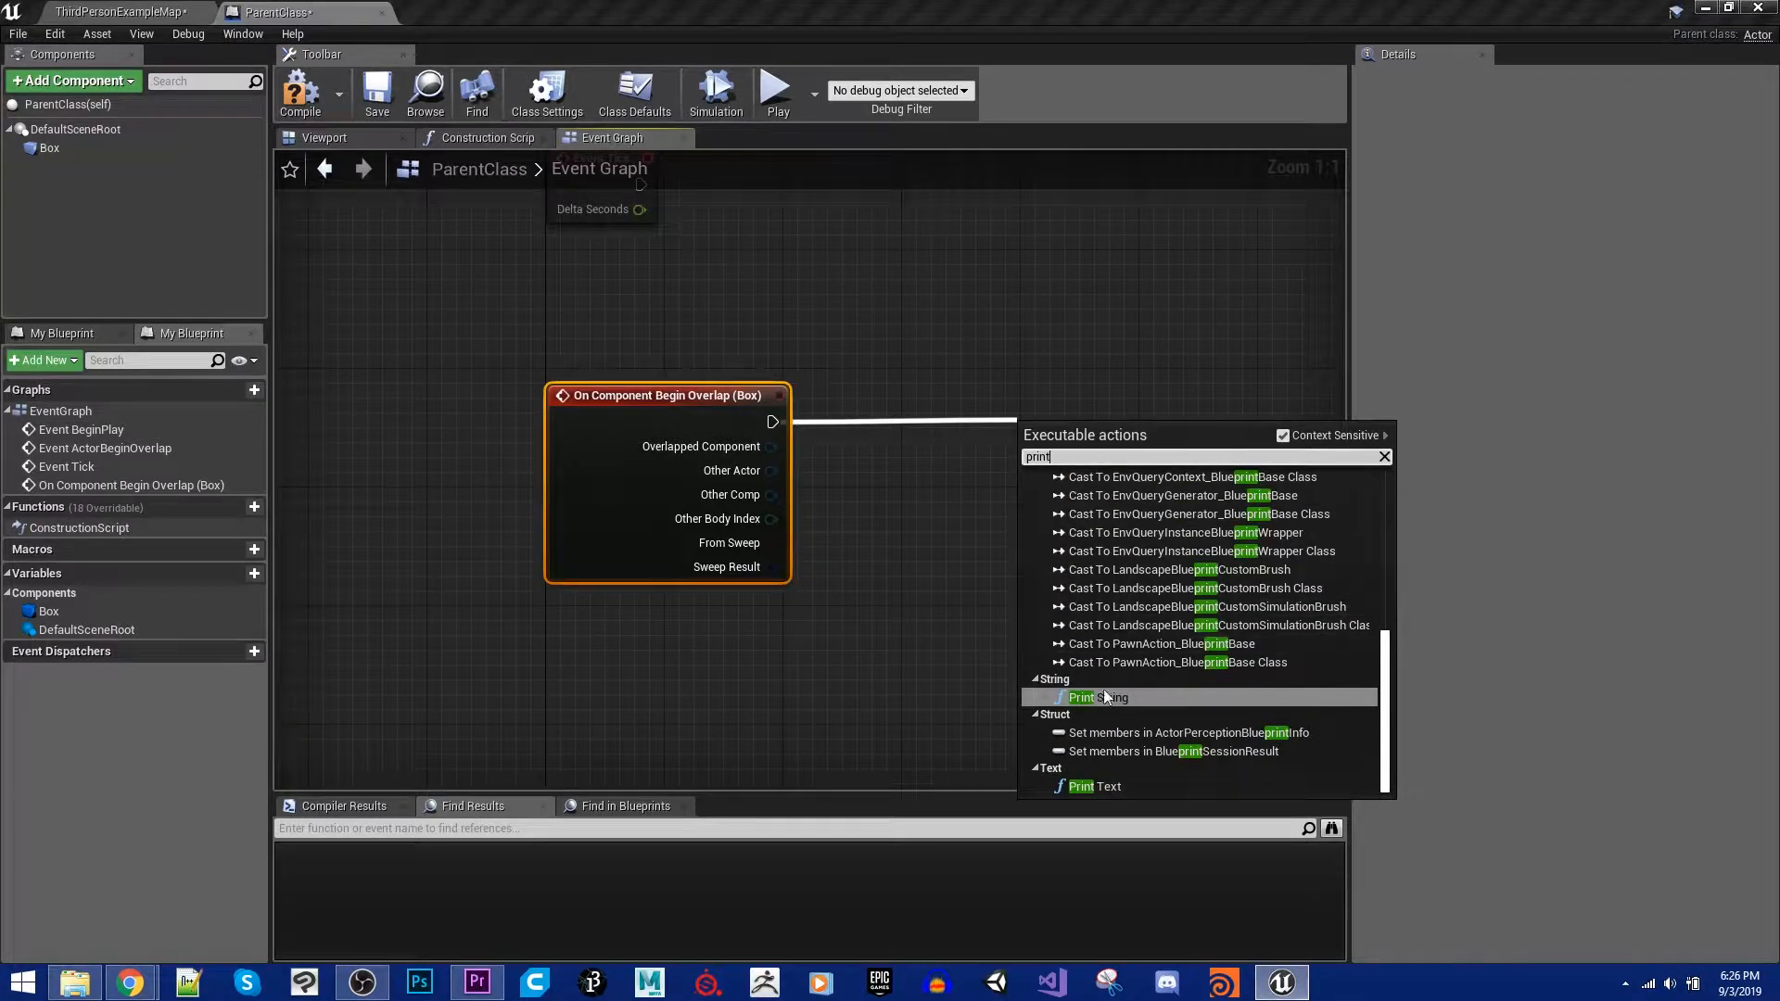
click(1095, 697)
text(Hello, I am)
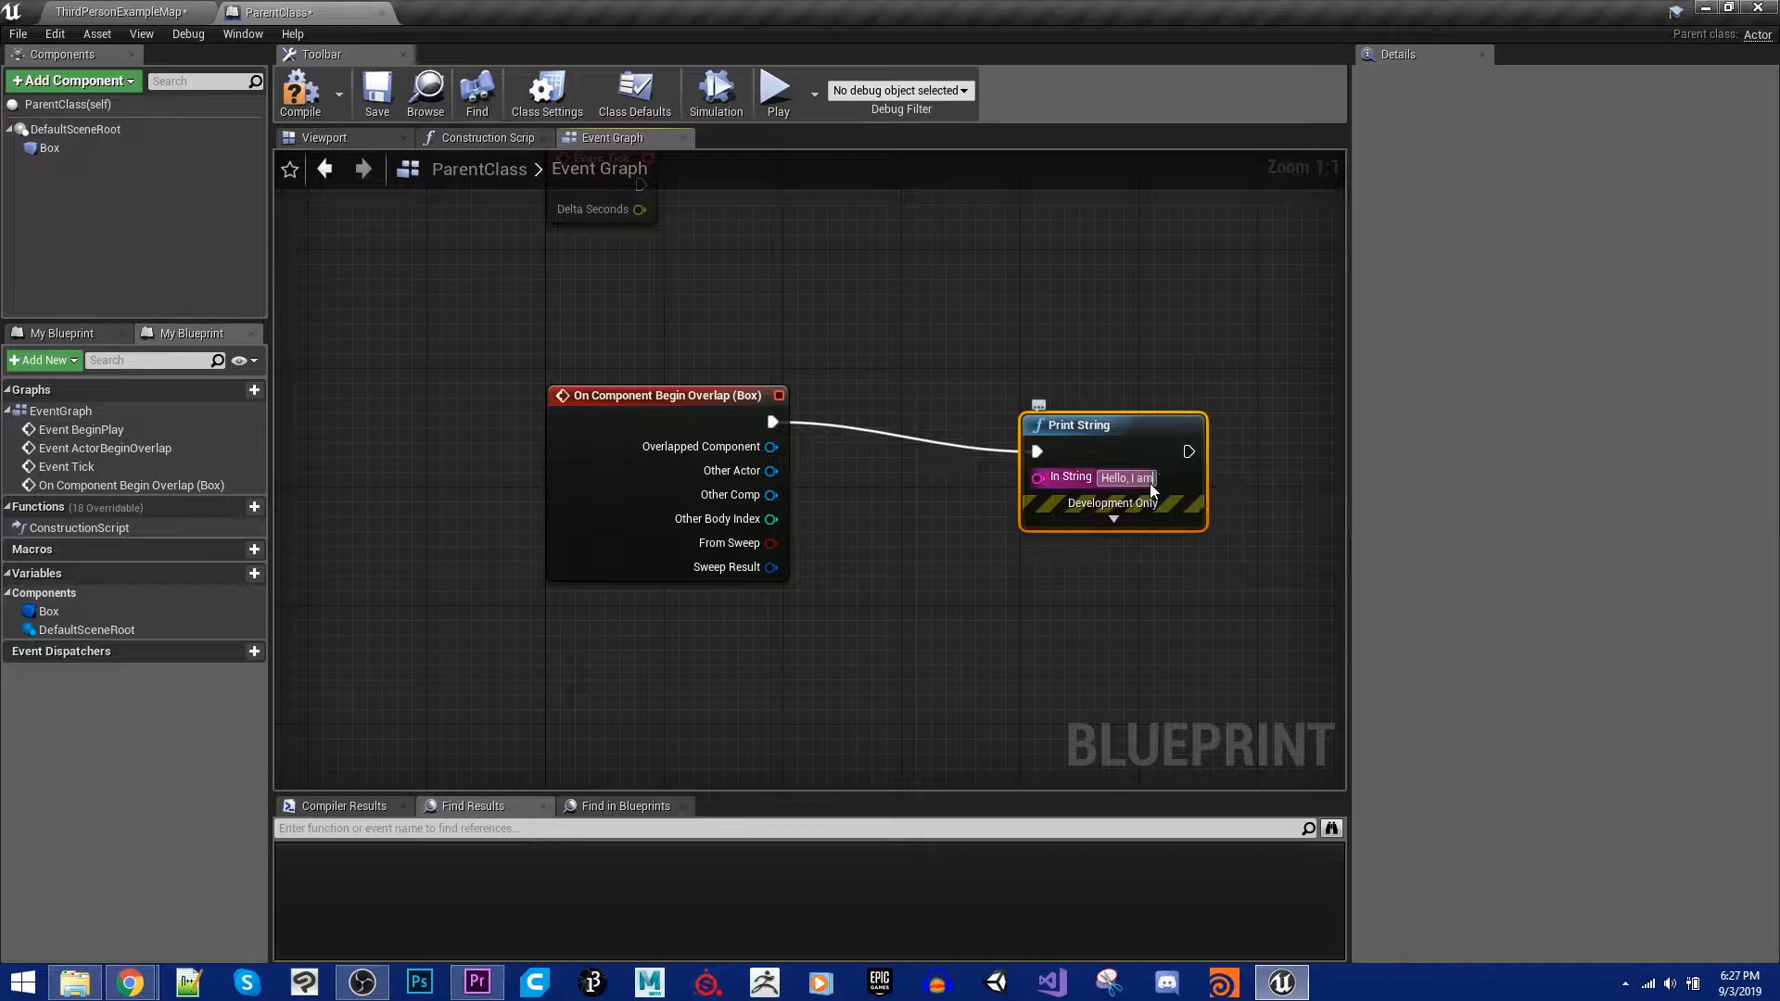
text(PAre)
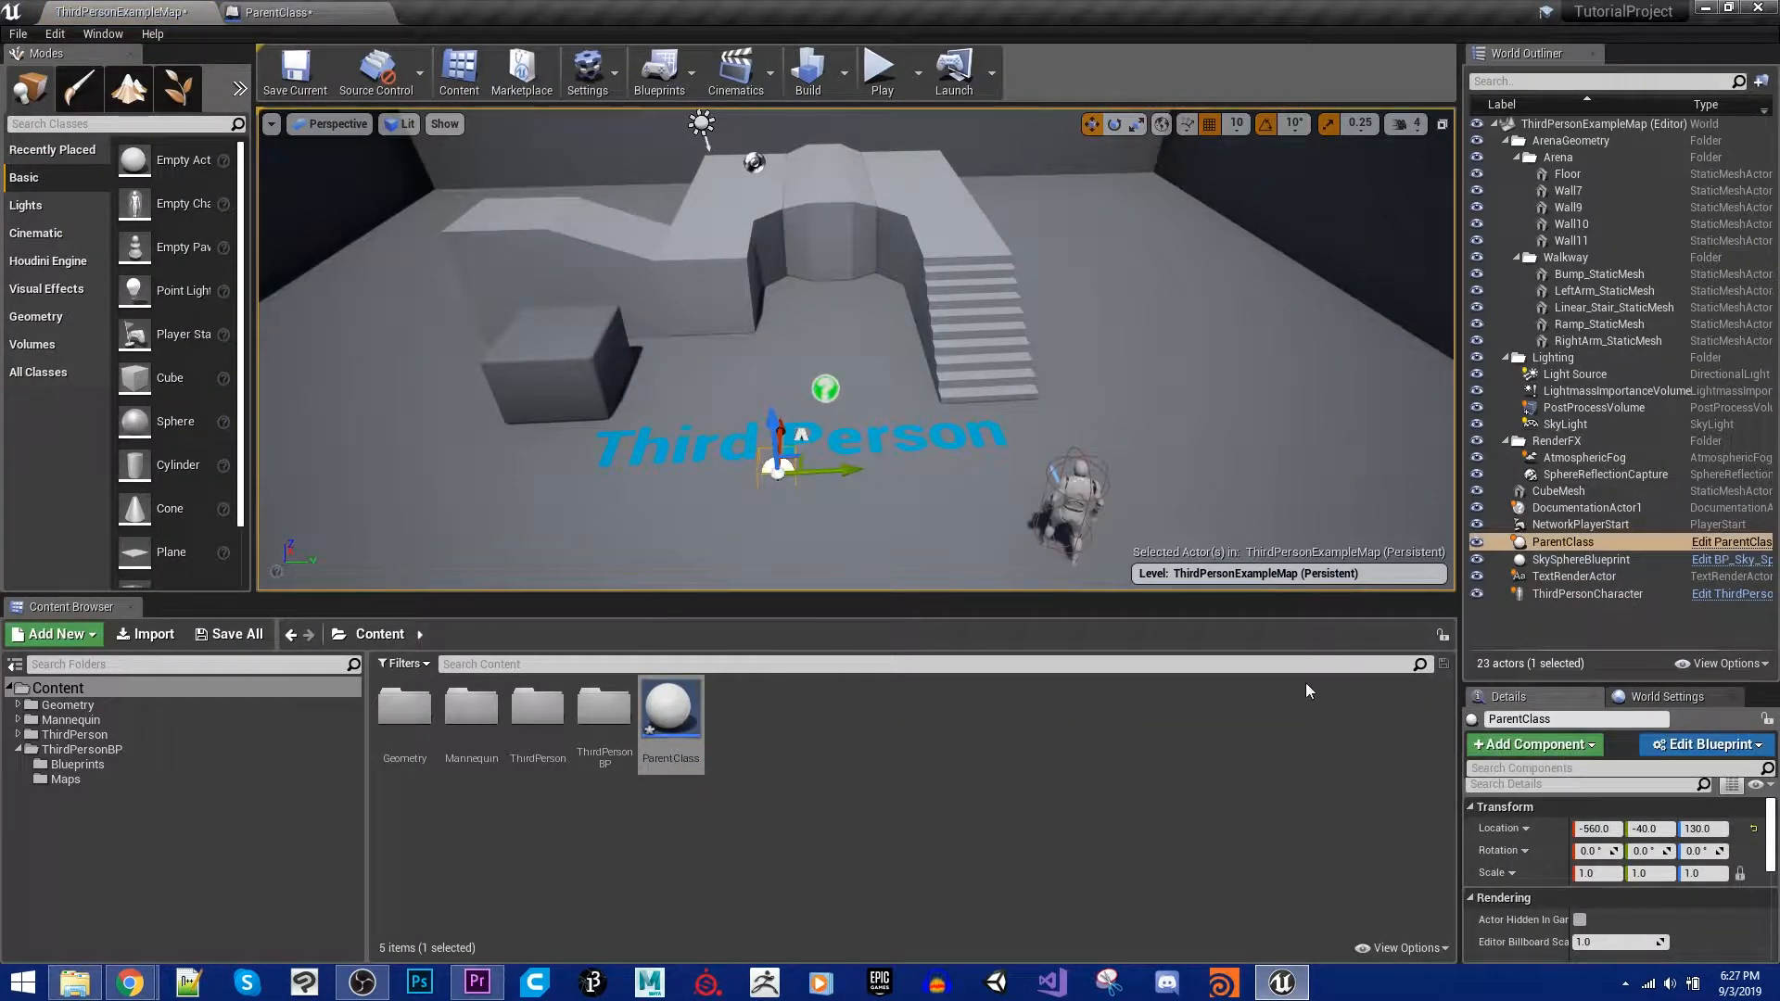
Step: Scale the ParentClass actor to 2.0 and move it beside the stairs
click(1595, 873)
text(2)
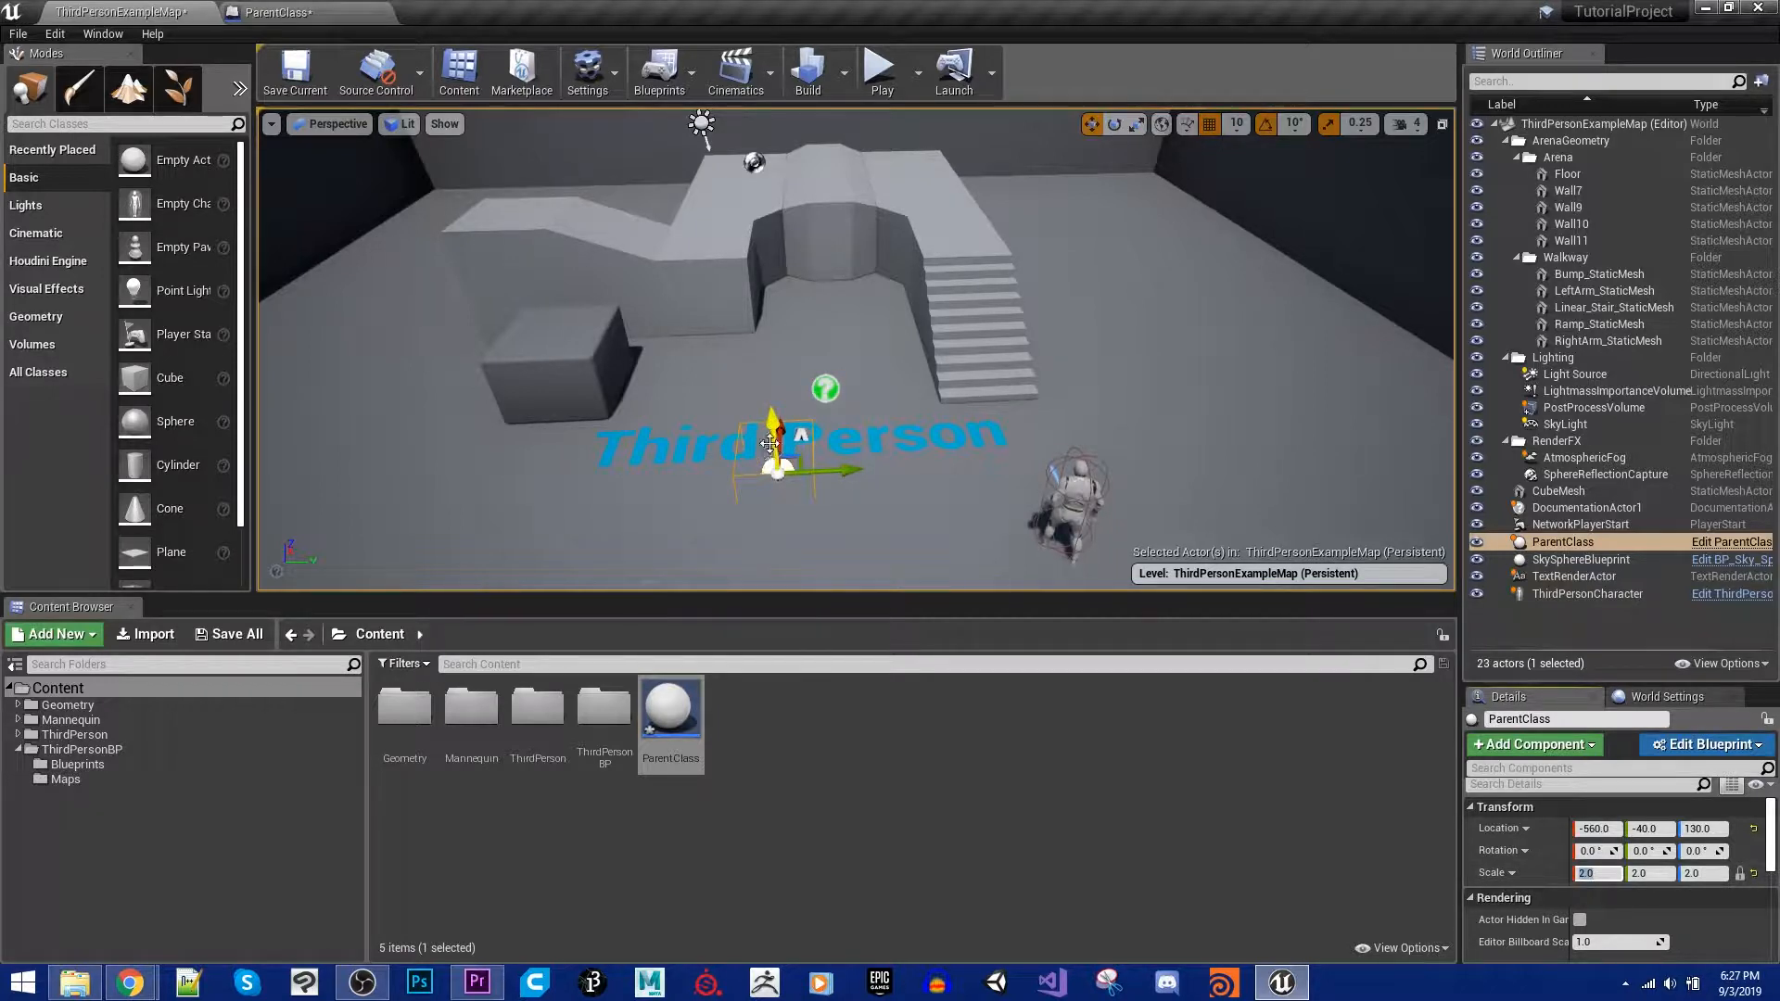
drag(772, 426, 773, 392)
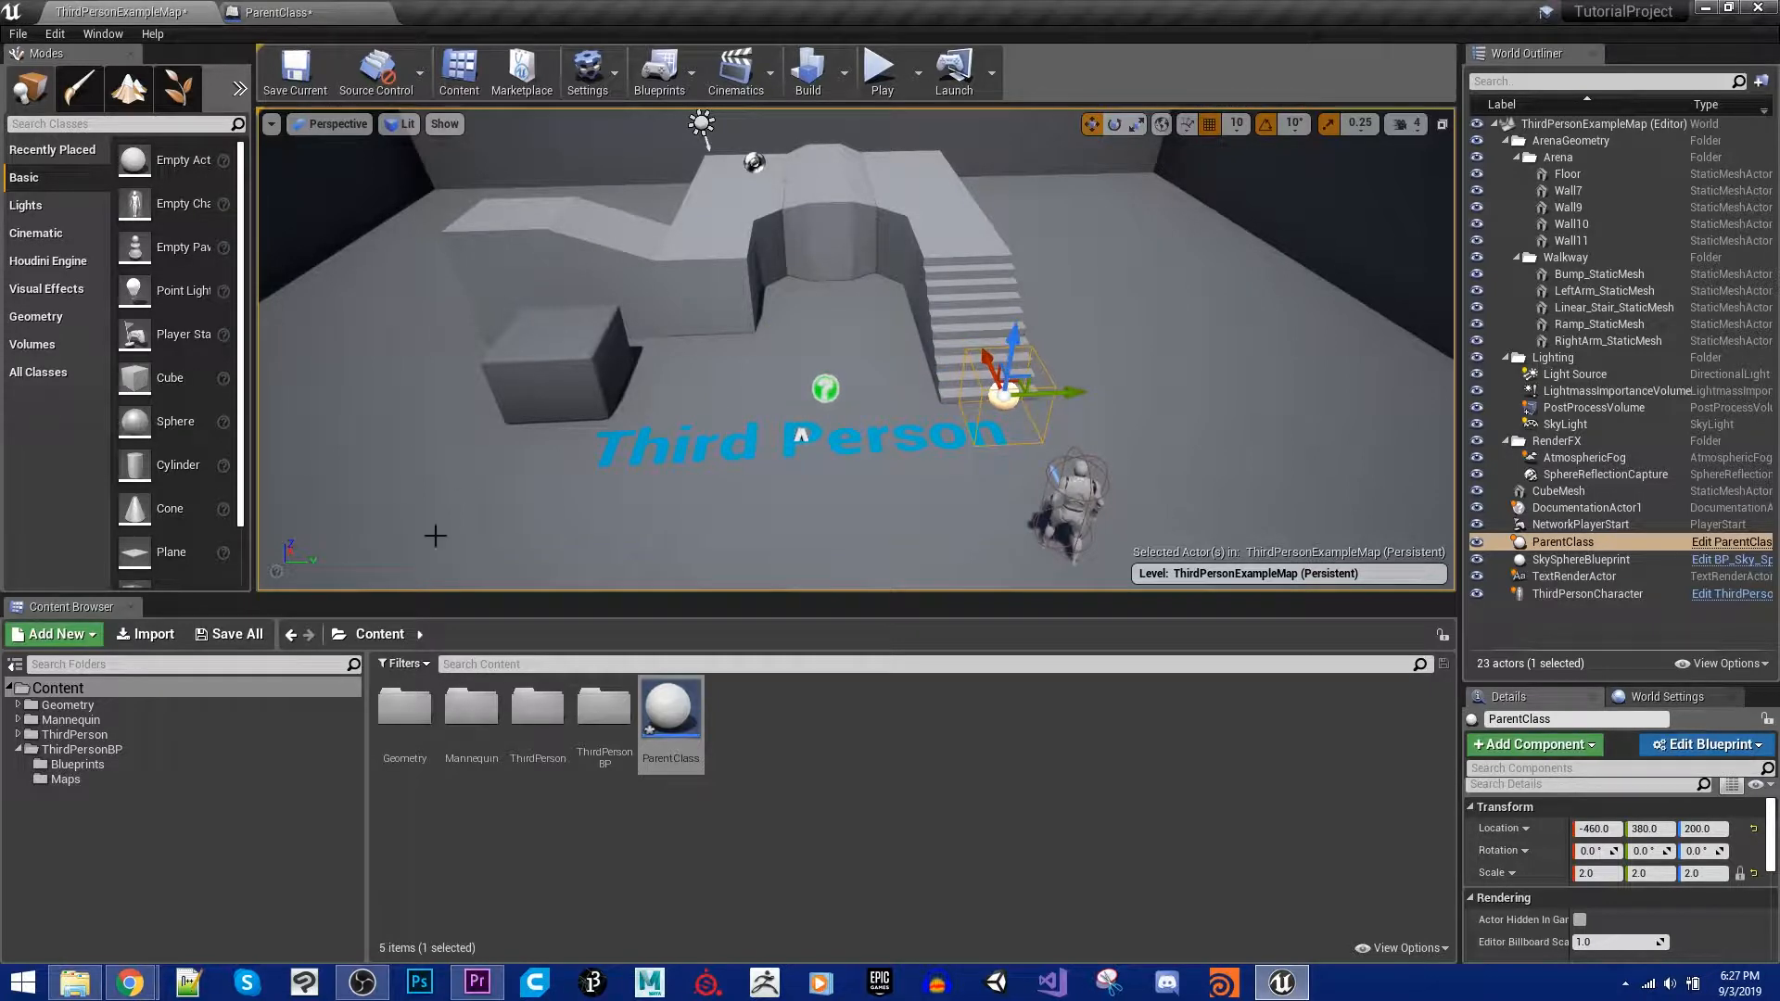
mouse_move(881, 71)
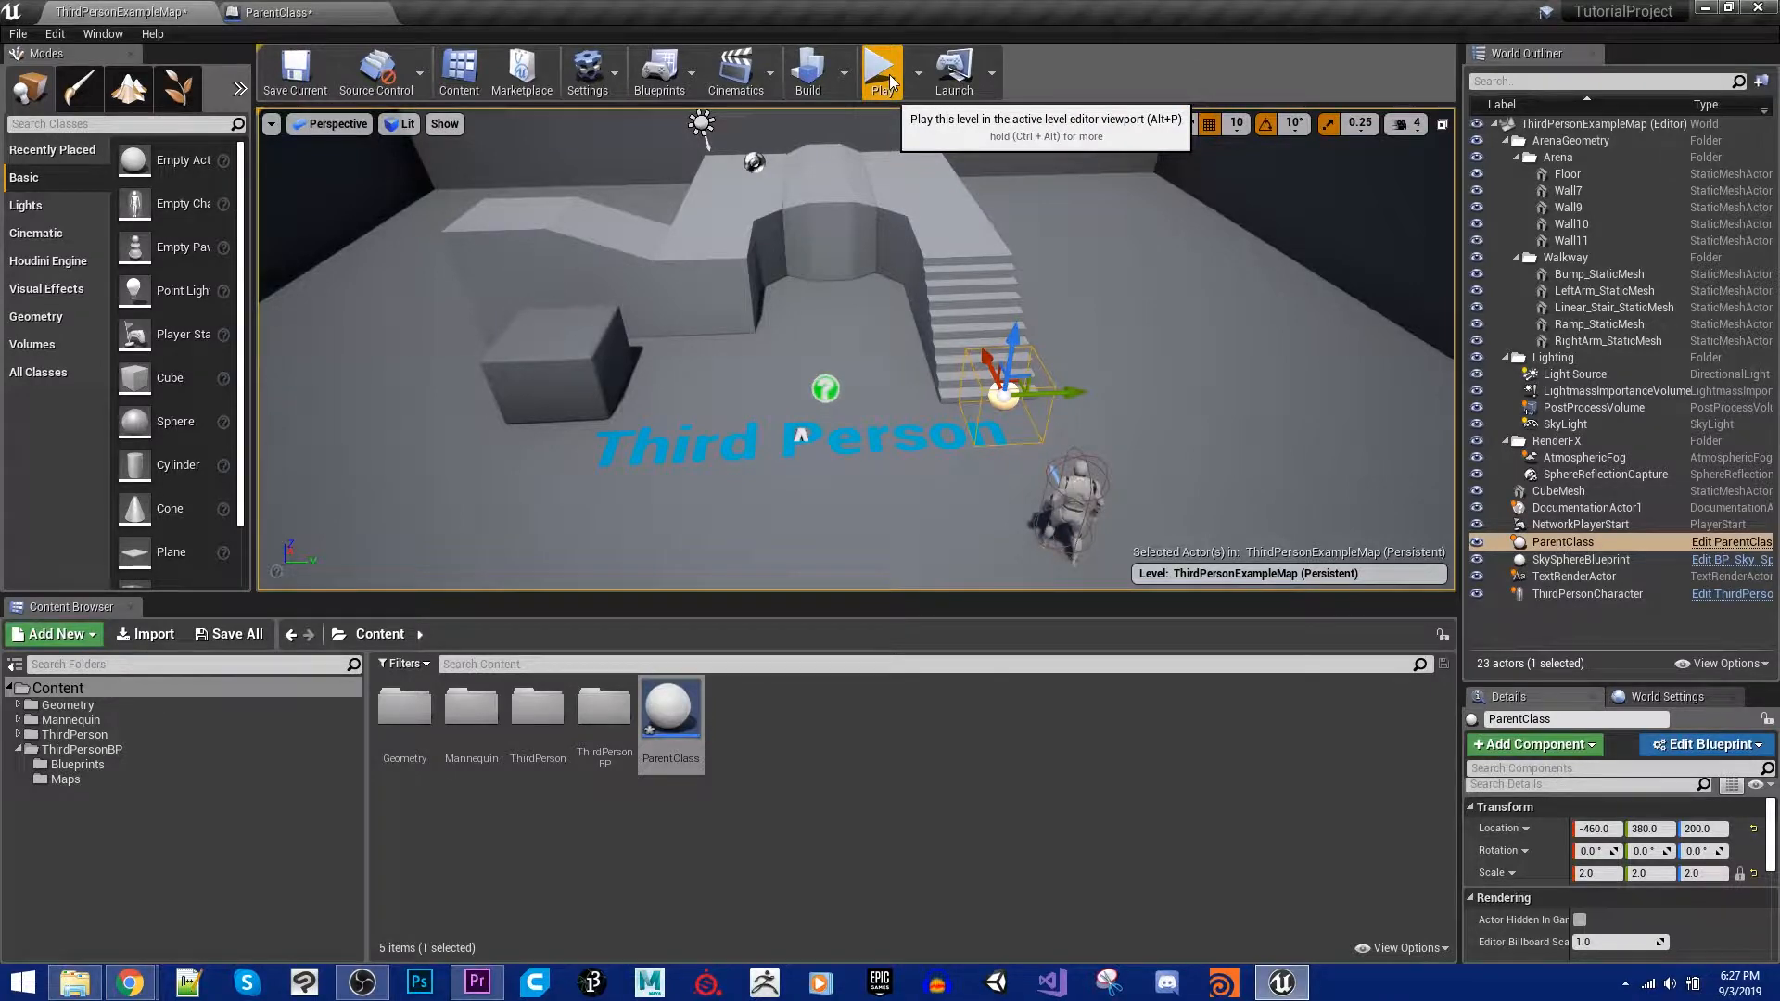
click(882, 71)
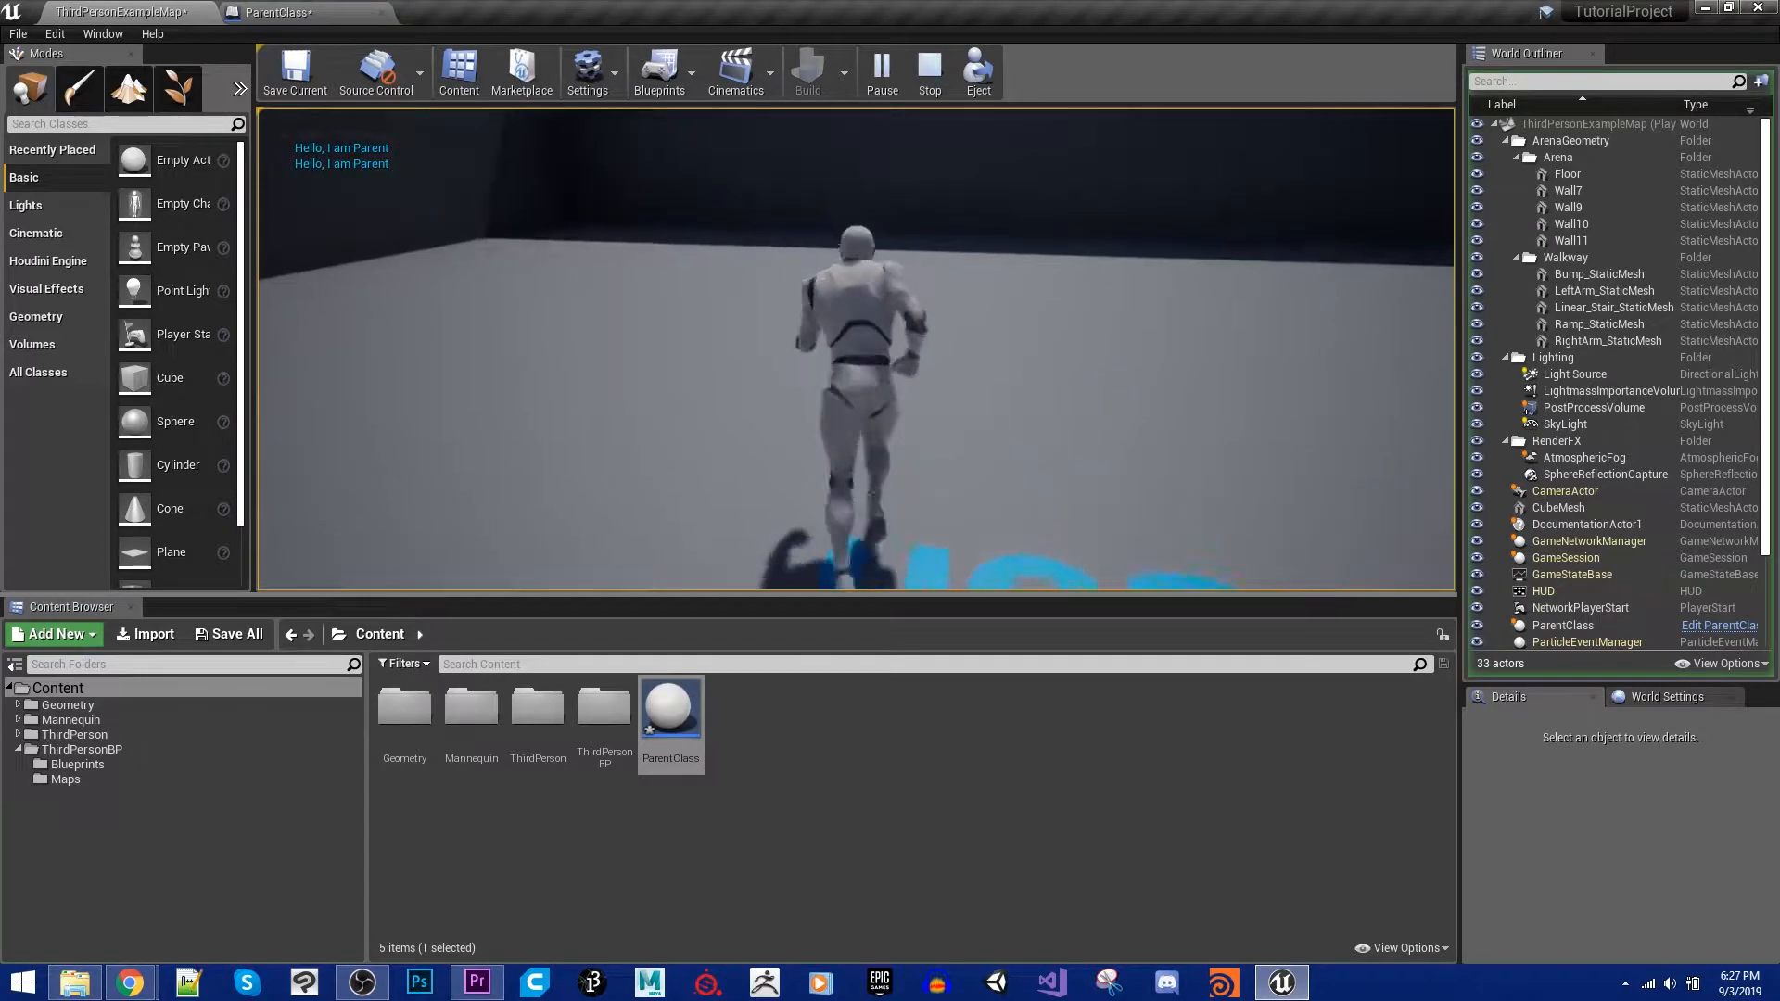
click(928, 70)
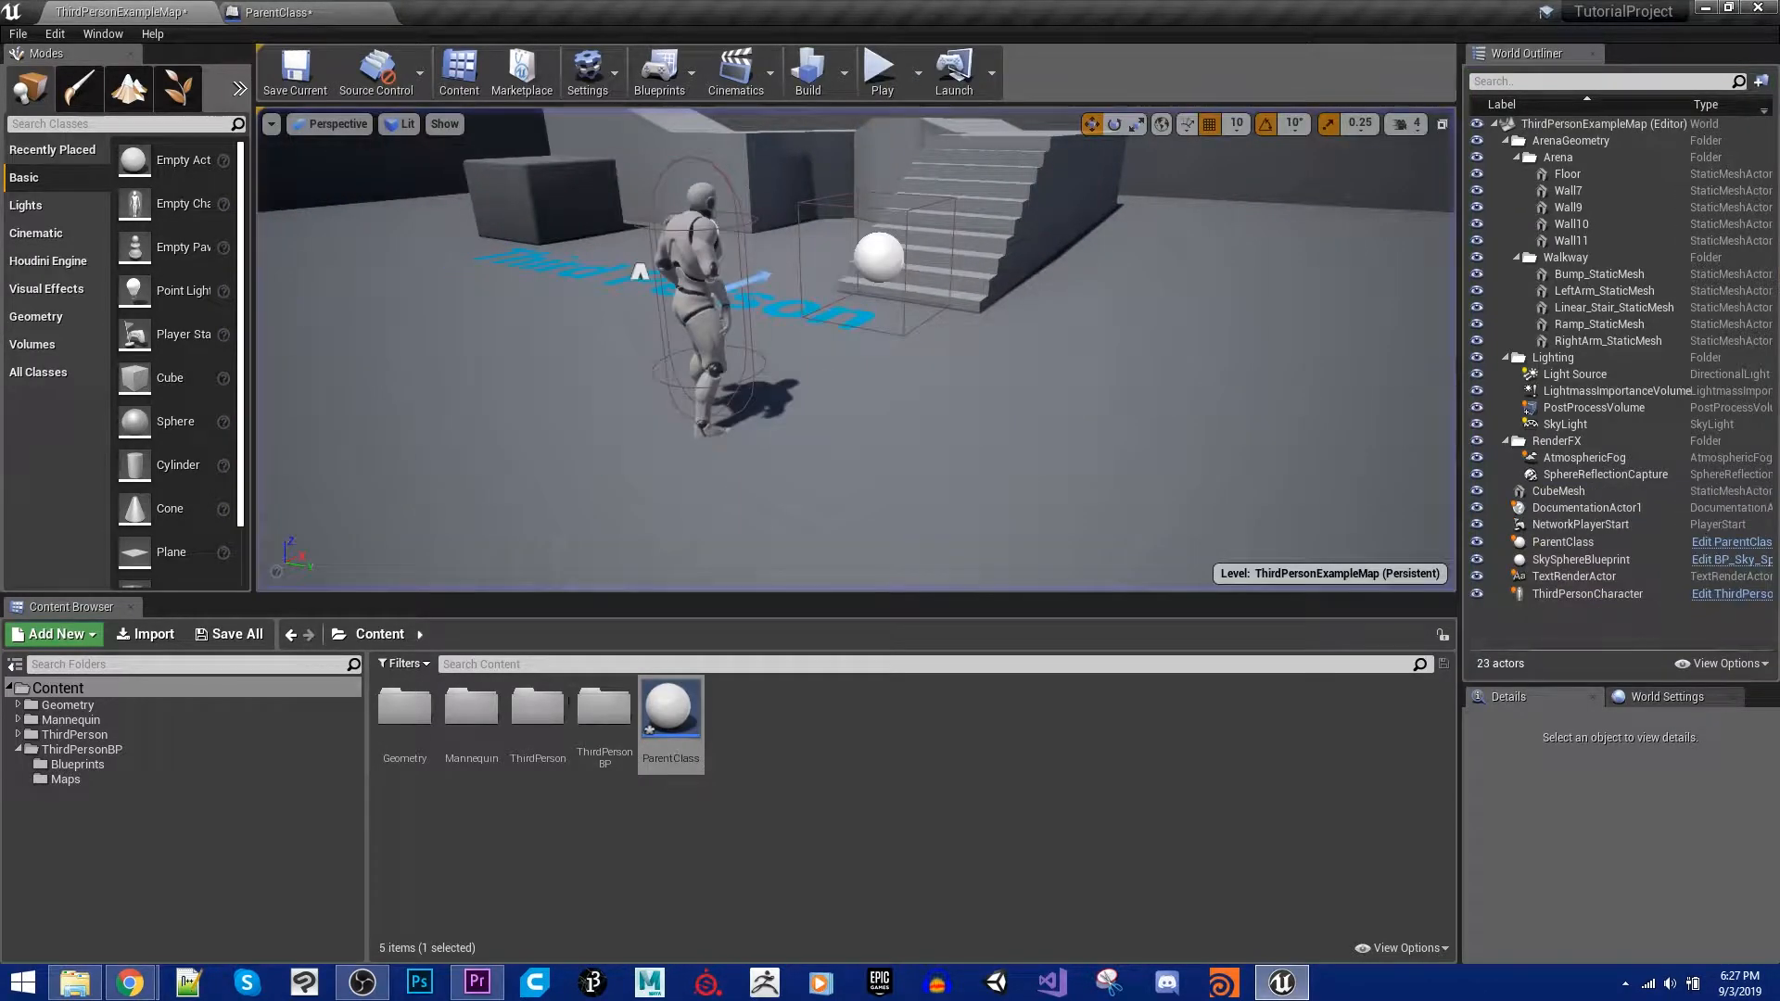
click(739, 738)
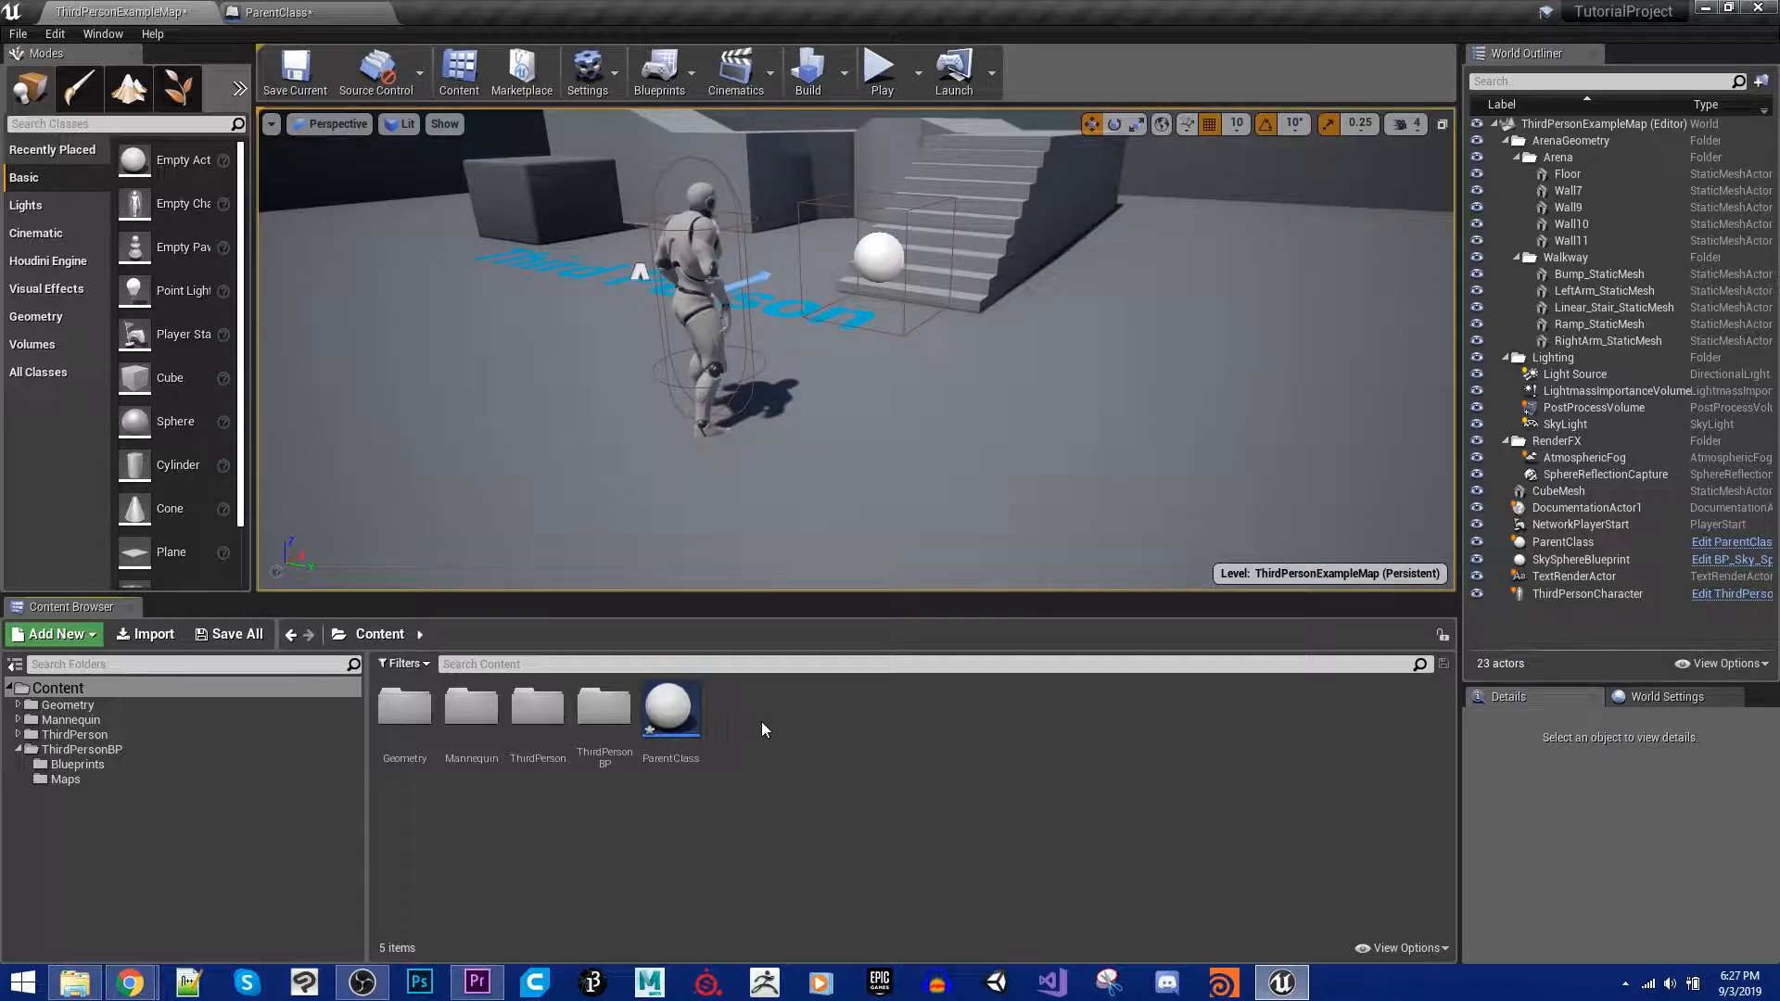
Step: Create a Blueprint class with ParentClass as its parent, named ChildClass
click(54, 633)
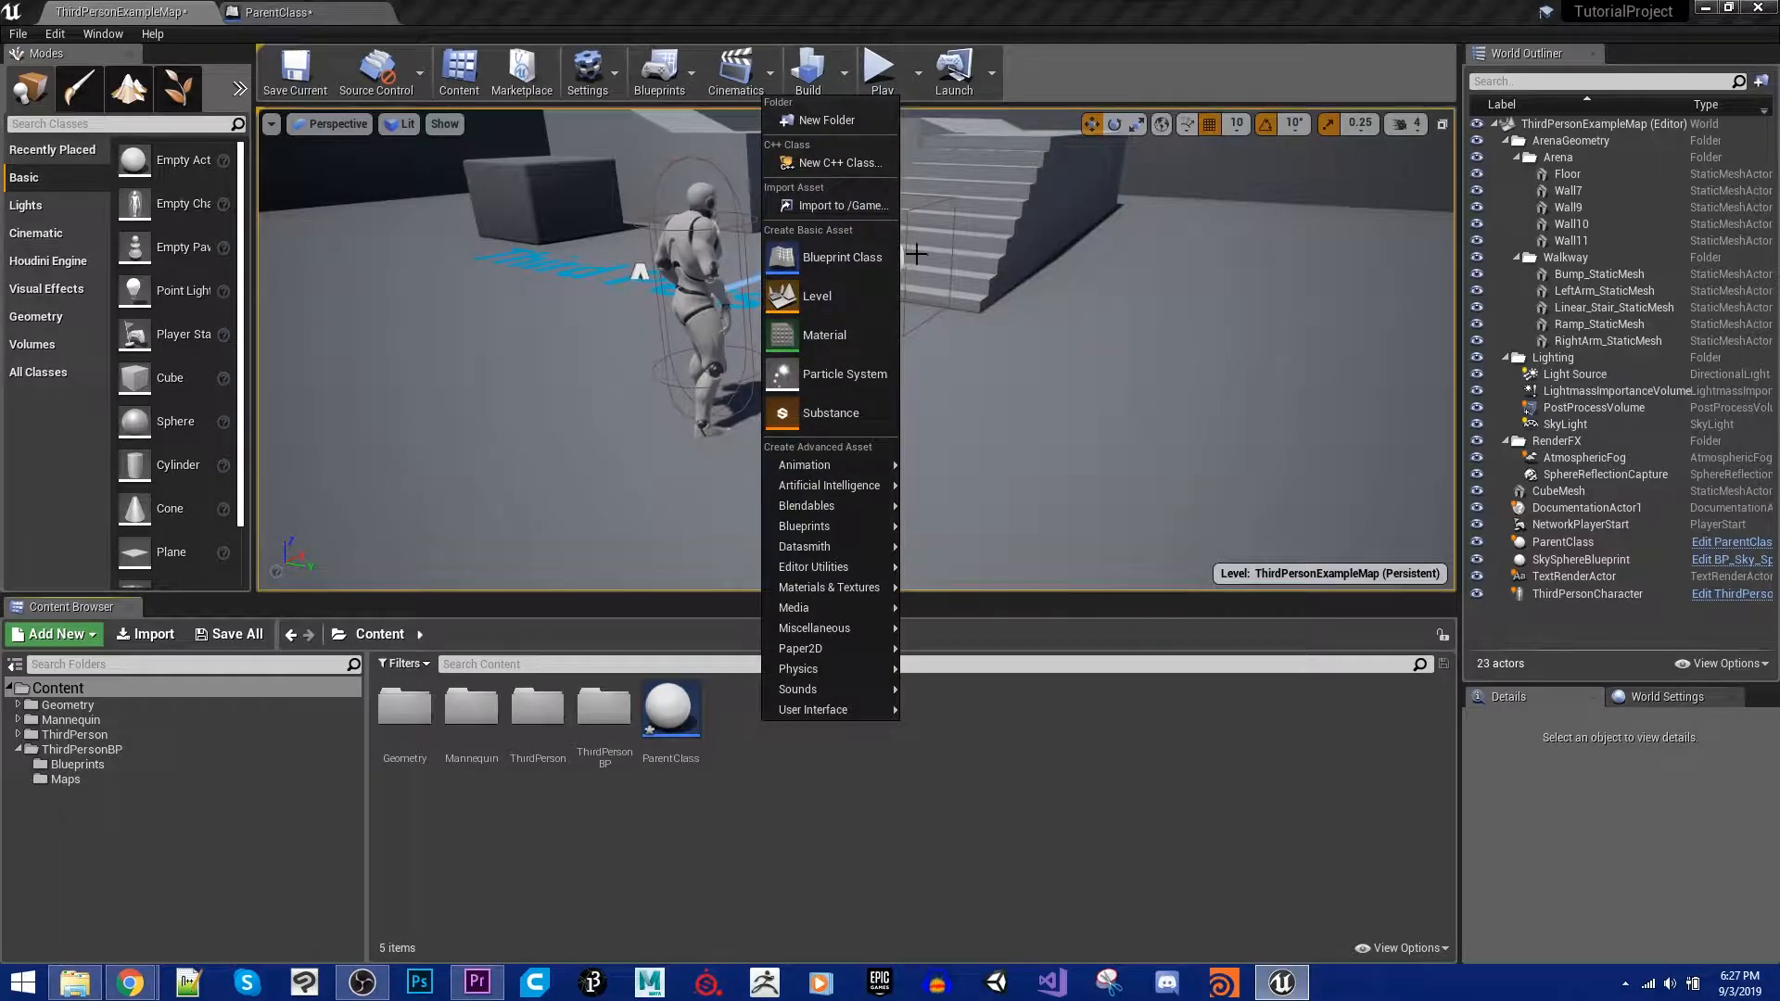
mouse_move(841, 257)
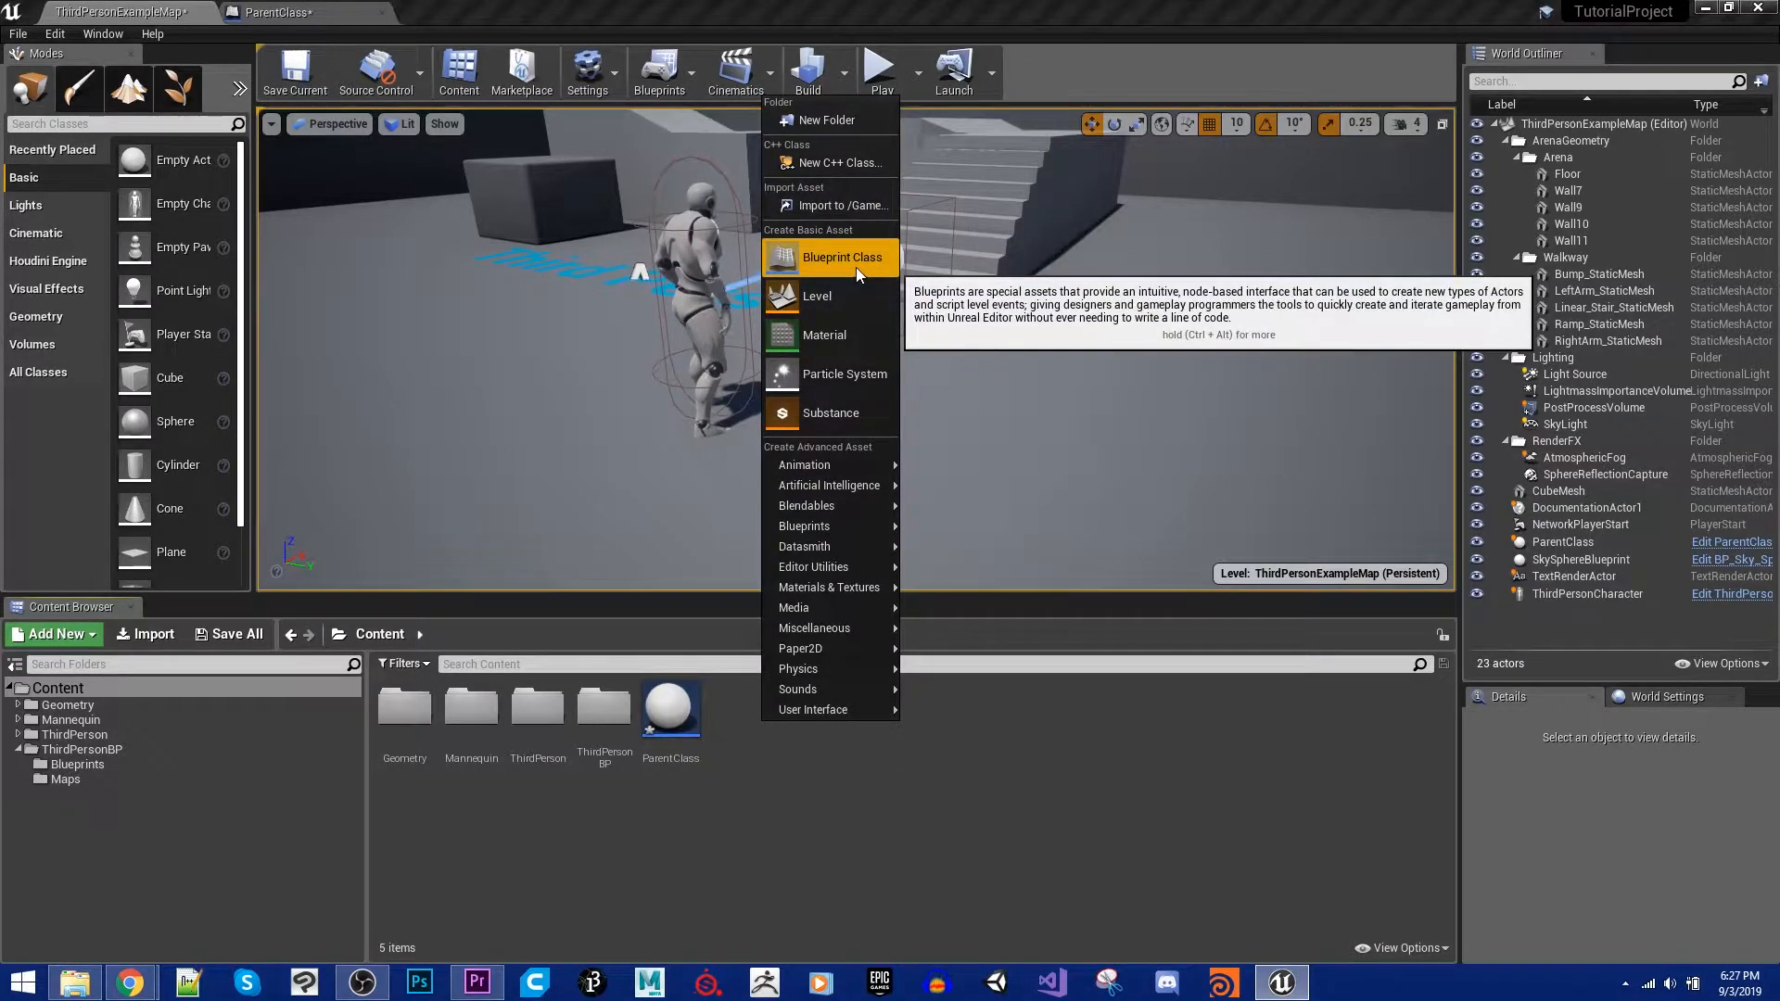
click(843, 257)
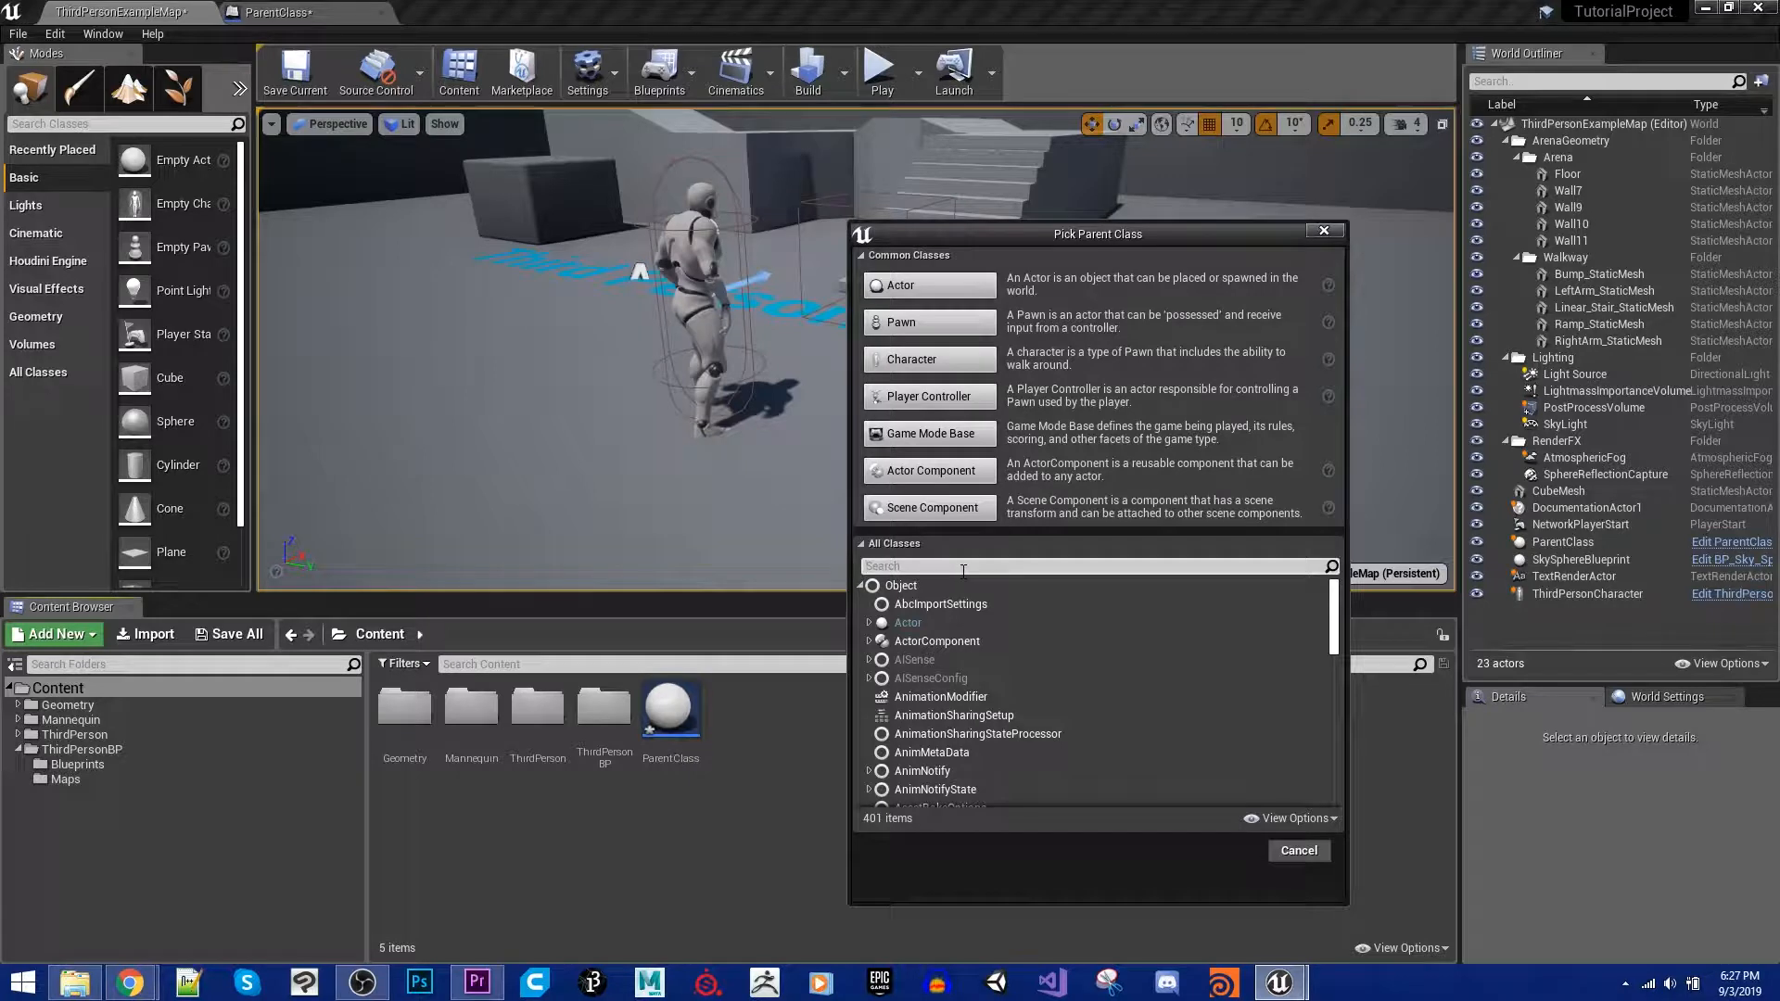
text(parent)
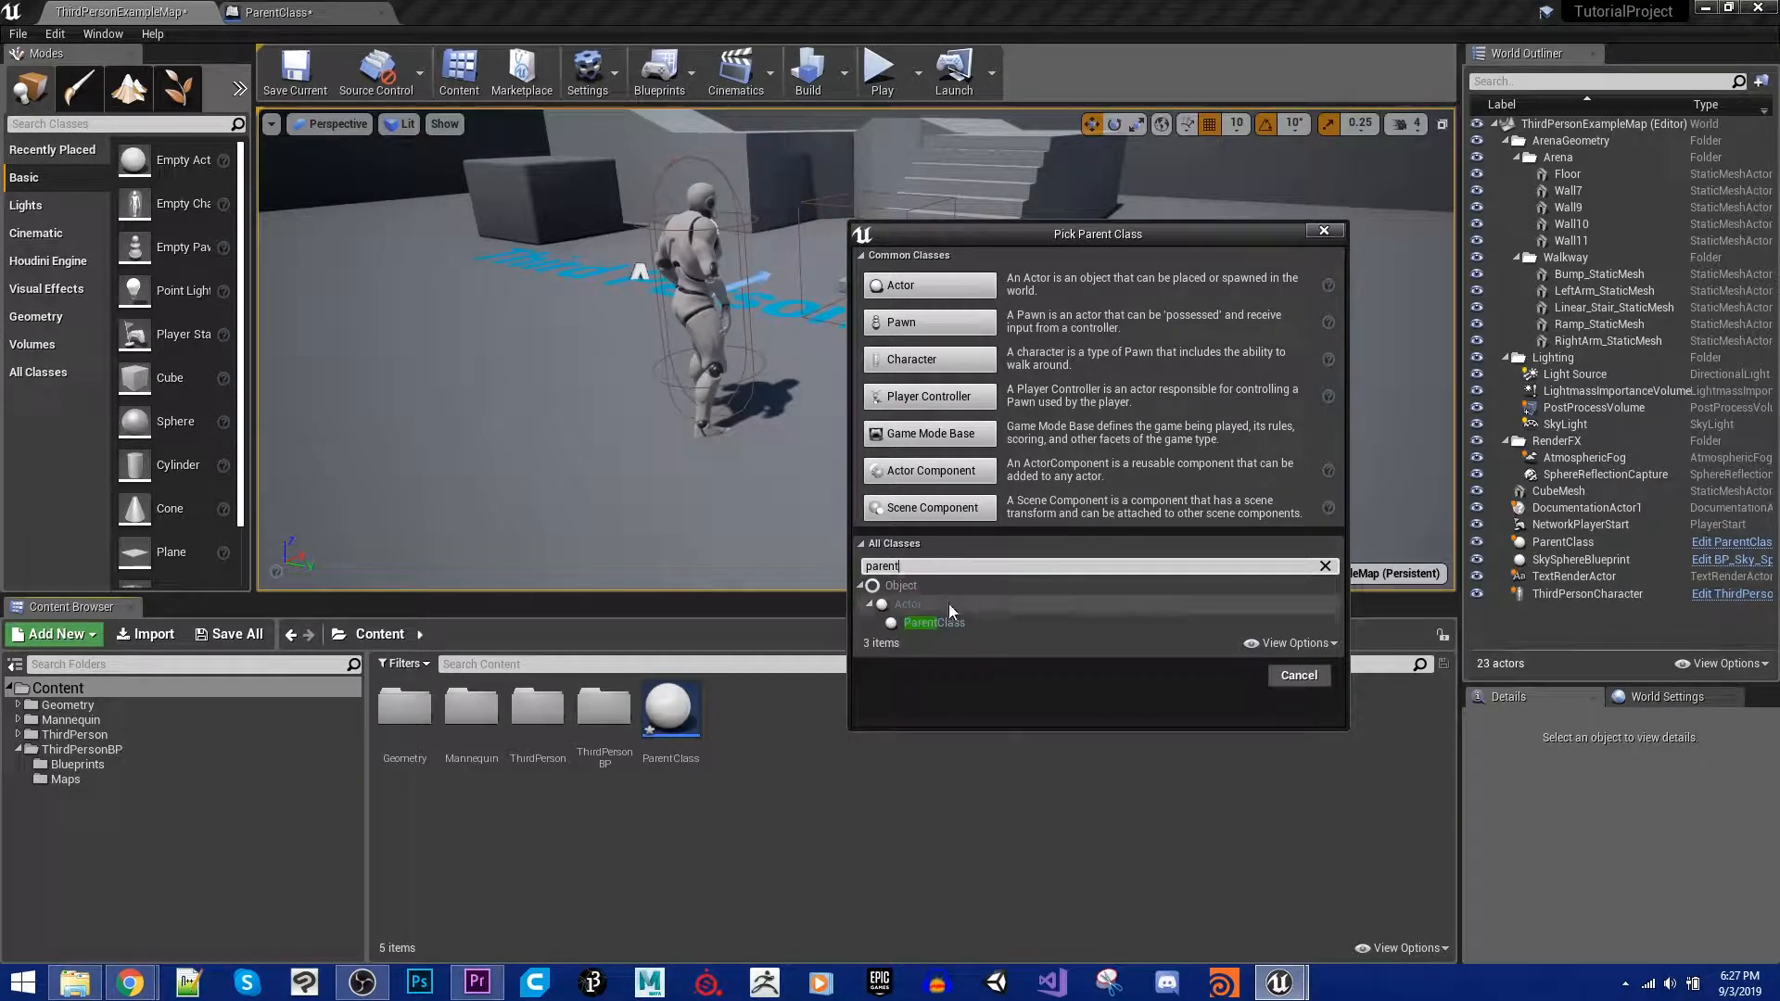
click(932, 622)
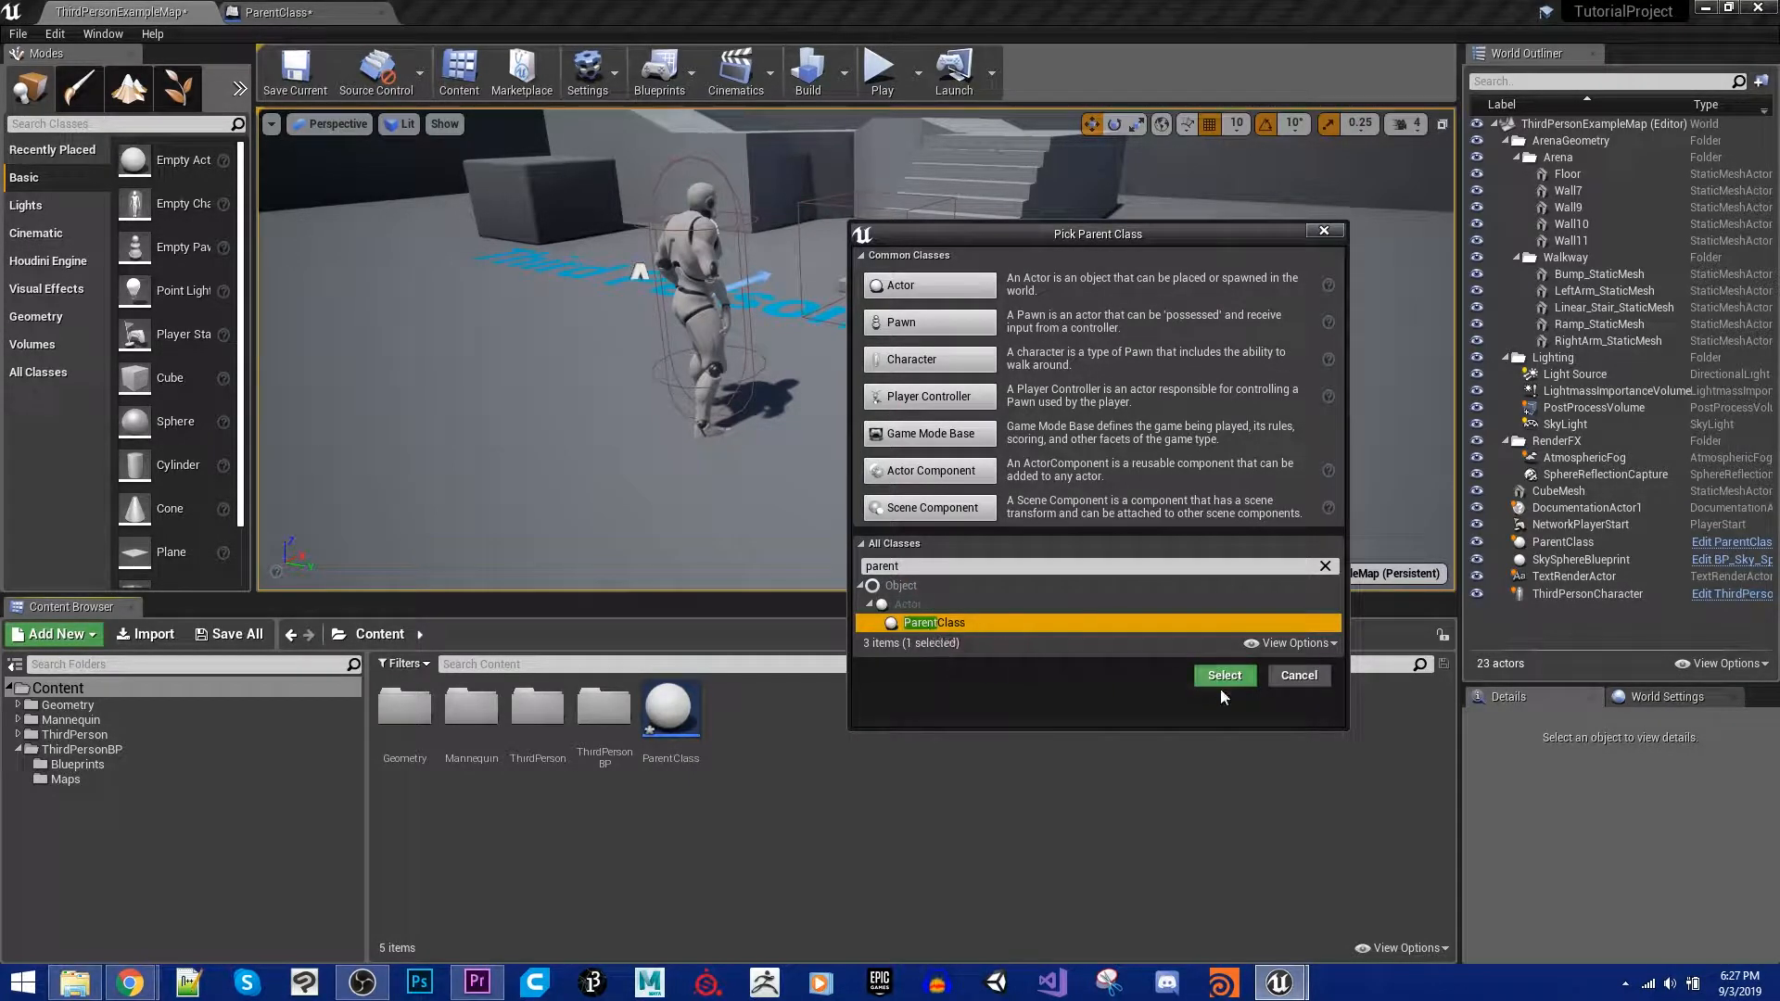
click(1224, 676)
text(ChildClass)
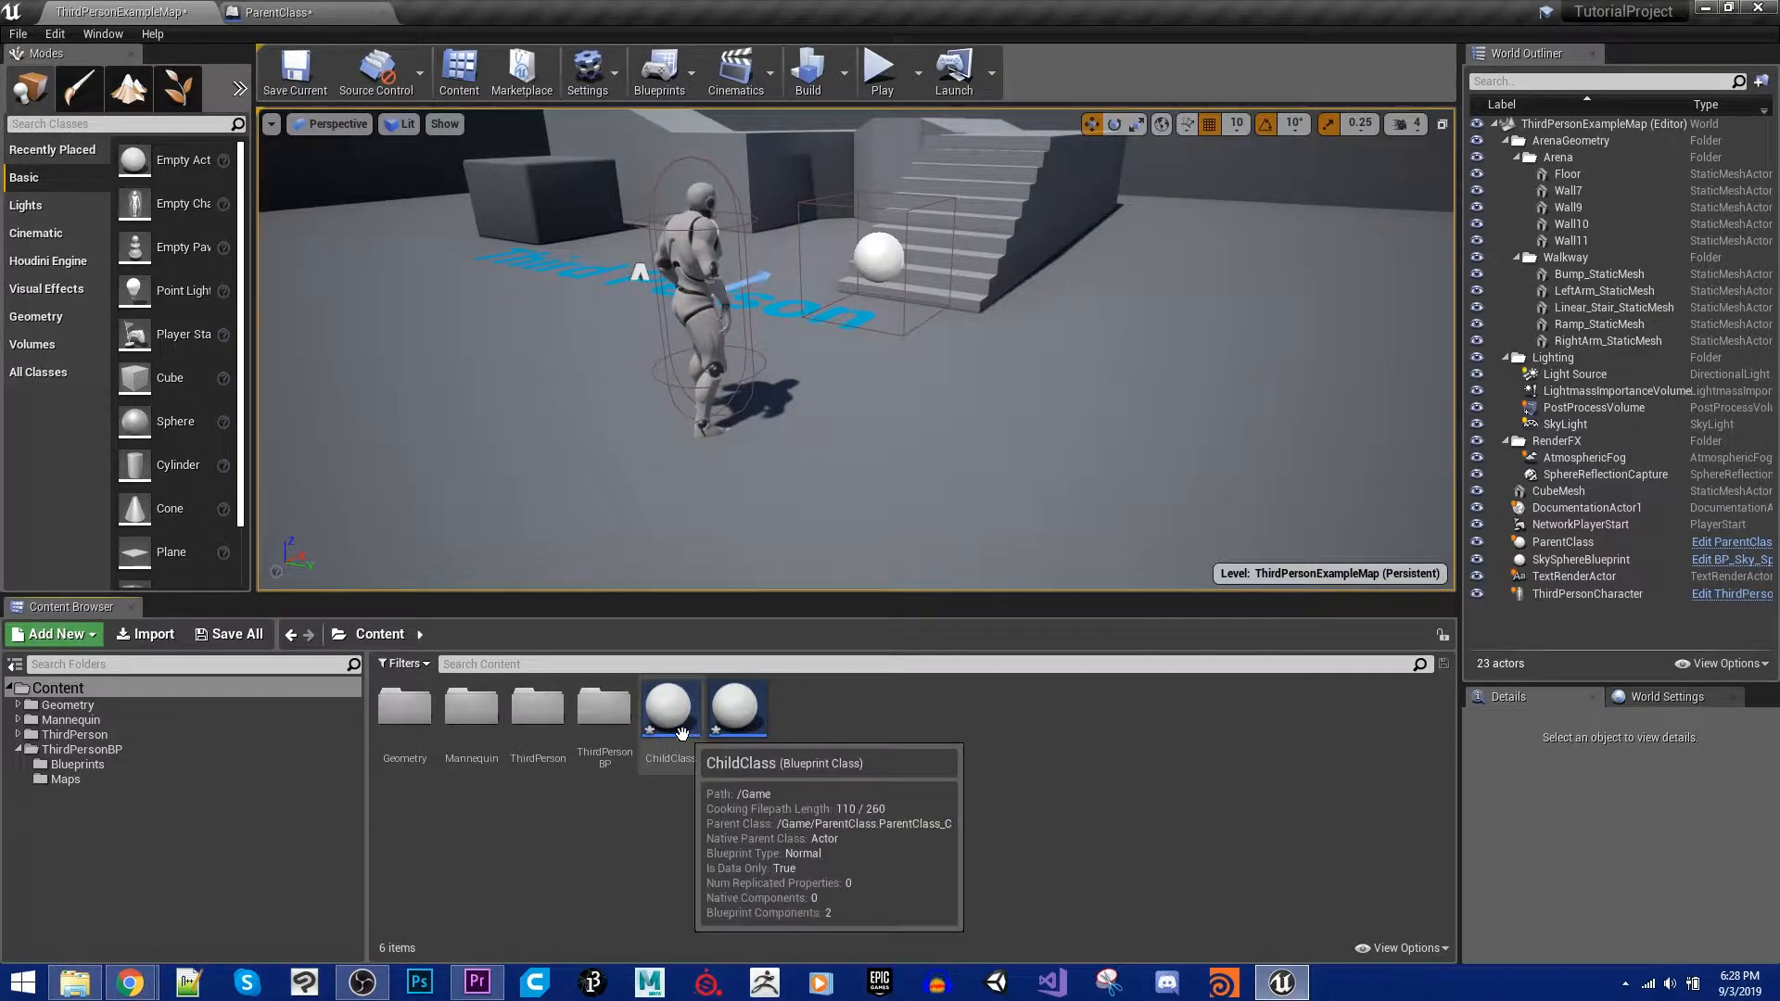
Step: Open ChildClass in the Blueprint editor and view its Event Graph
double_click(669, 707)
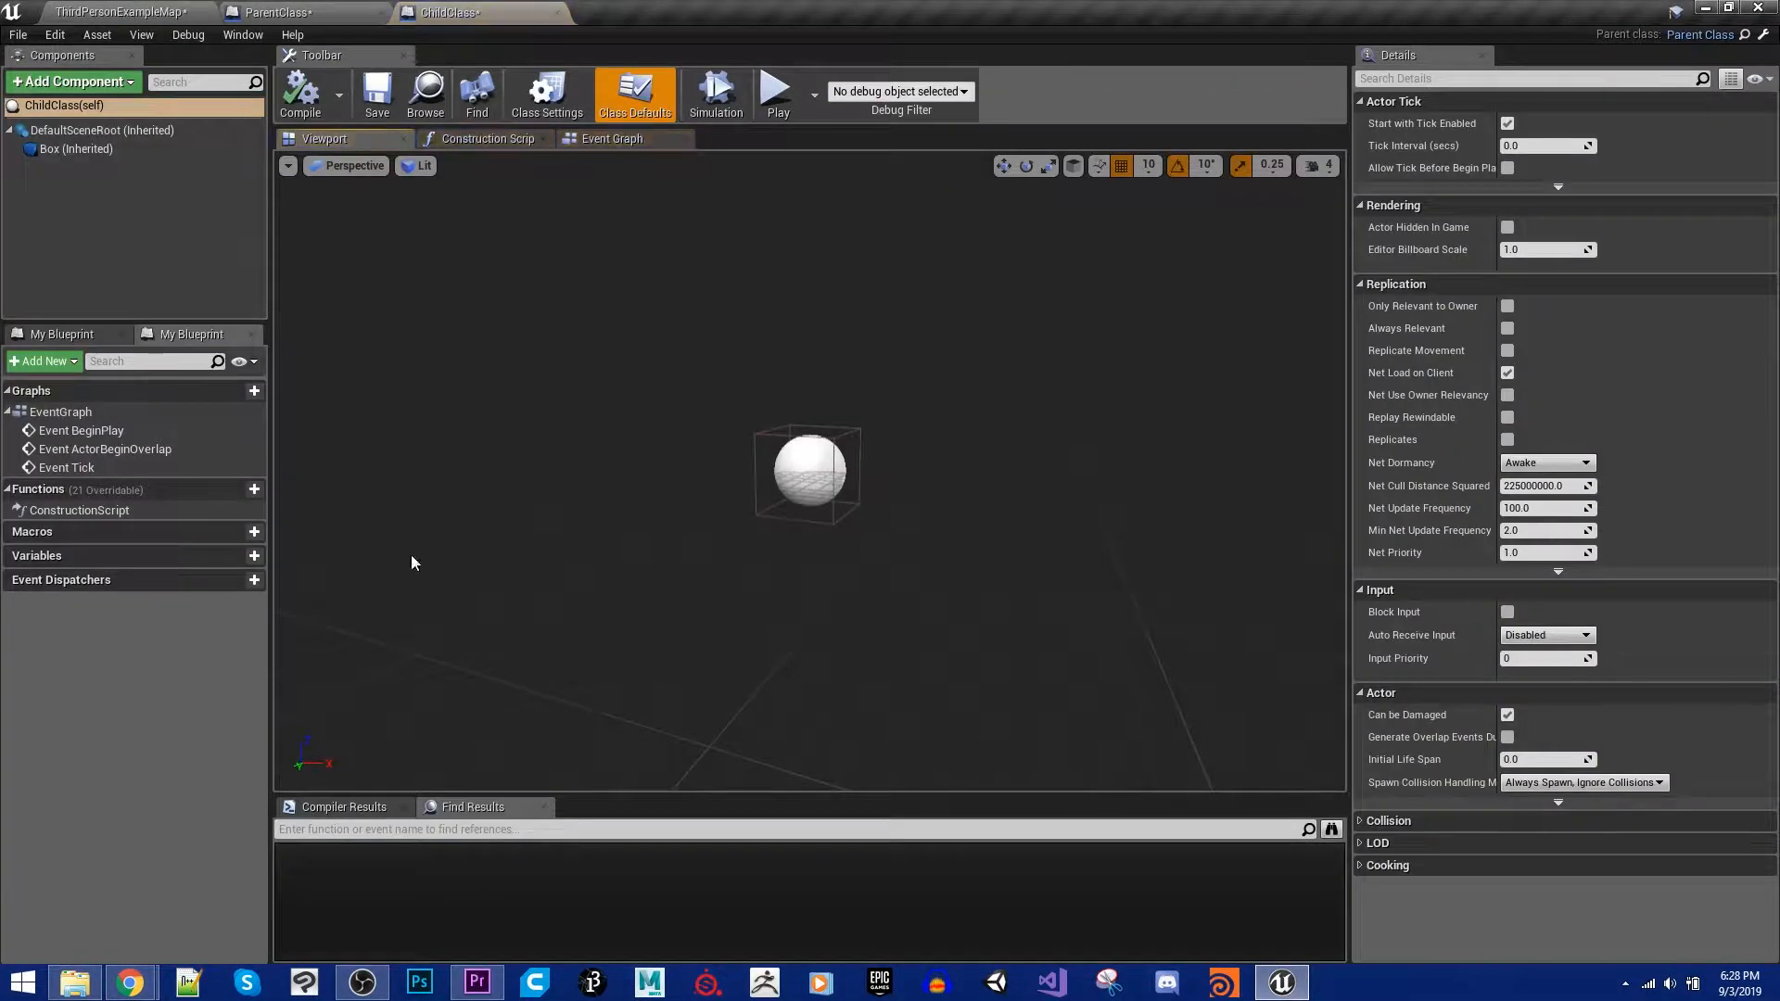
mouse_move(1618, 40)
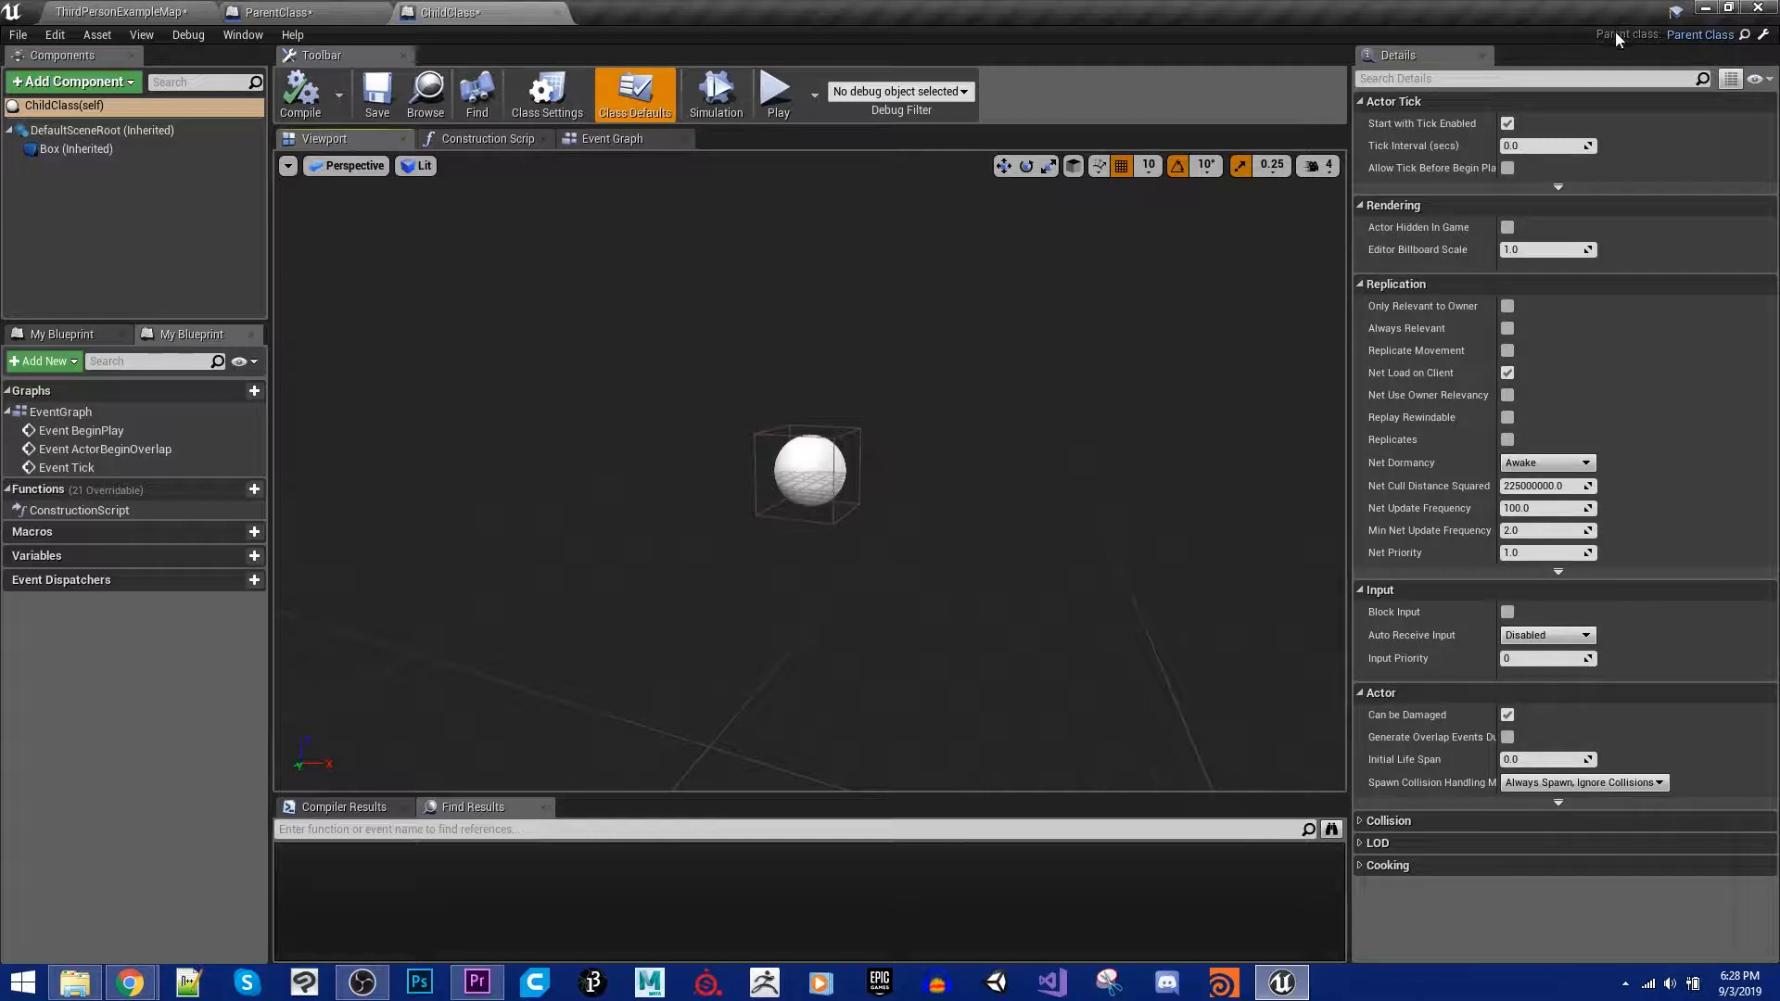
mouse_move(1700, 34)
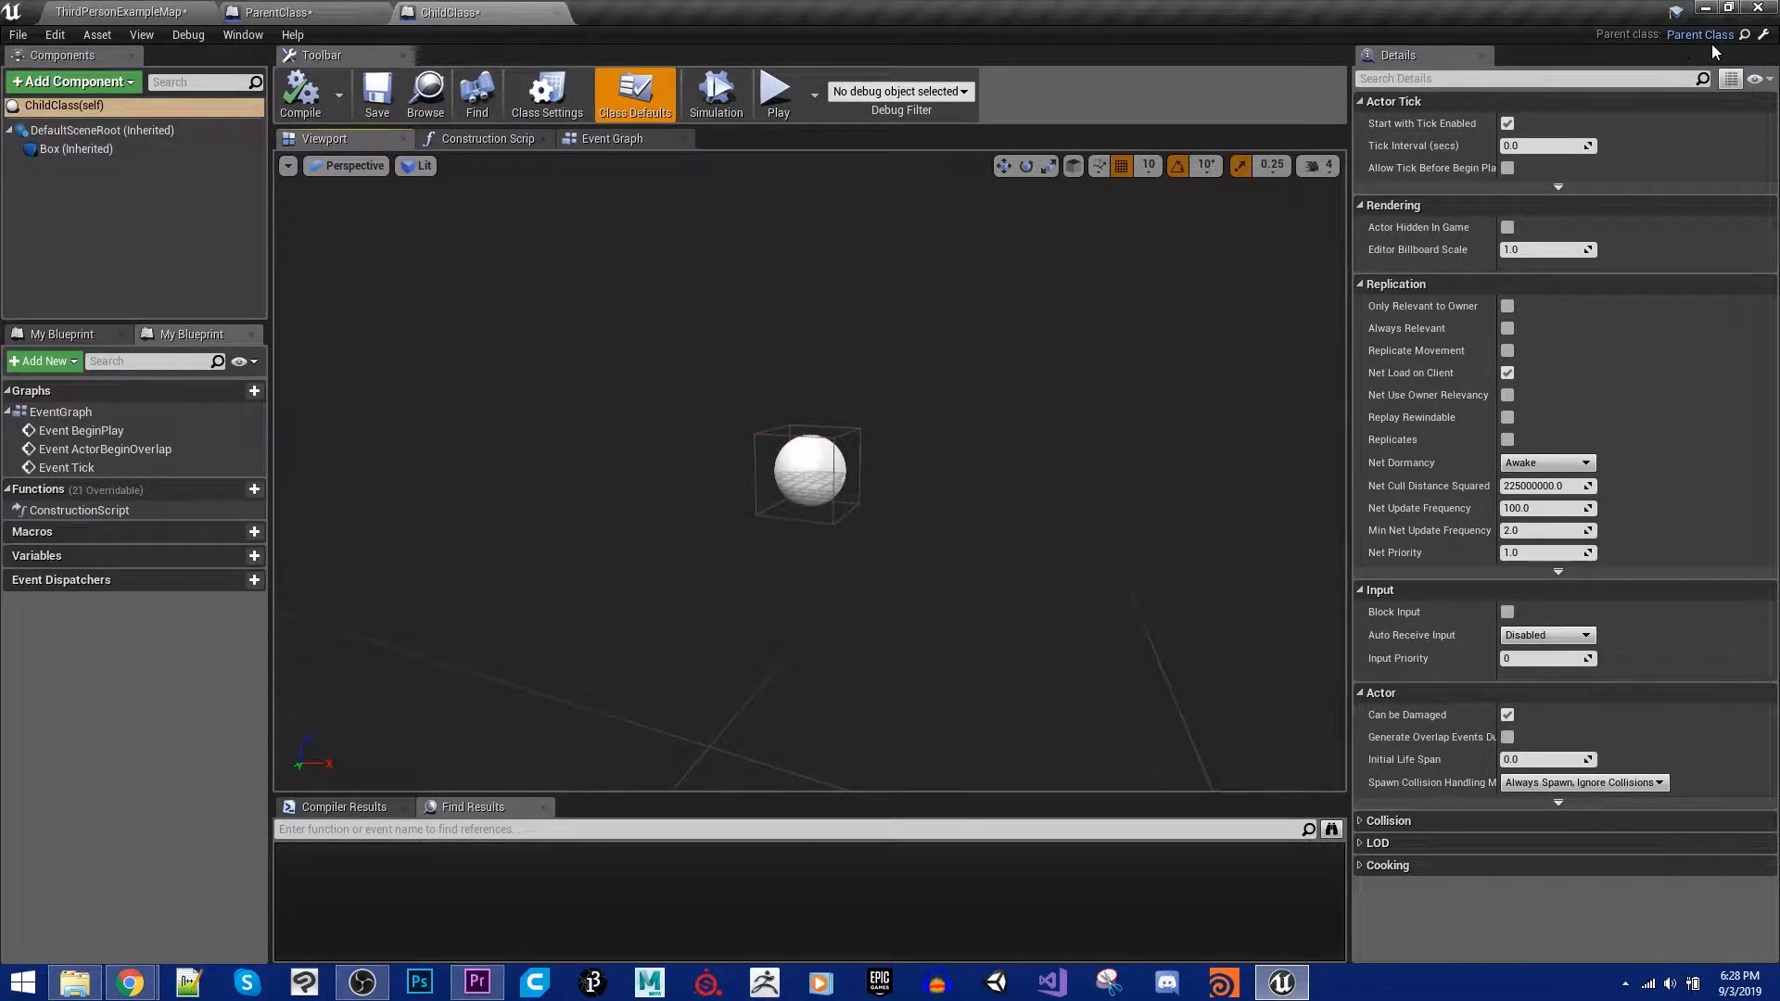
mouse_move(107, 179)
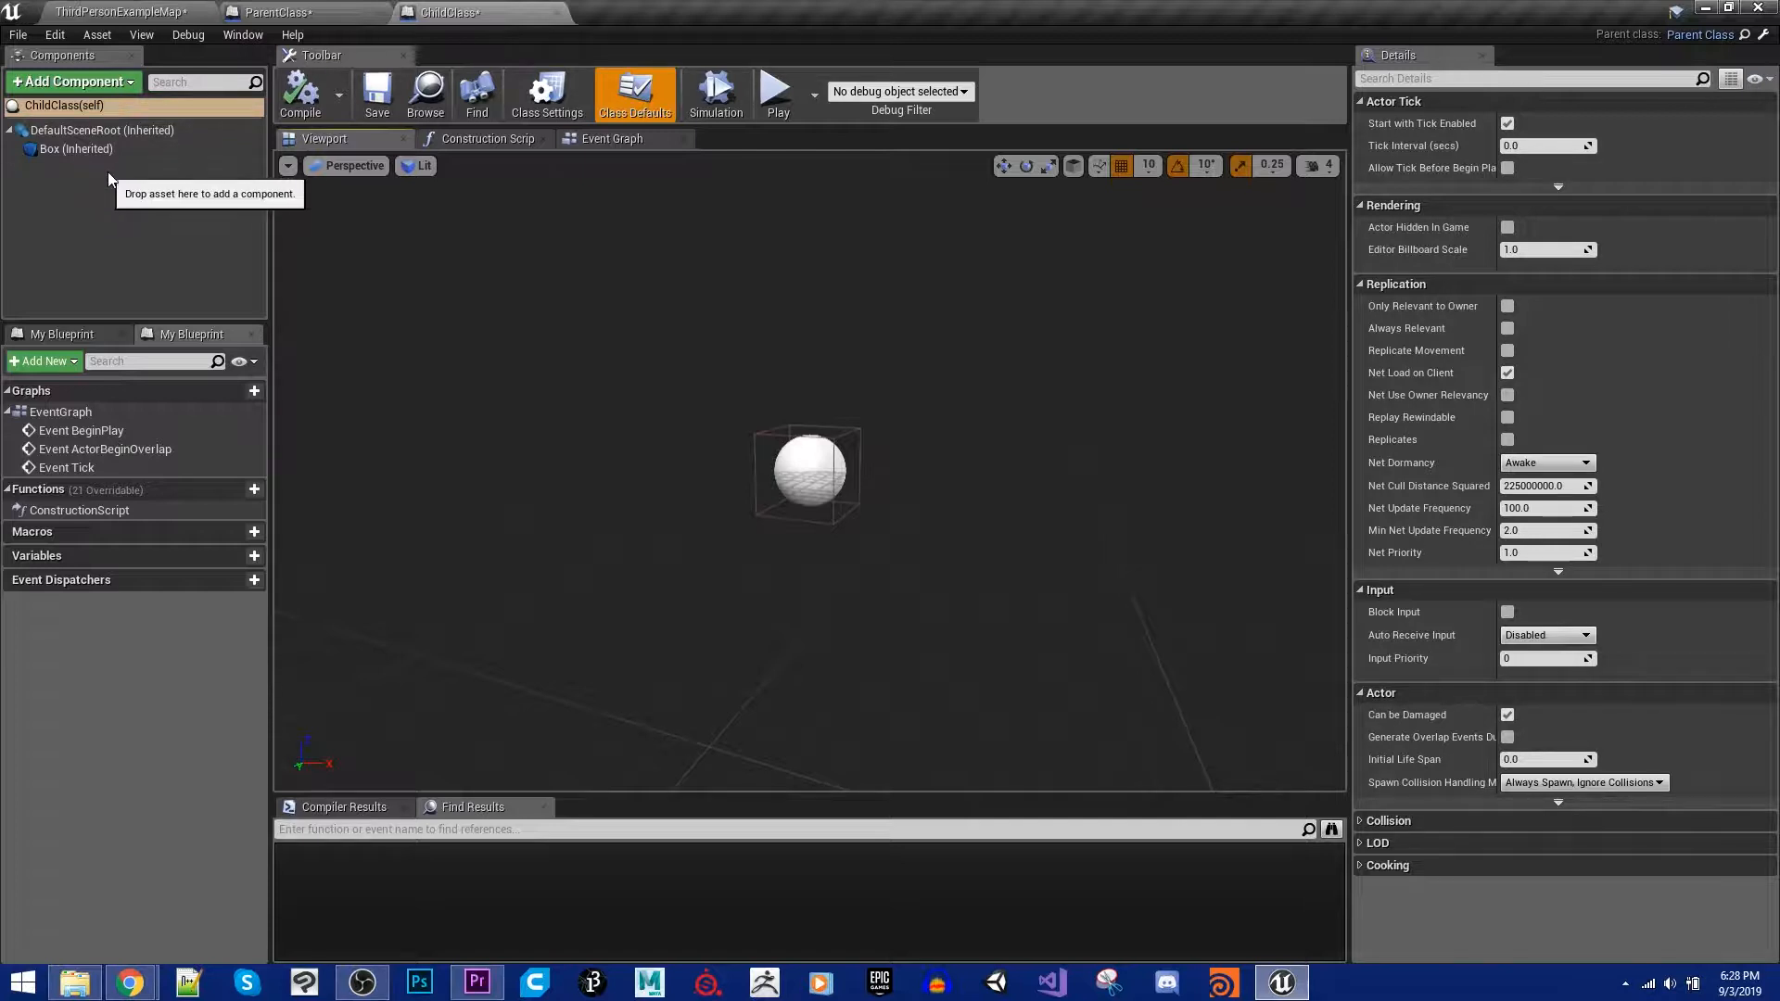
mouse_move(77, 149)
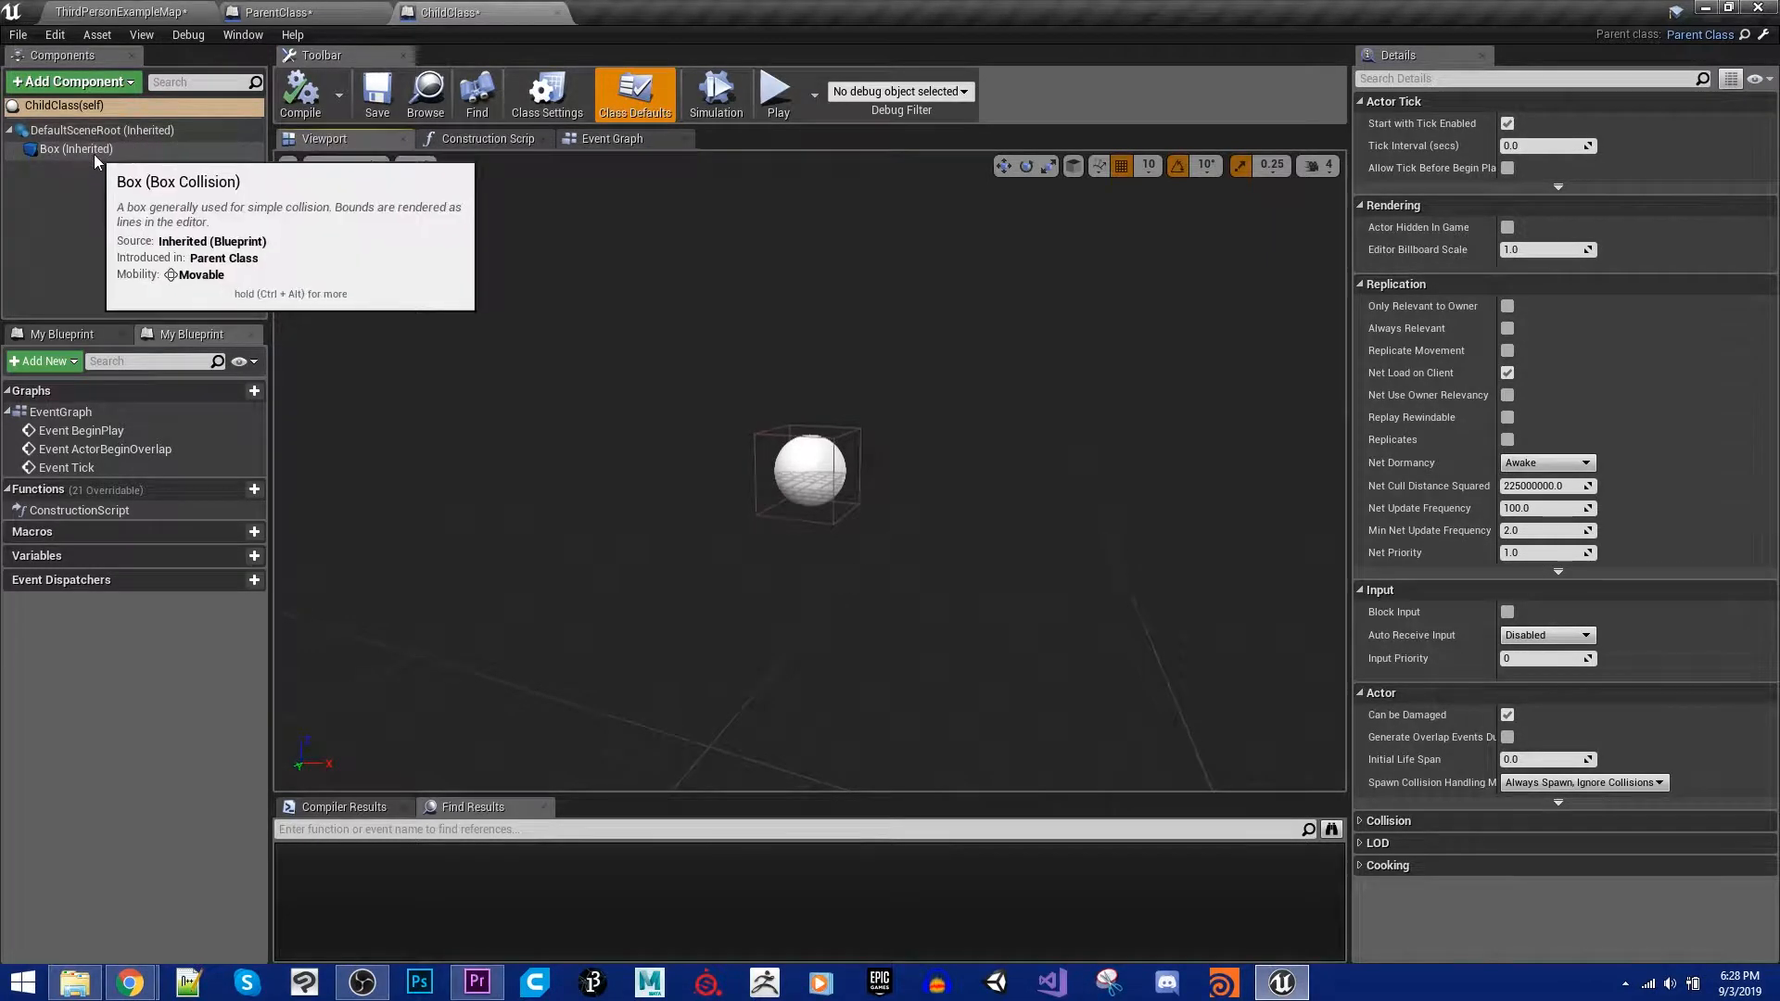
mouse_move(440, 191)
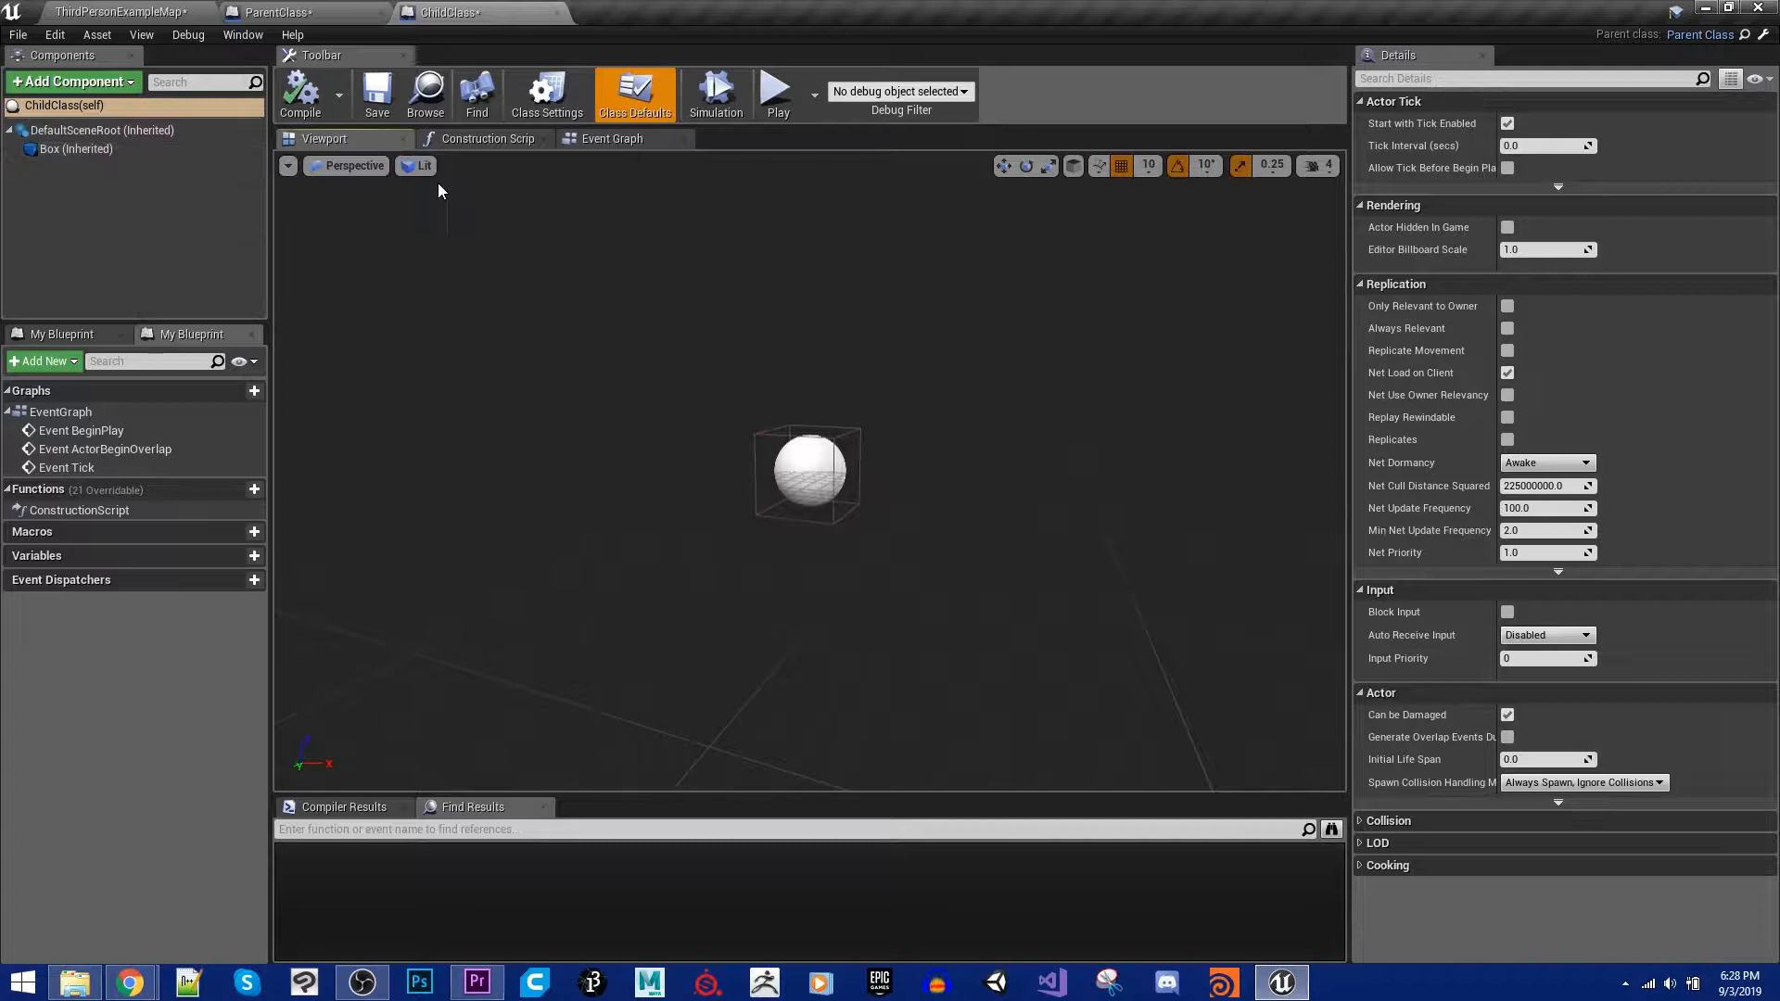
click(612, 138)
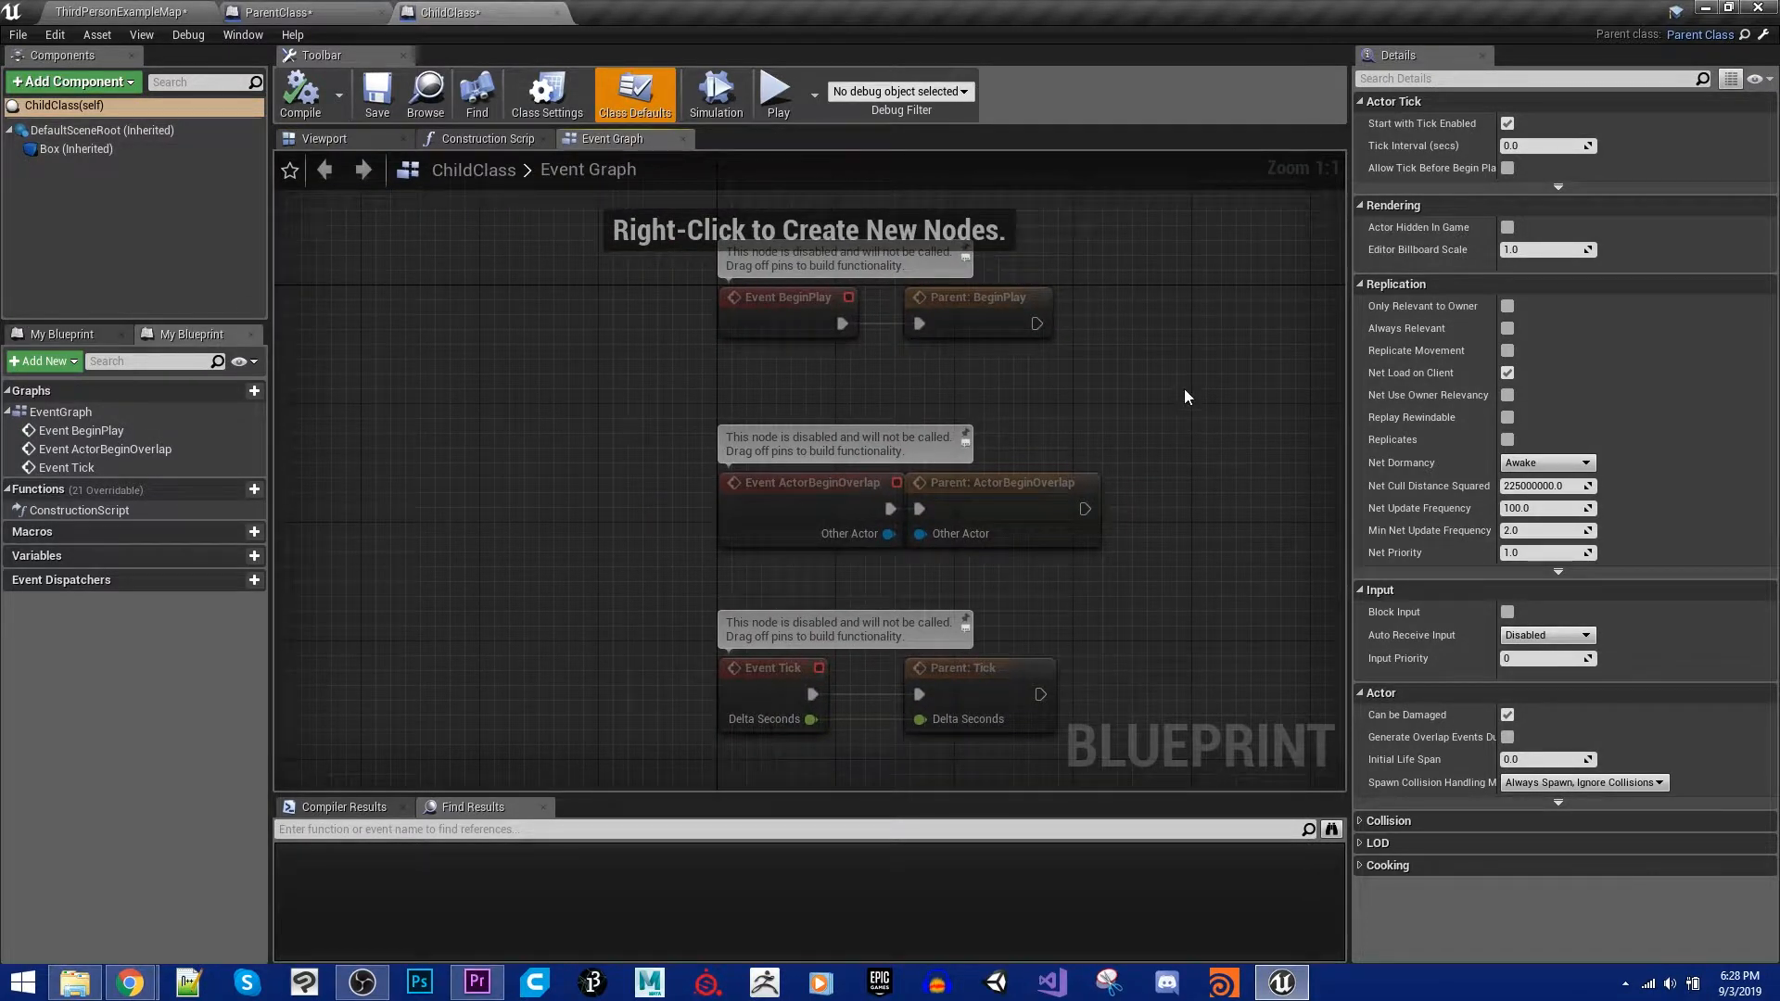
mouse_move(1052, 361)
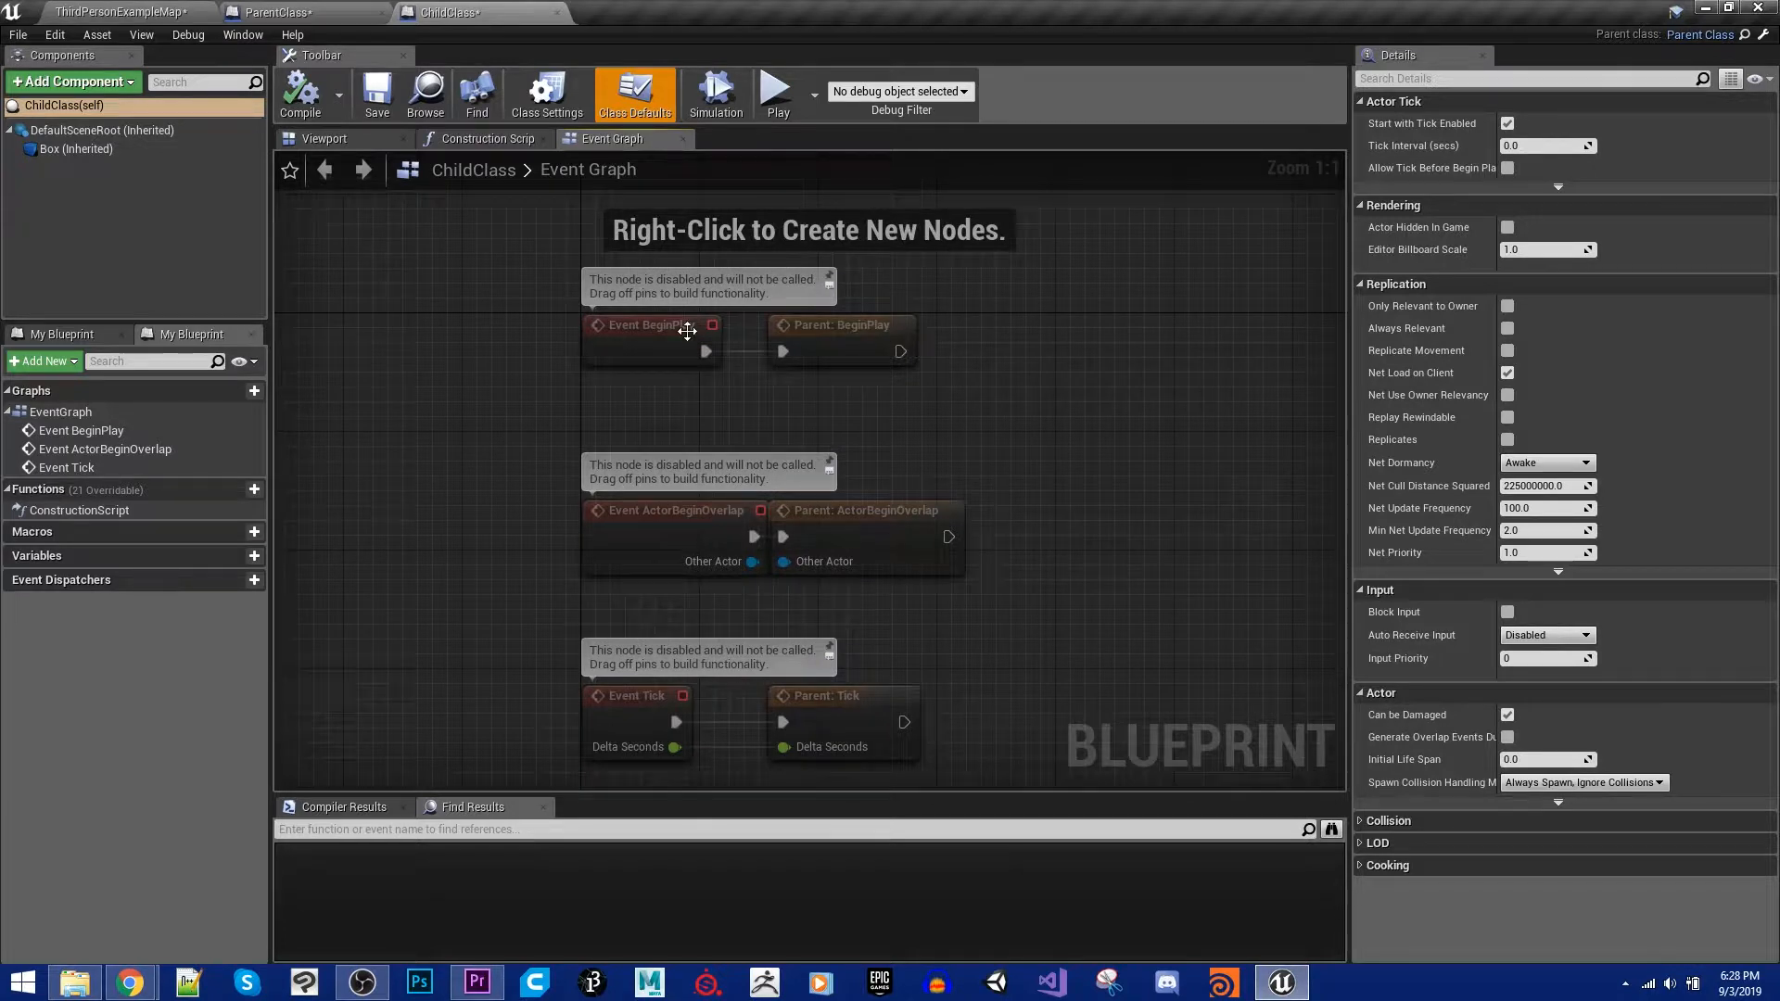
mouse_move(844, 475)
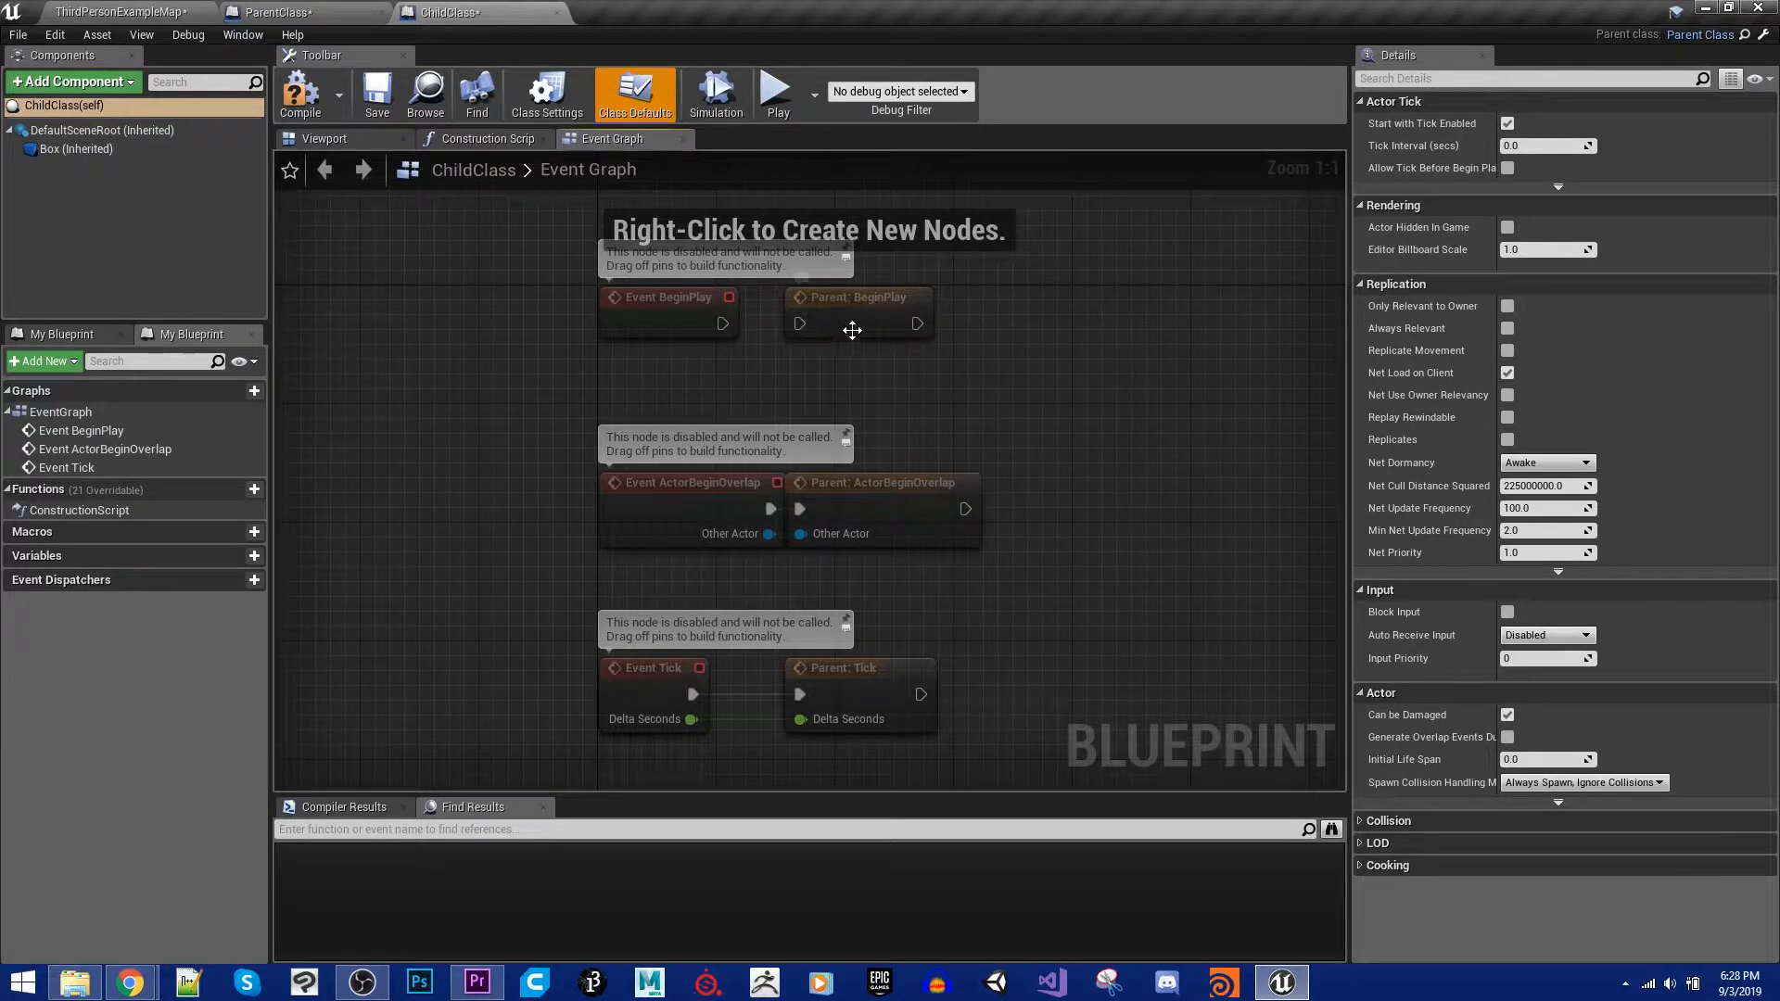
mouse_move(727, 349)
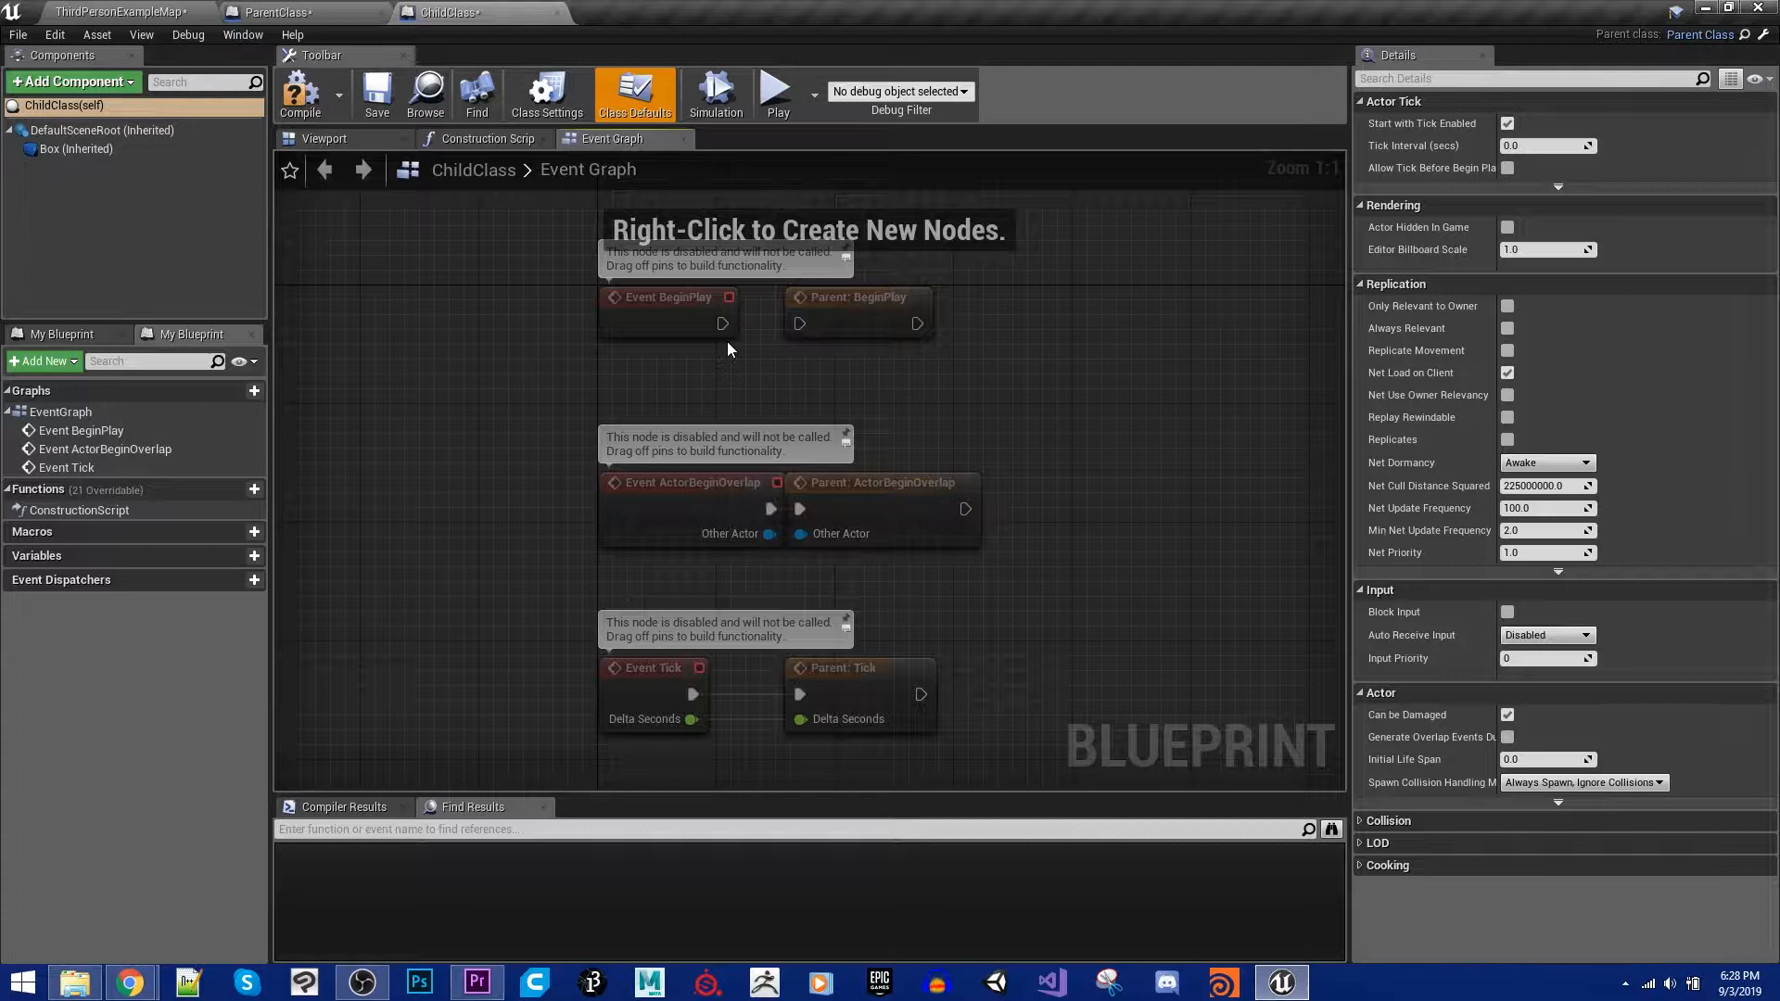
mouse_move(723, 323)
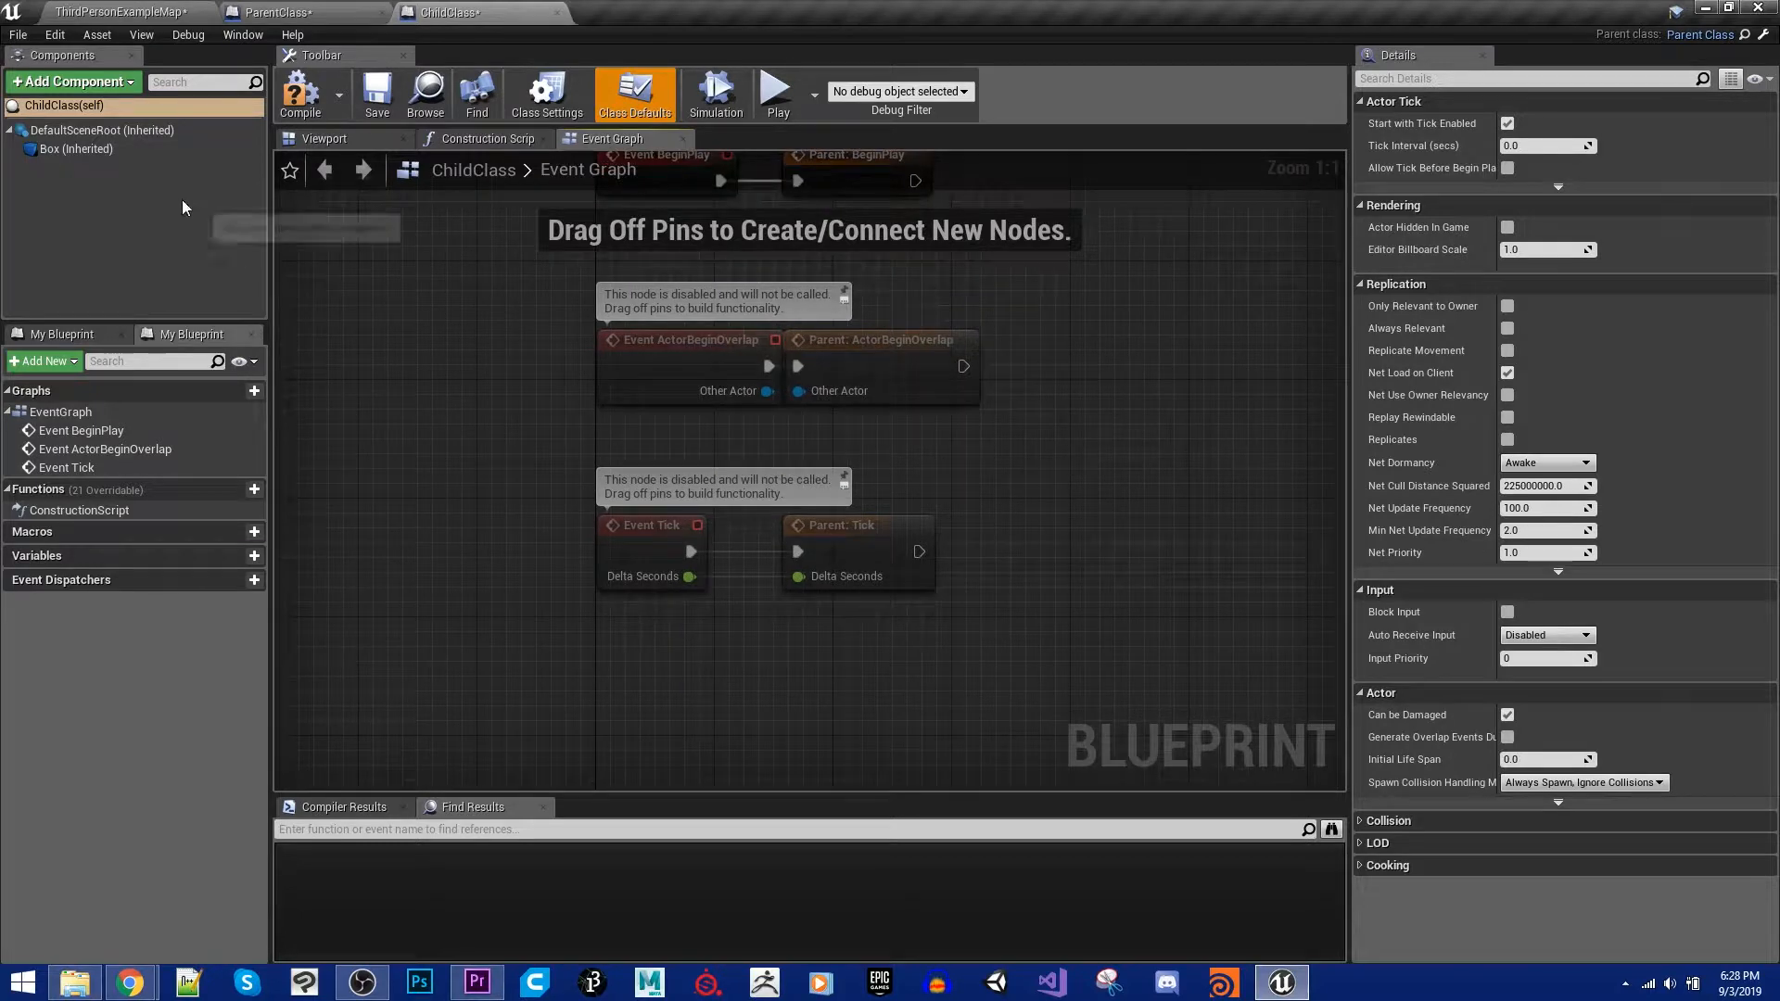
Step: Enable ChildClass's BeginPlay override so it calls Parent: BeginPlay
click(75, 148)
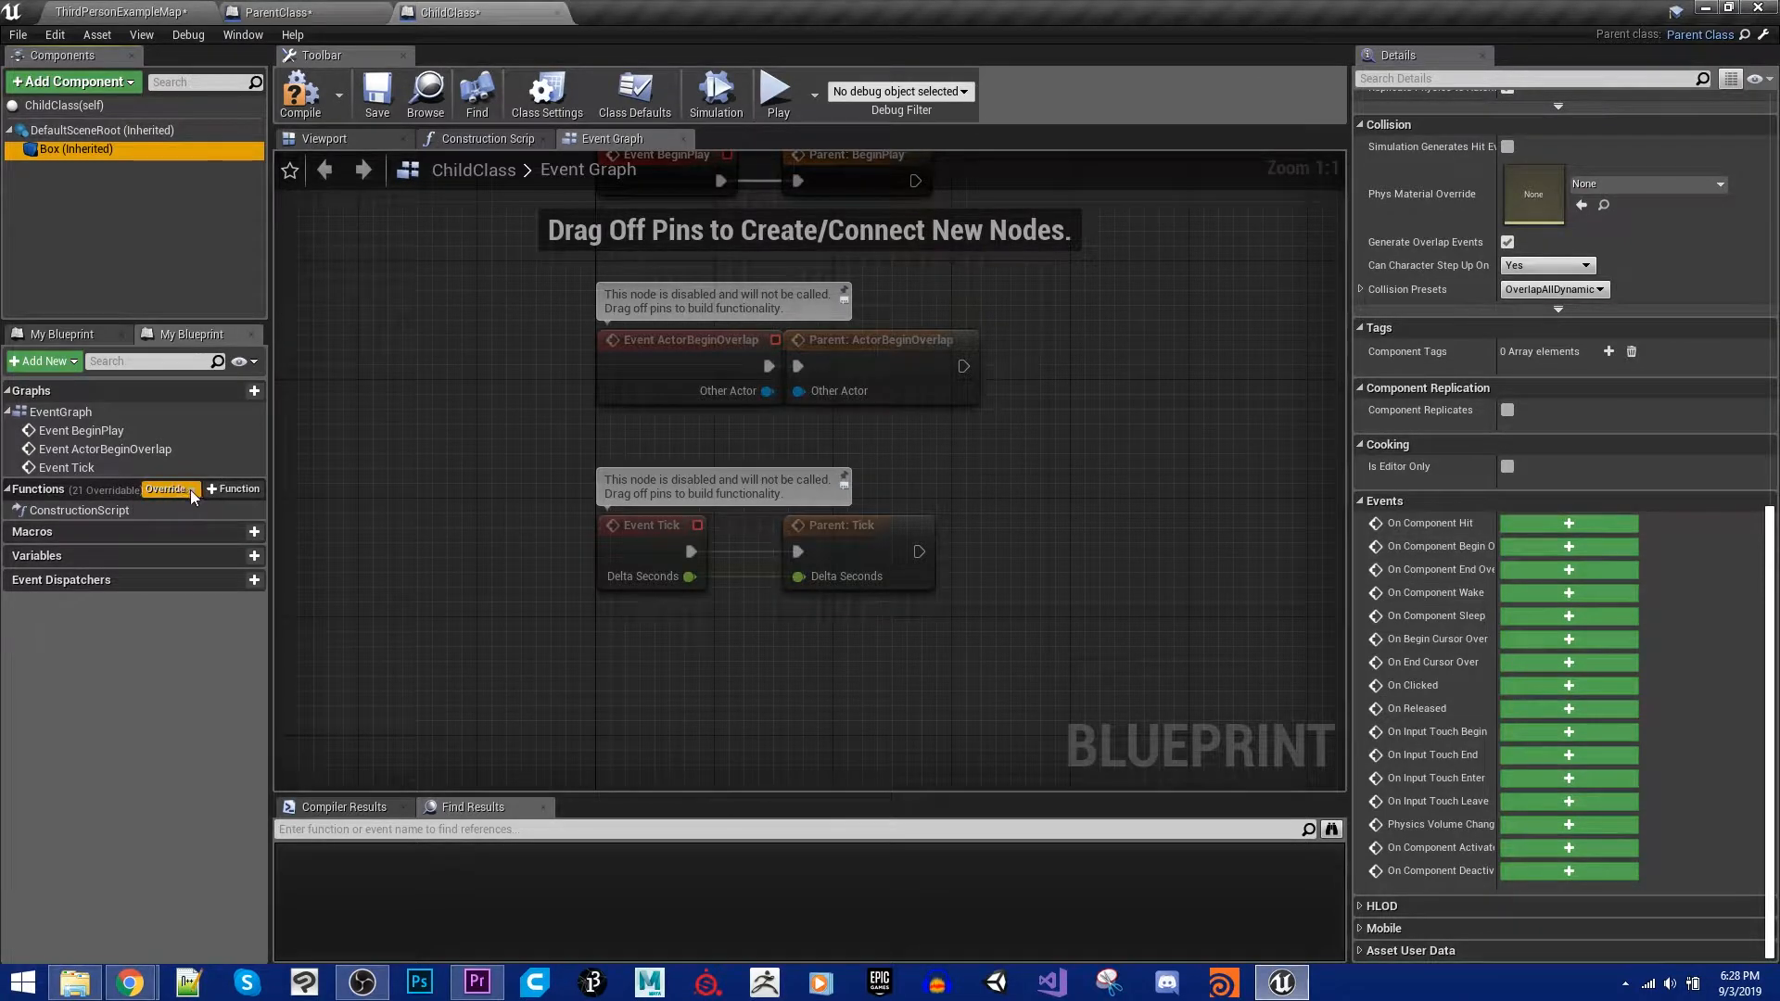
click(168, 488)
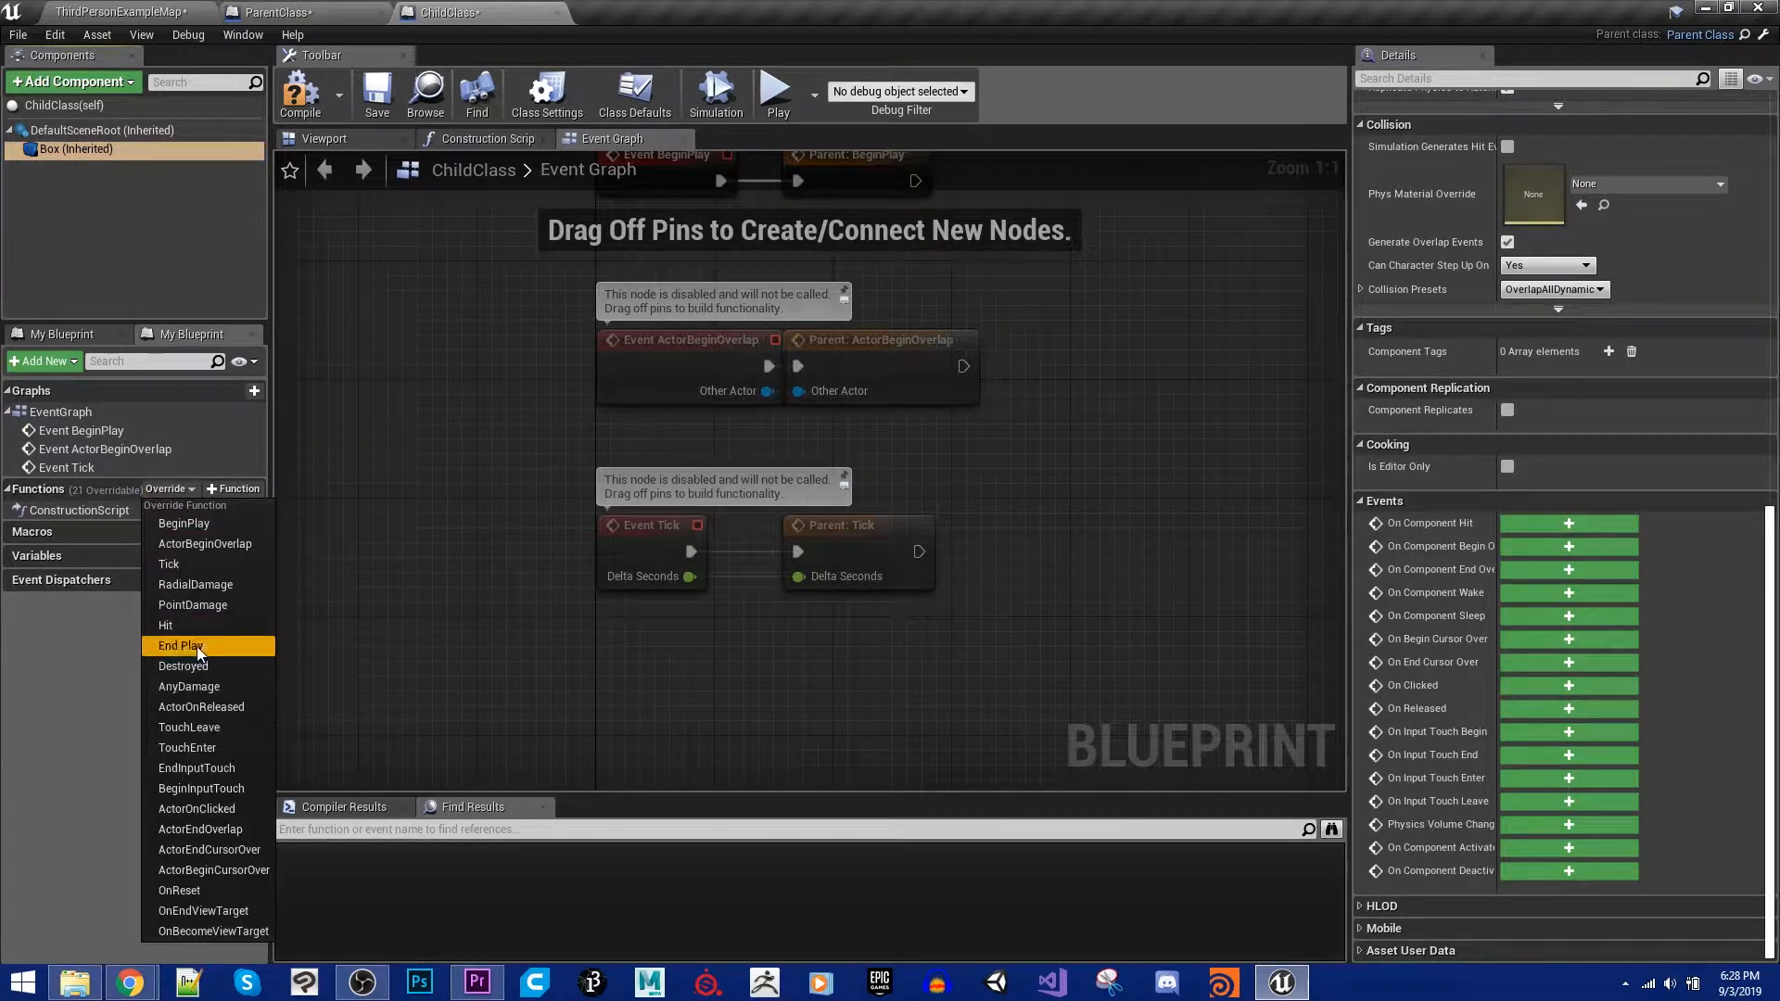
mouse_move(179, 890)
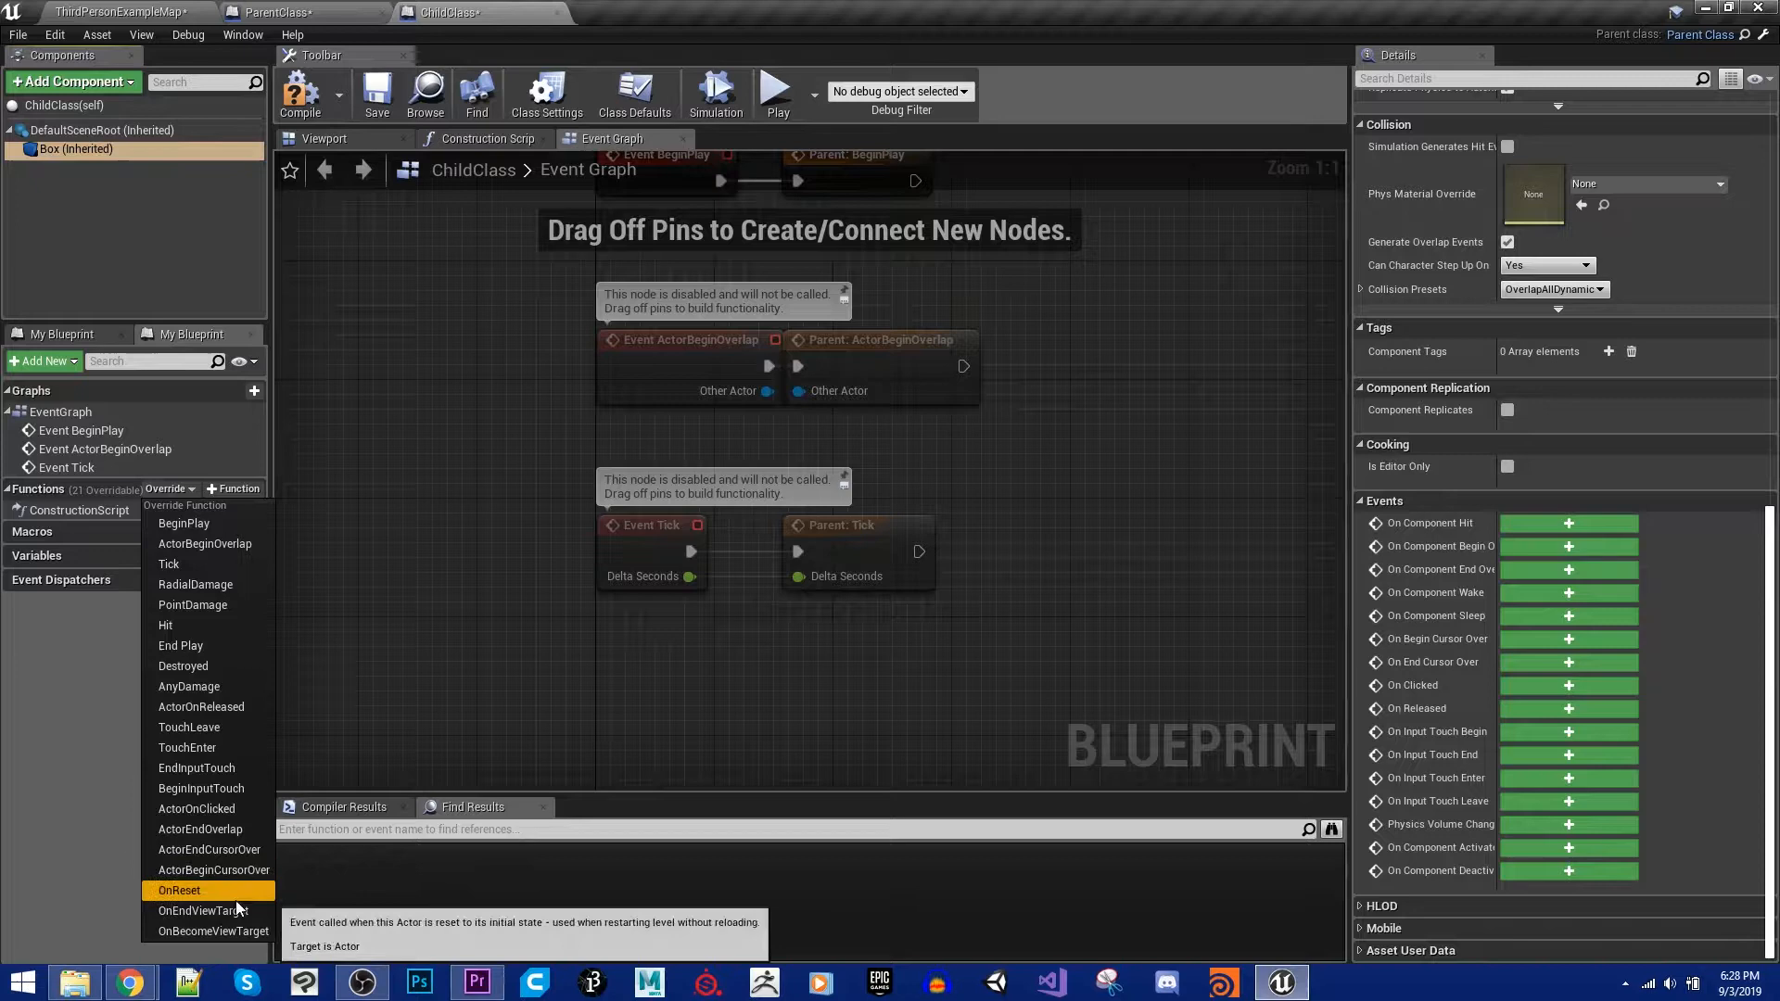
mouse_move(204, 545)
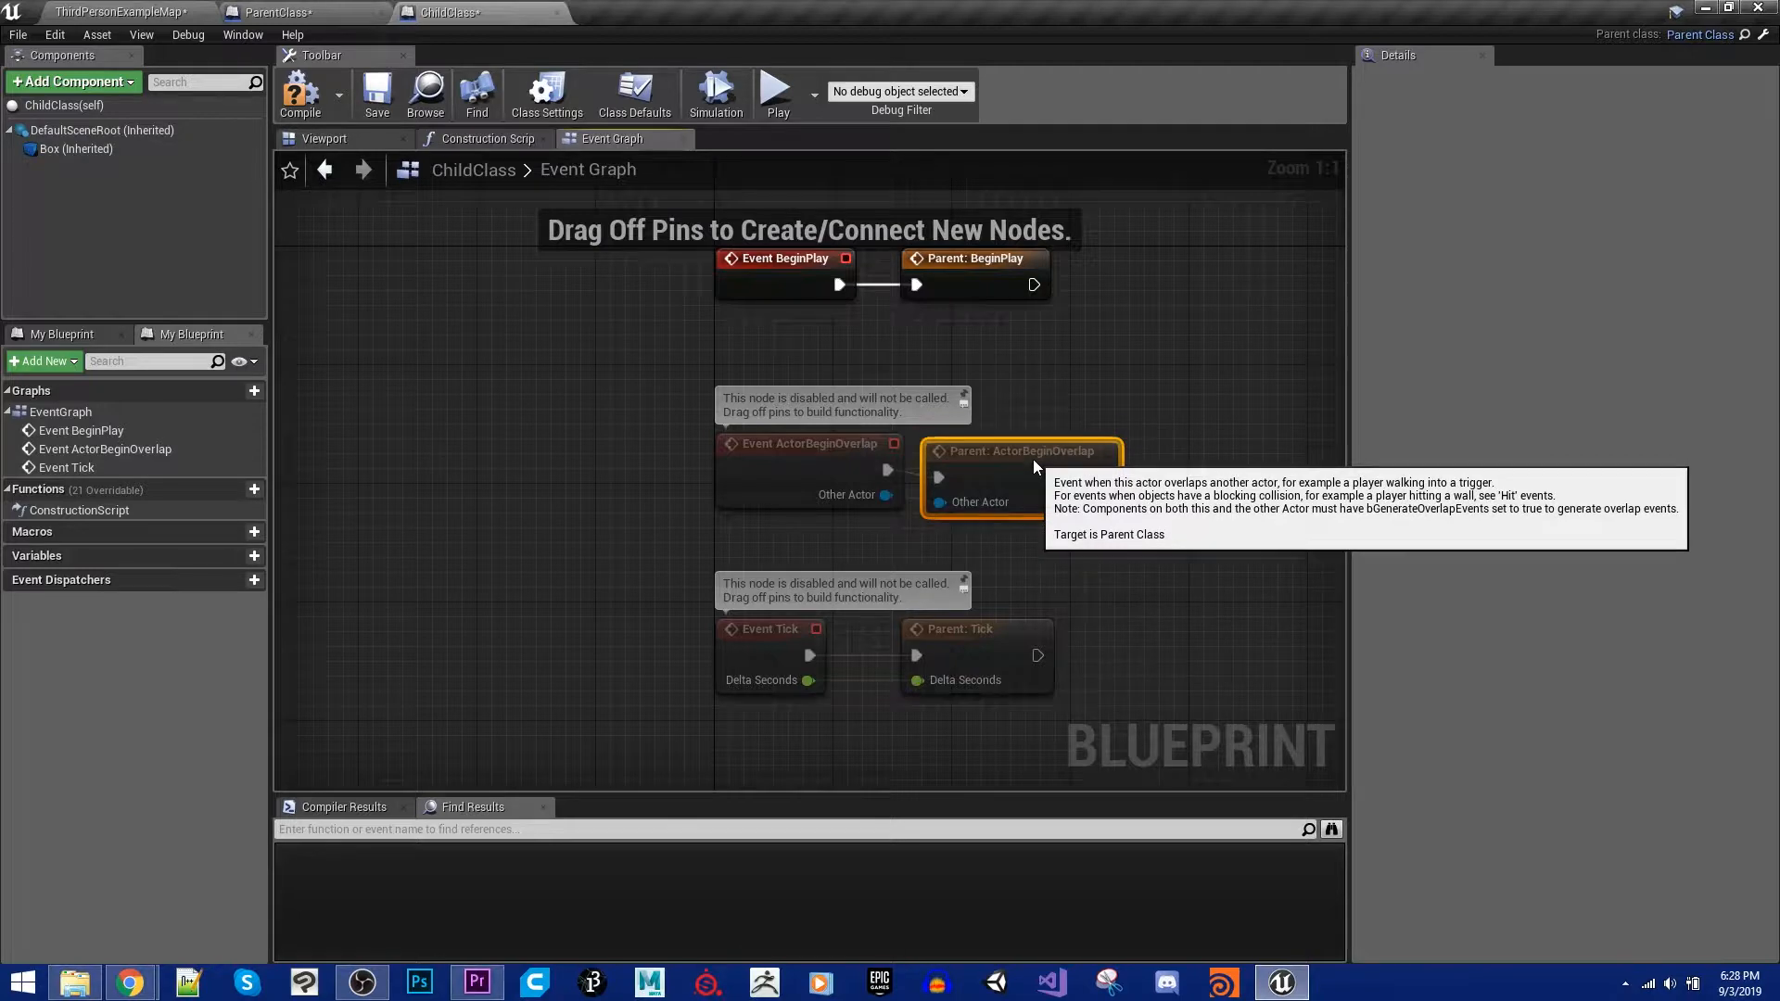
click(74, 148)
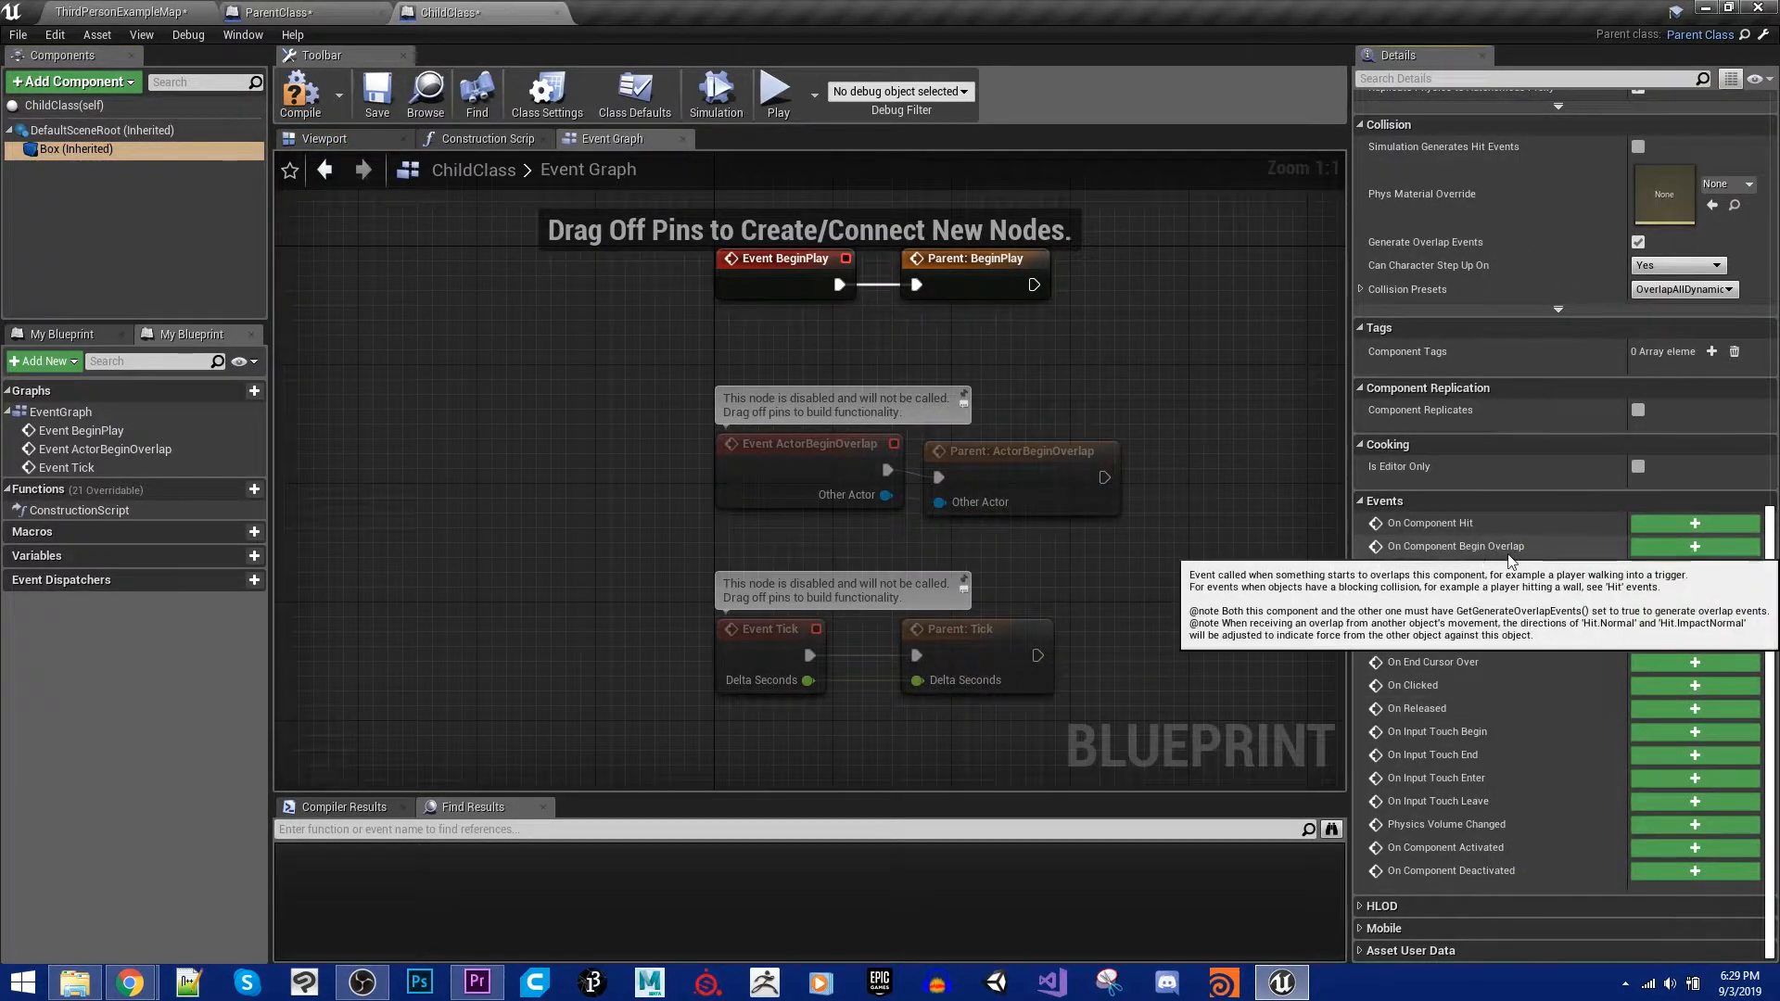
click(1693, 546)
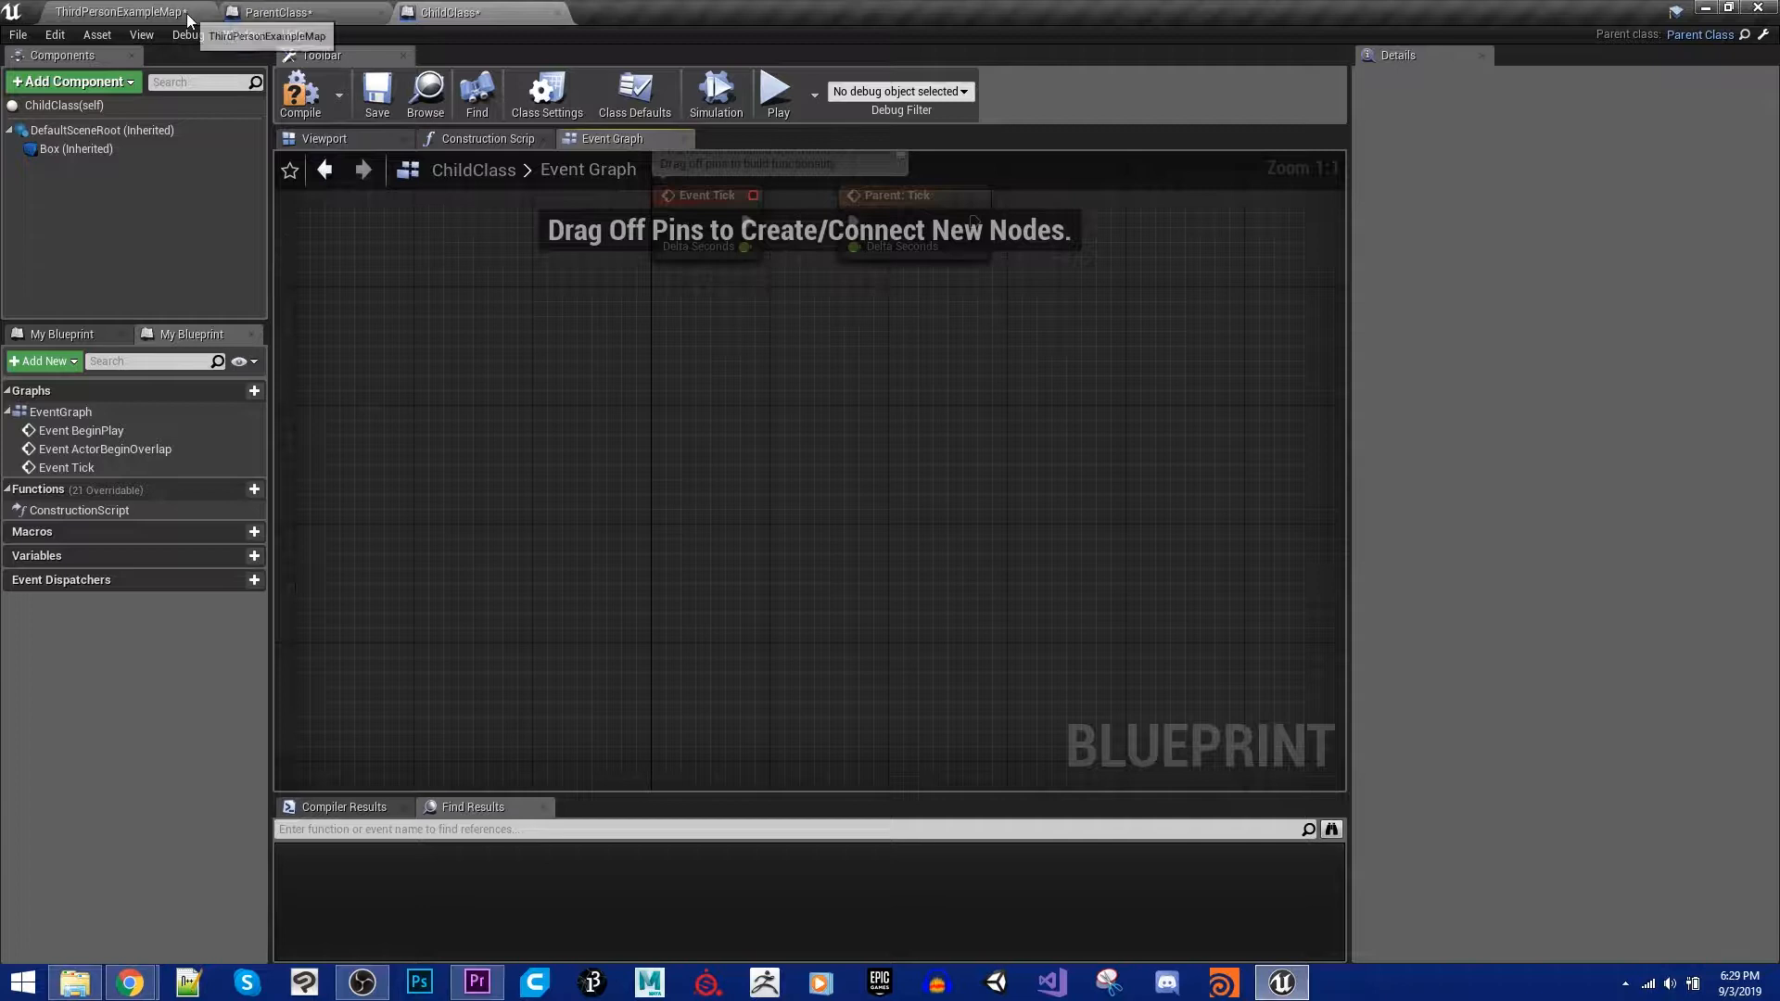
Step: Return to the level editor and start a new Blueprint class based on ParentClass
click(113, 11)
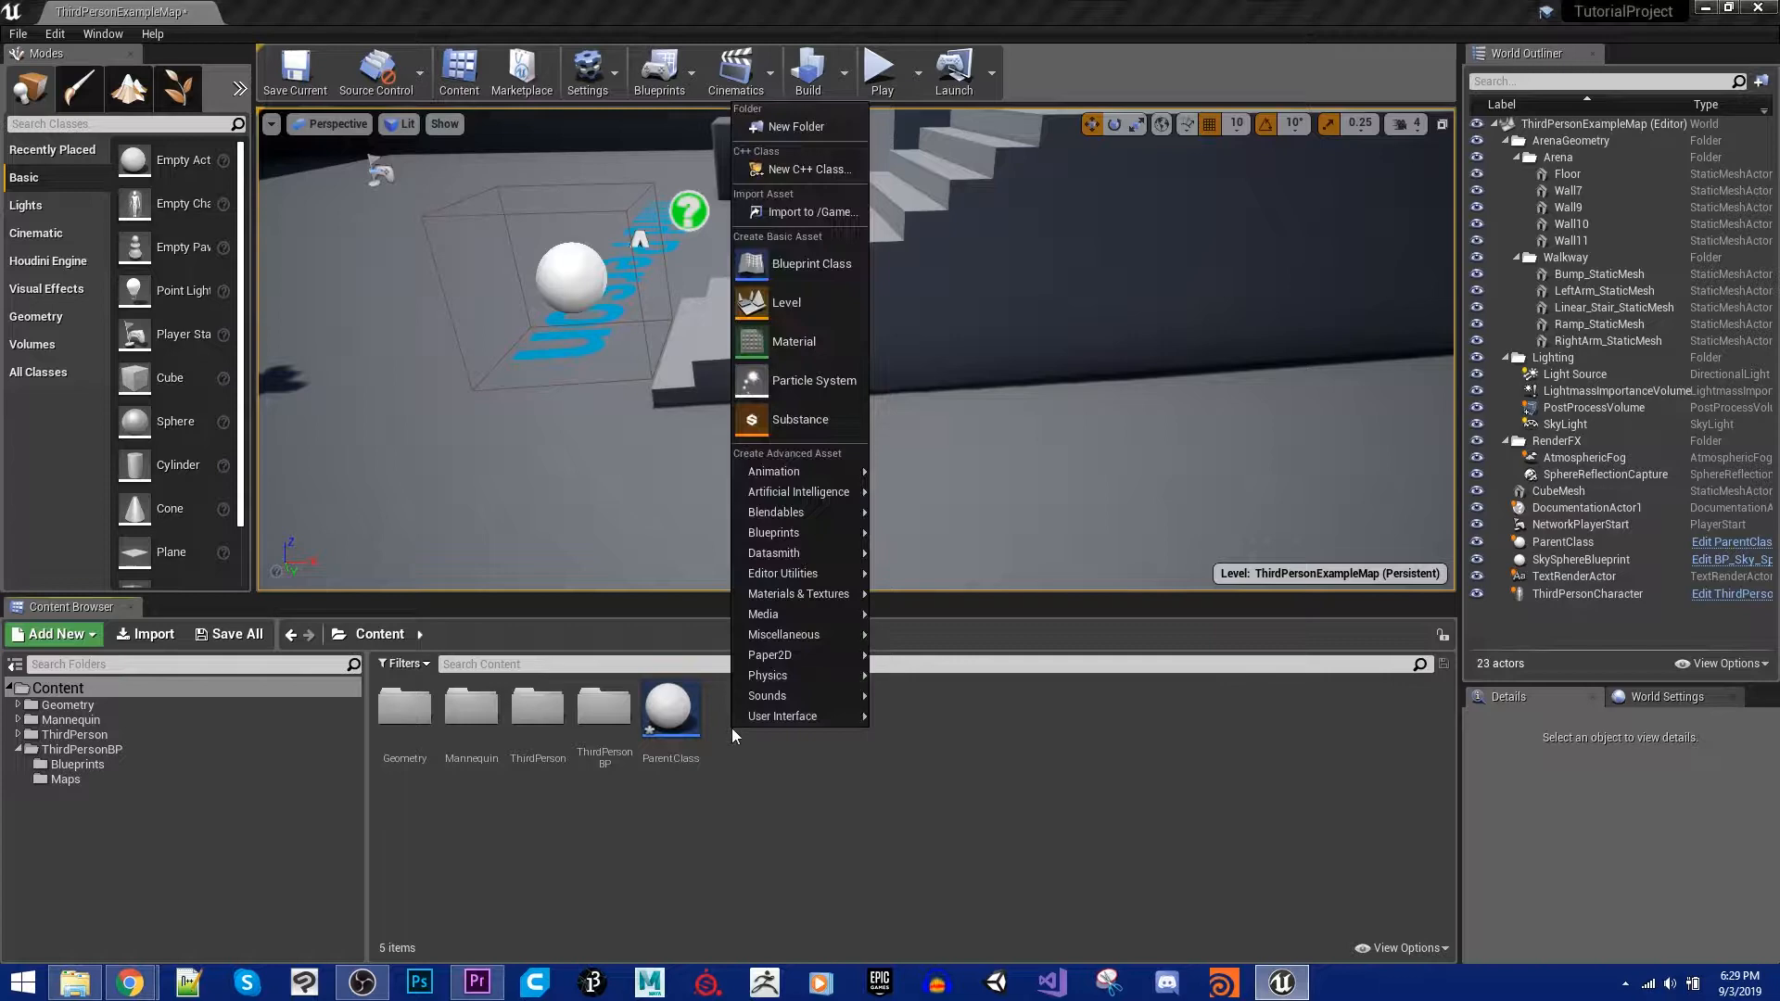
click(811, 262)
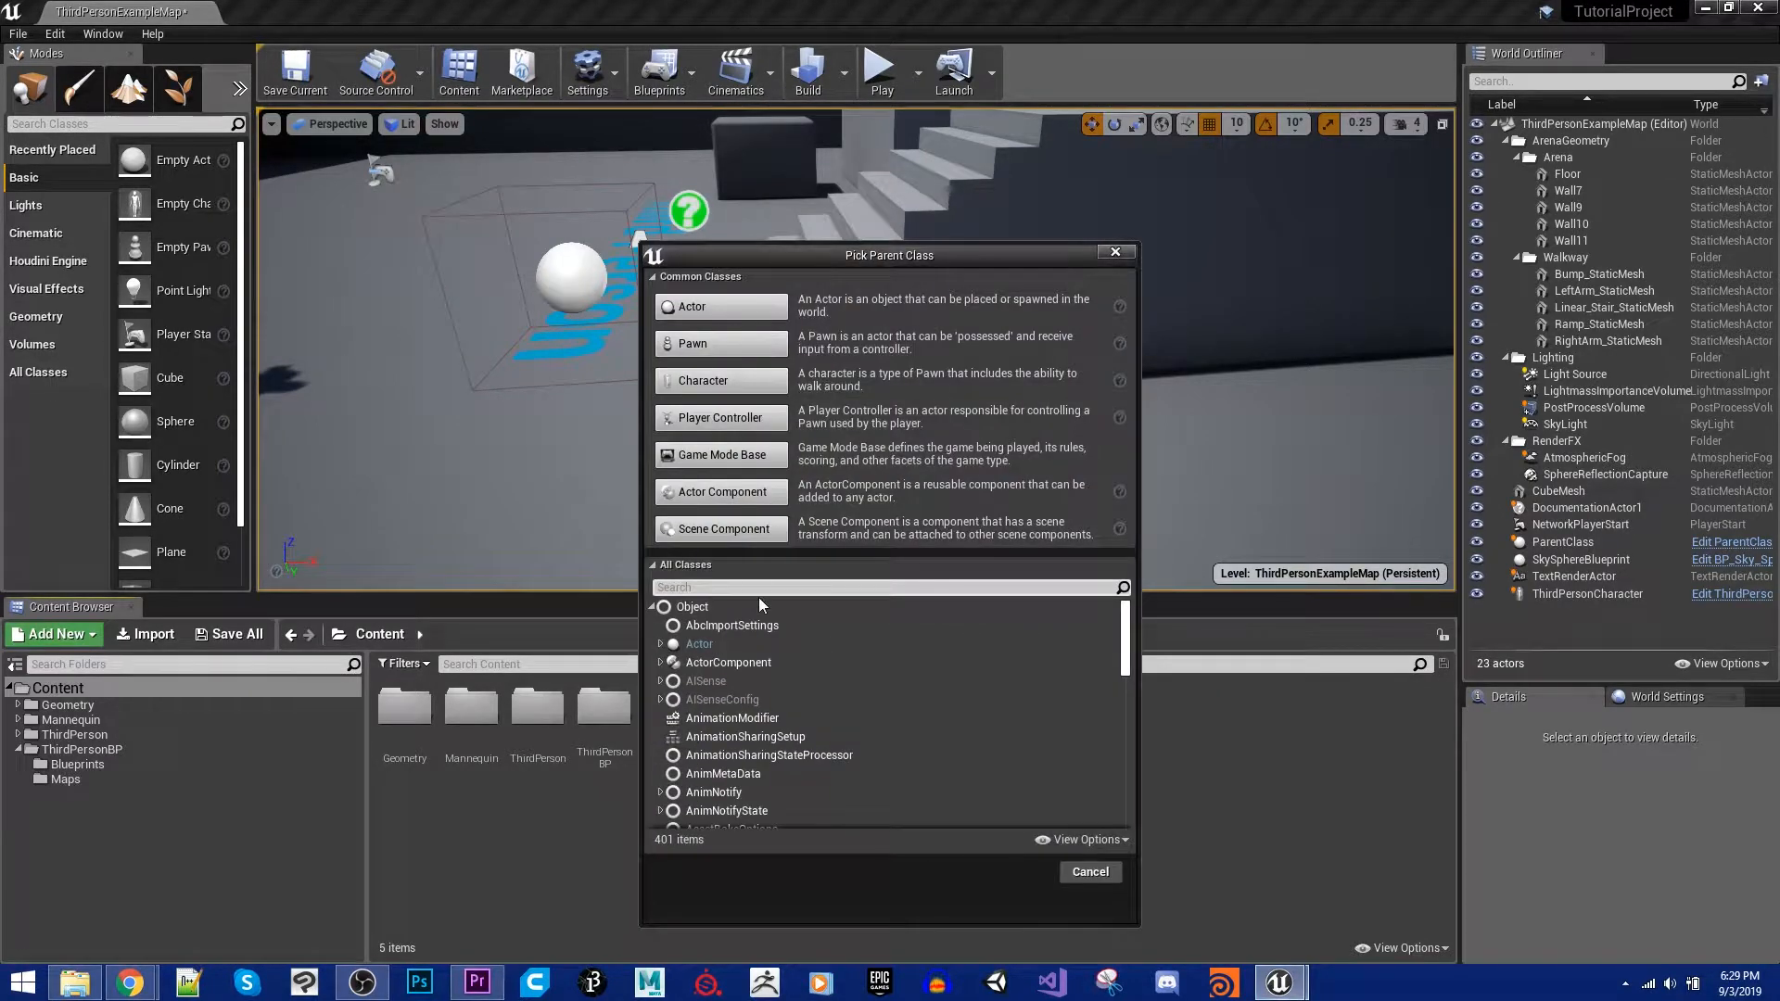
text(parent)
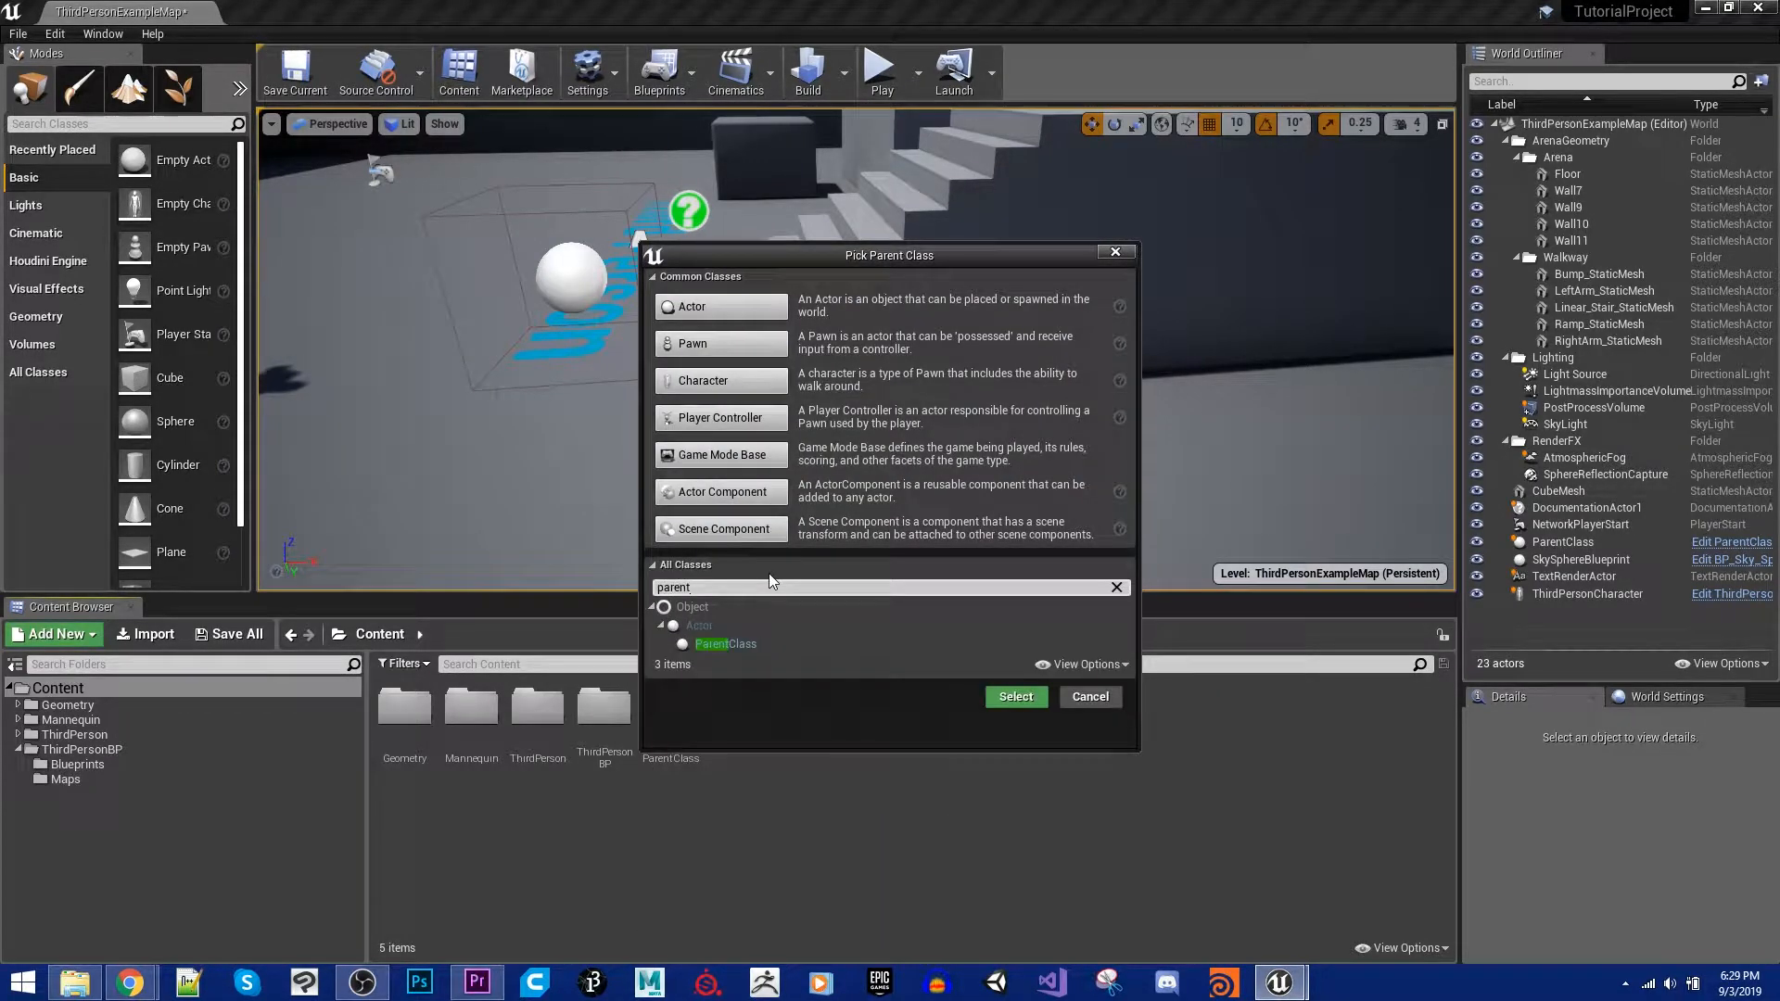
click(1013, 697)
text(ChildClass)
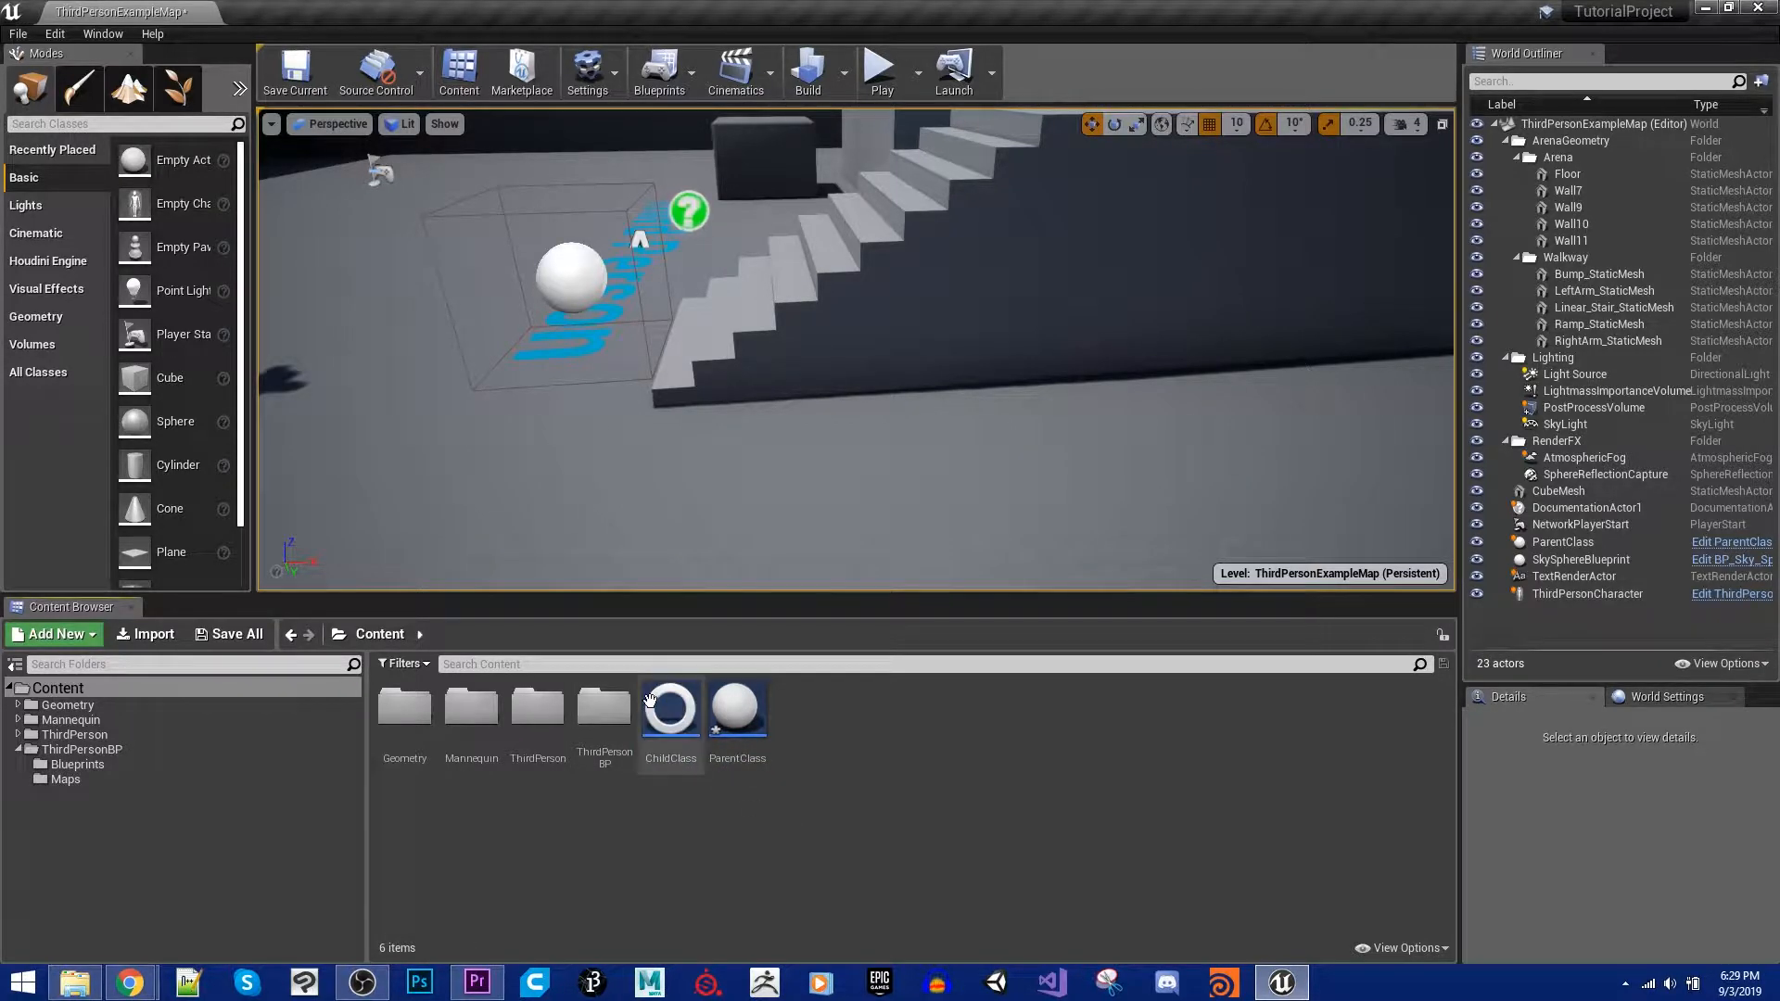
Step: Select and open the ChildClass asset, then bring up the new-asset list again
click(669, 707)
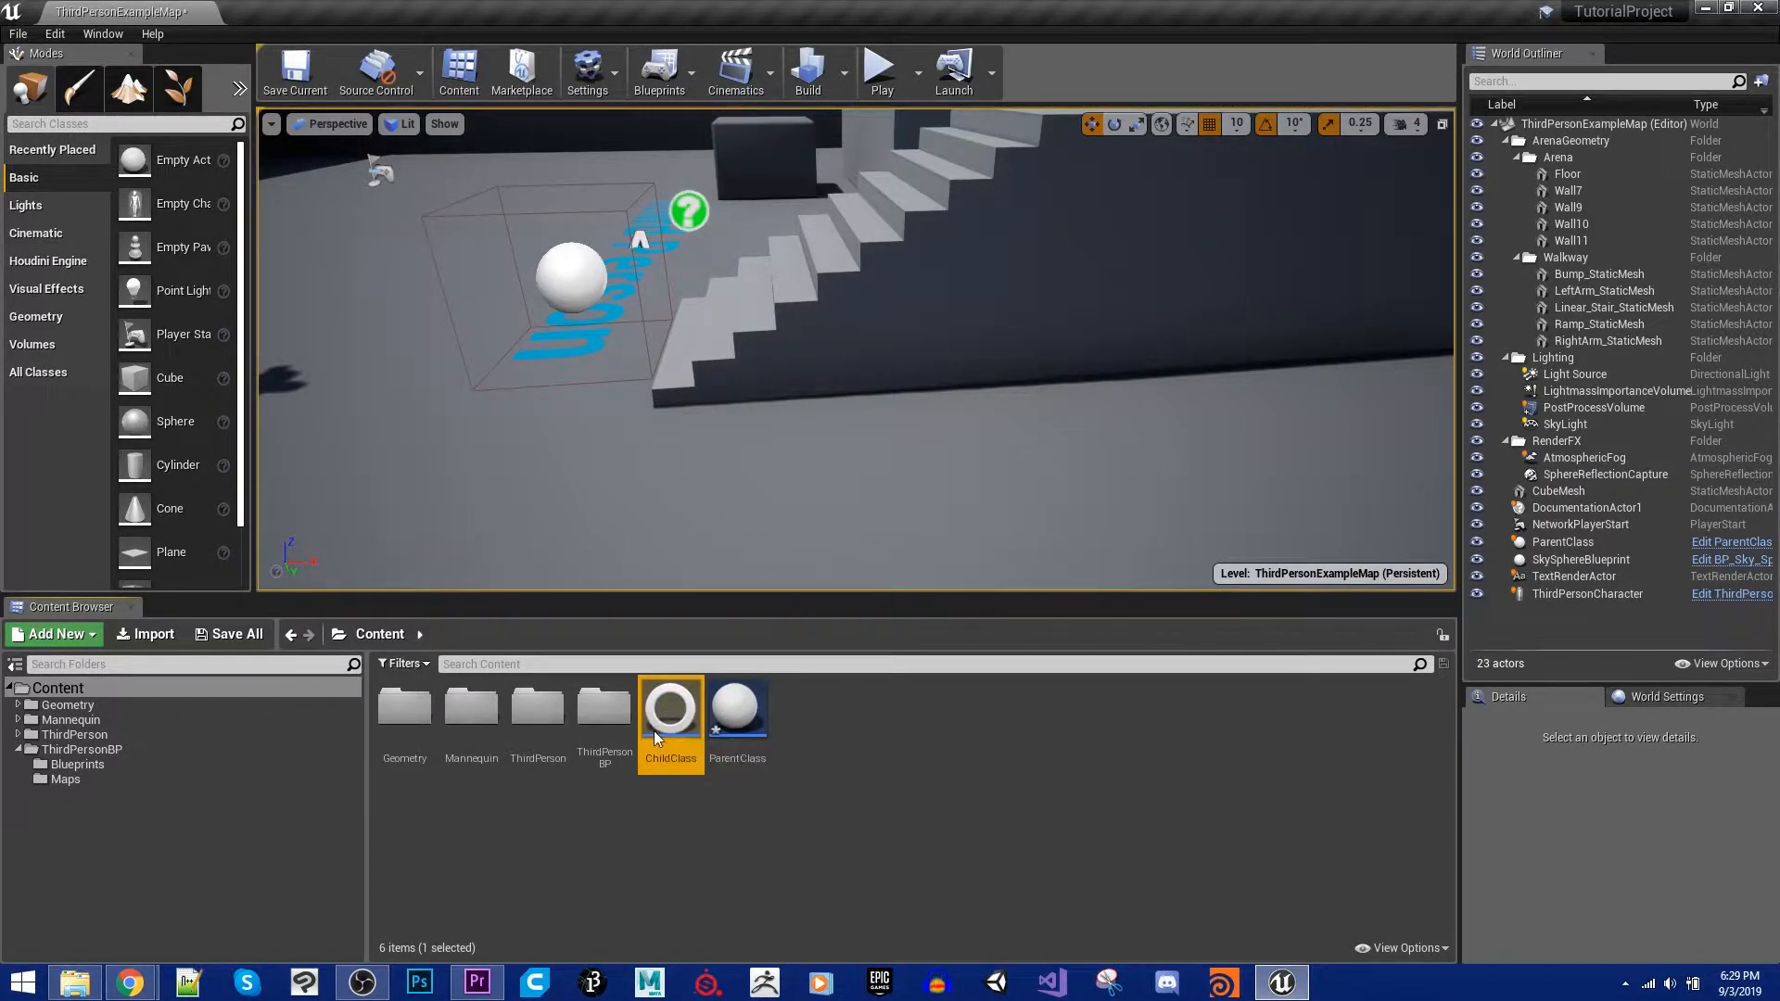
double_click(670, 707)
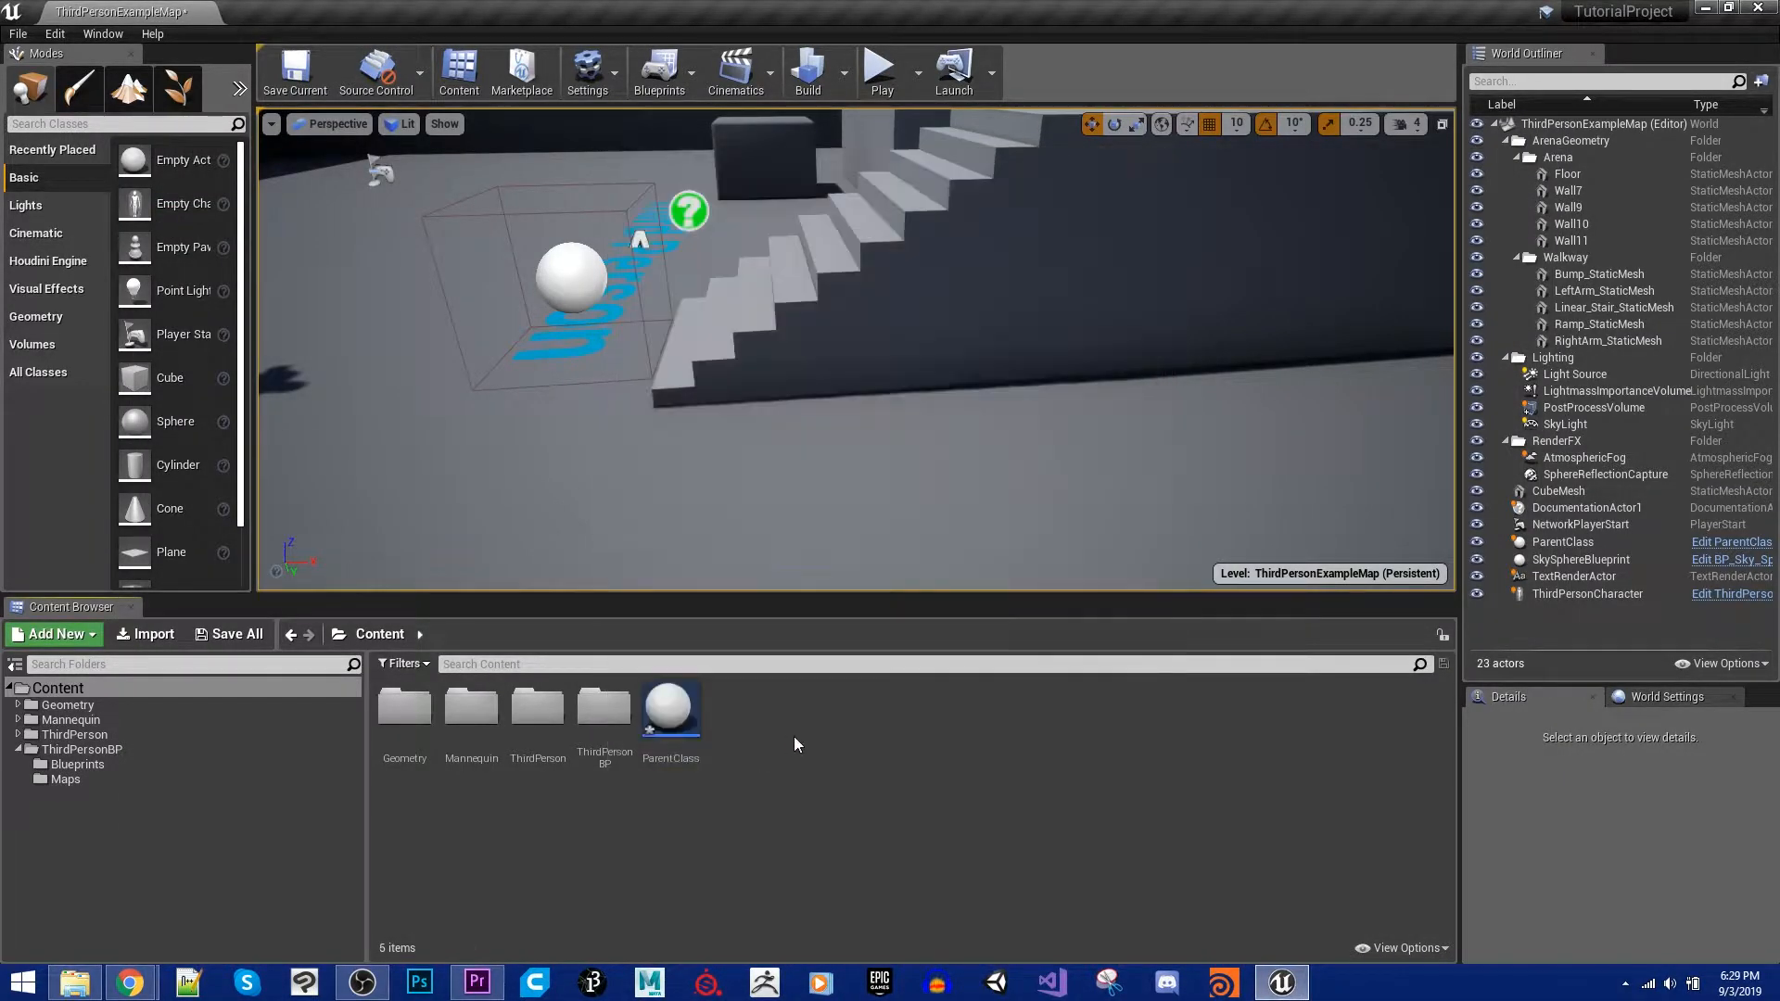
click(53, 634)
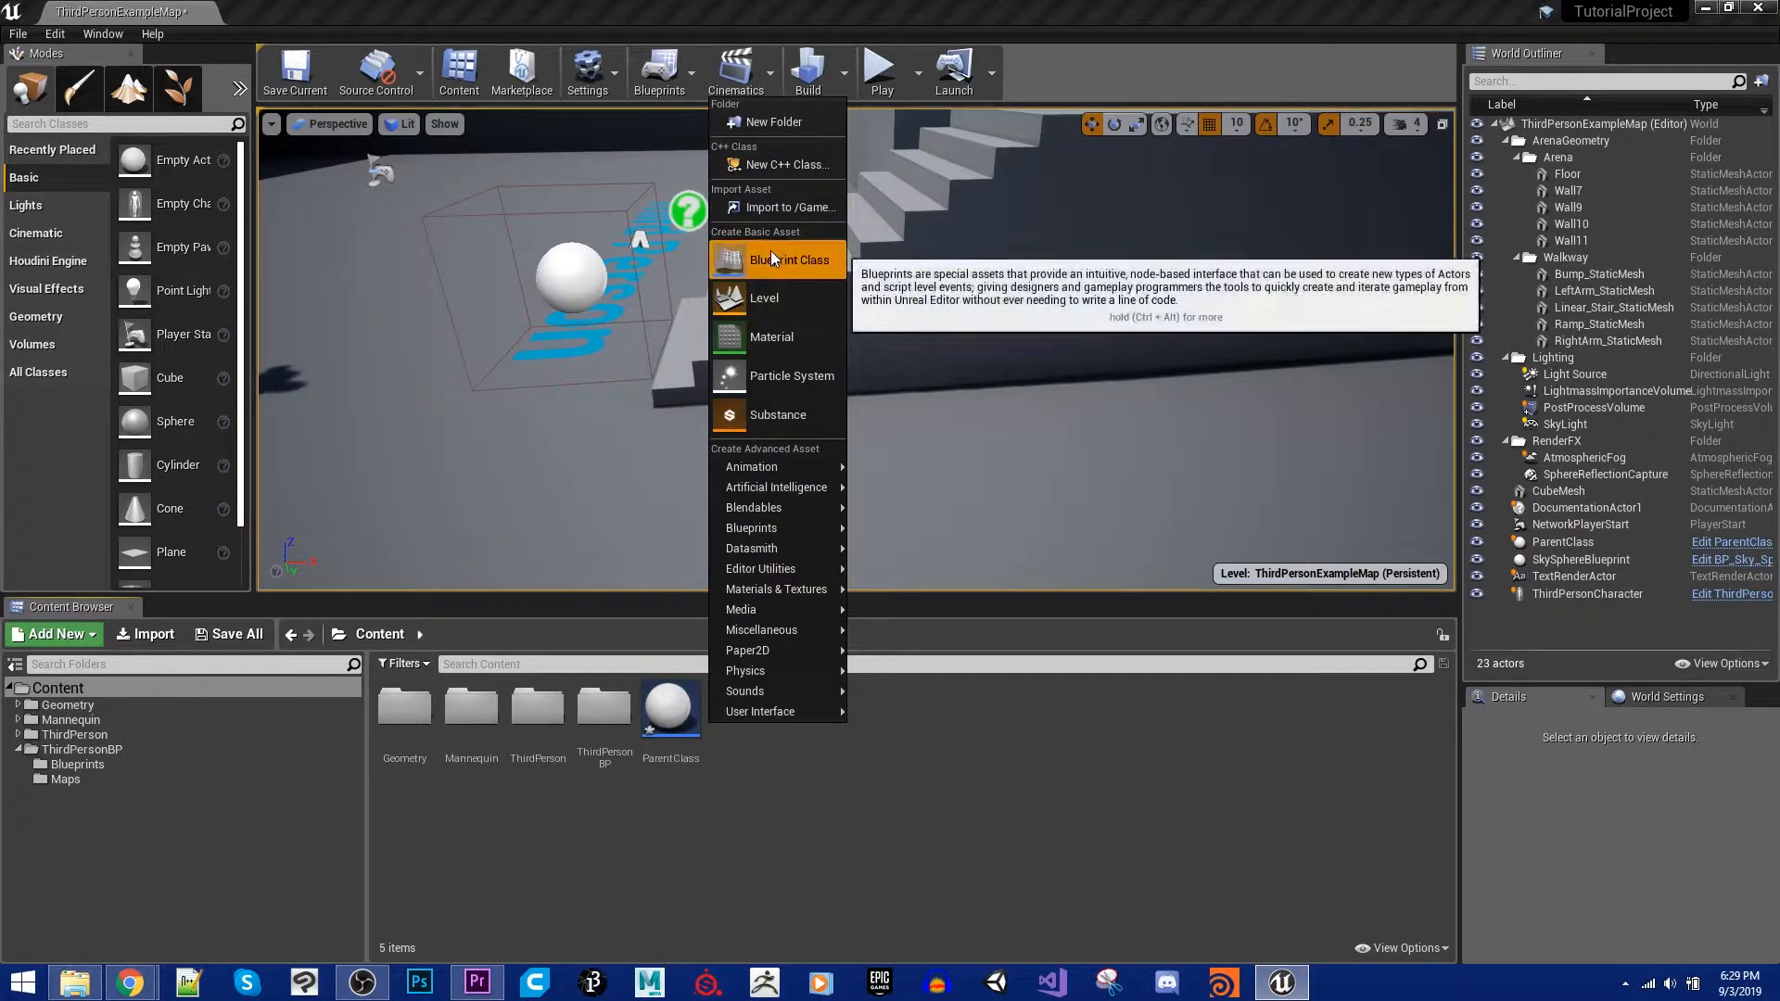
Step: Start a ParentClass-based Blueprint class for ChildClass, then play the level to test
click(788, 259)
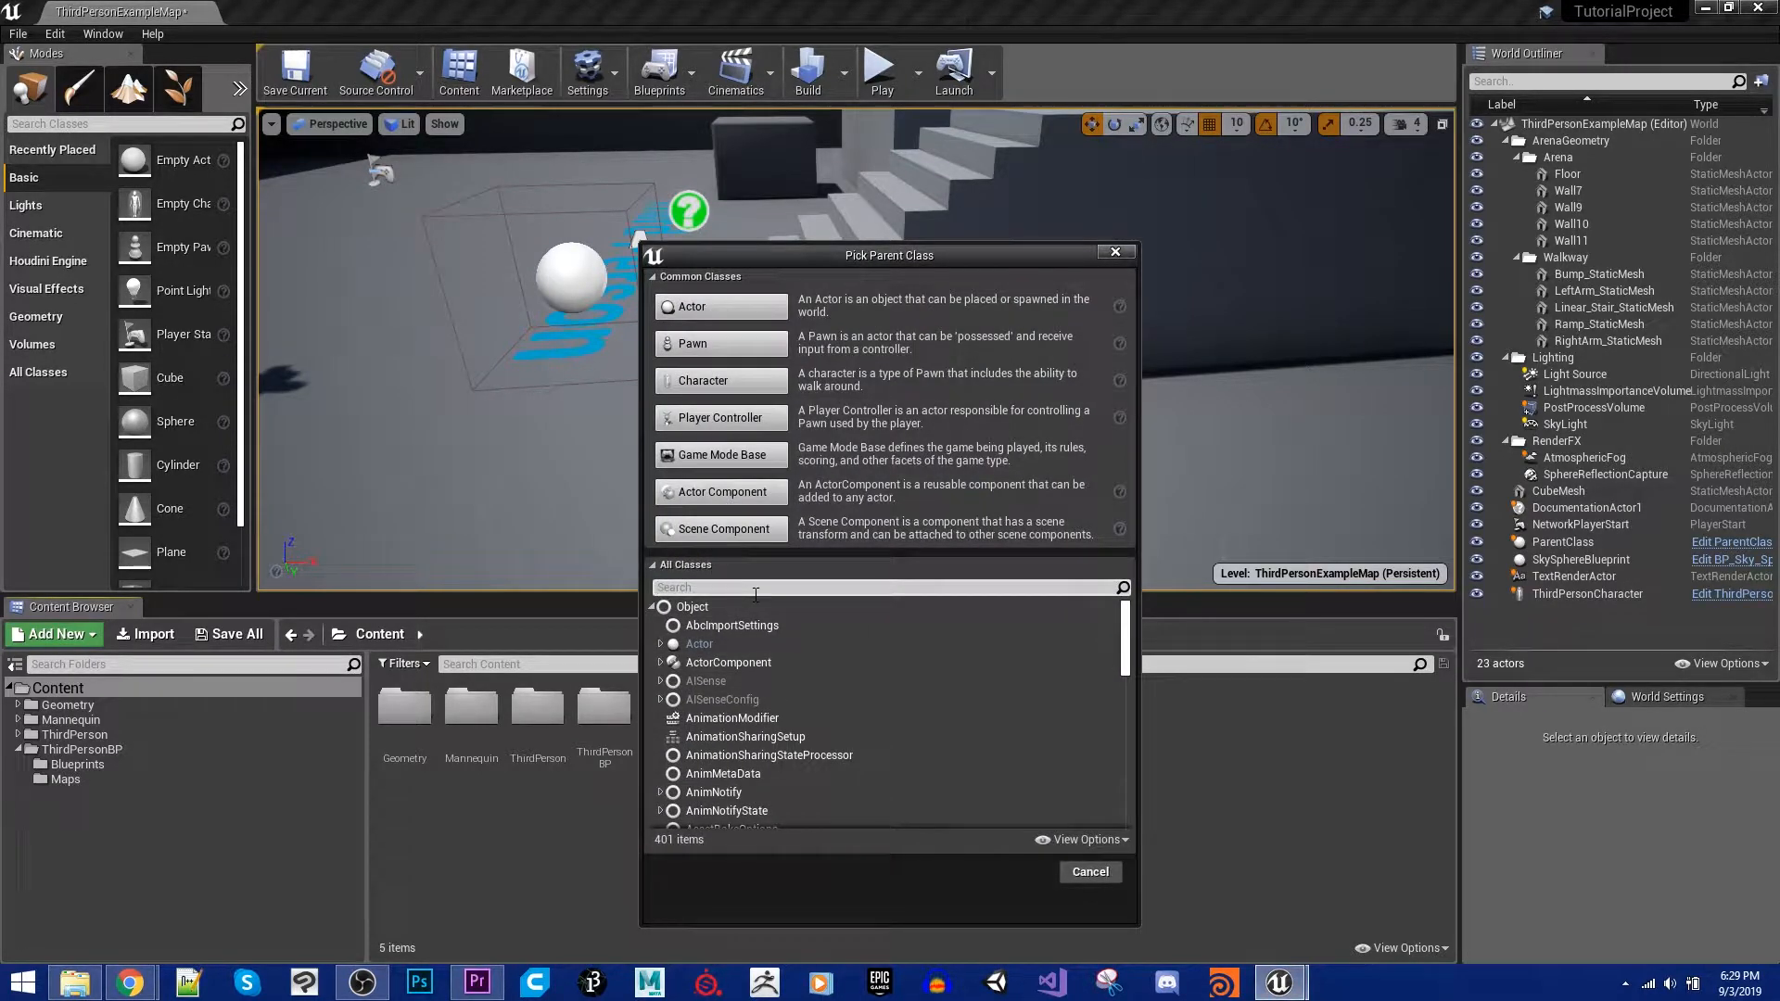
text(parent)
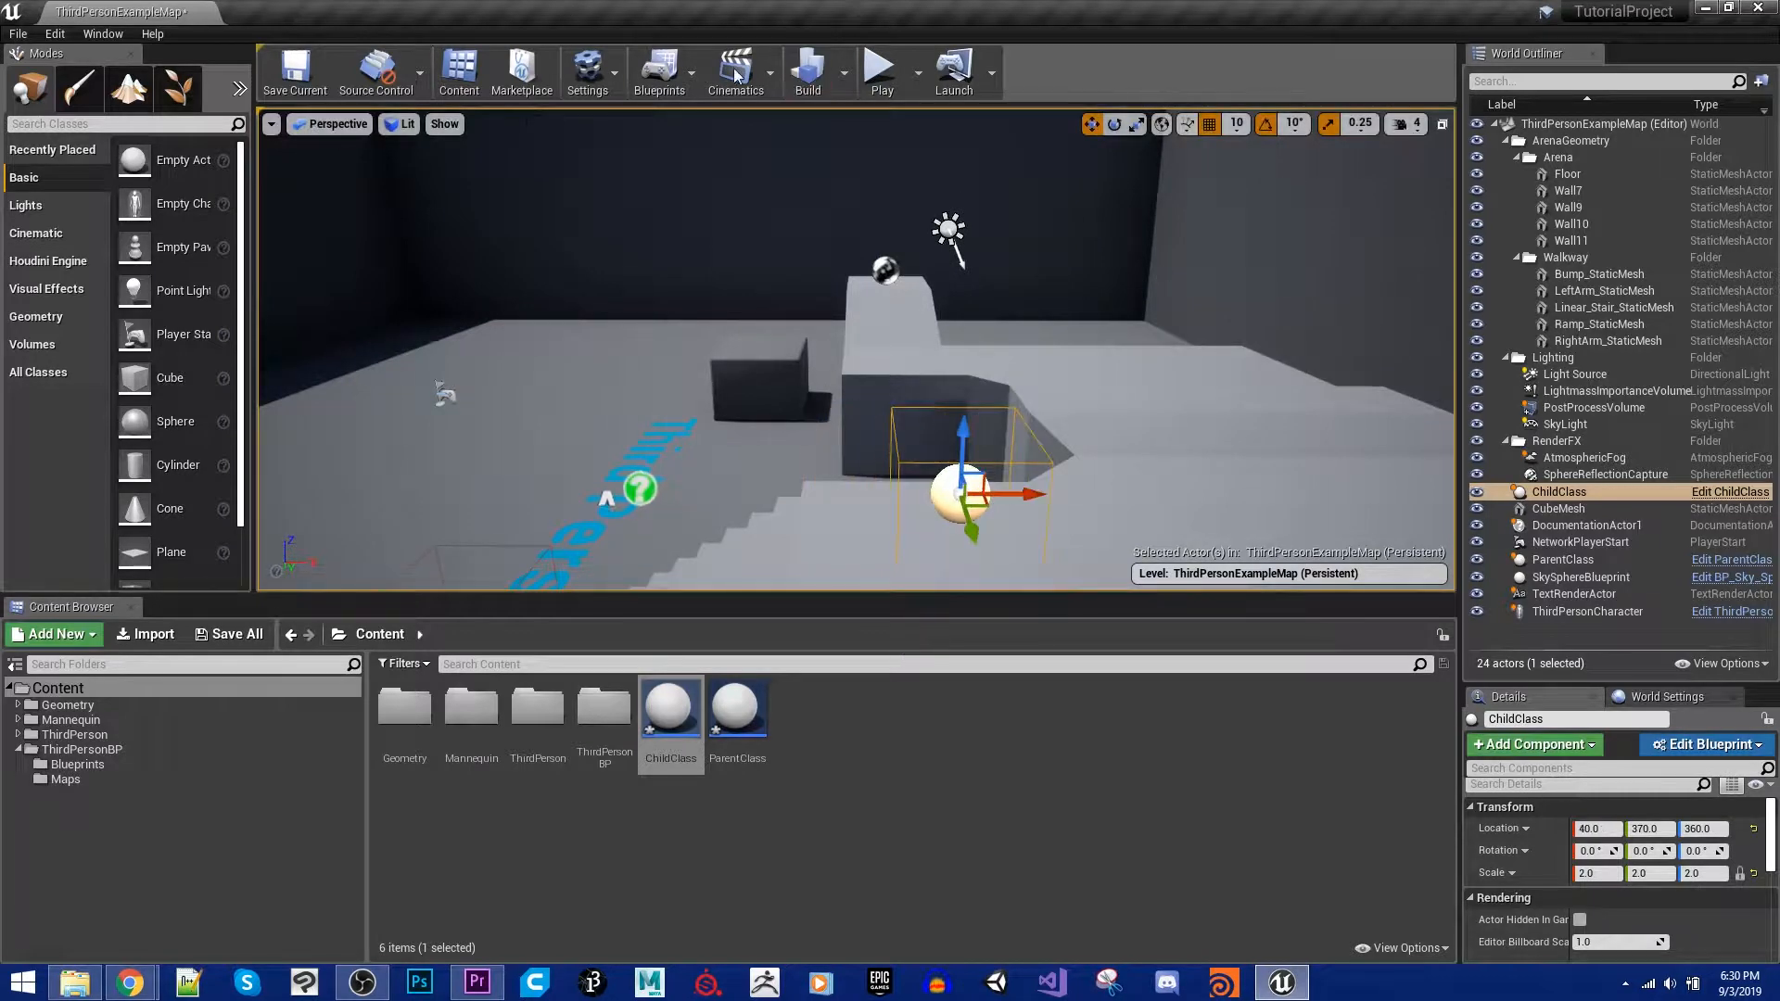
click(881, 70)
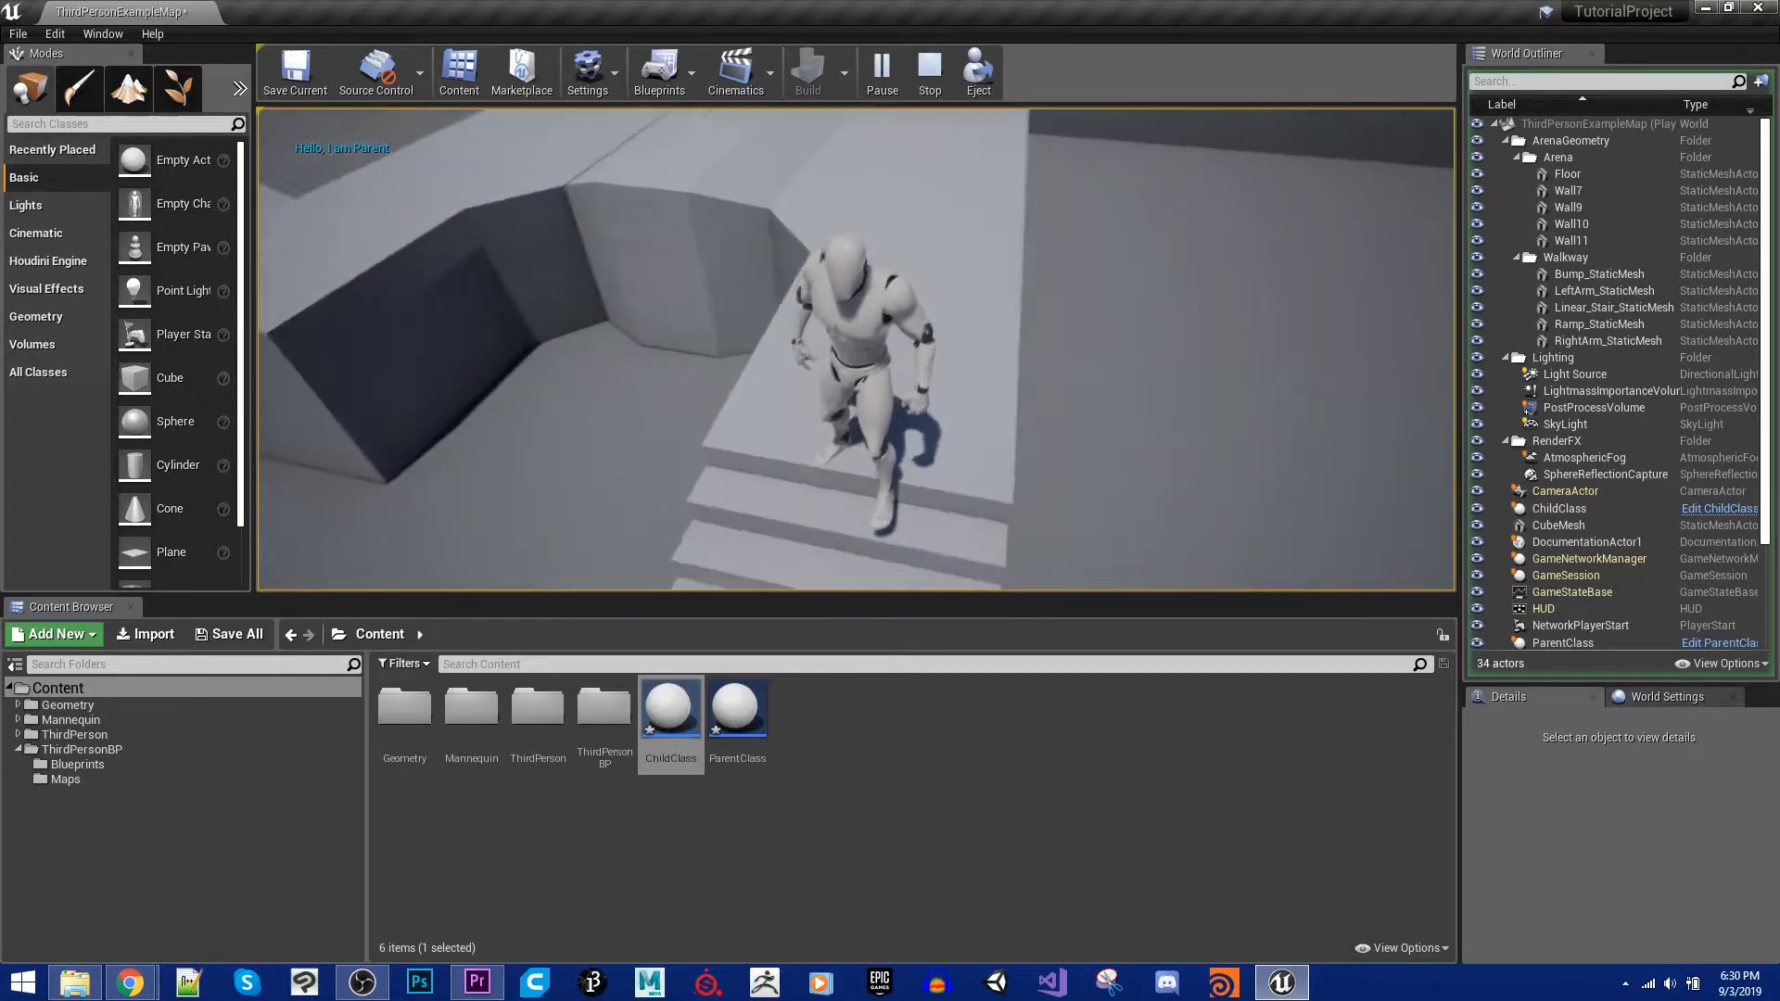
Step: Stop the test play and open the recreated ChildClass blueprint
click(927, 71)
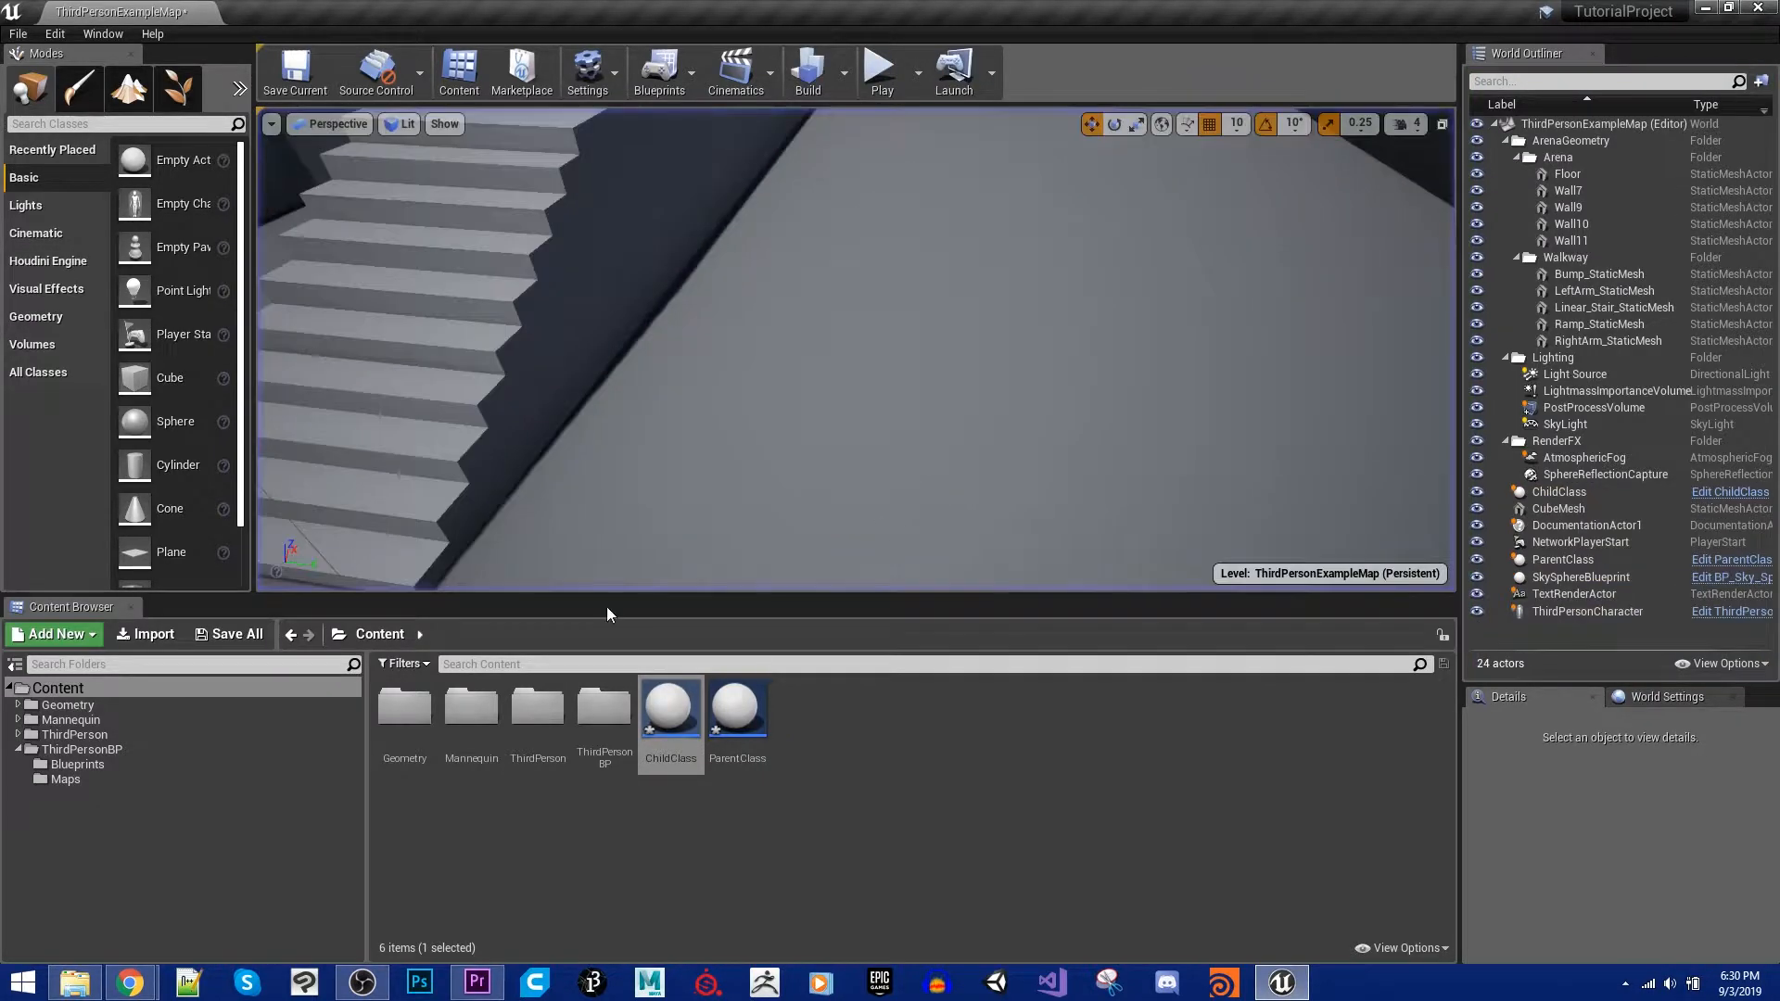
double_click(669, 706)
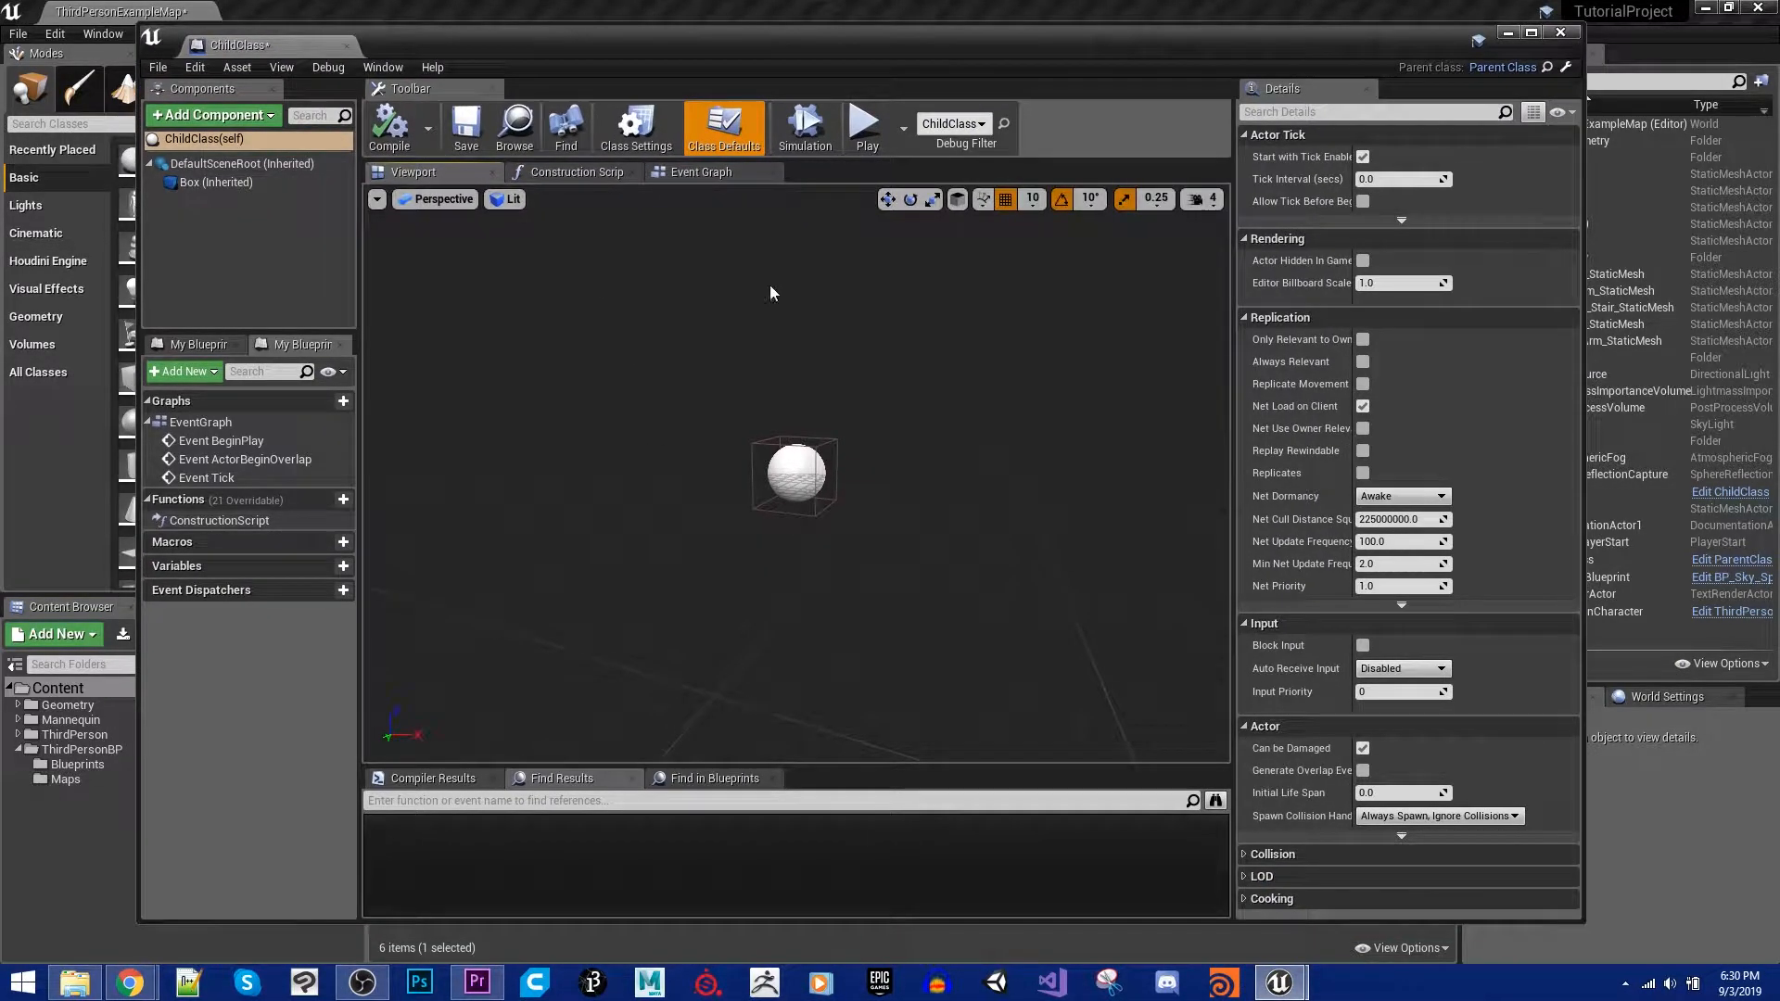
Step: Add a Box begin-overlap event in ChildClass that prints 'Hello, I am Child'
click(214, 183)
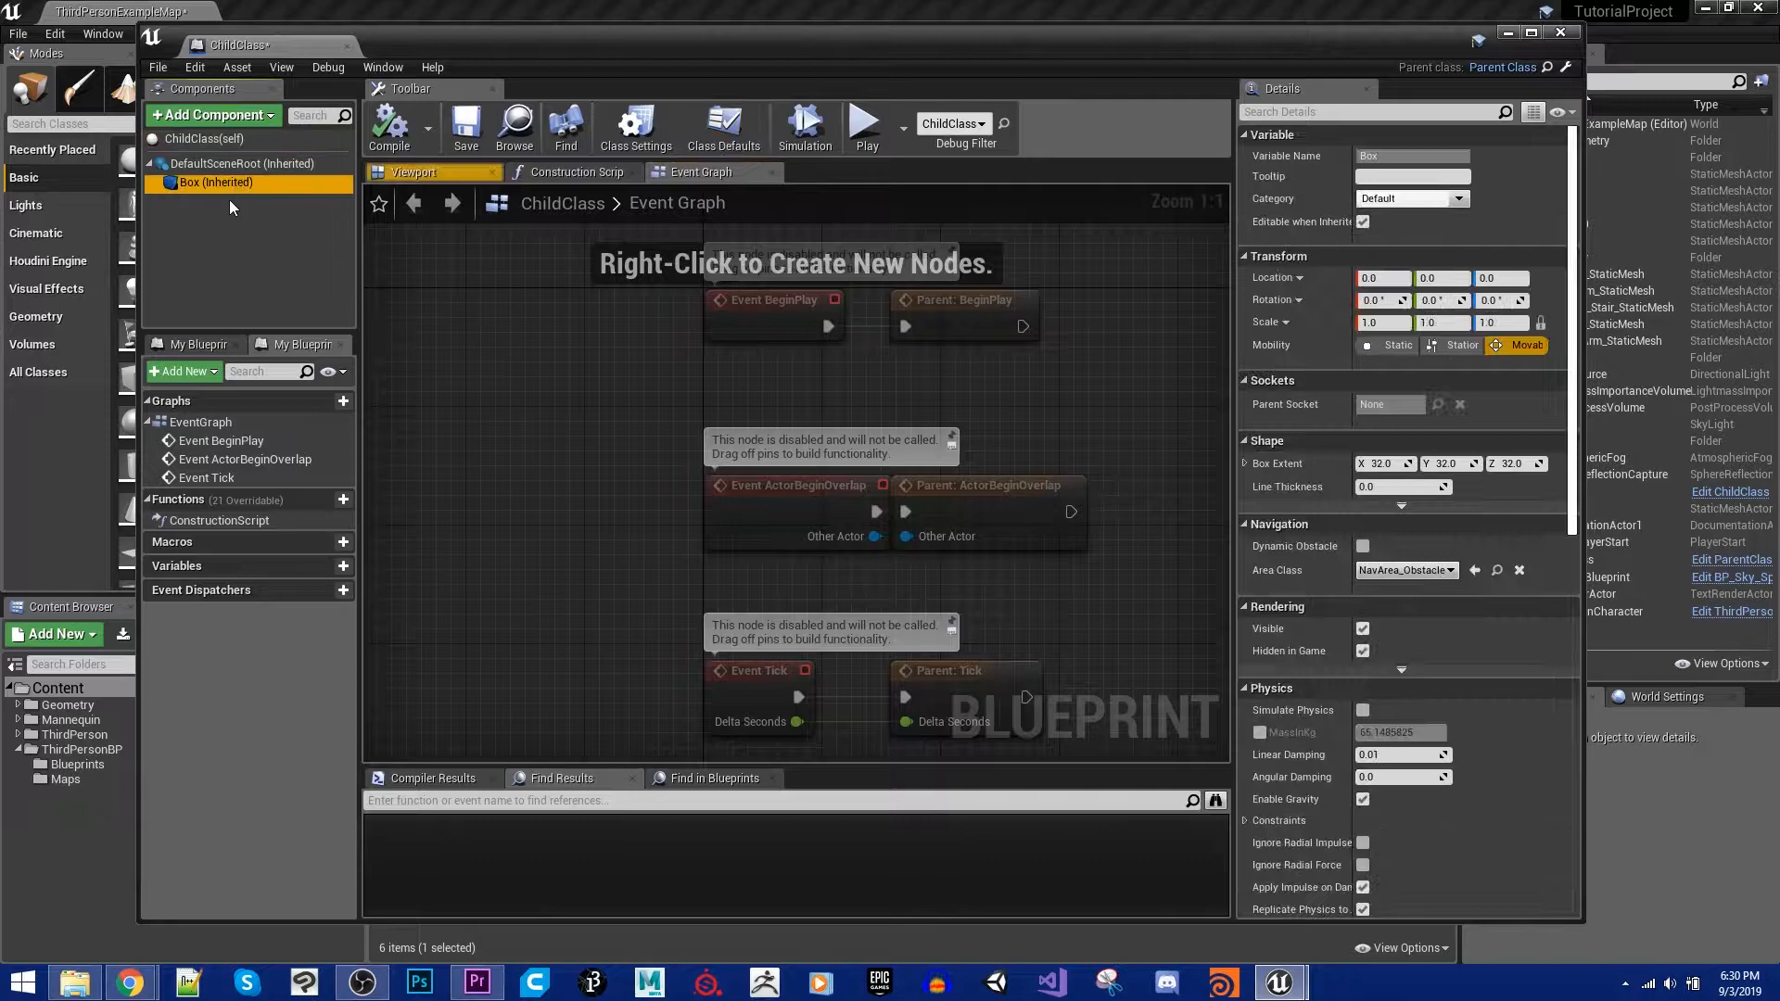
scroll(down, 3)
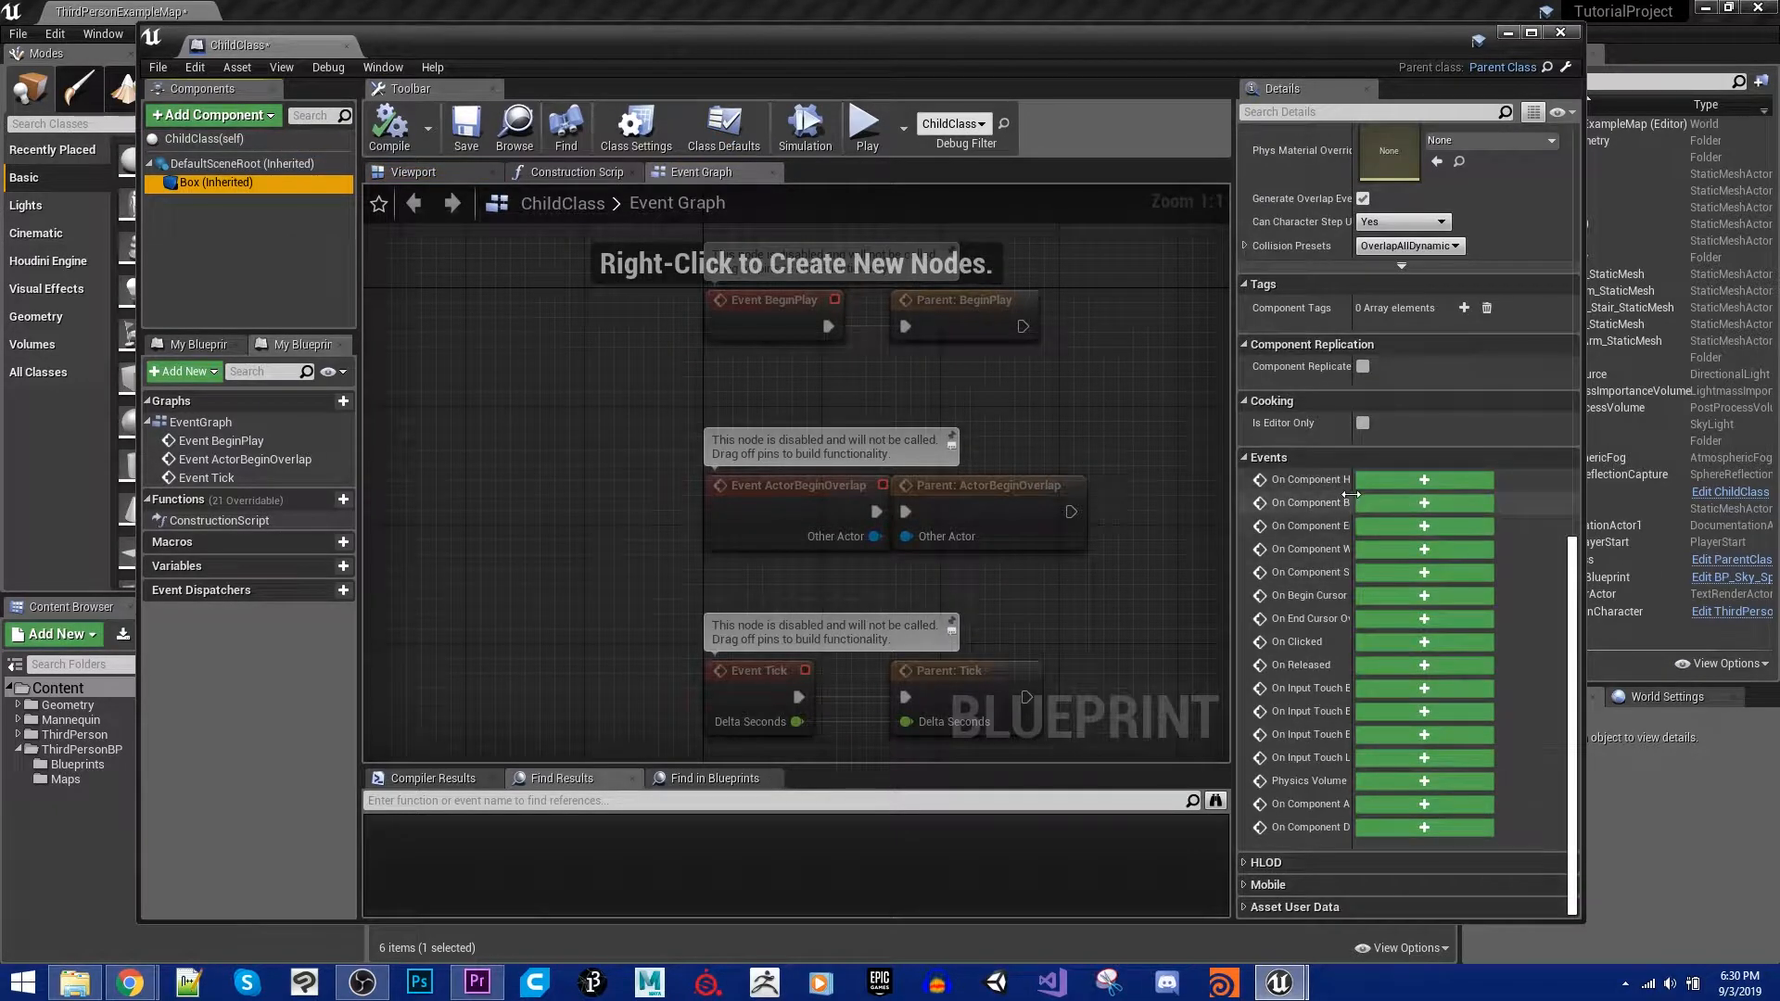
click(1424, 503)
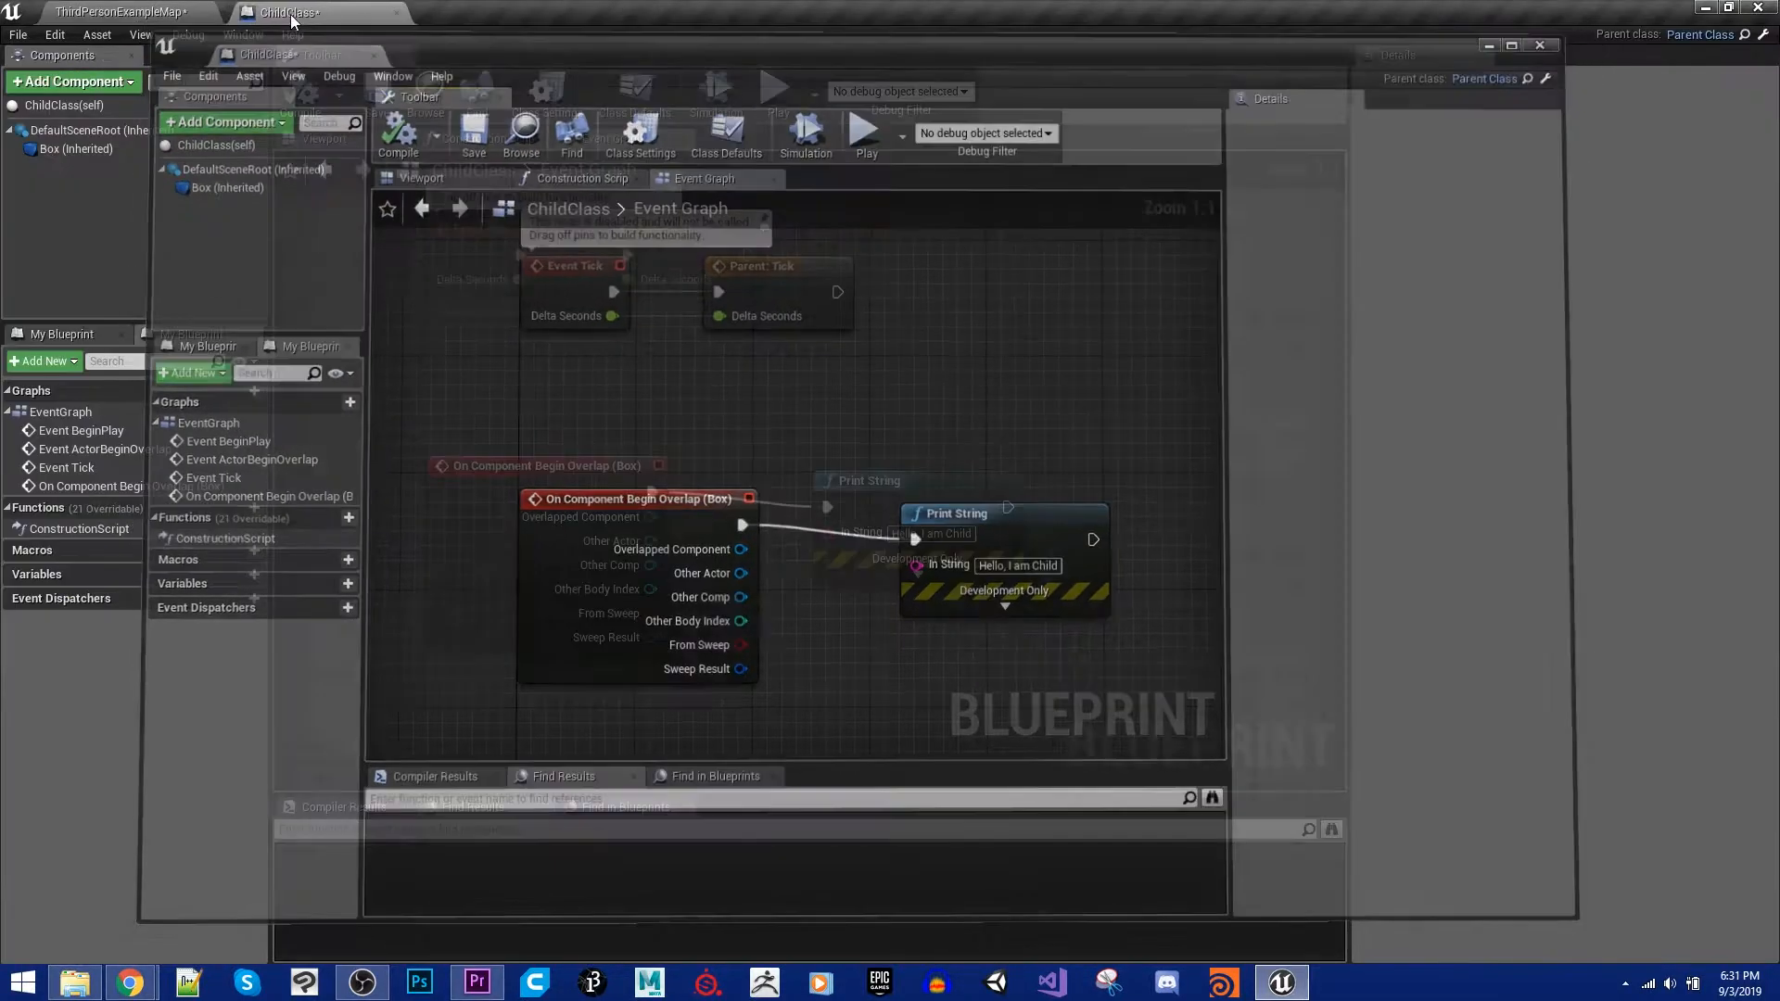
click(119, 11)
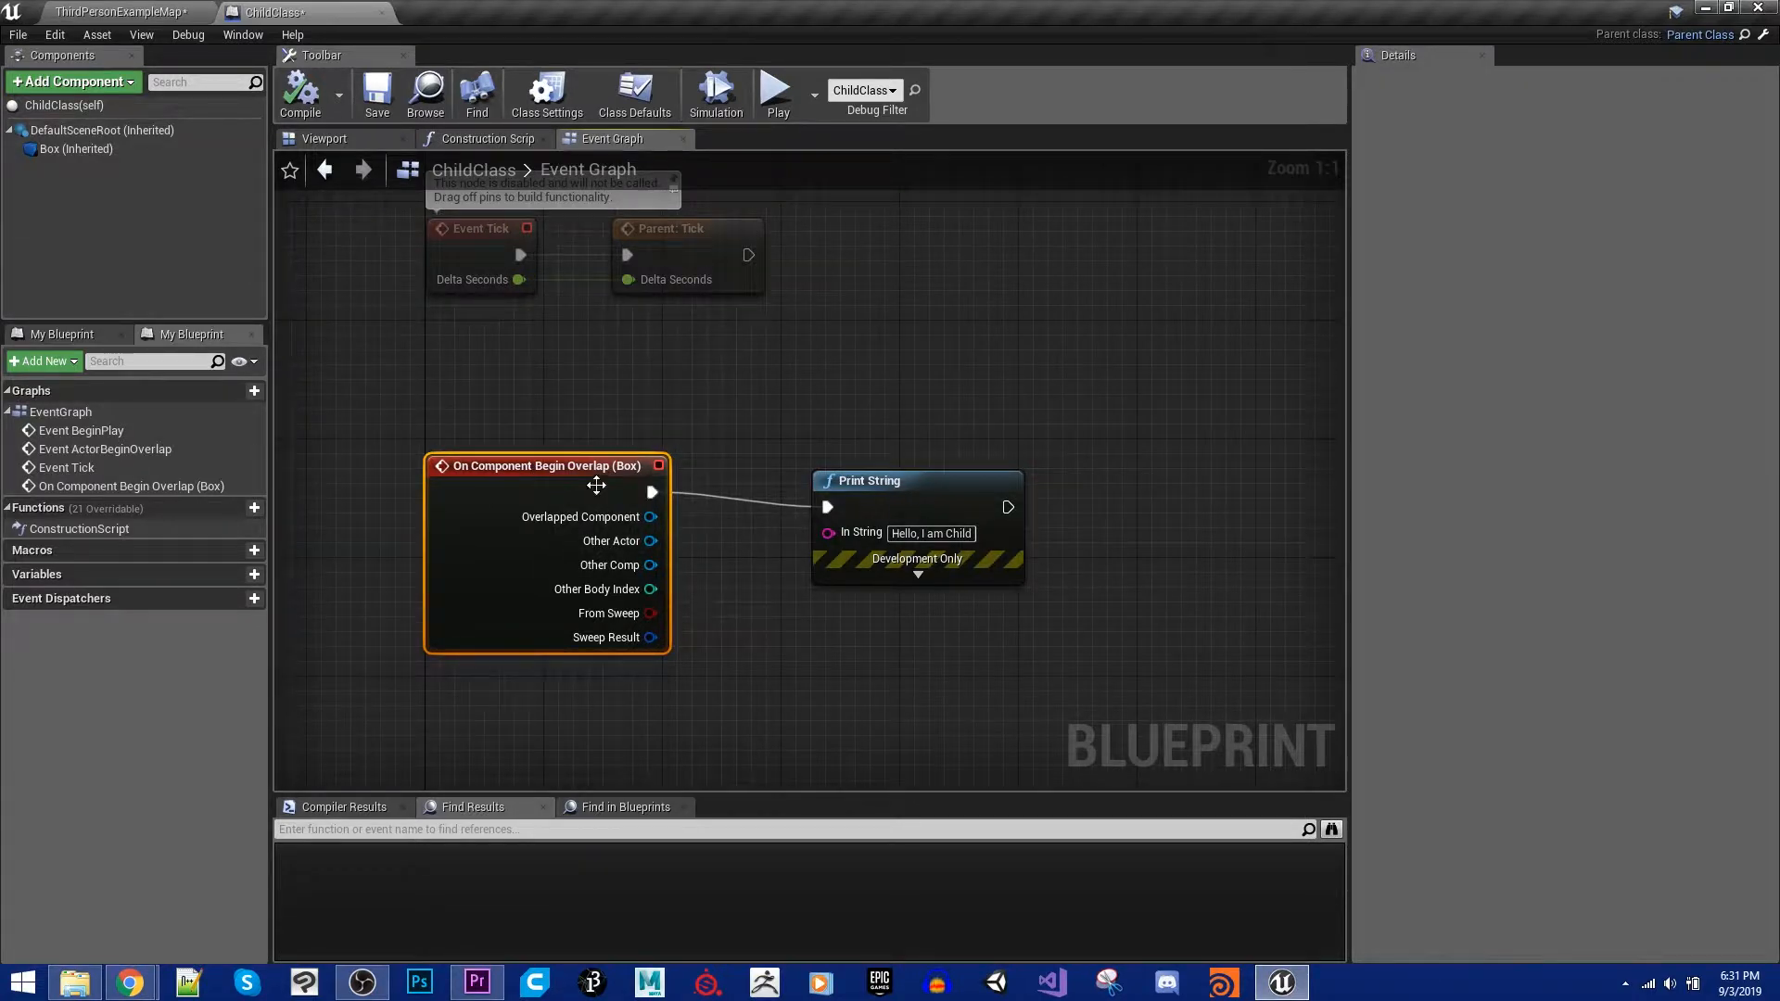
Step: Delete the Box overlap event and its 'Hello, I am Child' Print String node
key(Delete)
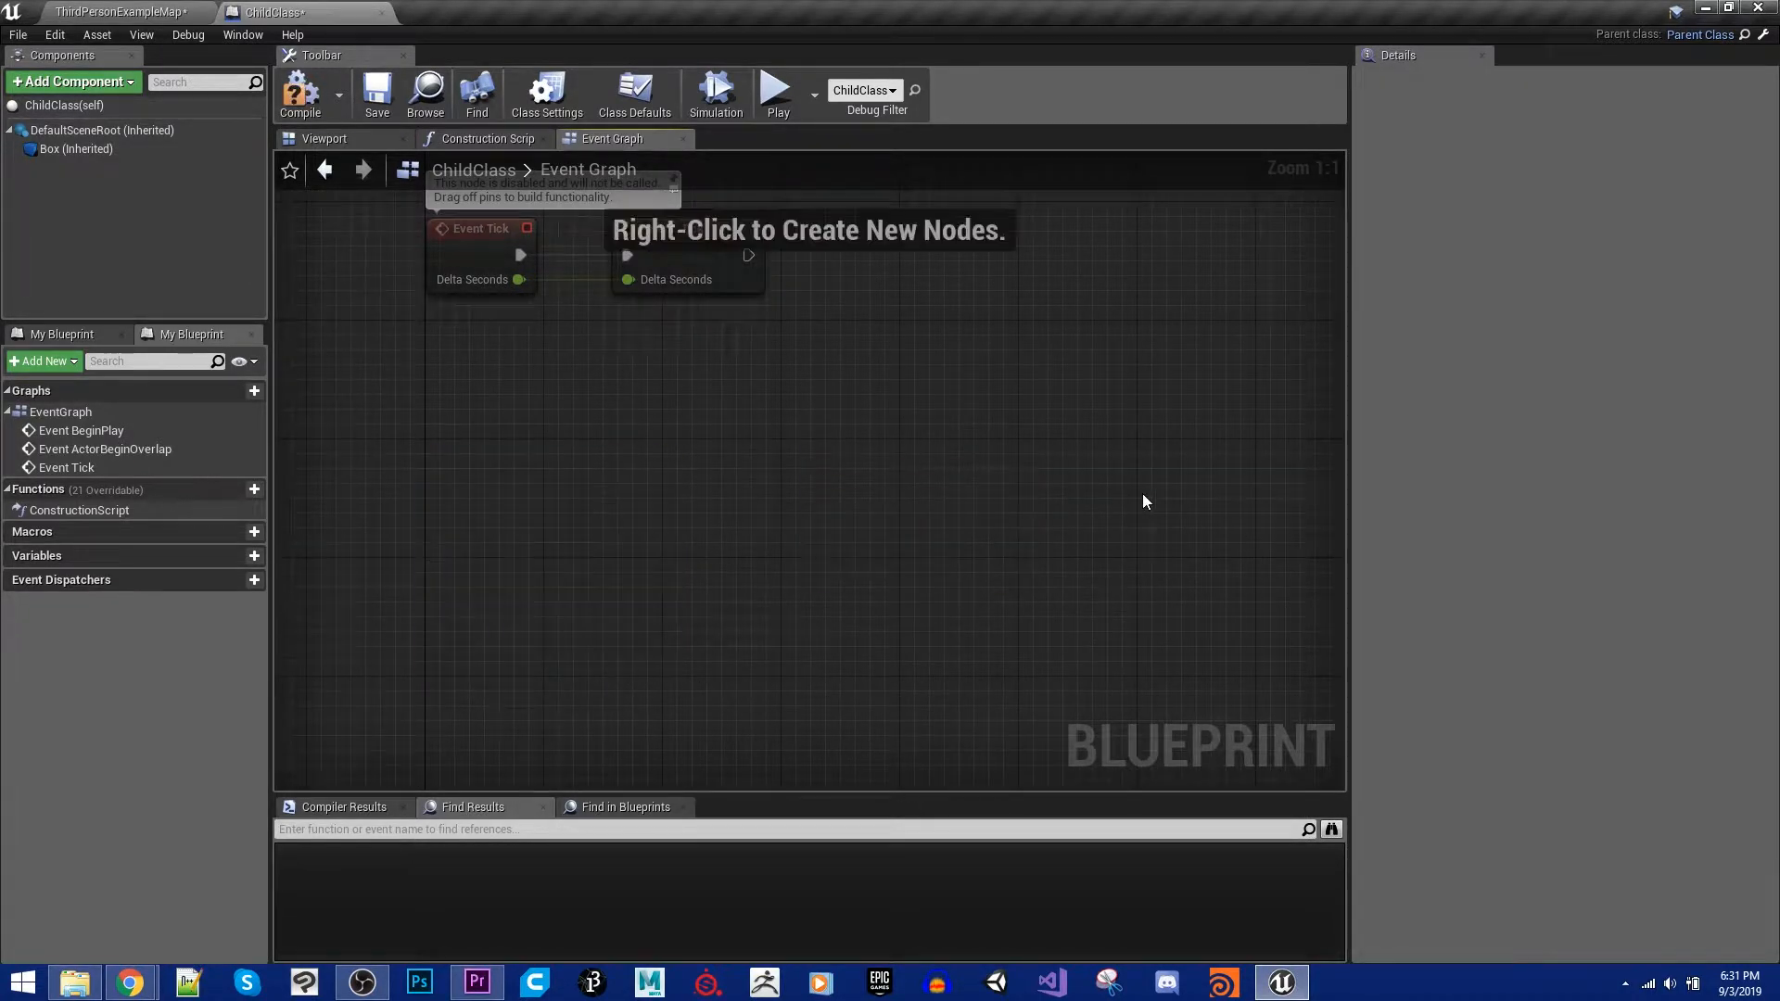
mouse_move(145, 497)
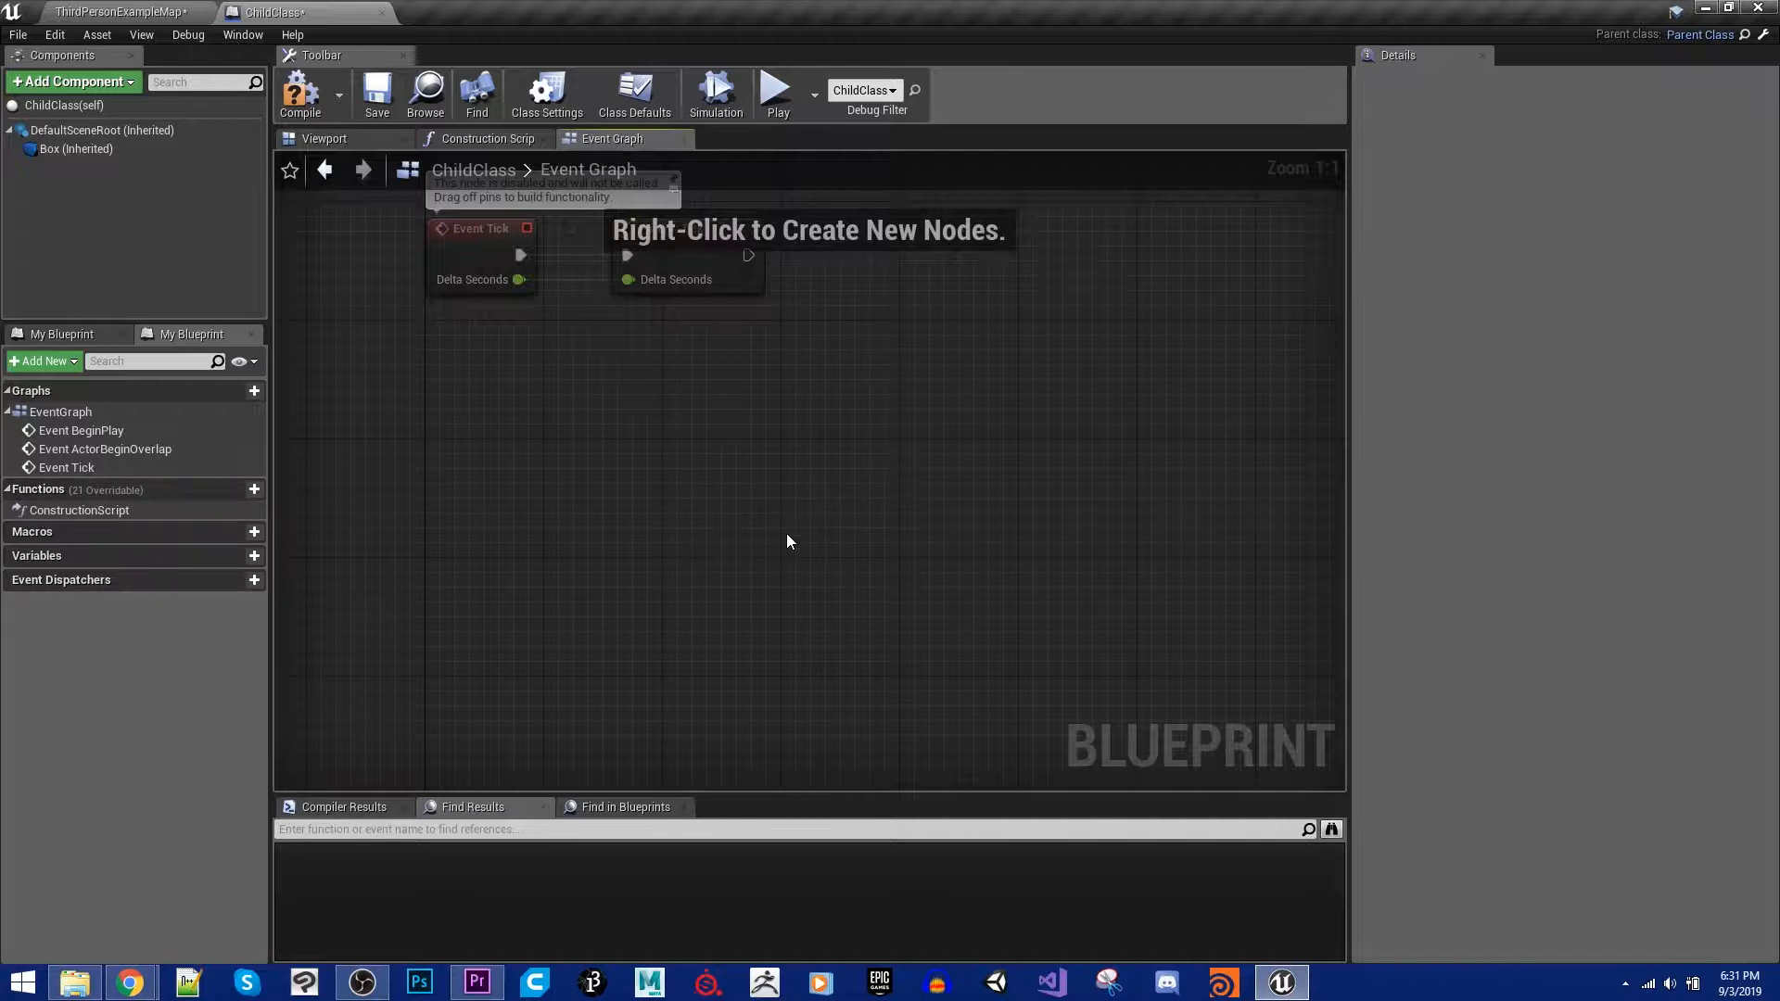
mouse_move(167, 268)
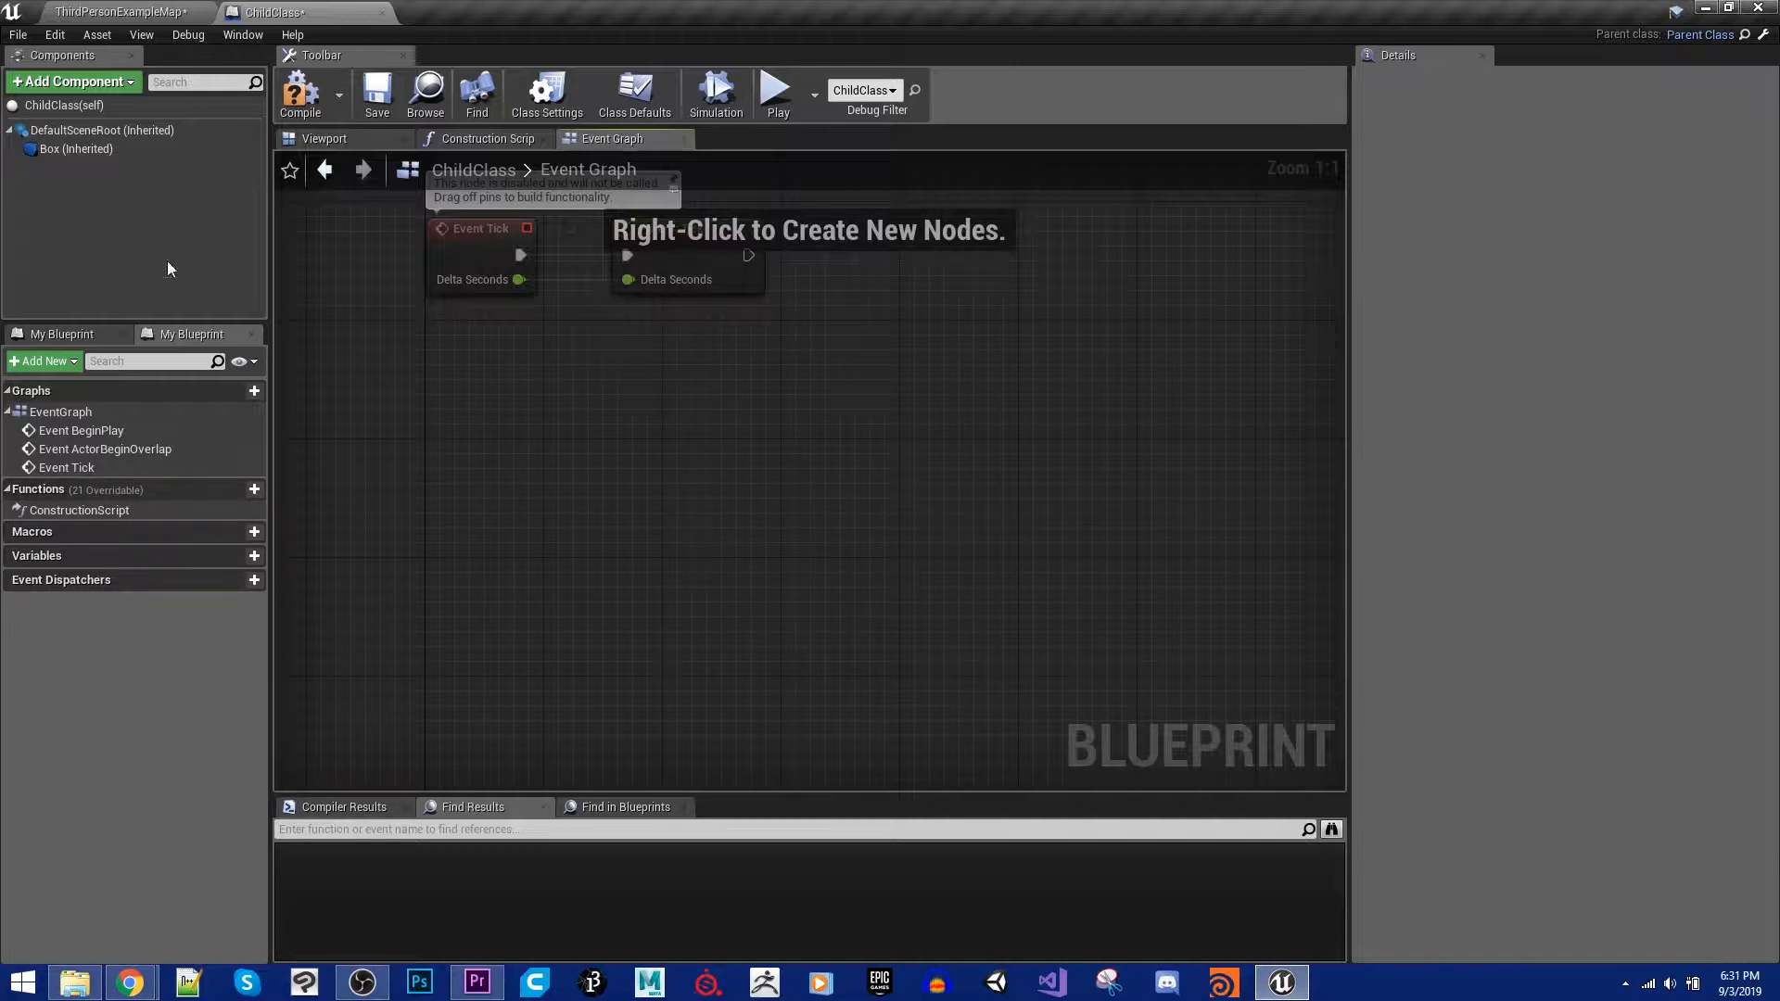
Step: Add a fresh Box begin-overlap event, check the Override list, and return to the level editor
click(75, 149)
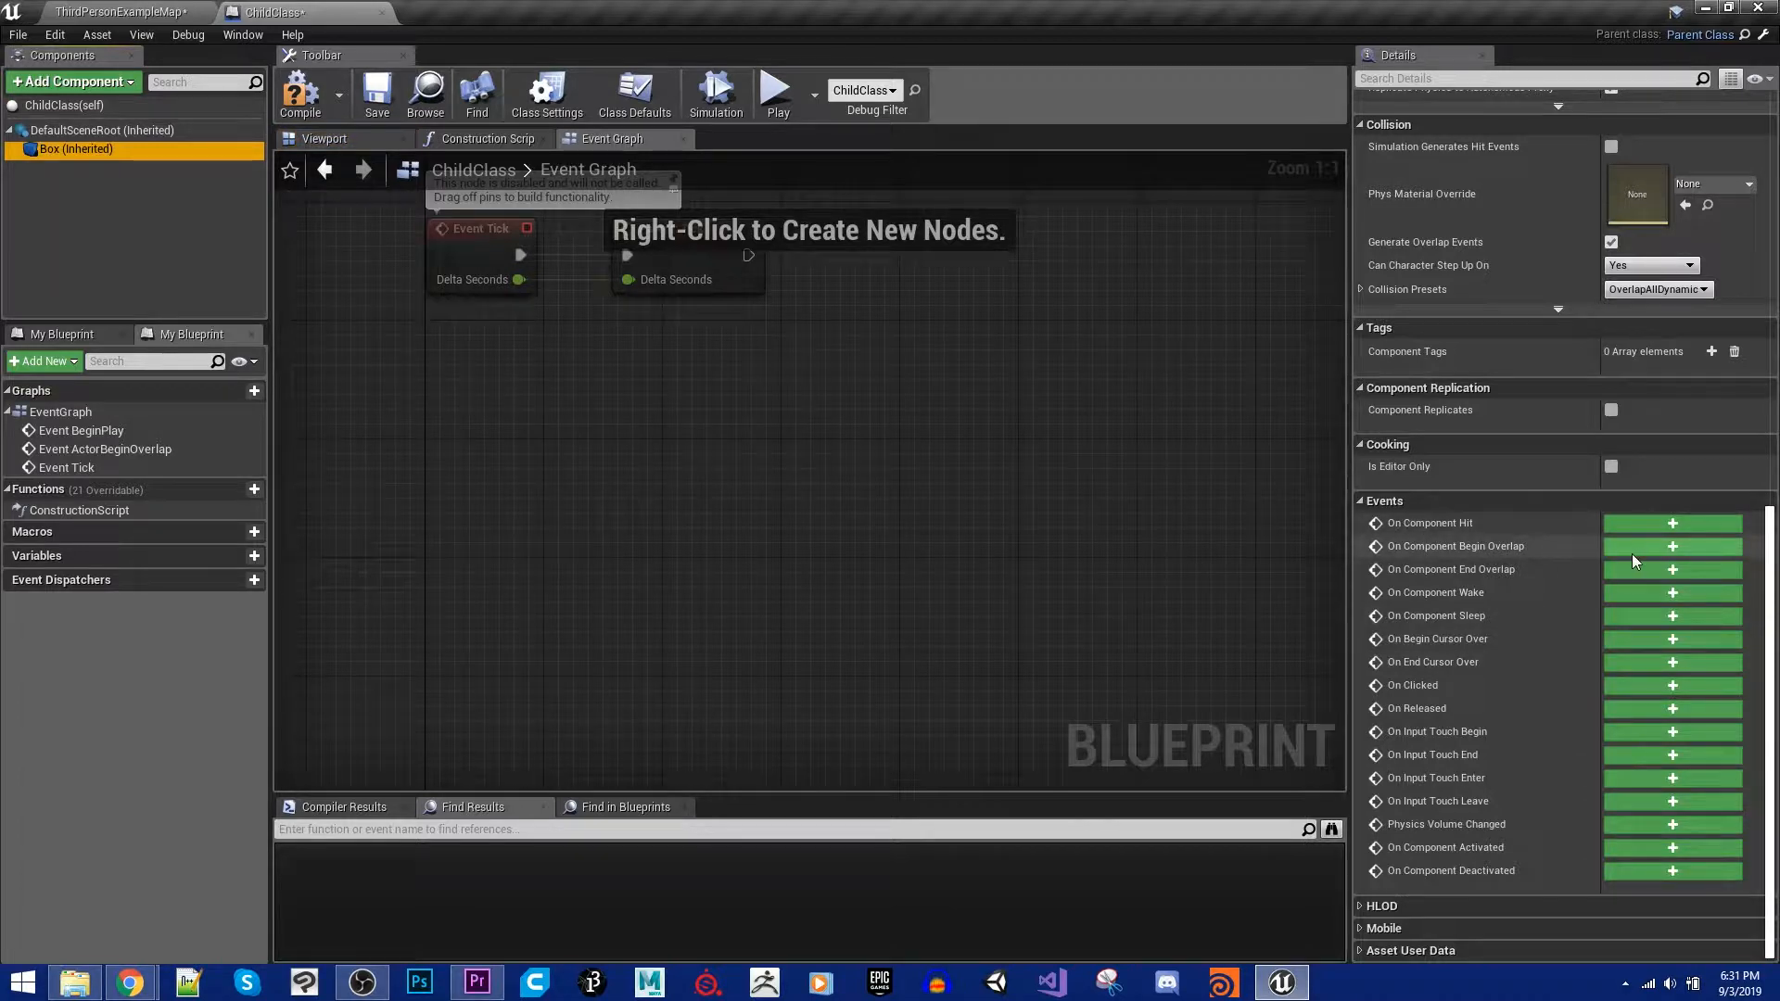
click(1671, 547)
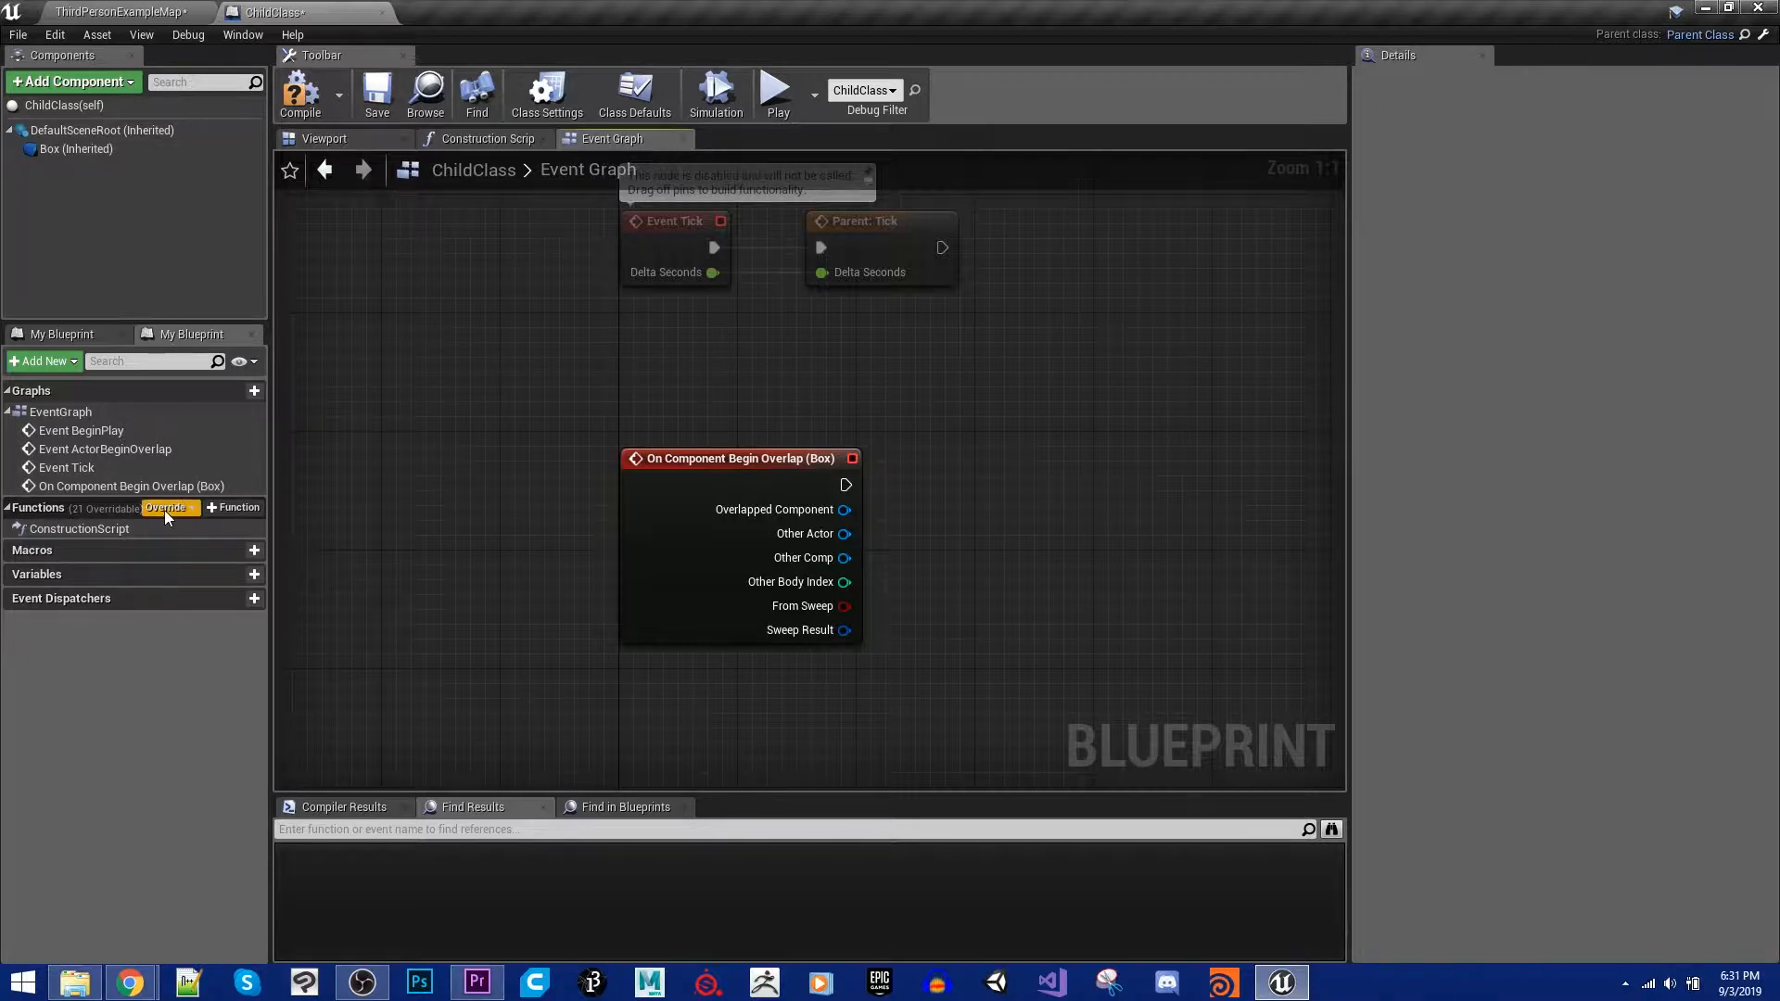
click(168, 507)
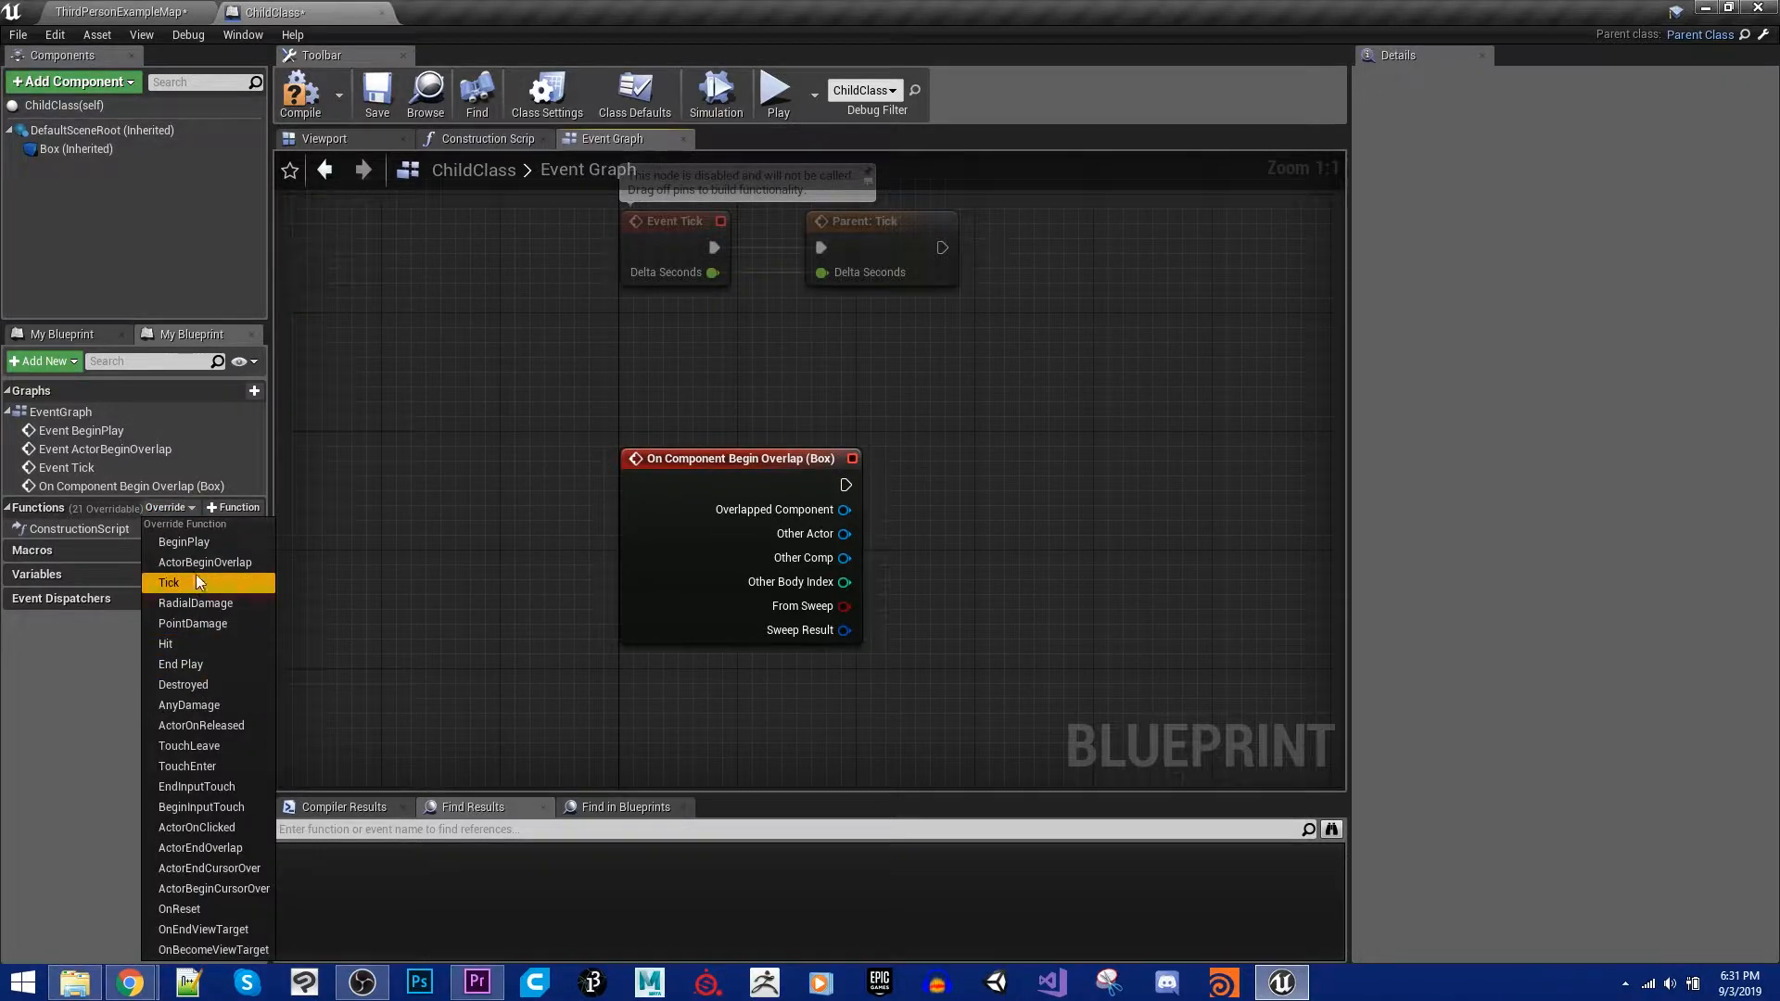
mouse_move(183, 685)
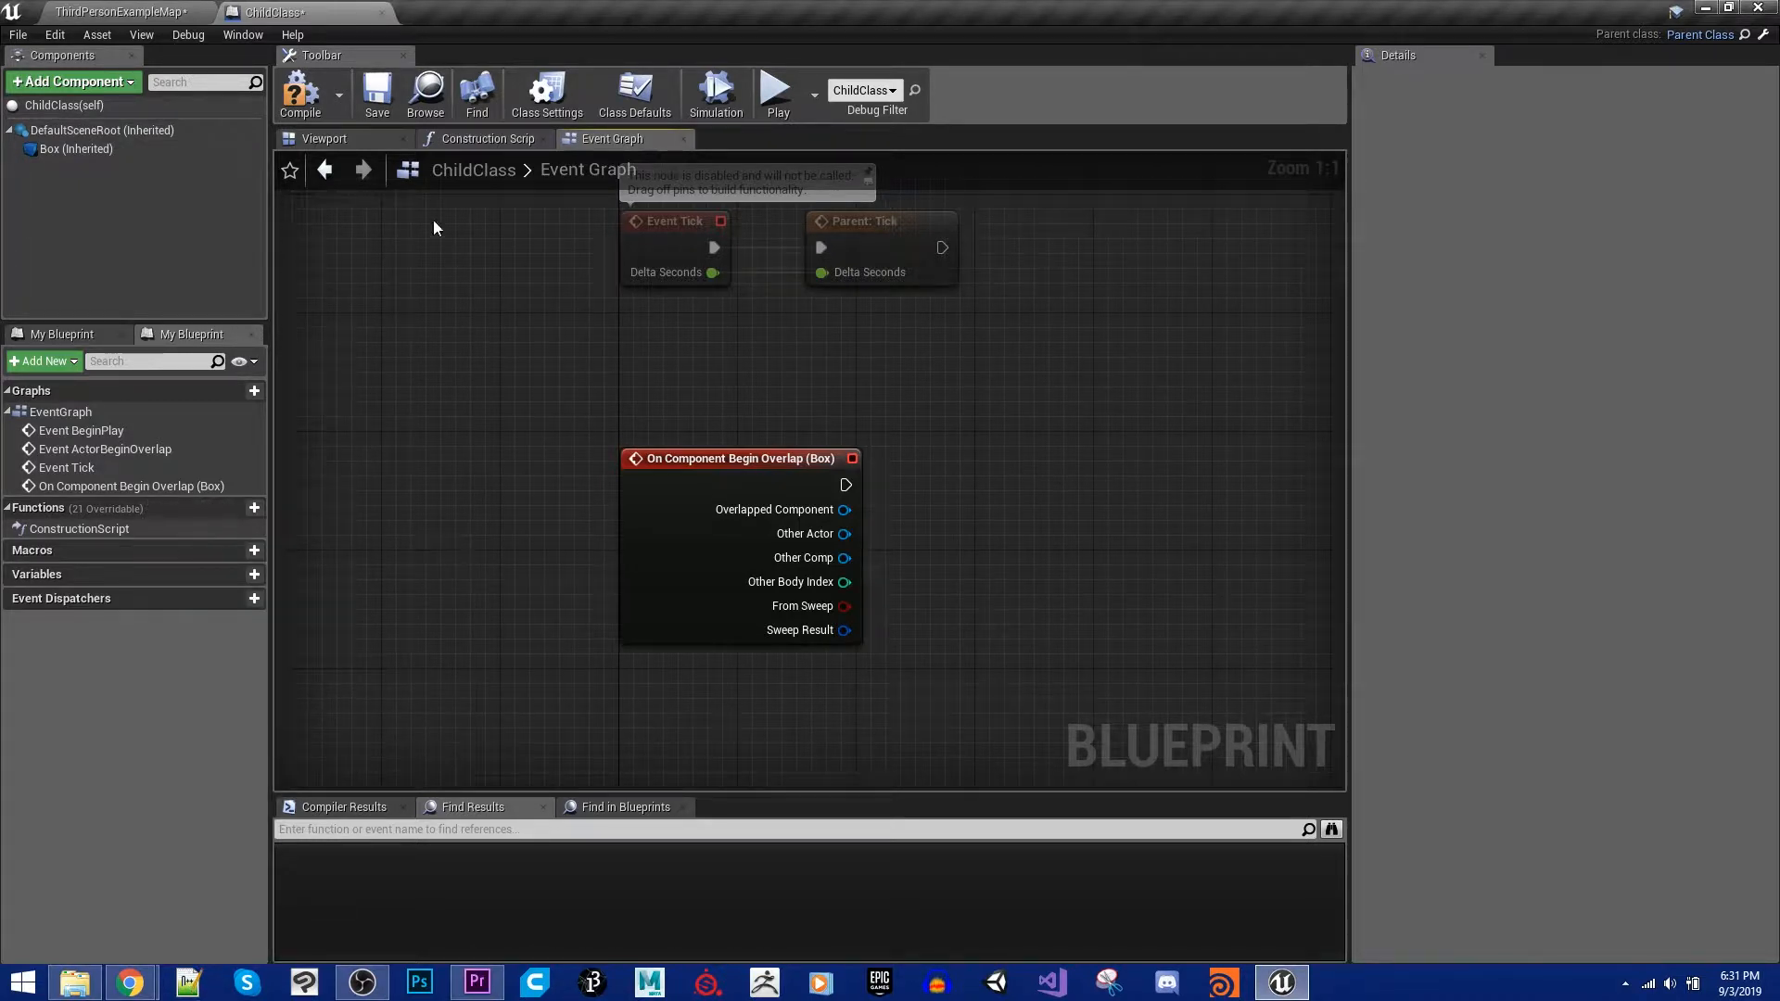
click(113, 11)
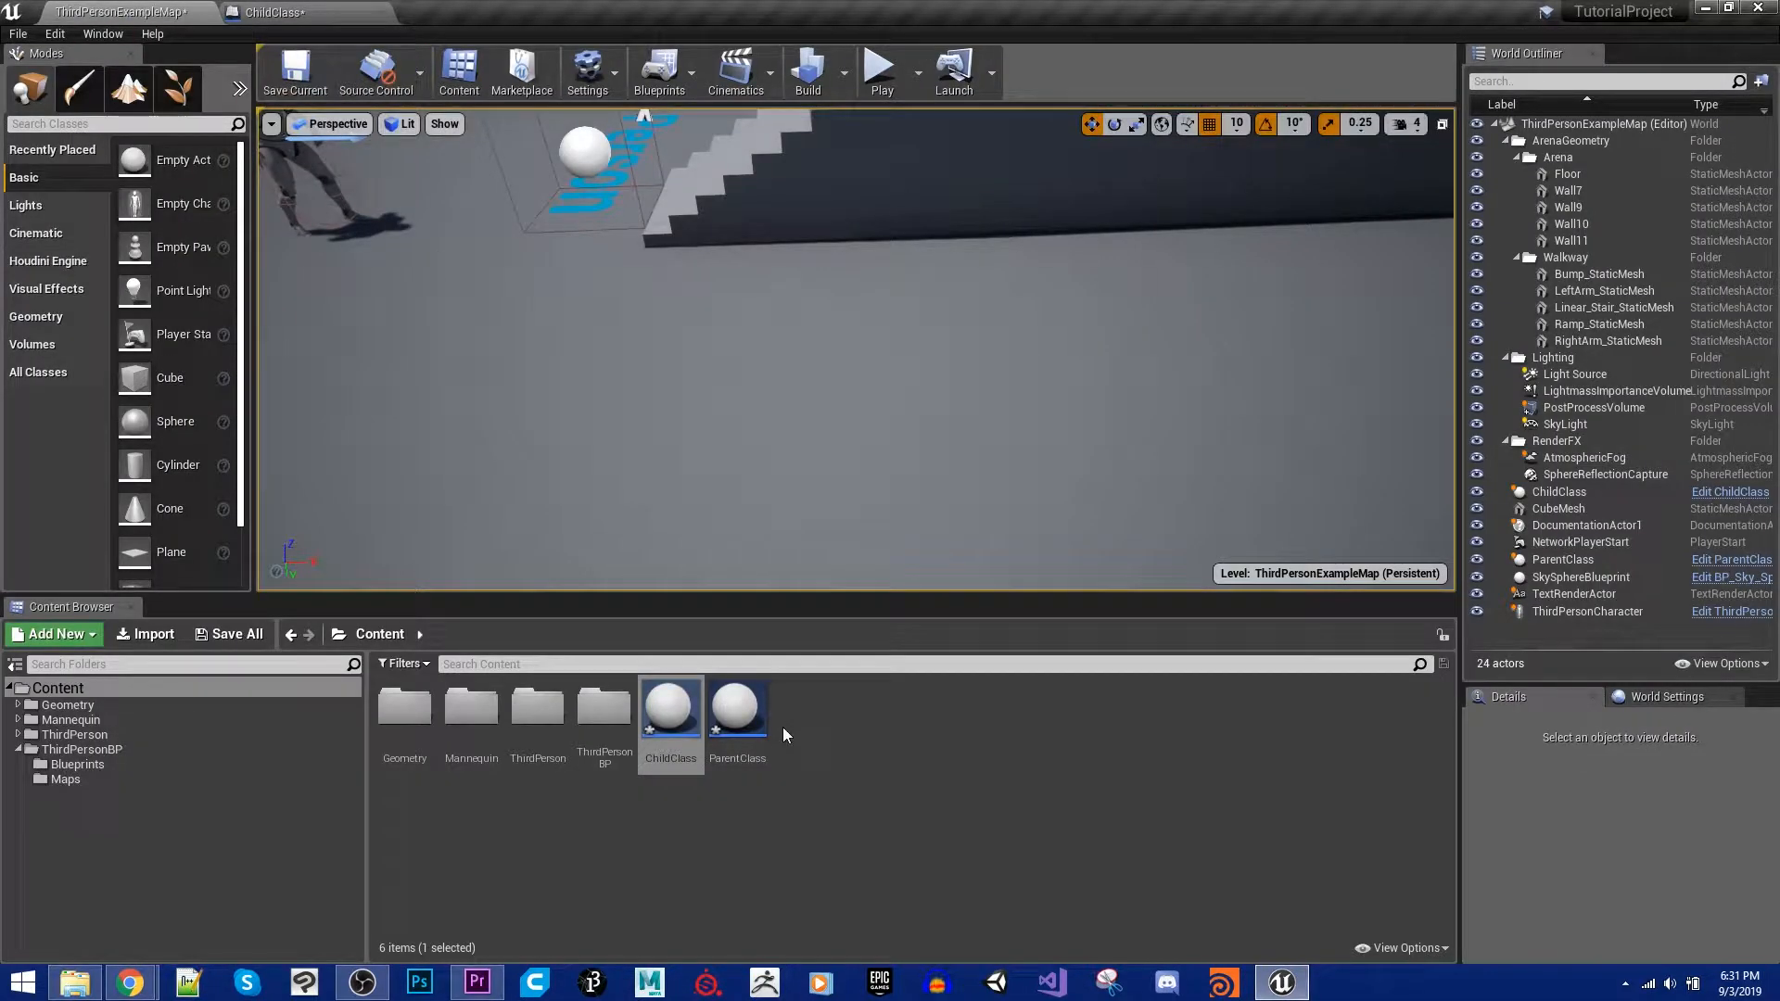
Step: Open ParentClass, add a TriggerMe custom event, and open the action list from its output
double_click(737, 705)
text(custom)
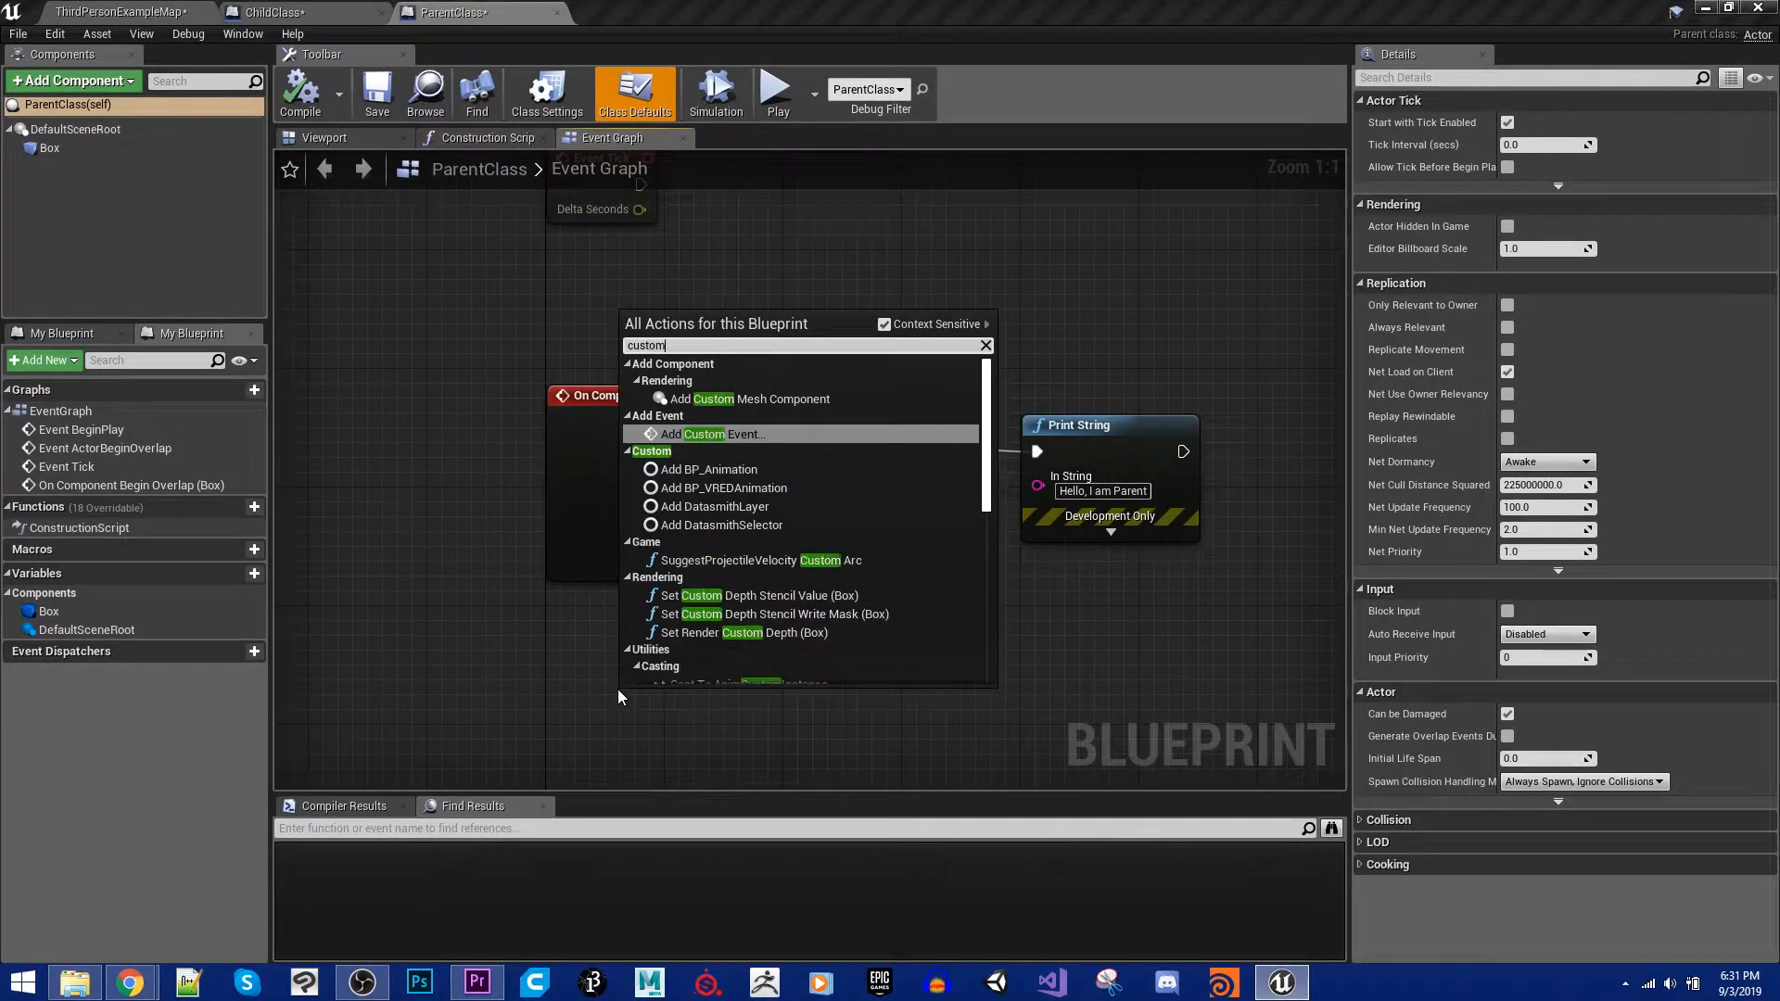
click(710, 434)
text(TriggerMe)
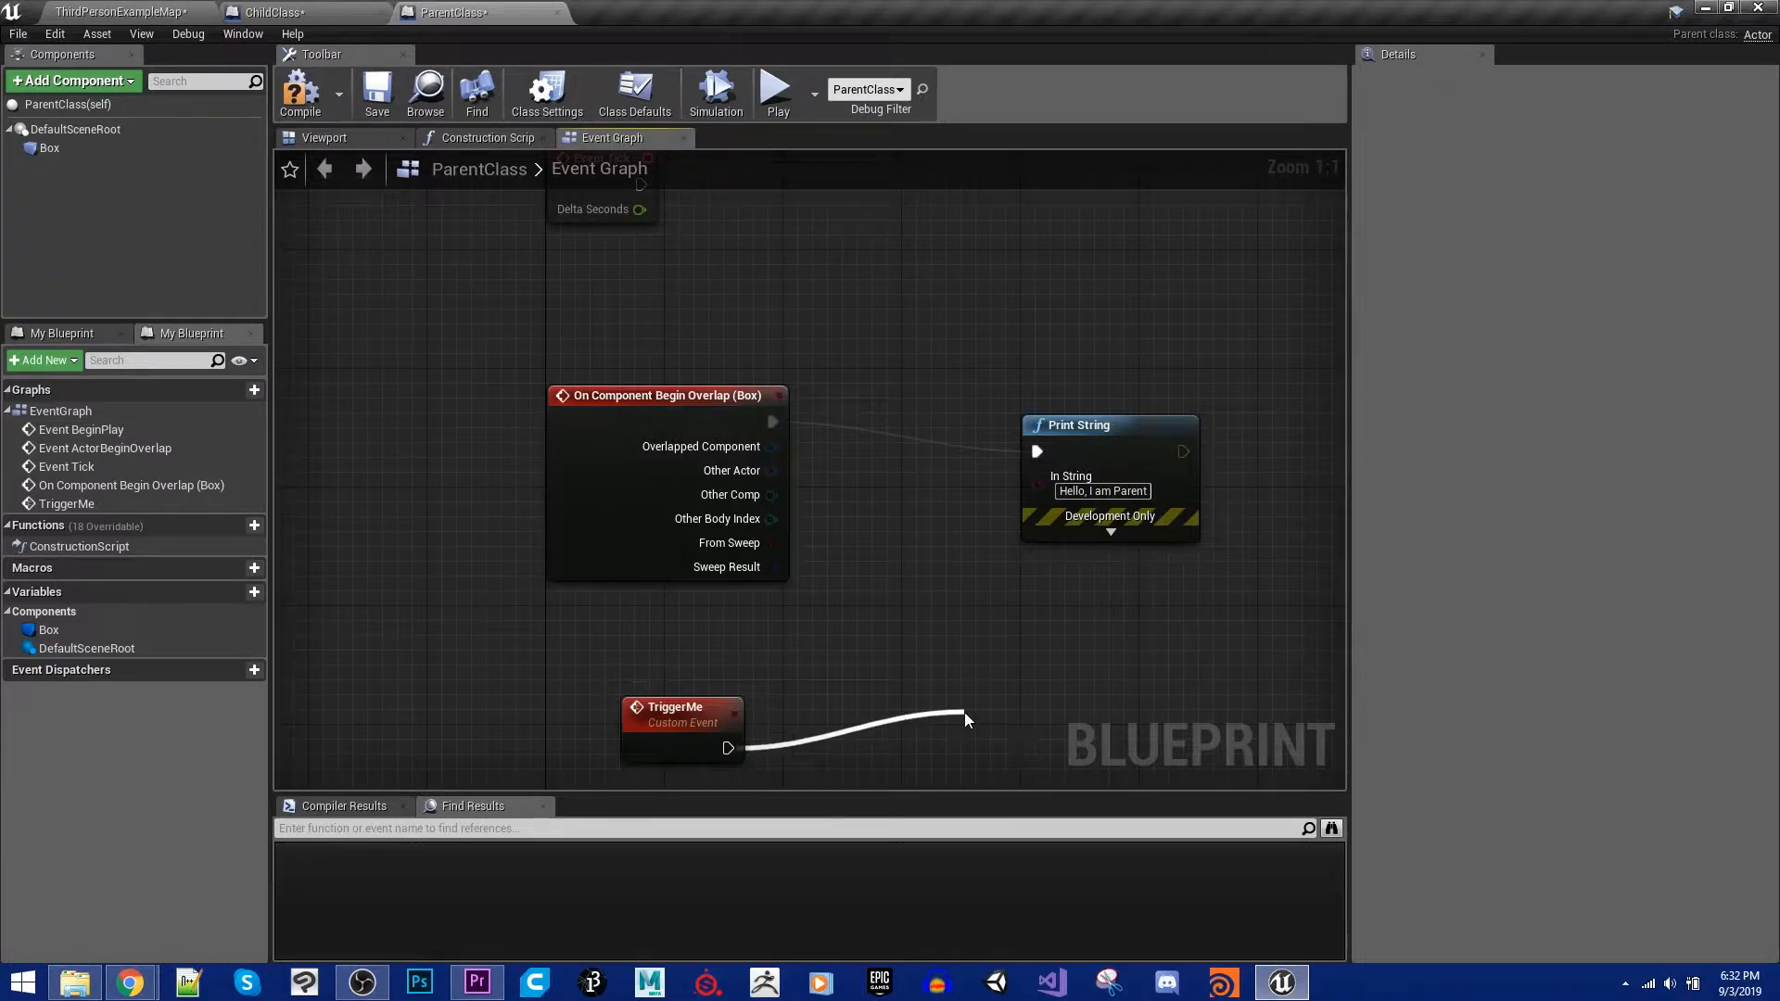
click(965, 715)
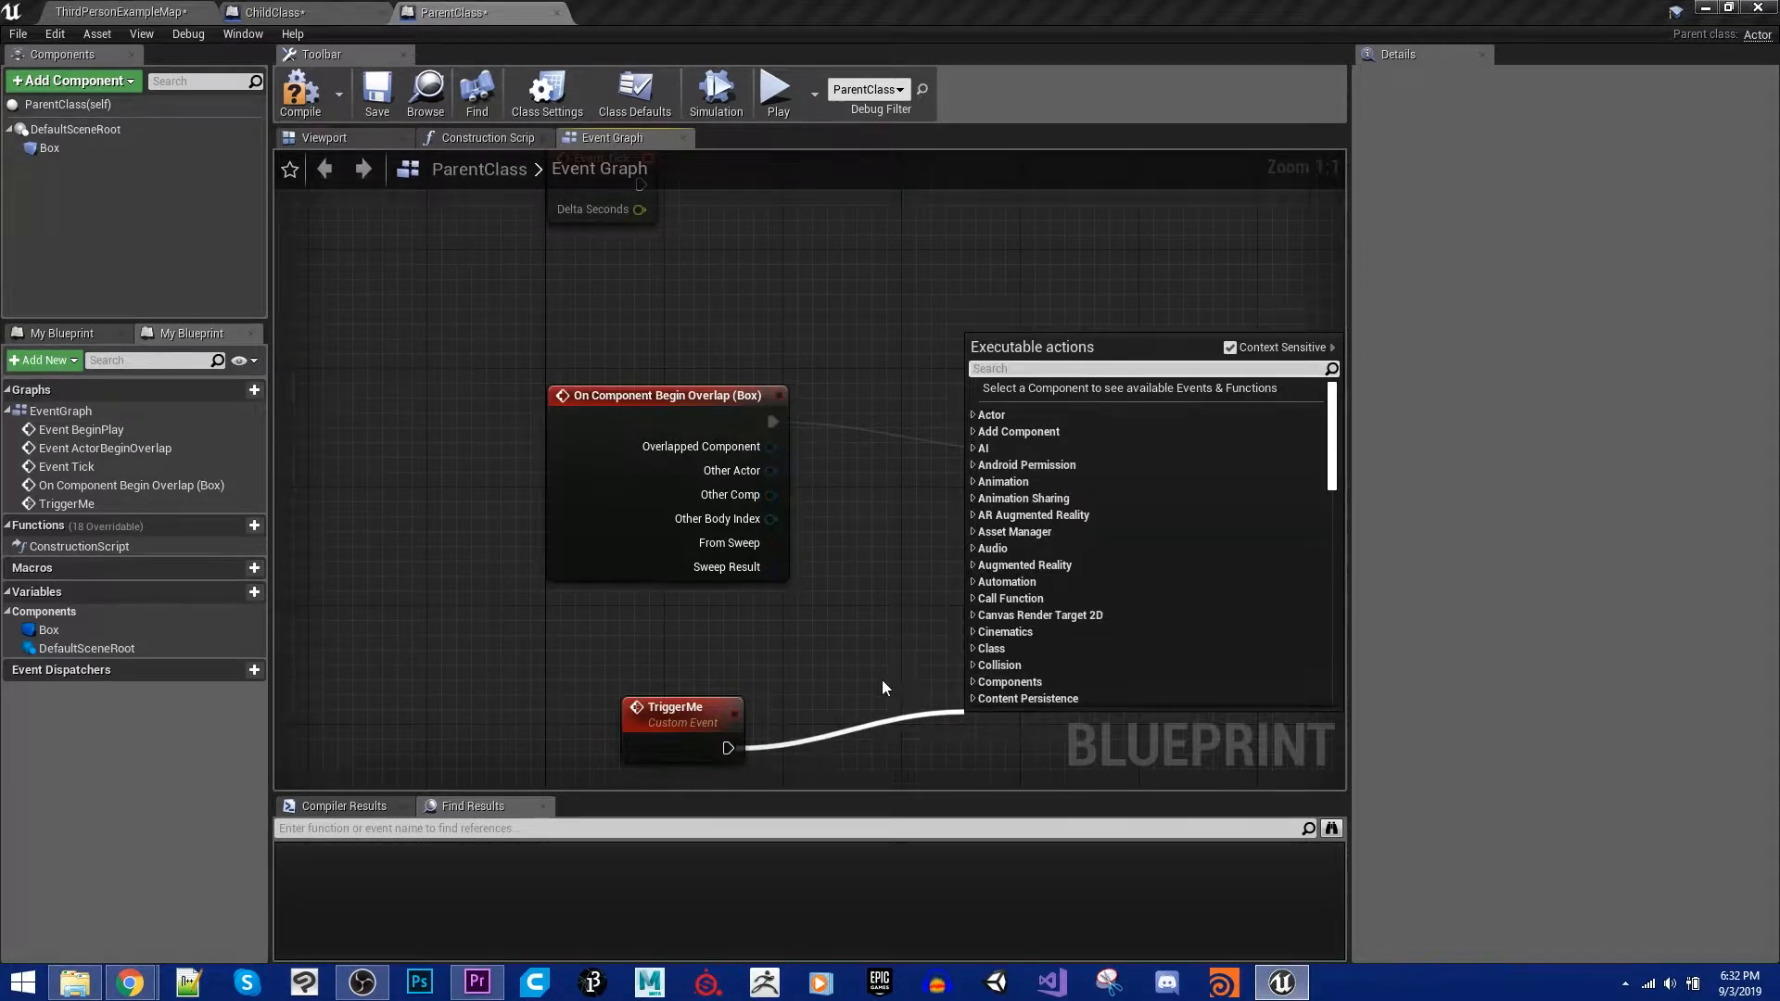
mouse_move(860, 664)
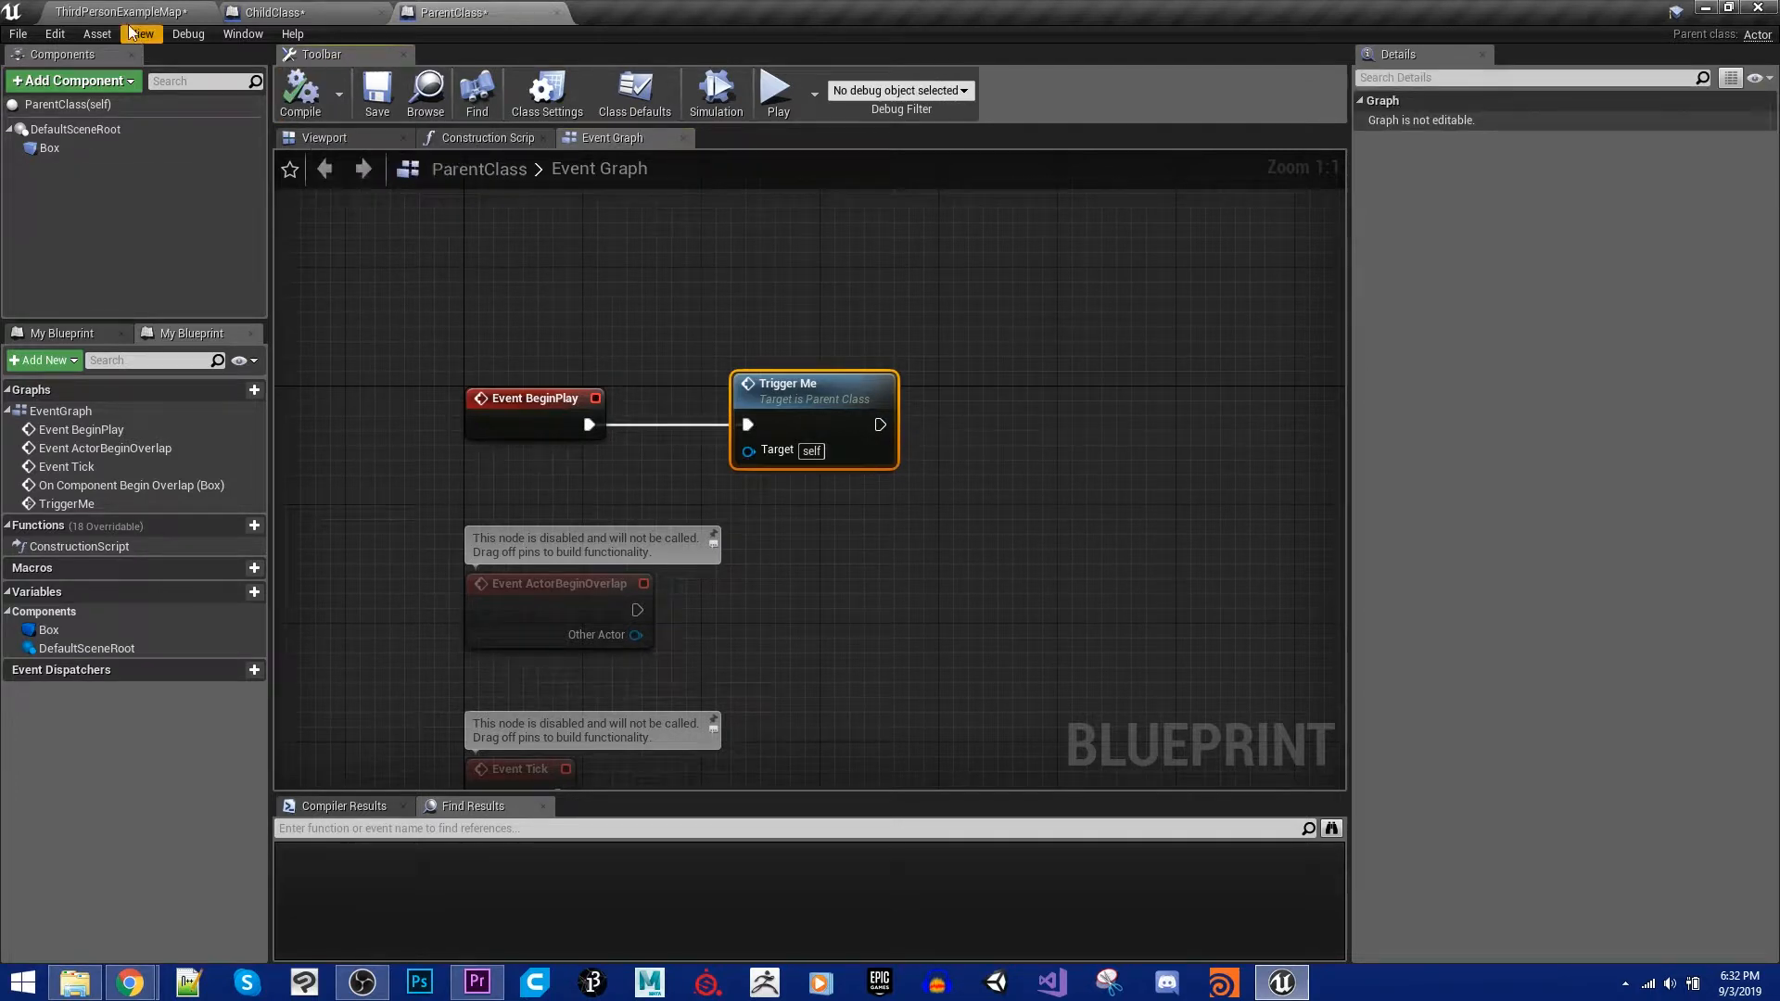
Step: Play-test the level, glance at ParentClass, stop play, and open ChildClass
click(777, 91)
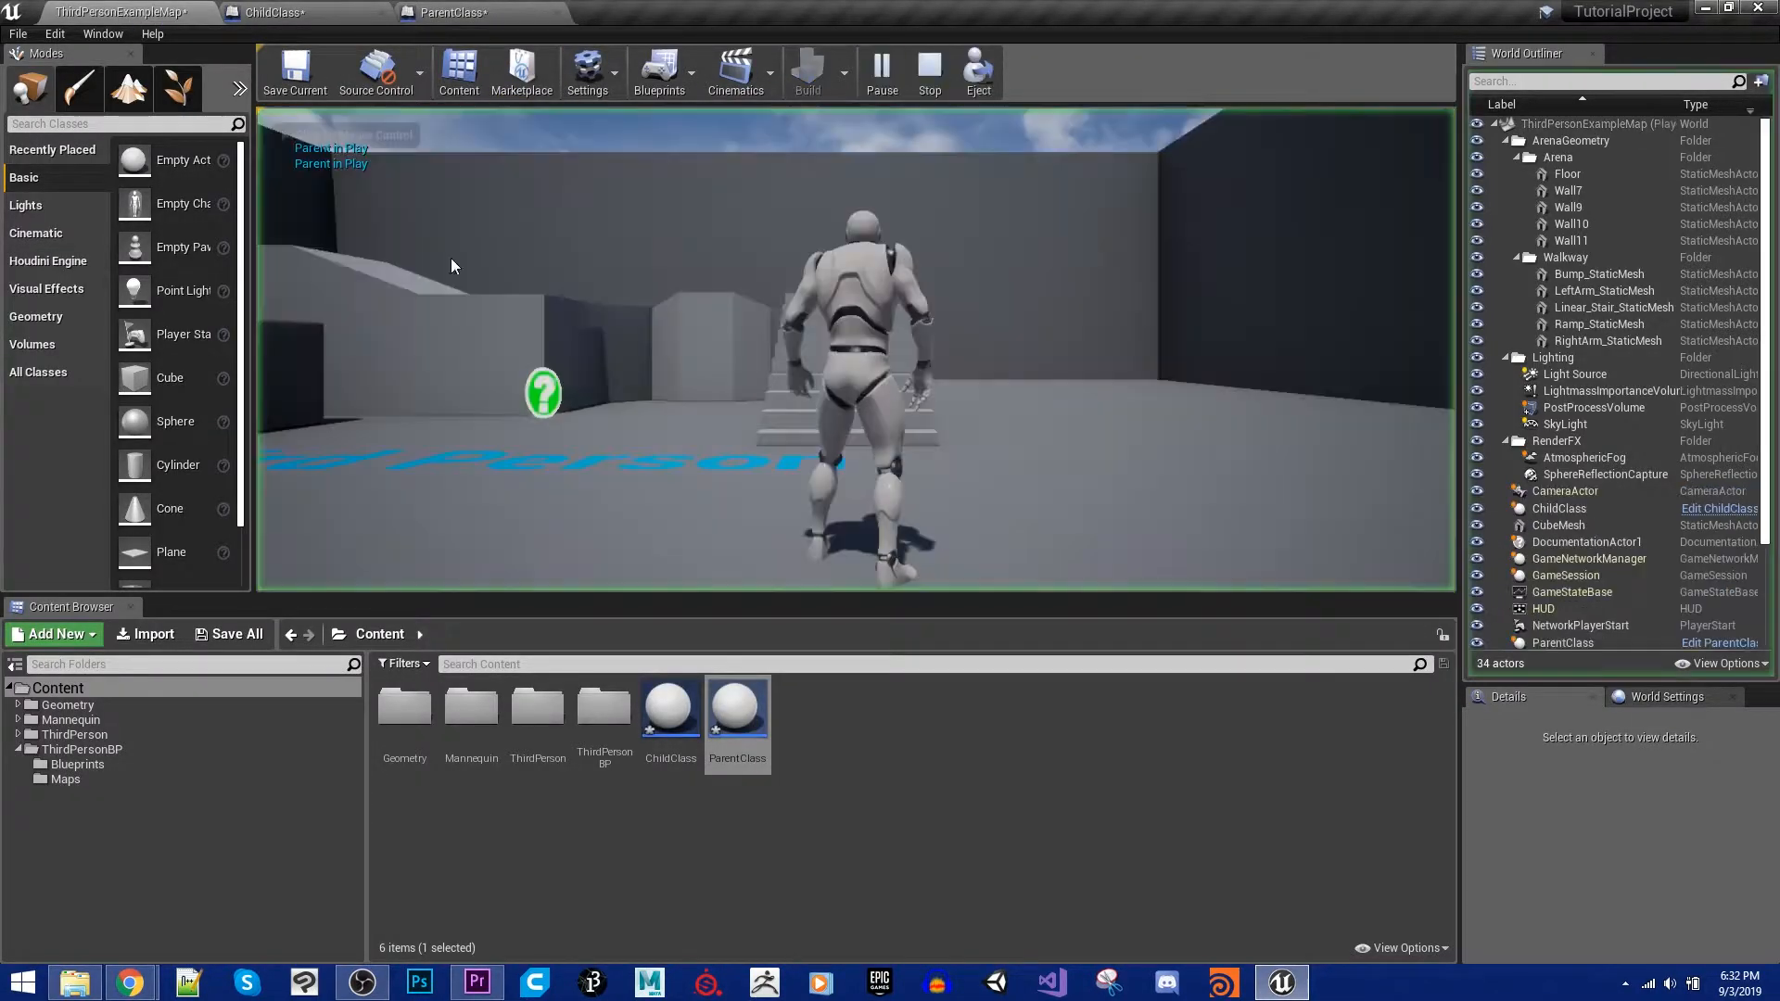
click(455, 12)
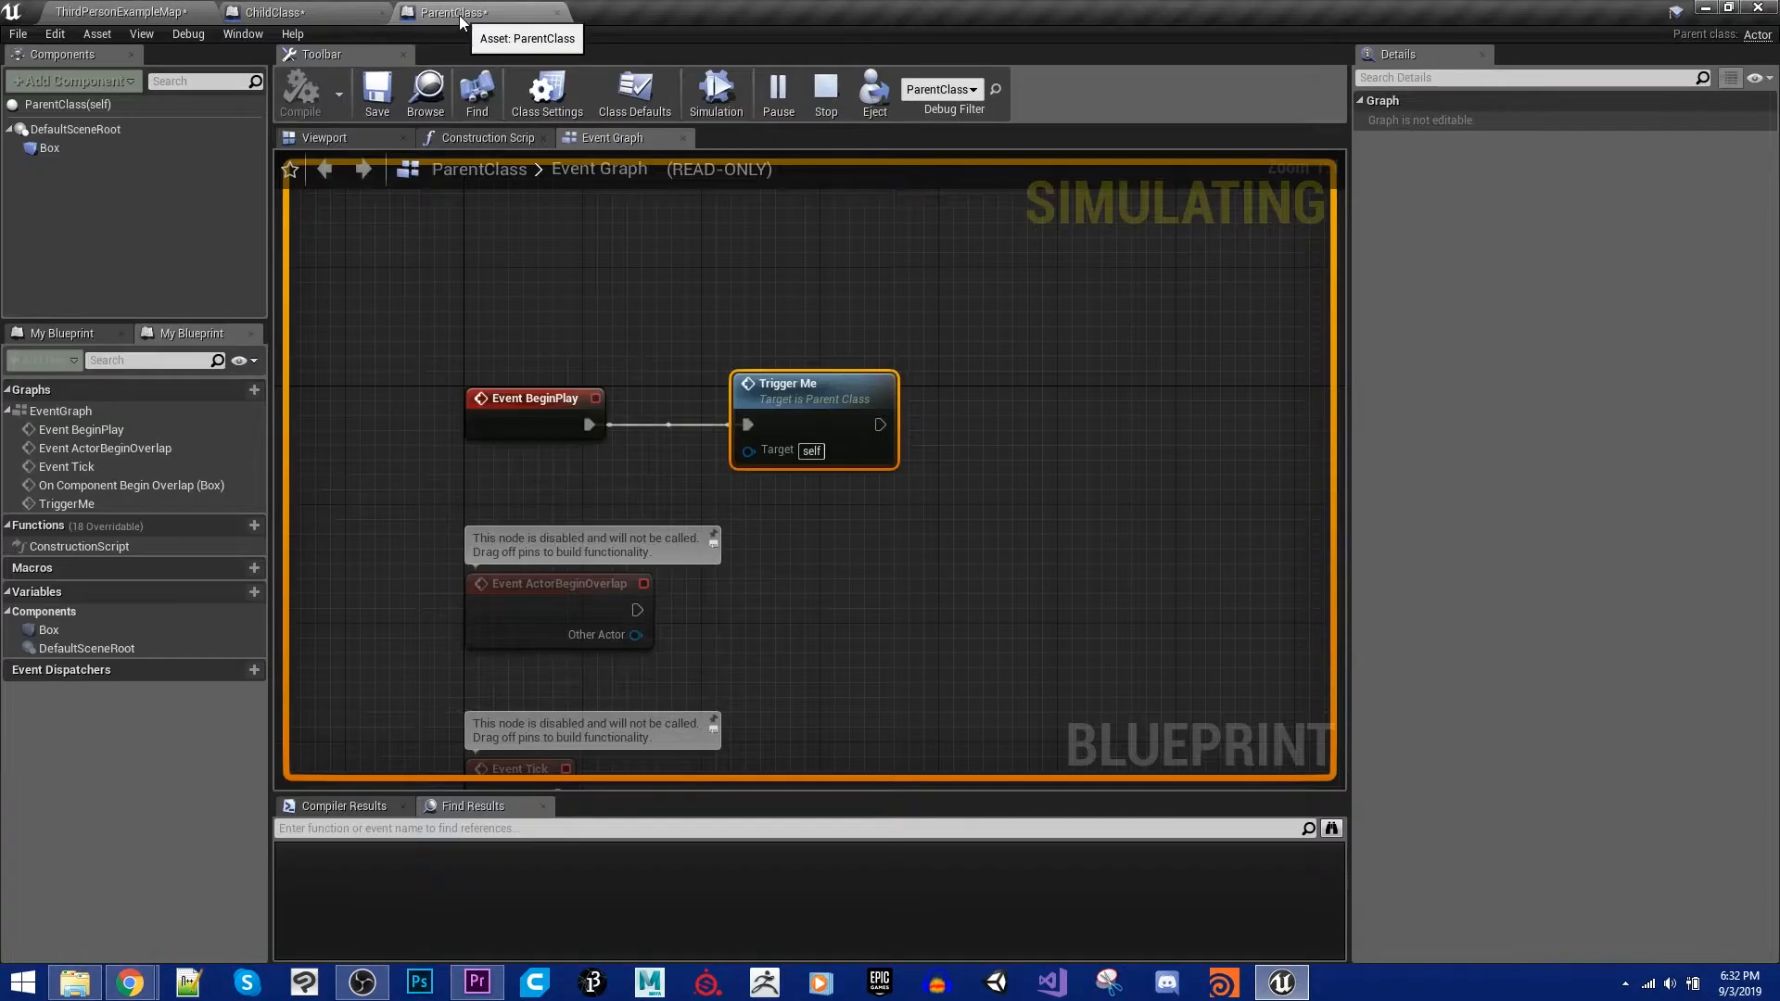
click(113, 12)
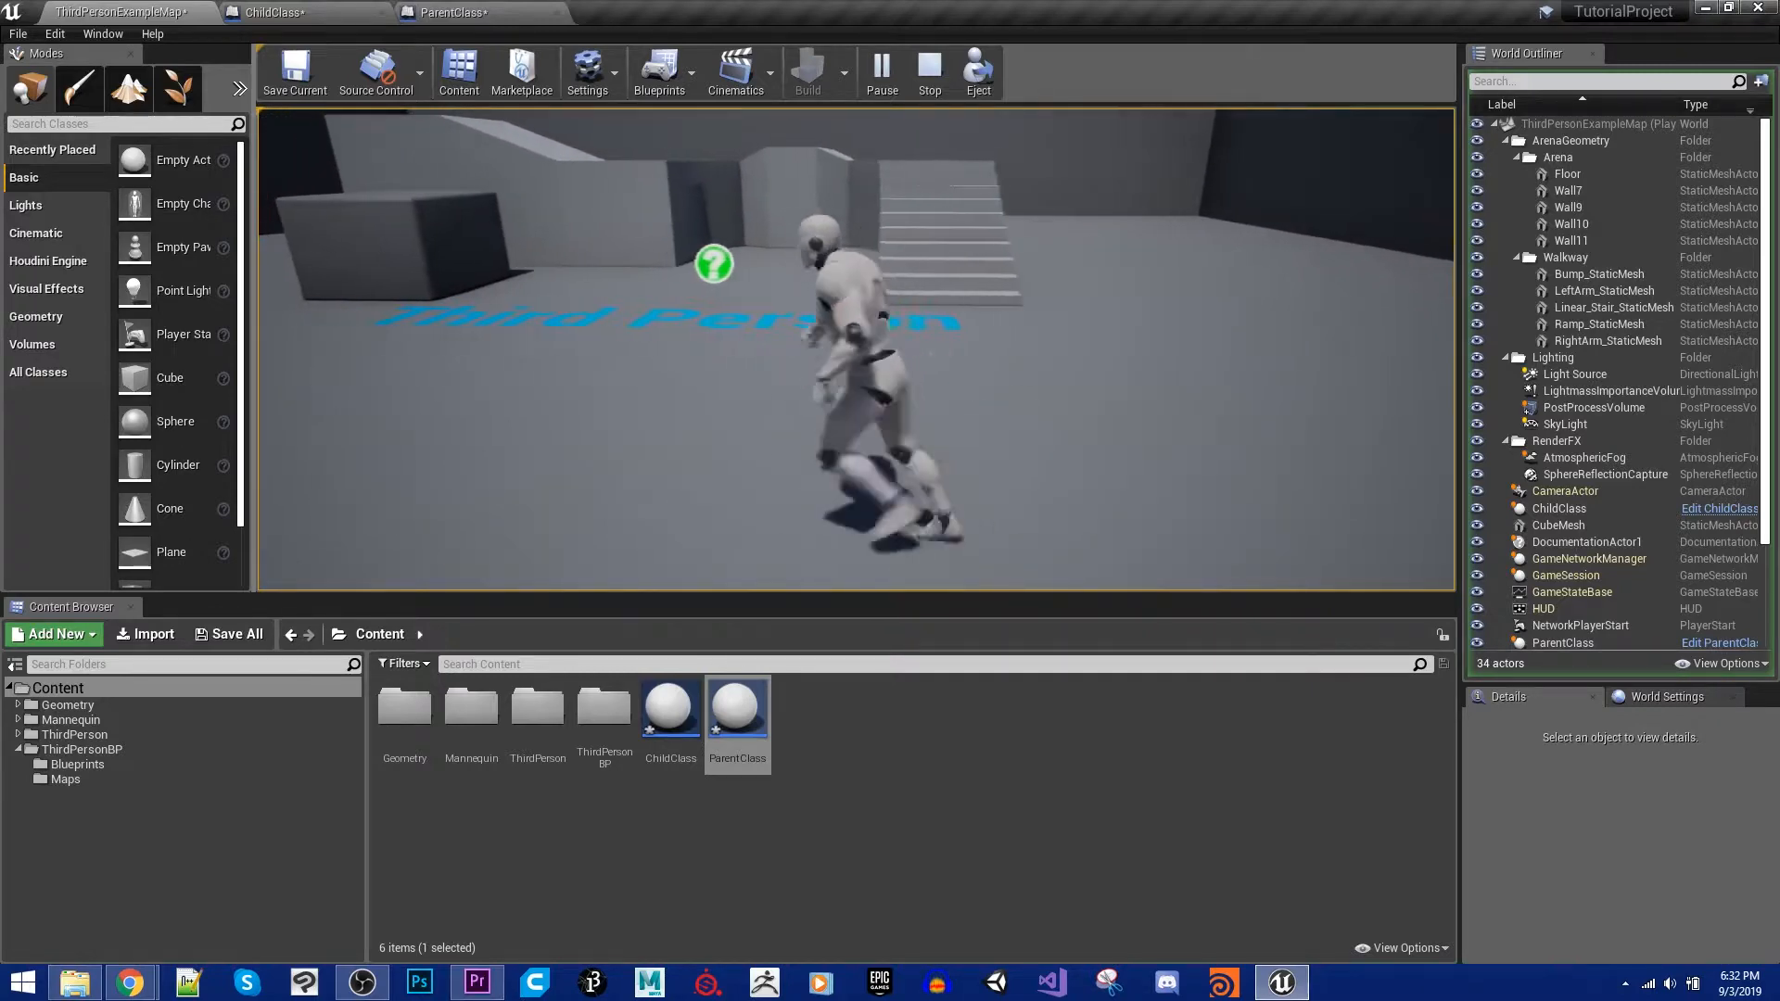
click(929, 72)
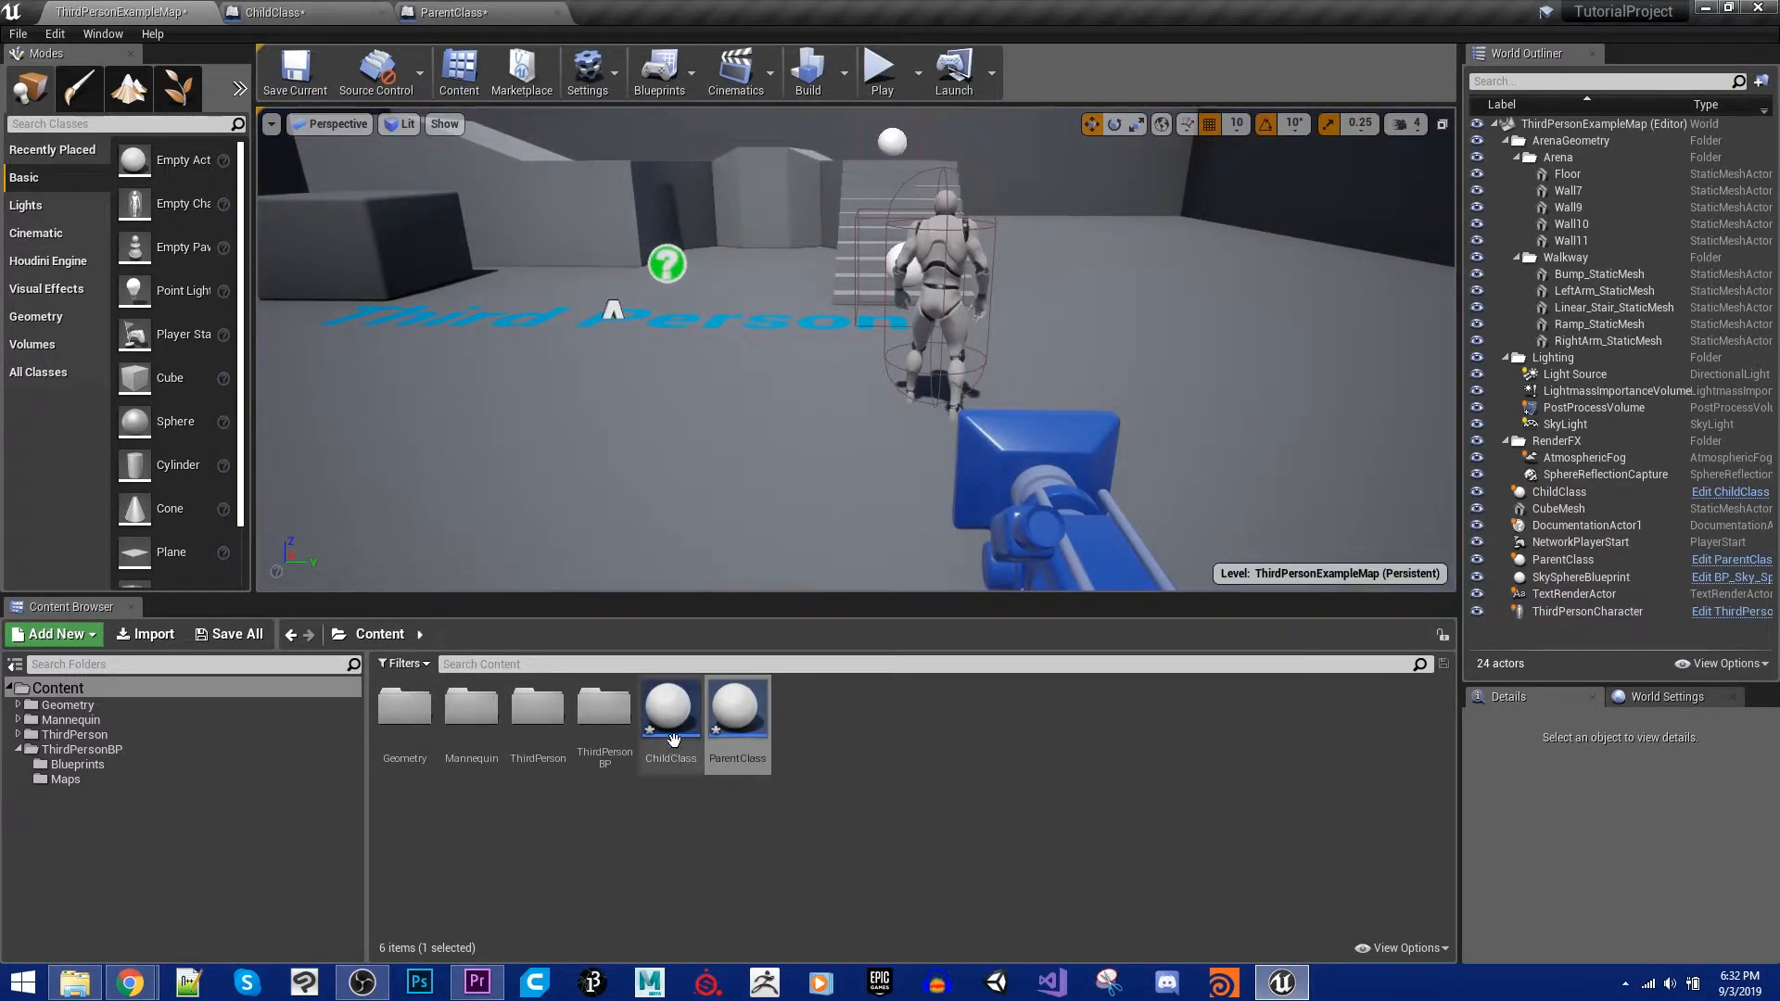
mouse_move(669, 710)
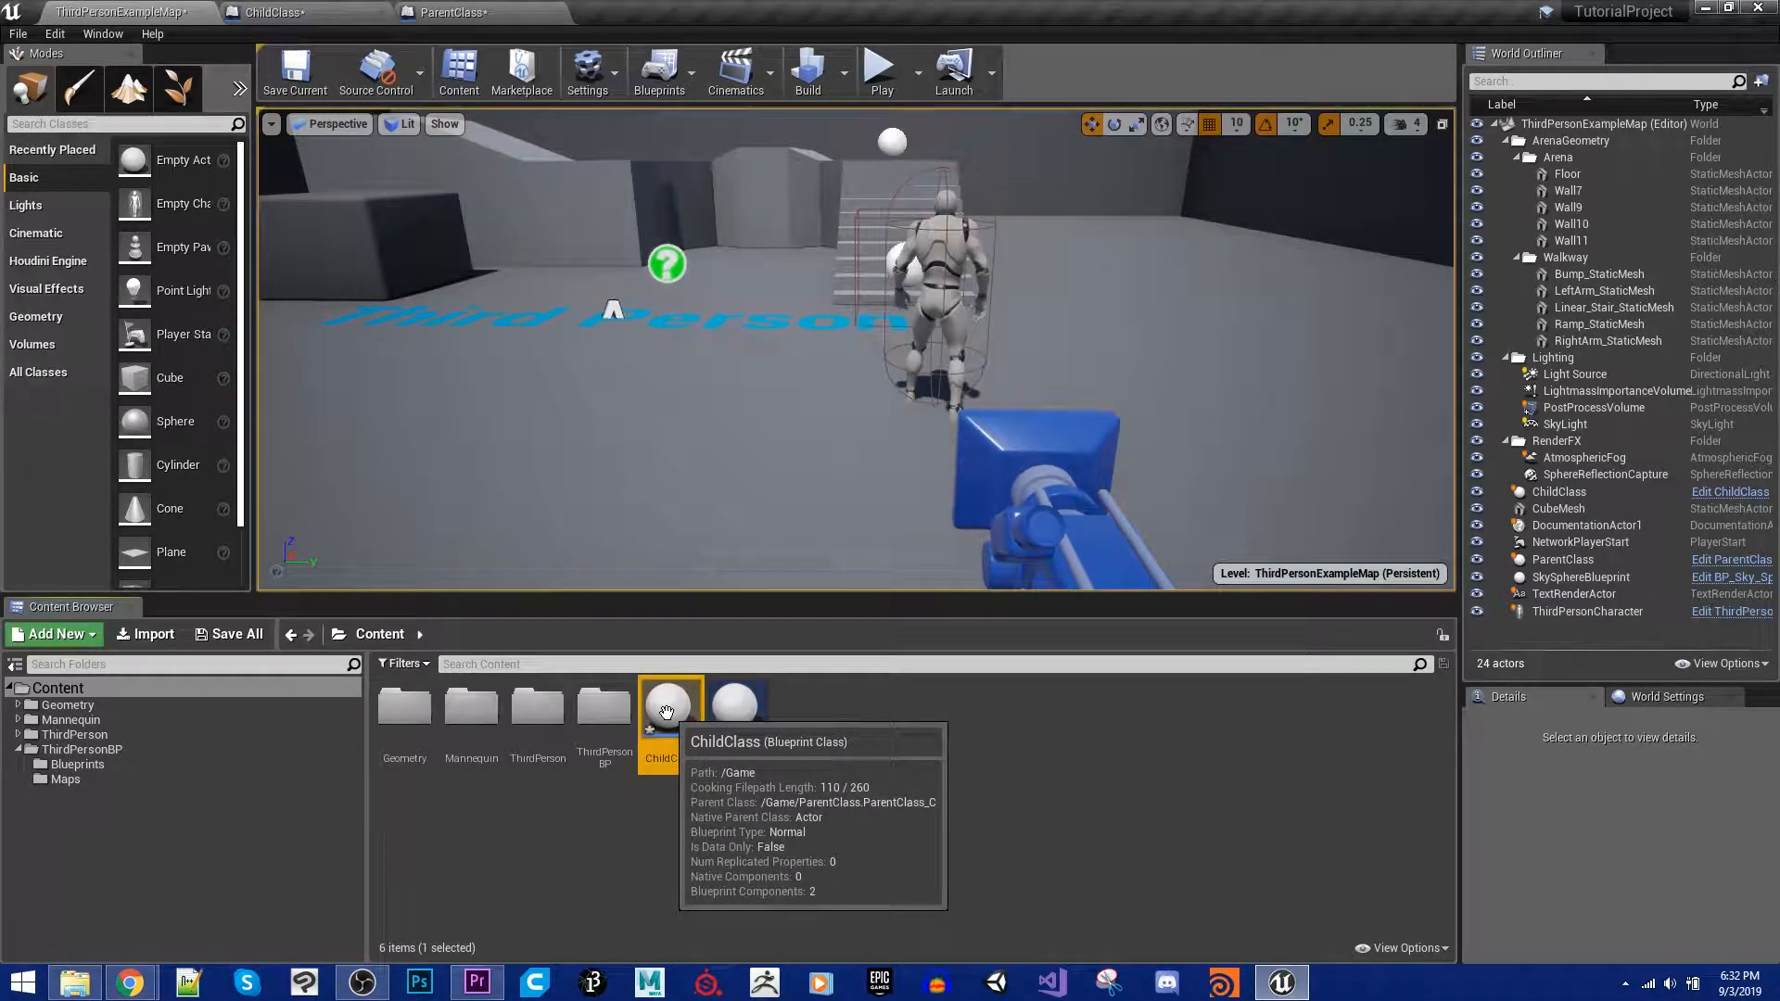
double_click(670, 702)
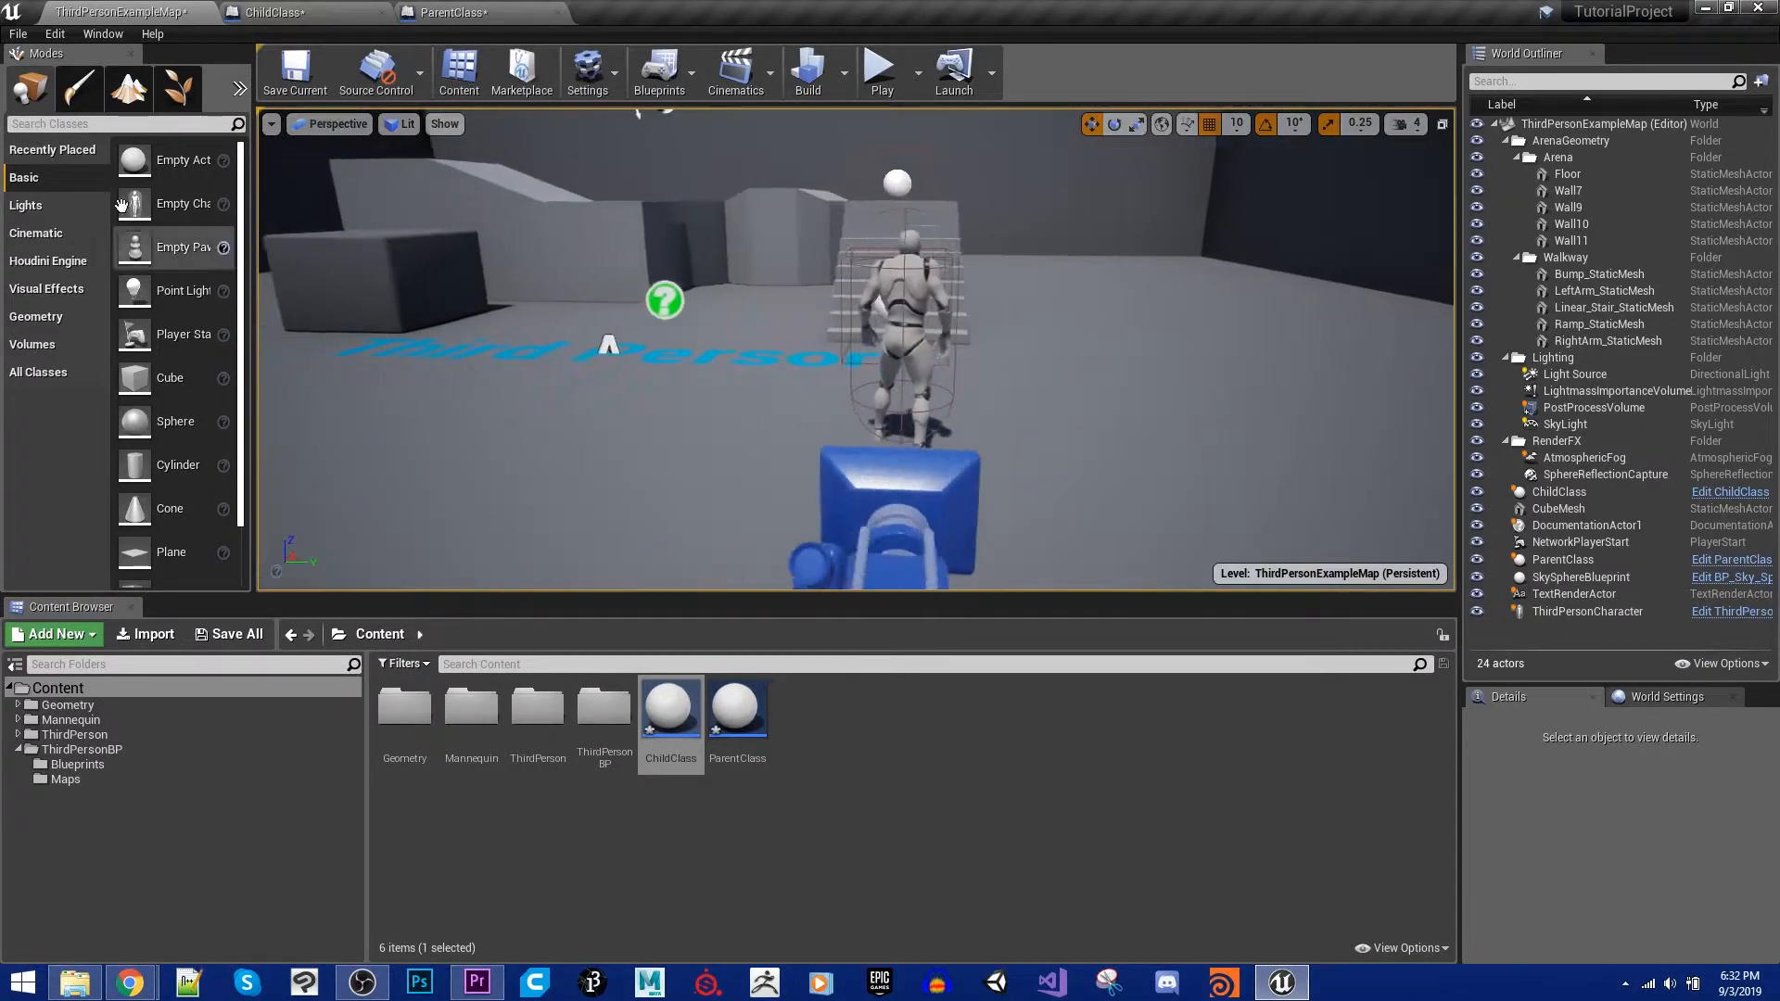
Step: Override the inherited Trigger Me event in ChildClass
click(446, 12)
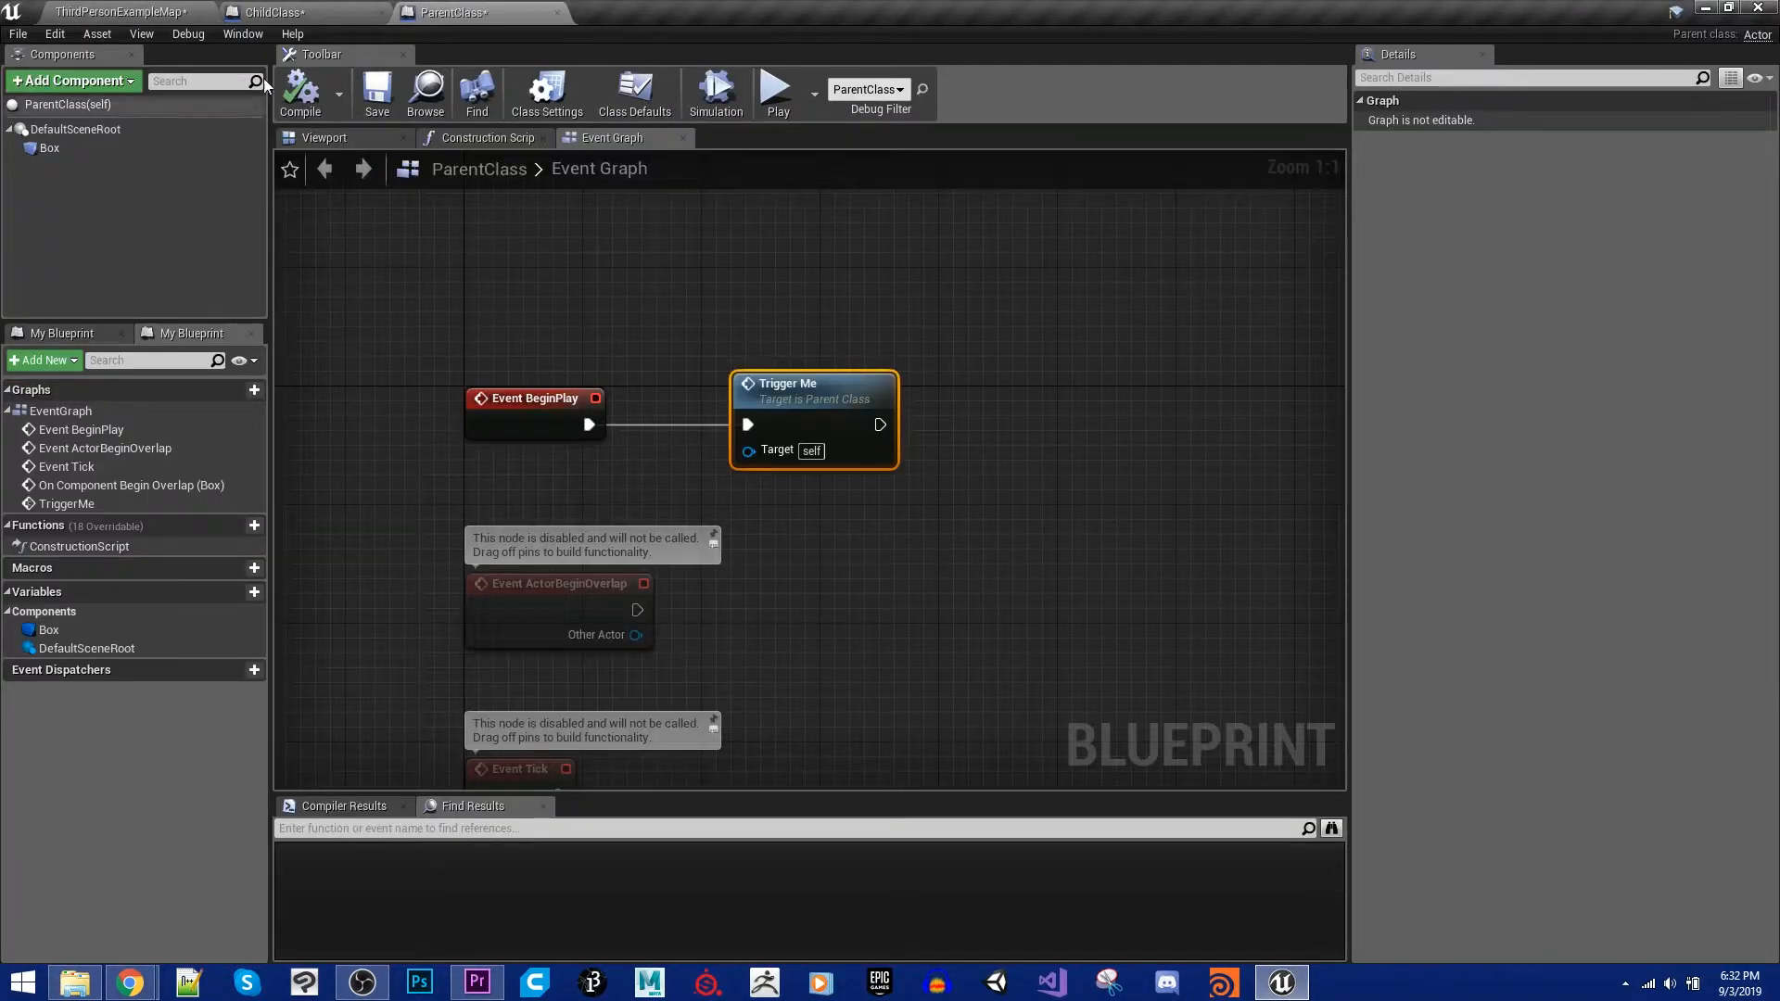
click(272, 12)
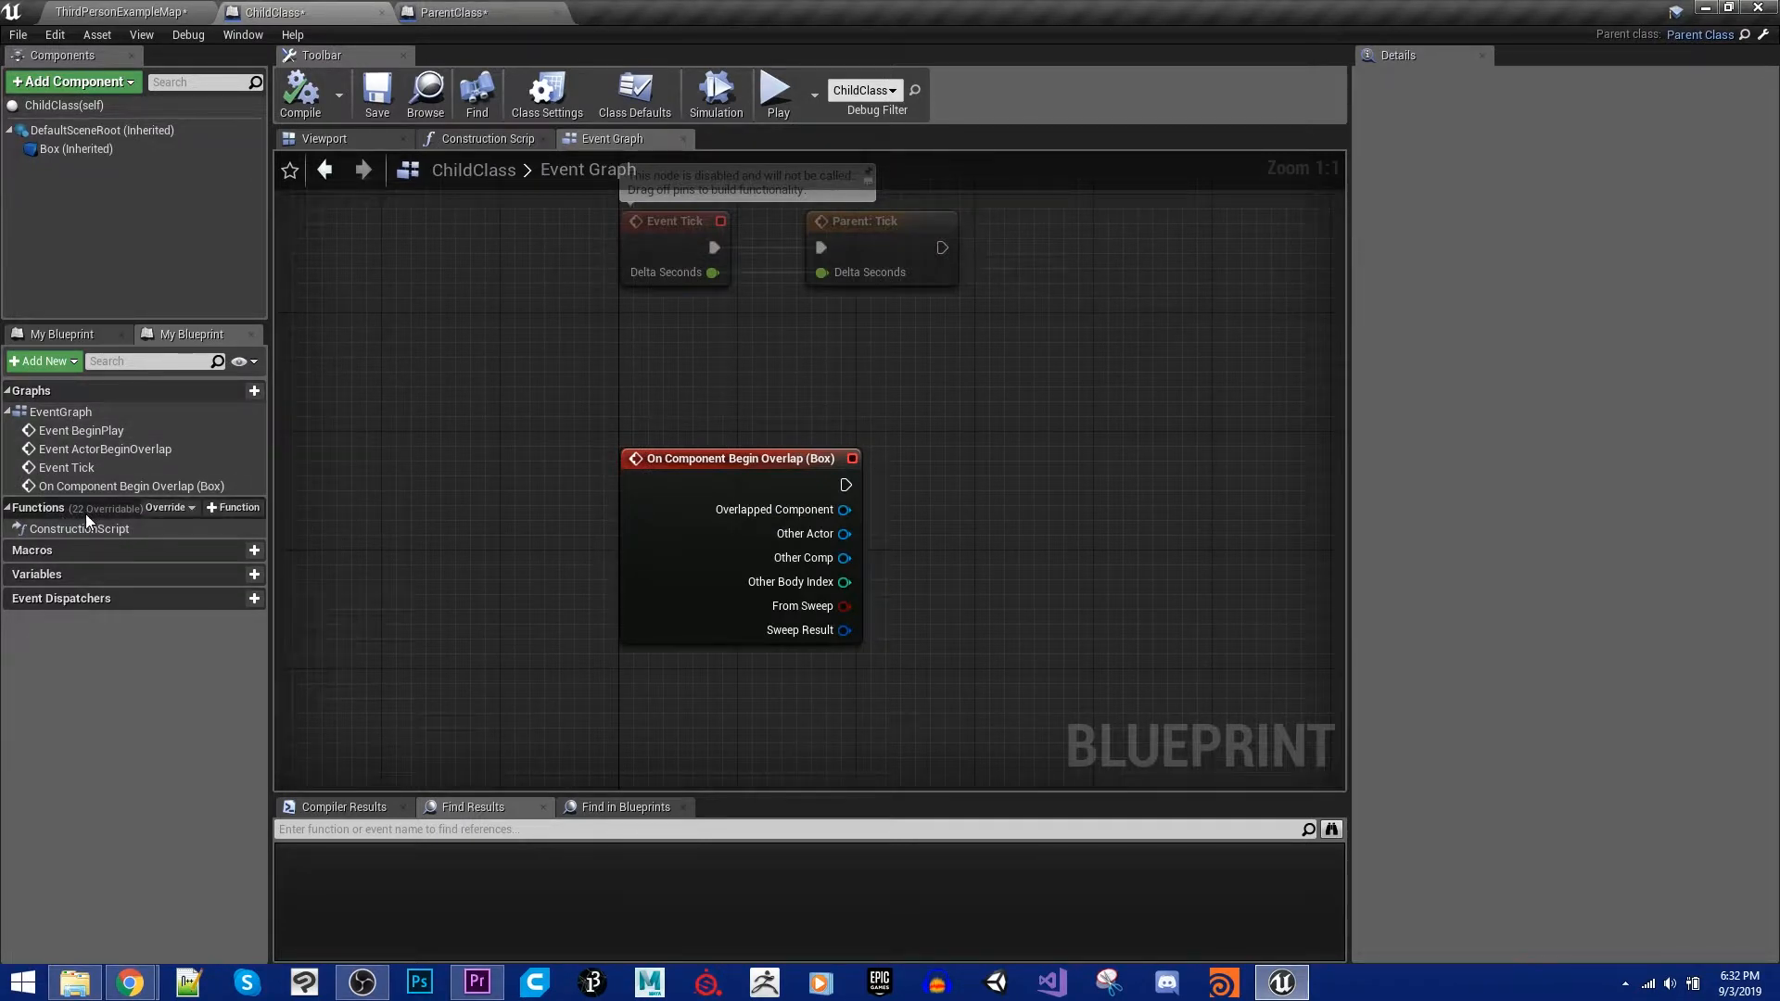
click(168, 507)
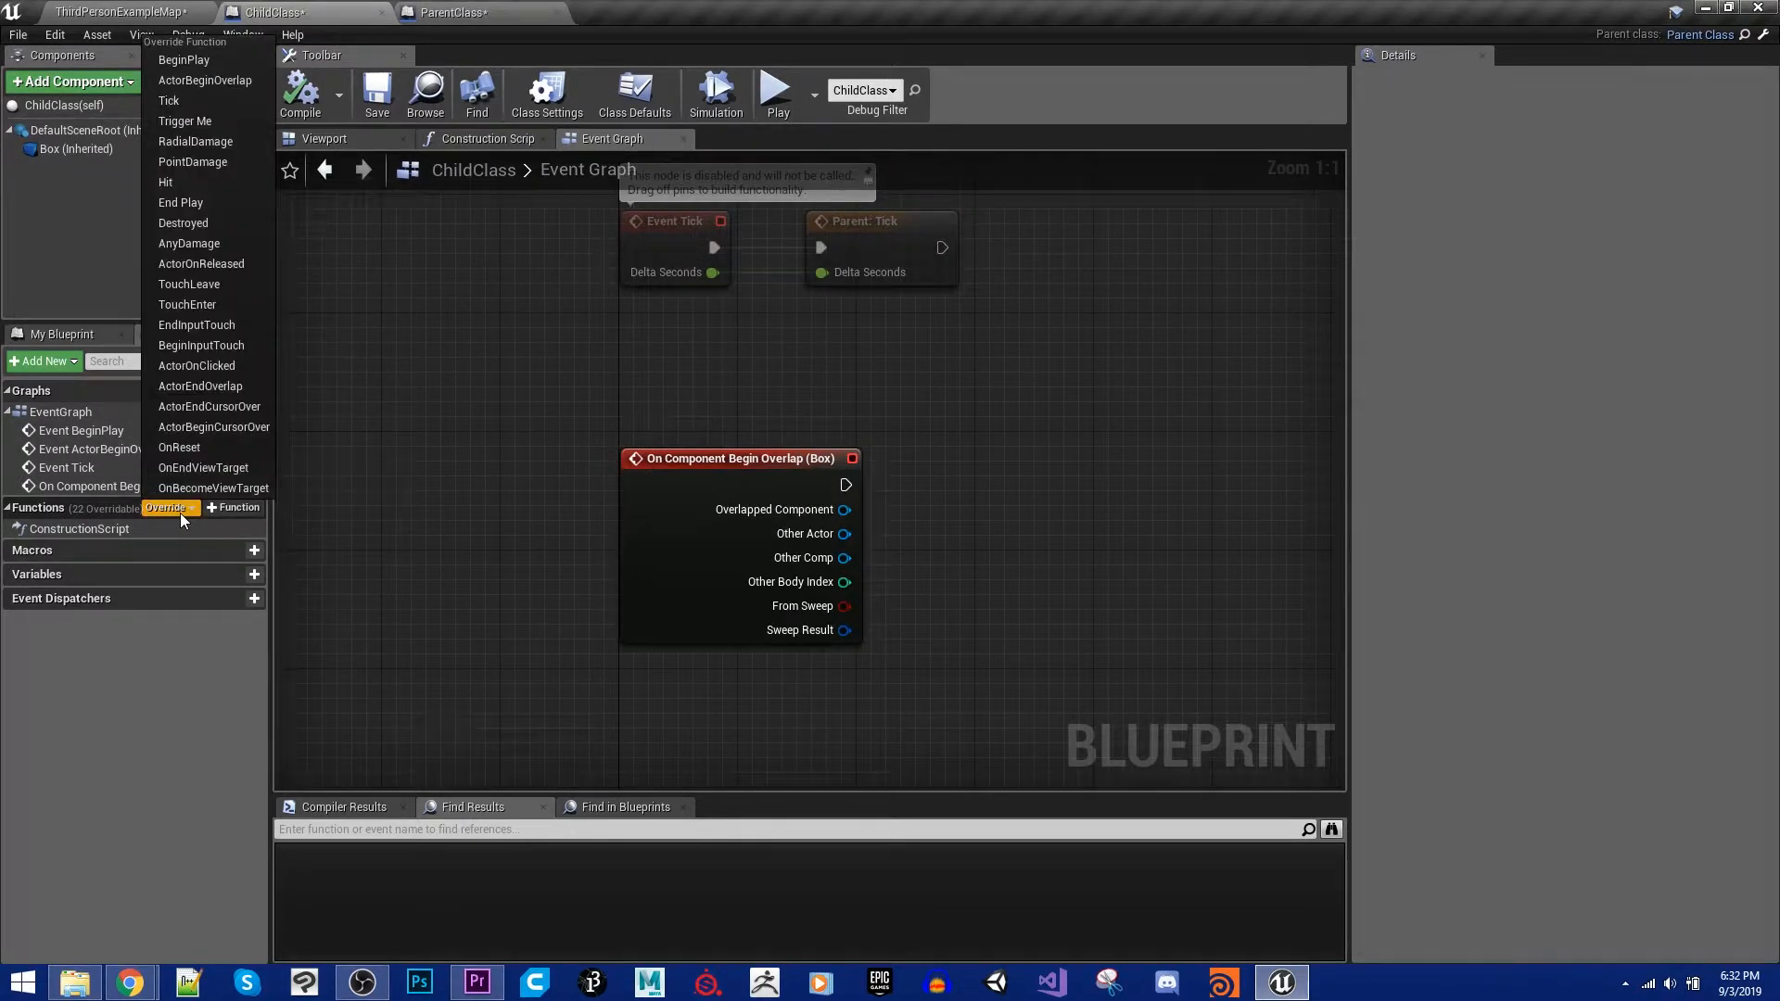
mouse_move(184, 121)
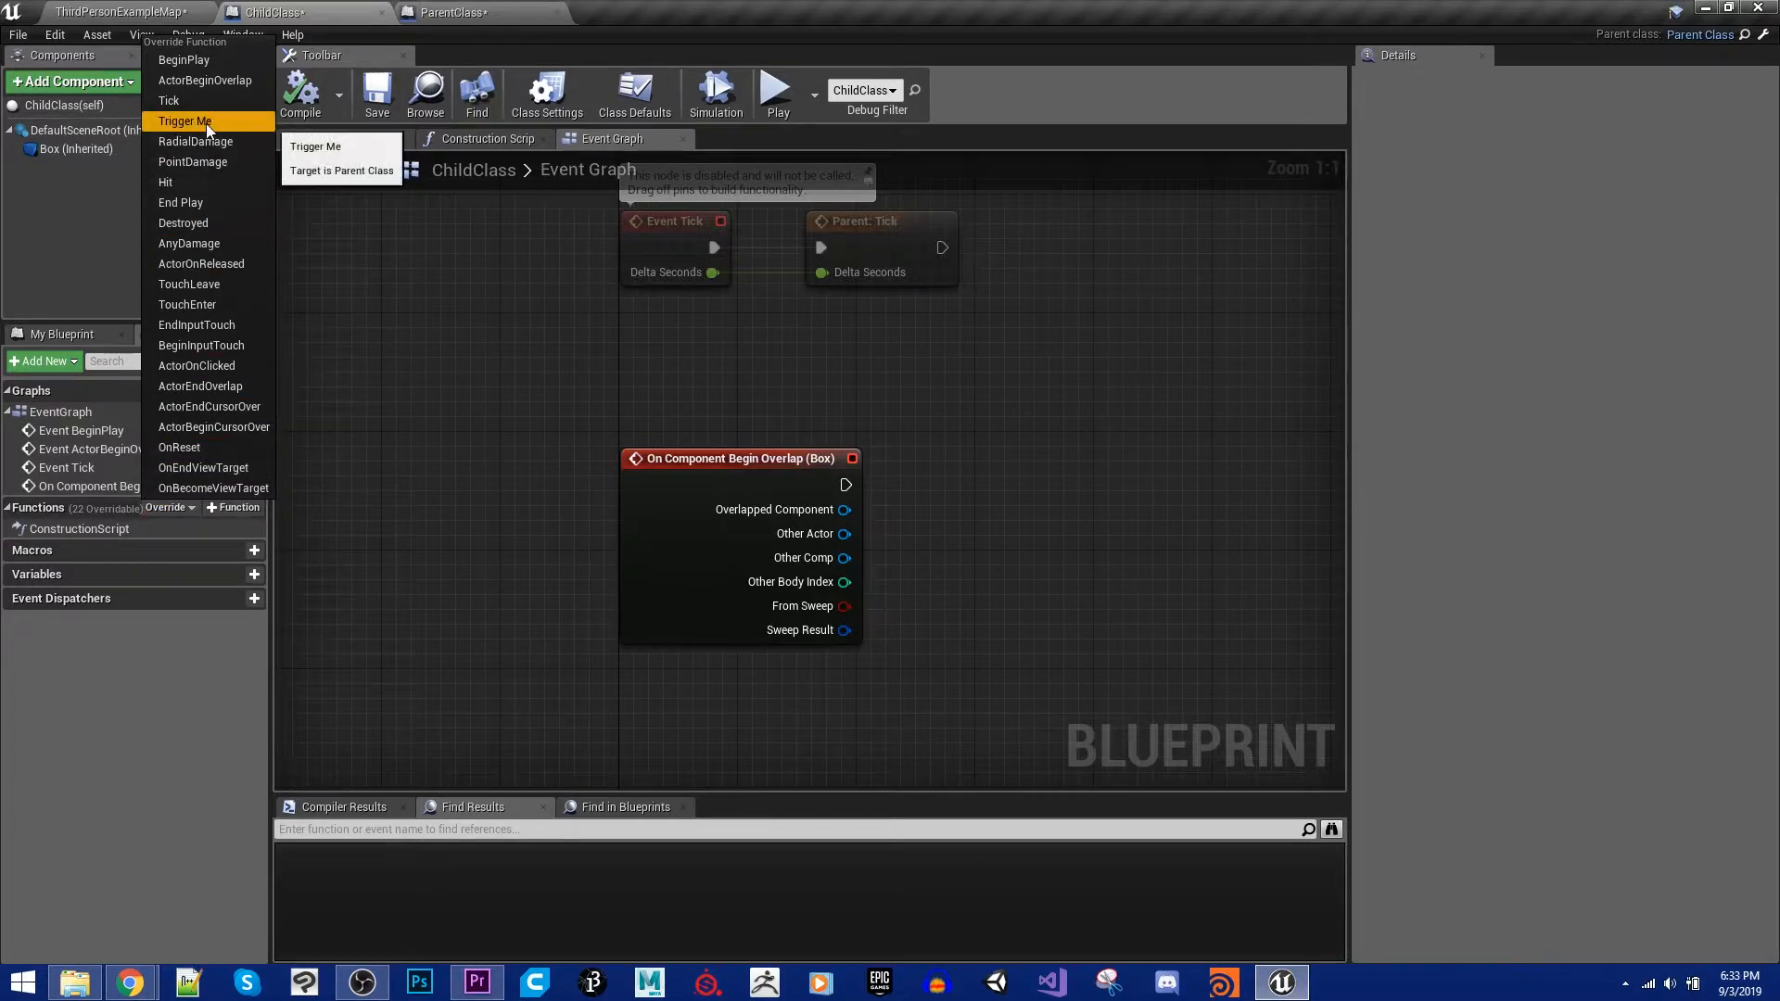
click(183, 121)
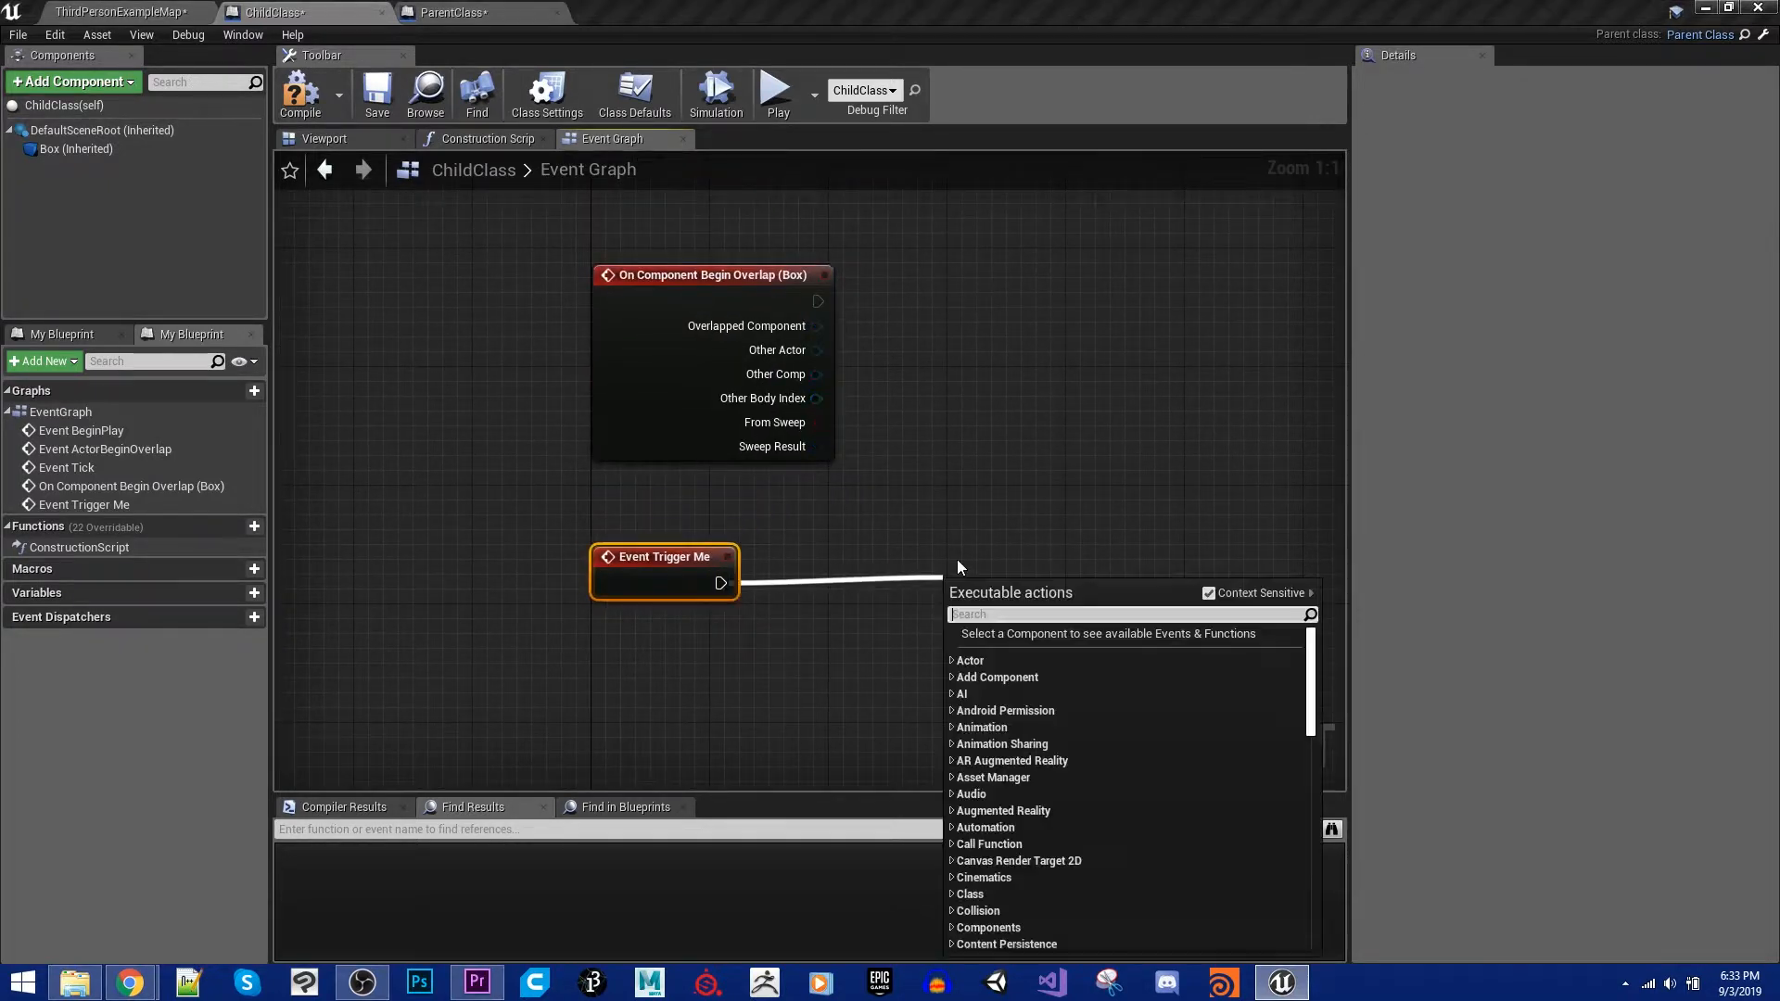
Step: Search for a print action, select the Parent: BeginPlay node, and return to the level editor
text(p)
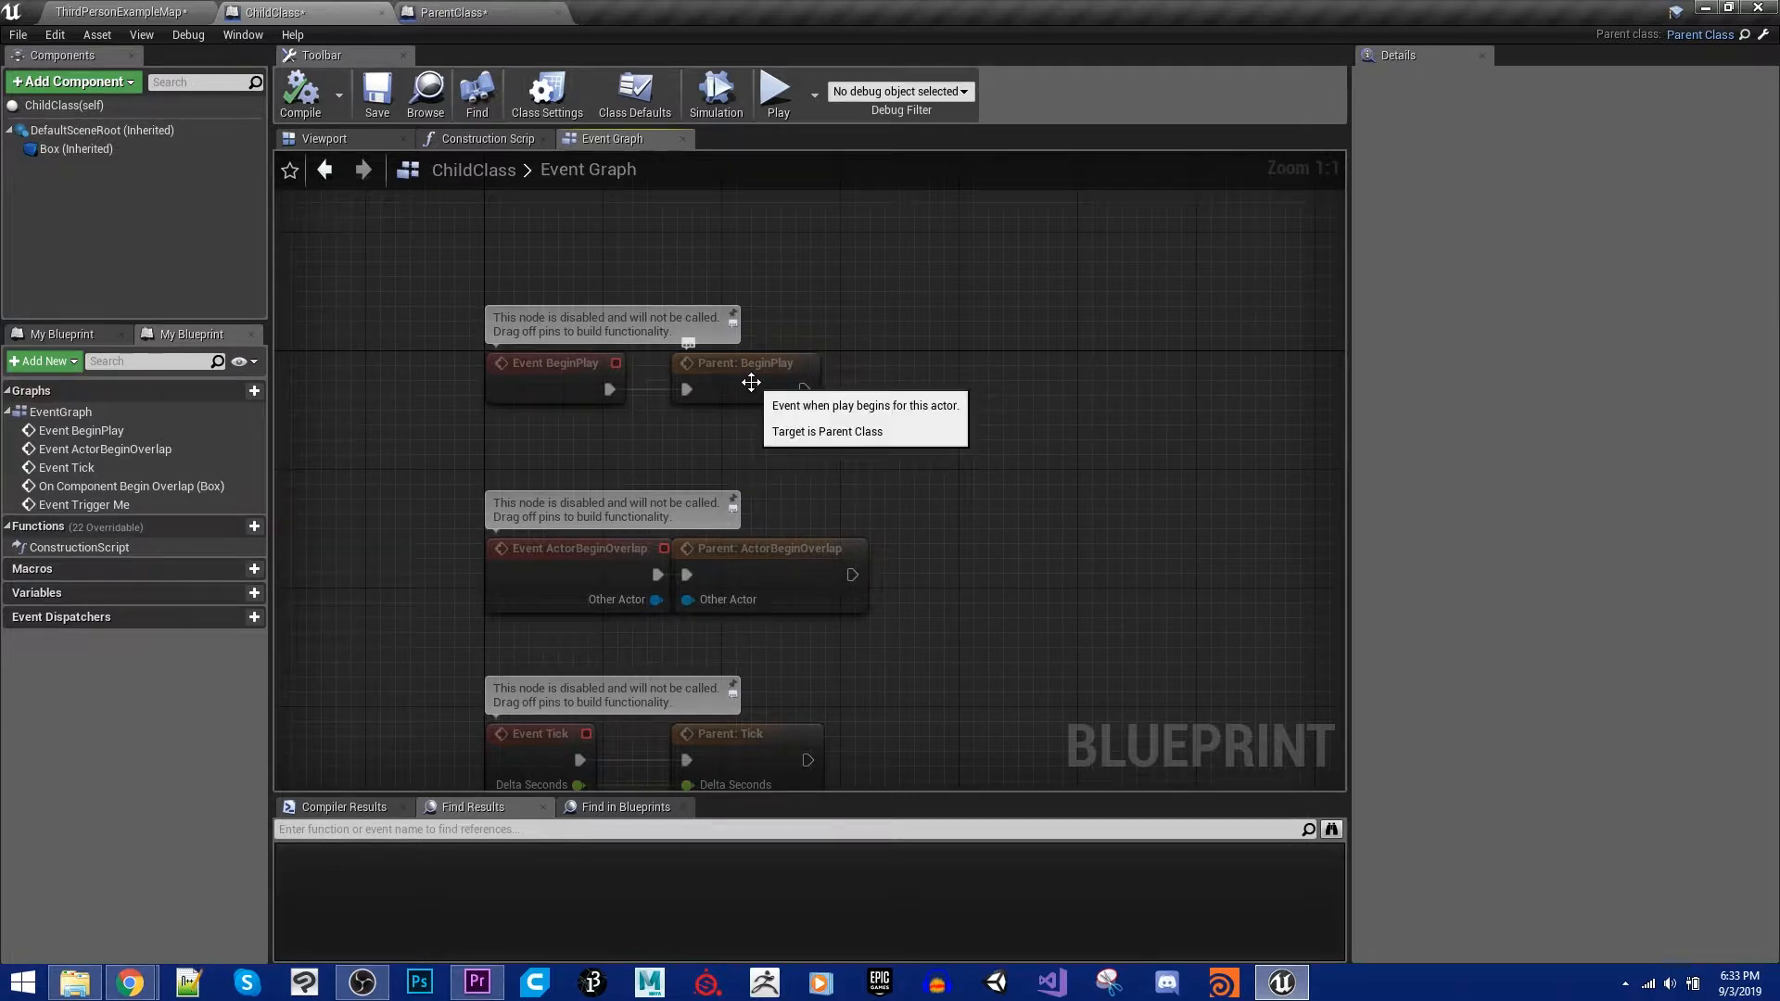
mouse_move(755, 400)
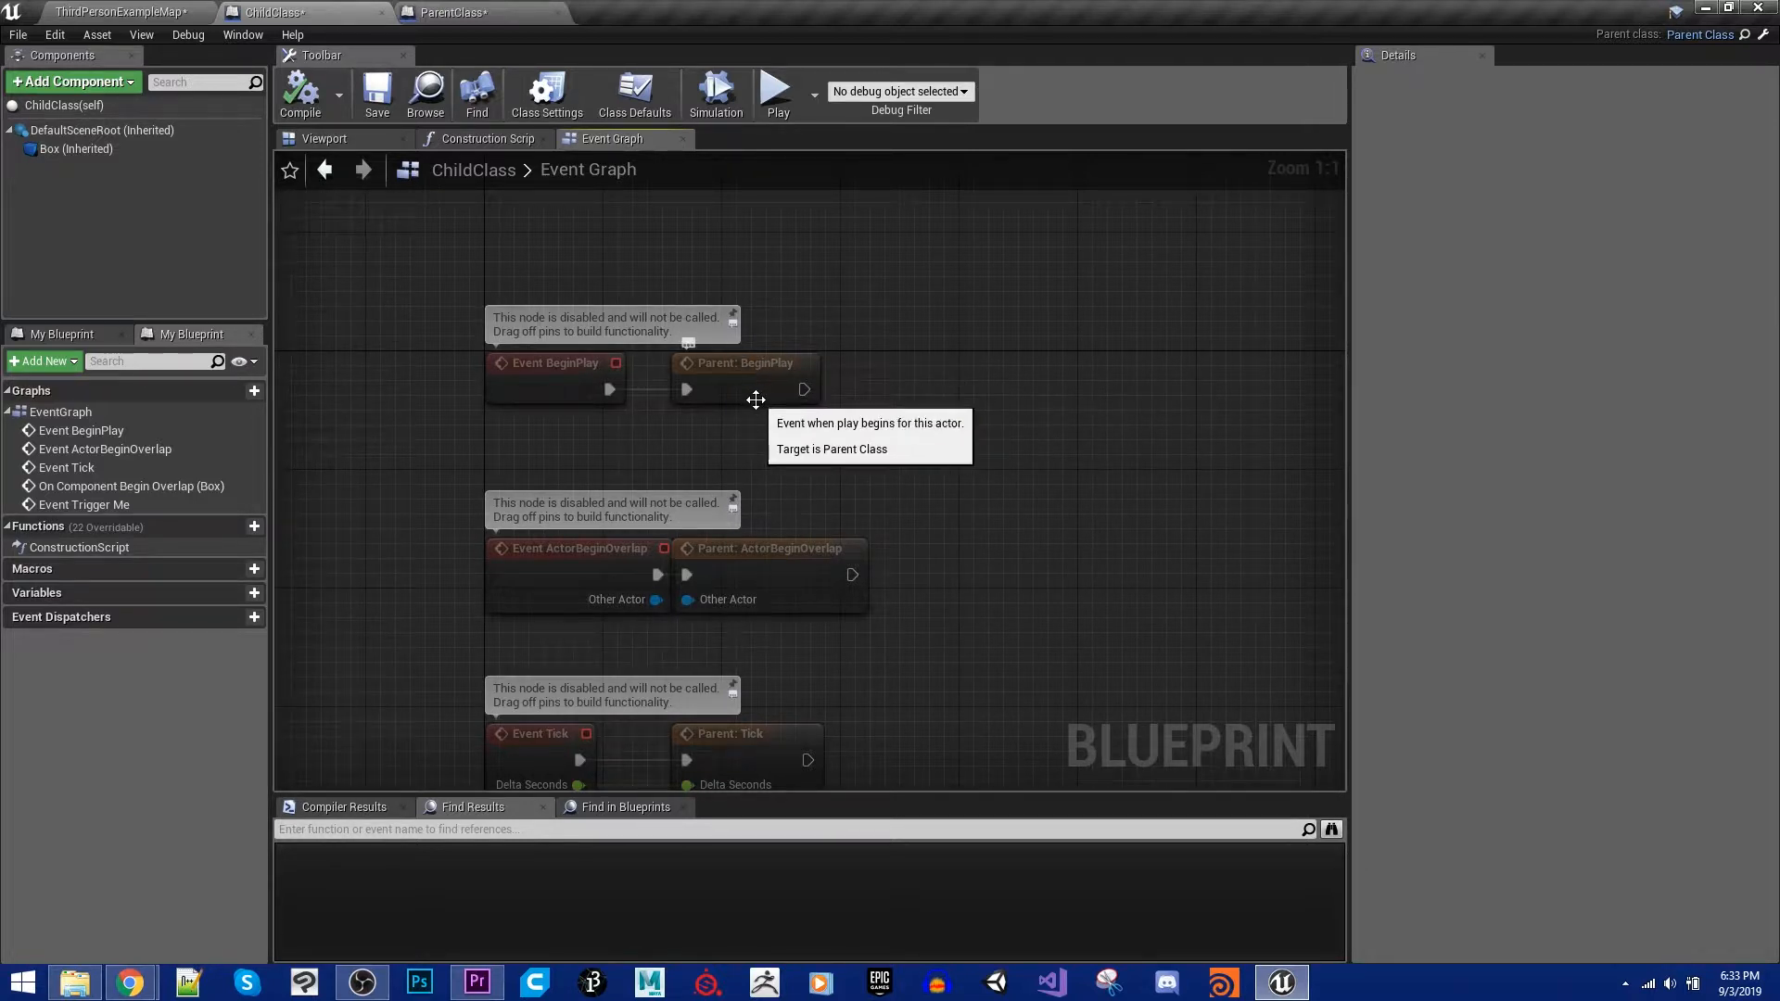
click(744, 363)
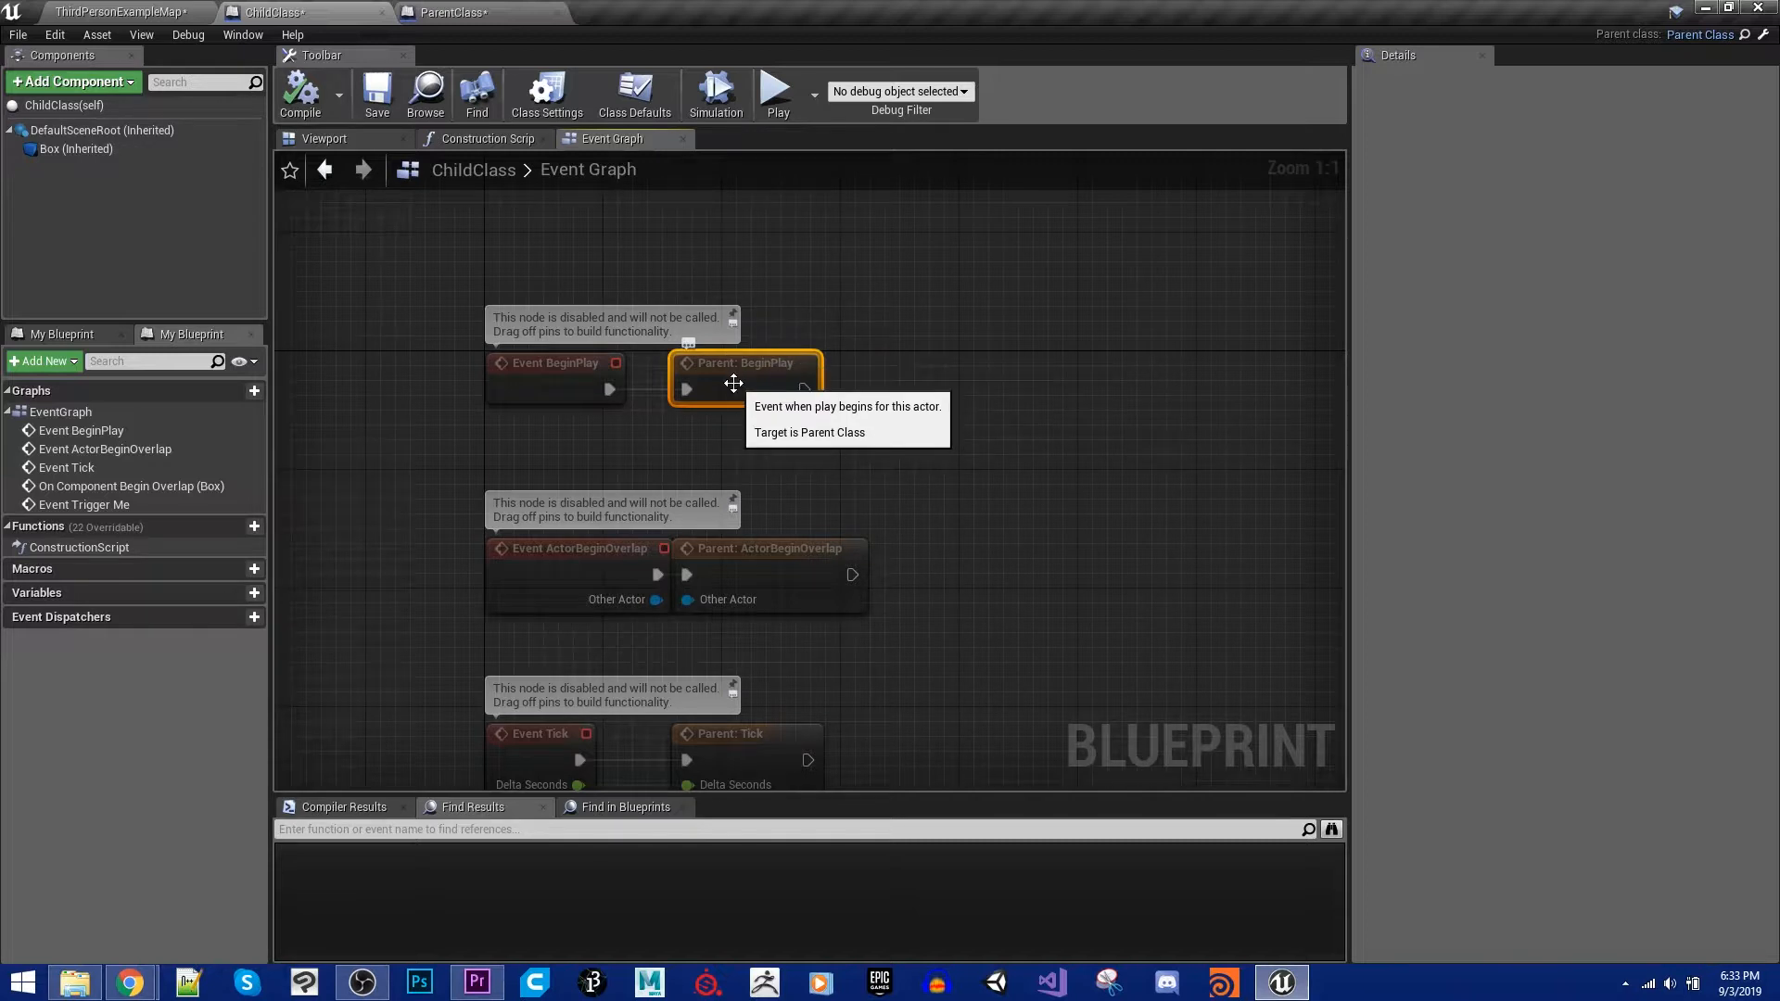
click(454, 11)
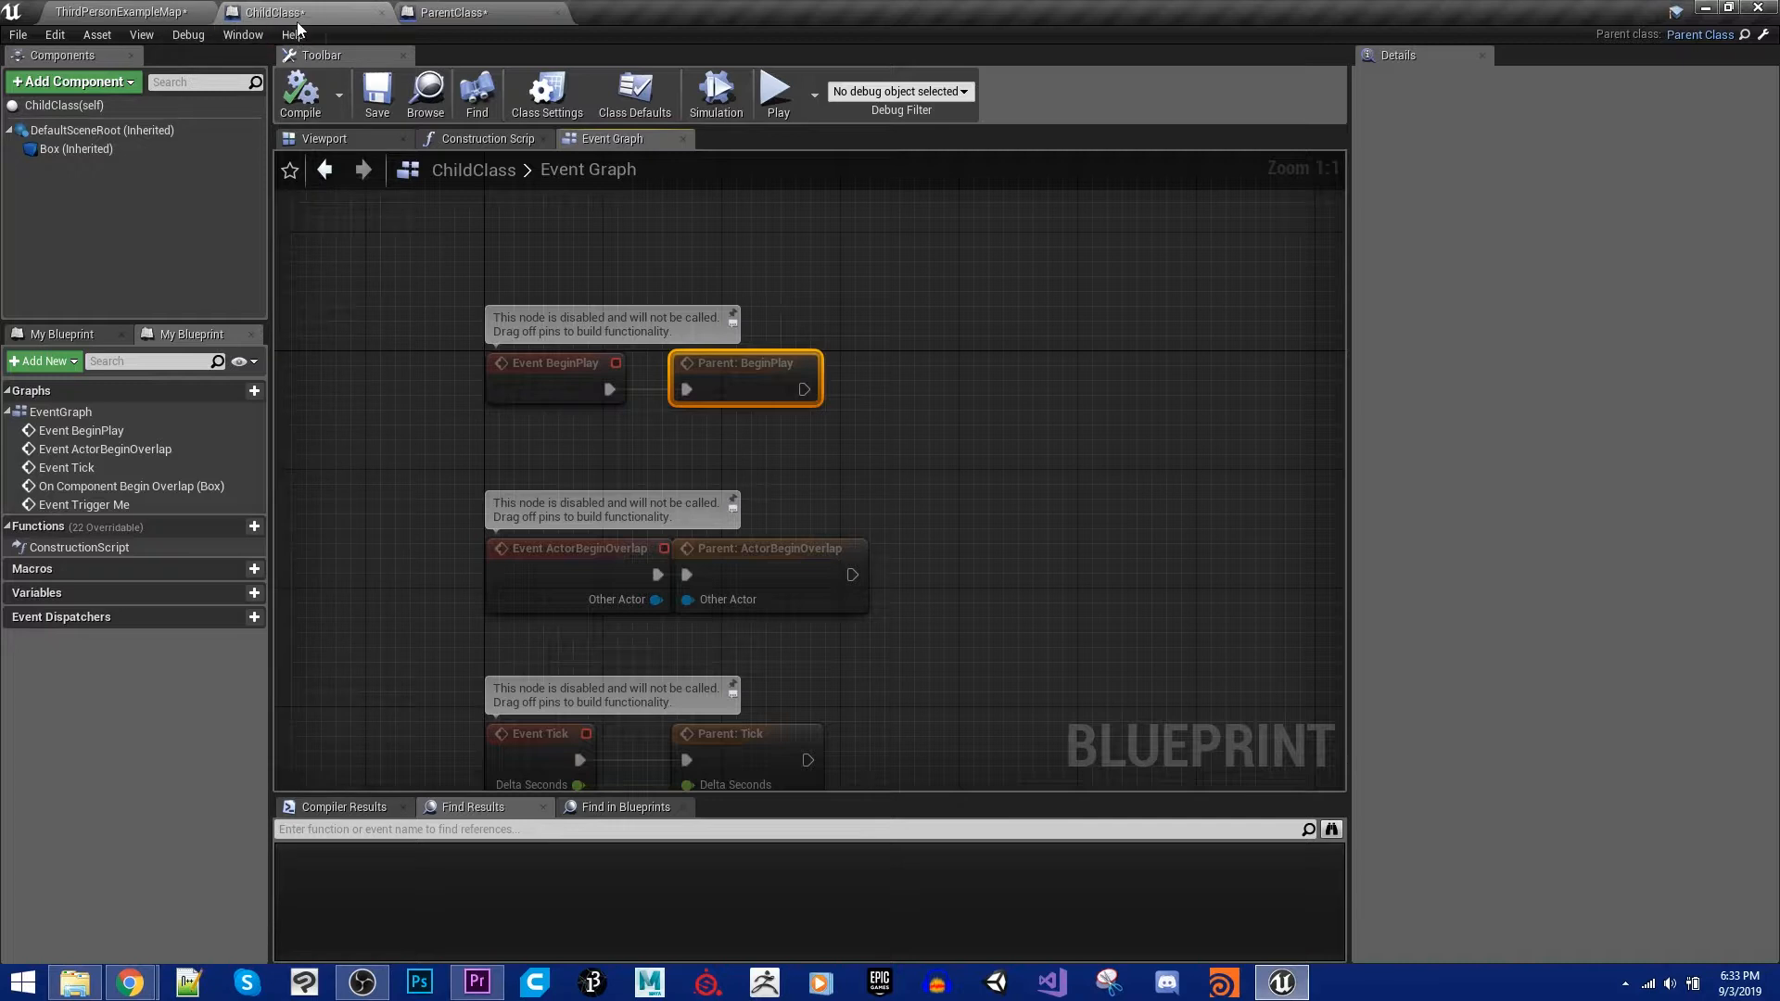
click(119, 11)
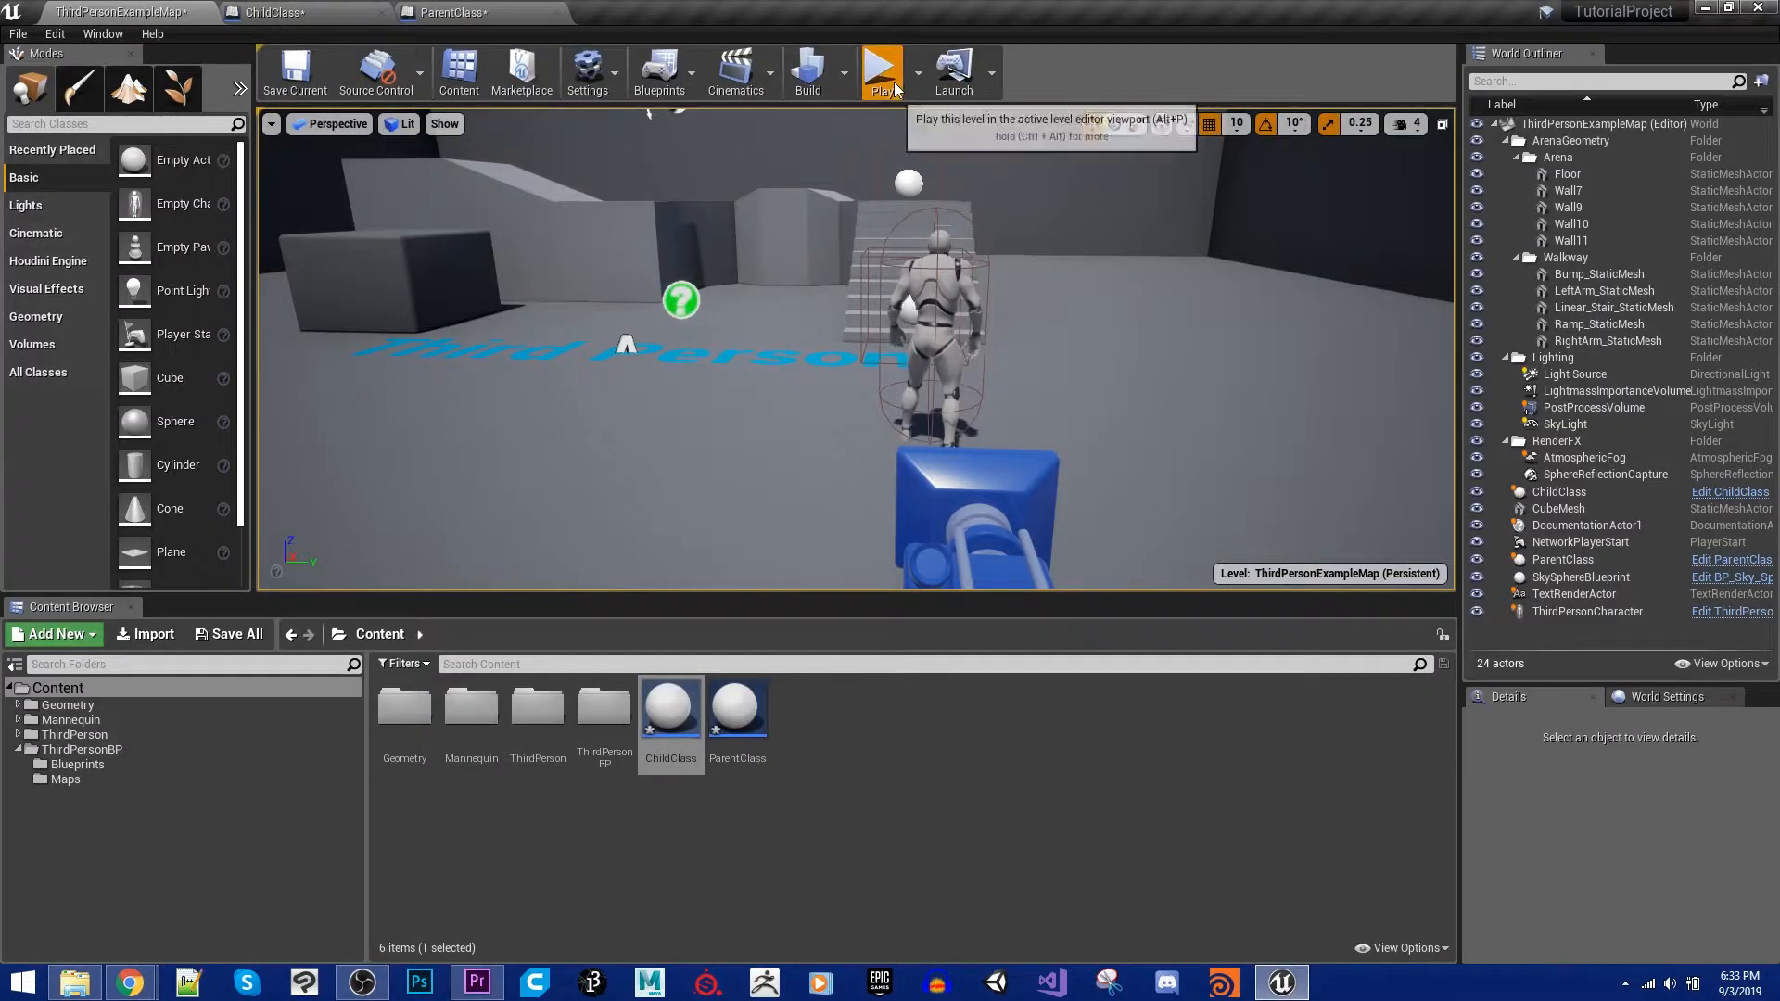
Step: Play-test again, printing 'Hello, I am Parent', then move to the ChildClass blueprint
click(881, 67)
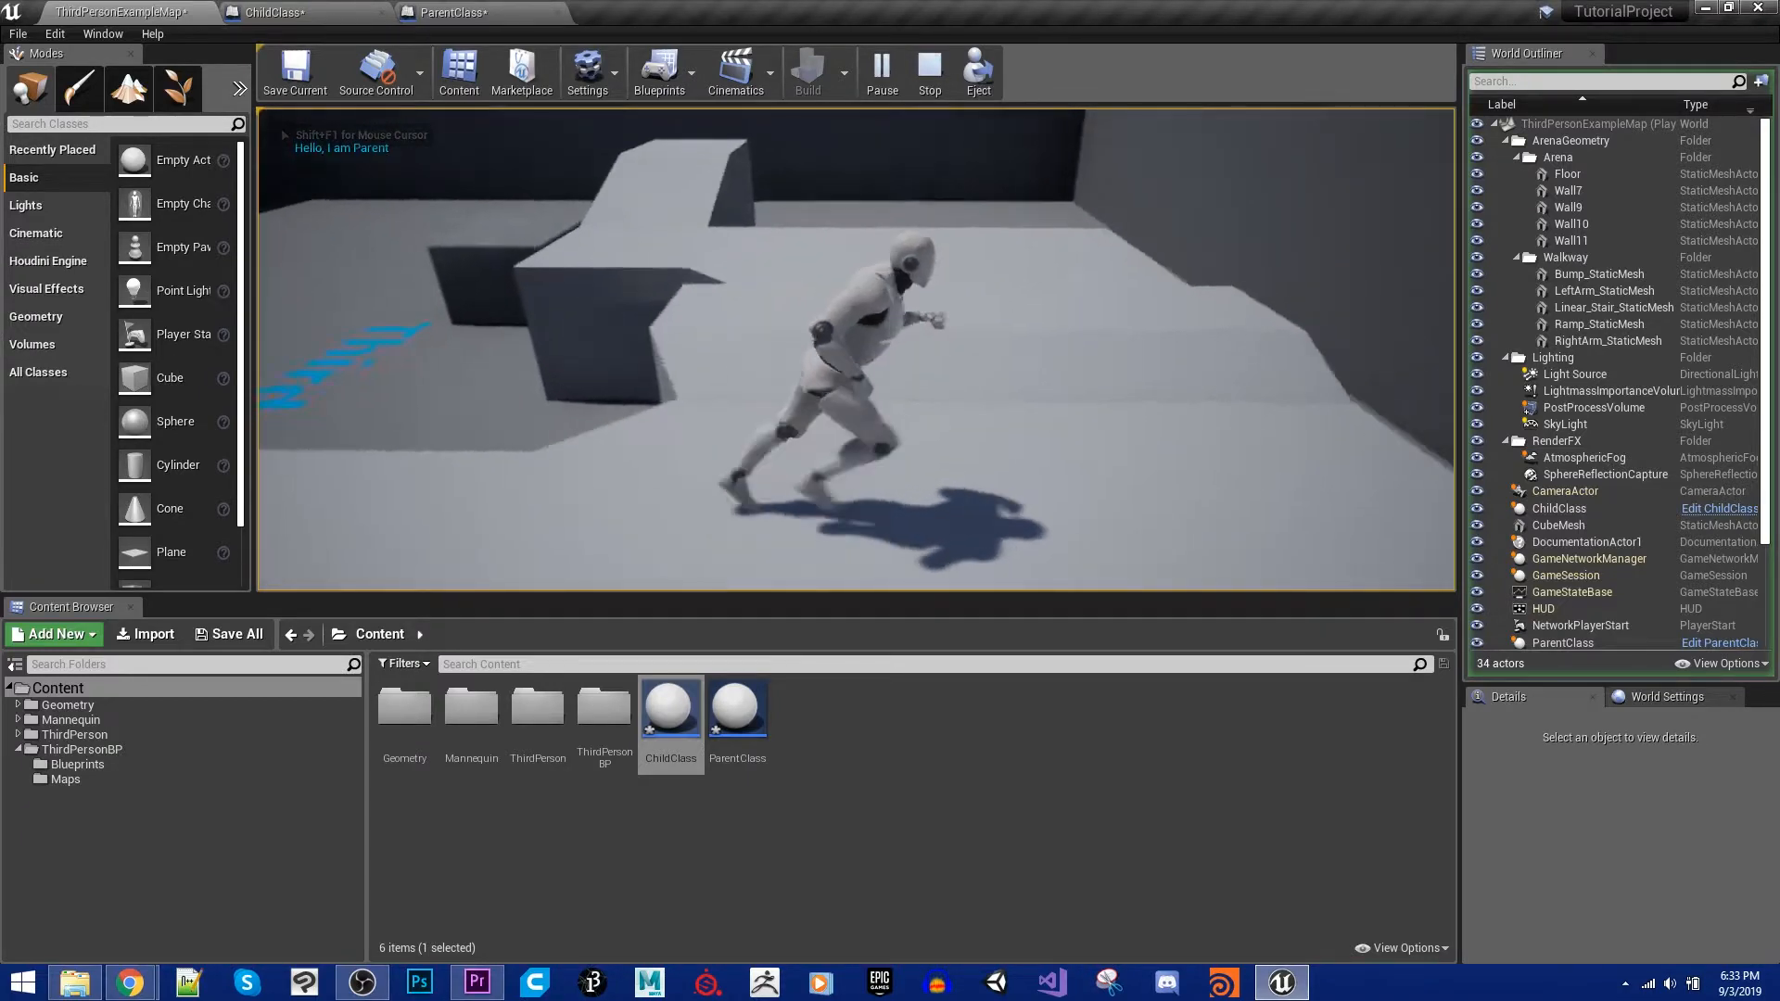
click(455, 12)
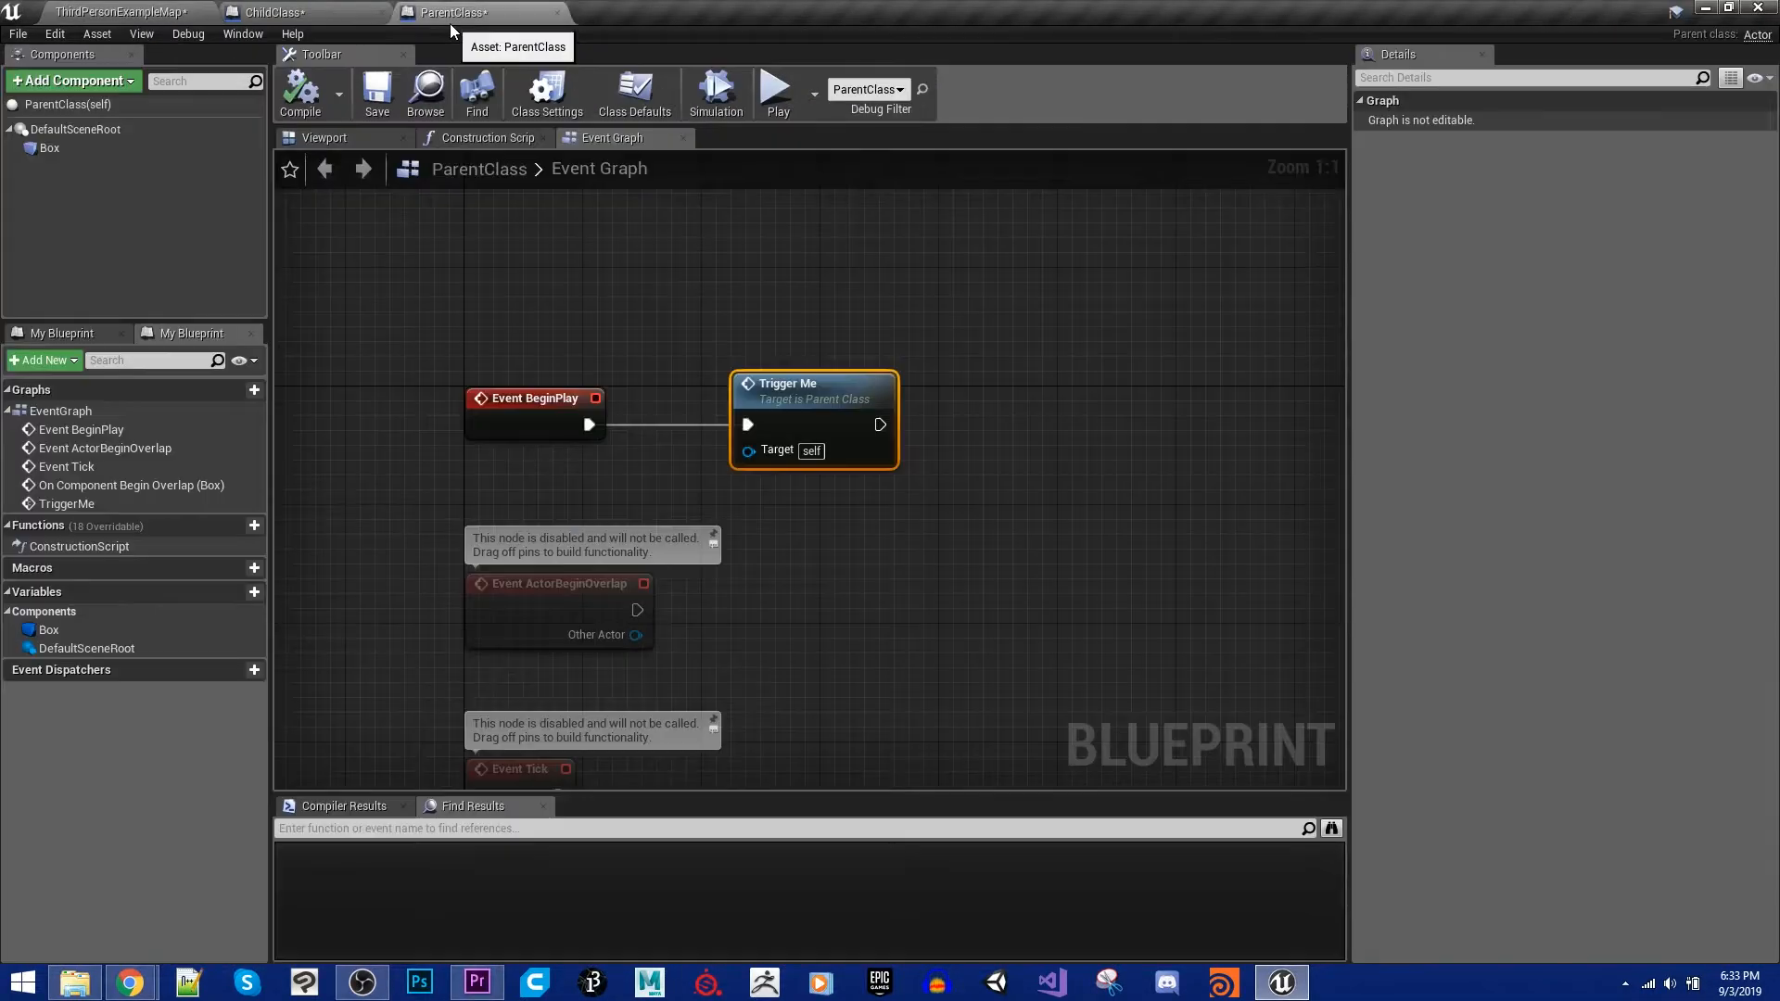
click(273, 12)
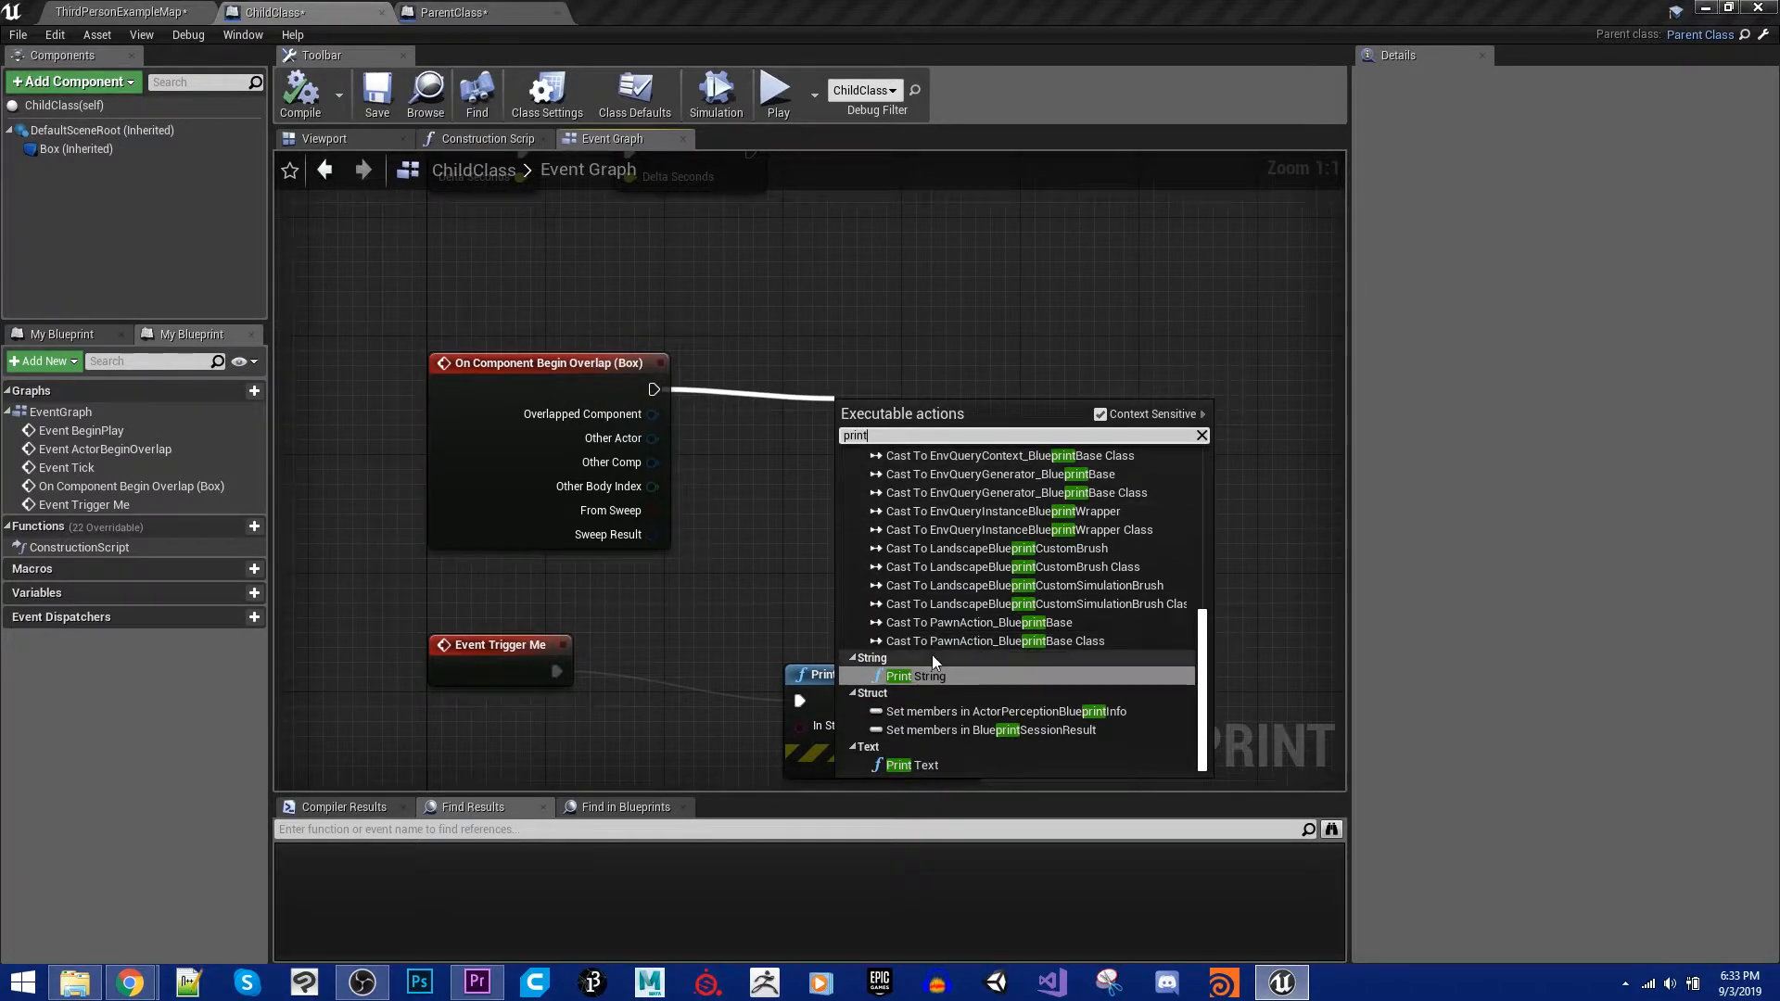
Step: Add ChildClass Print Strings 'Hello, I am Child' and 'Child in Play', then view ParentClass
click(914, 676)
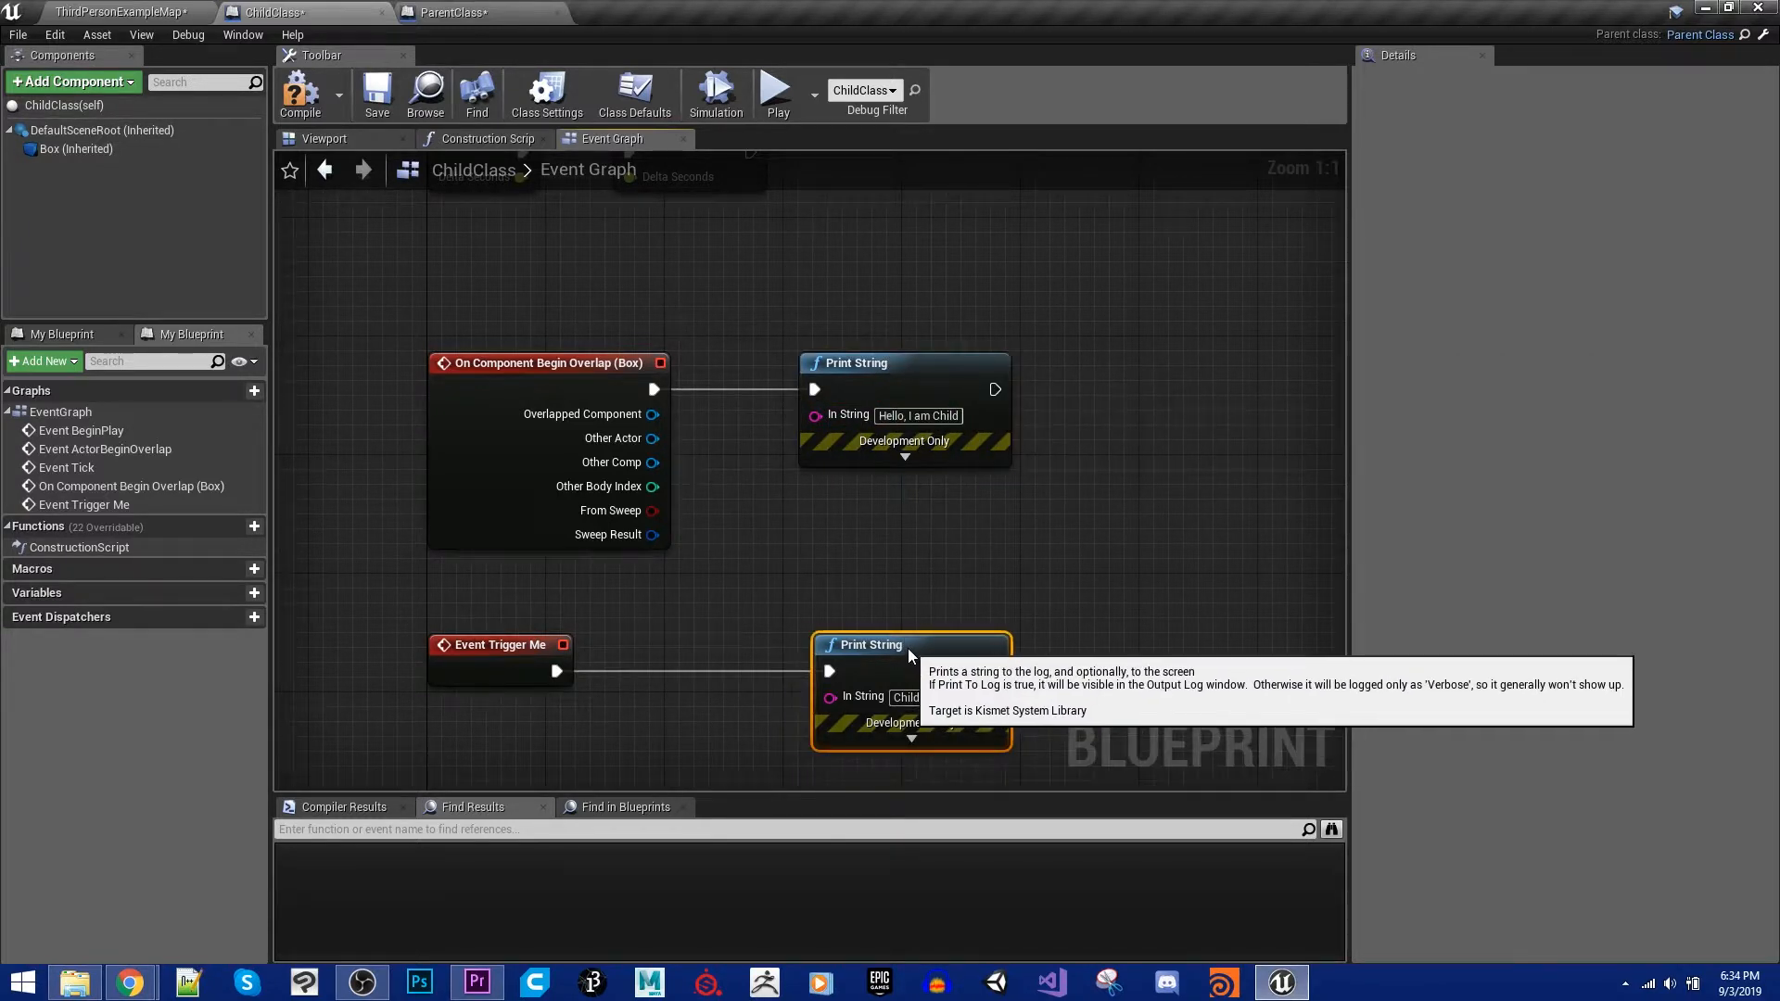
mouse_move(505, 587)
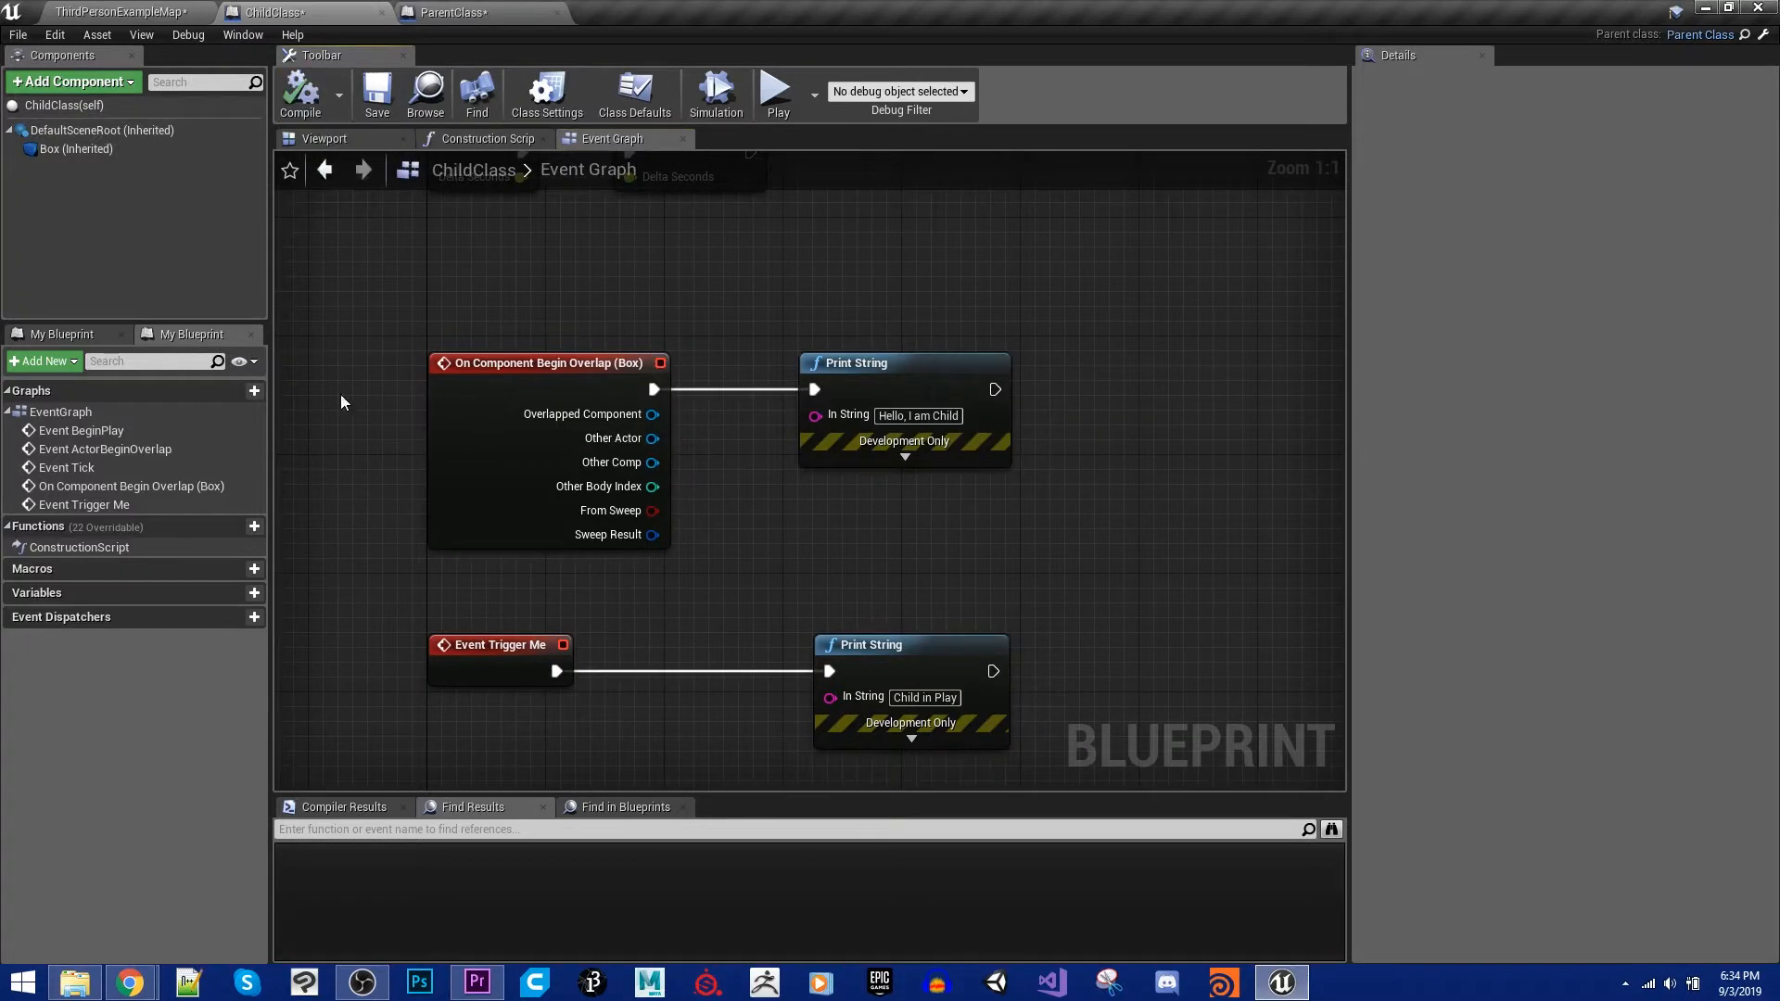
click(440, 12)
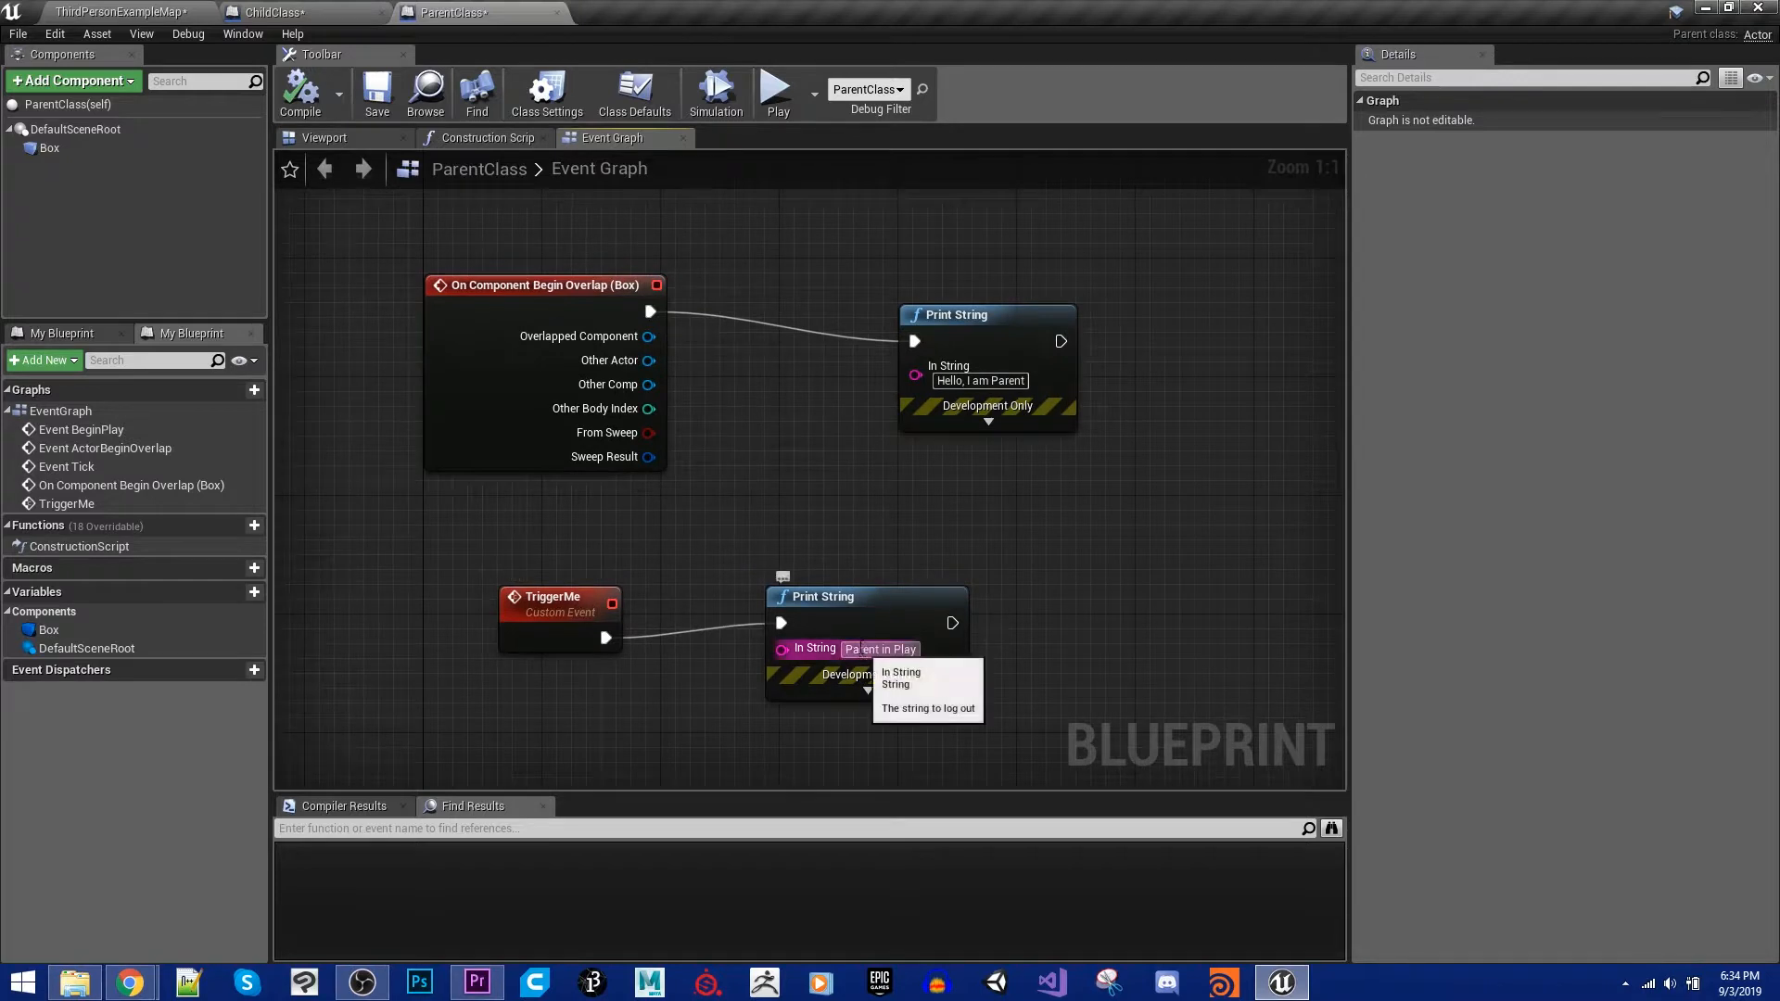
Step: Delete ChildClass's Event Trigger Me and its 'Child in Play' print, then view ParentClass
click(273, 12)
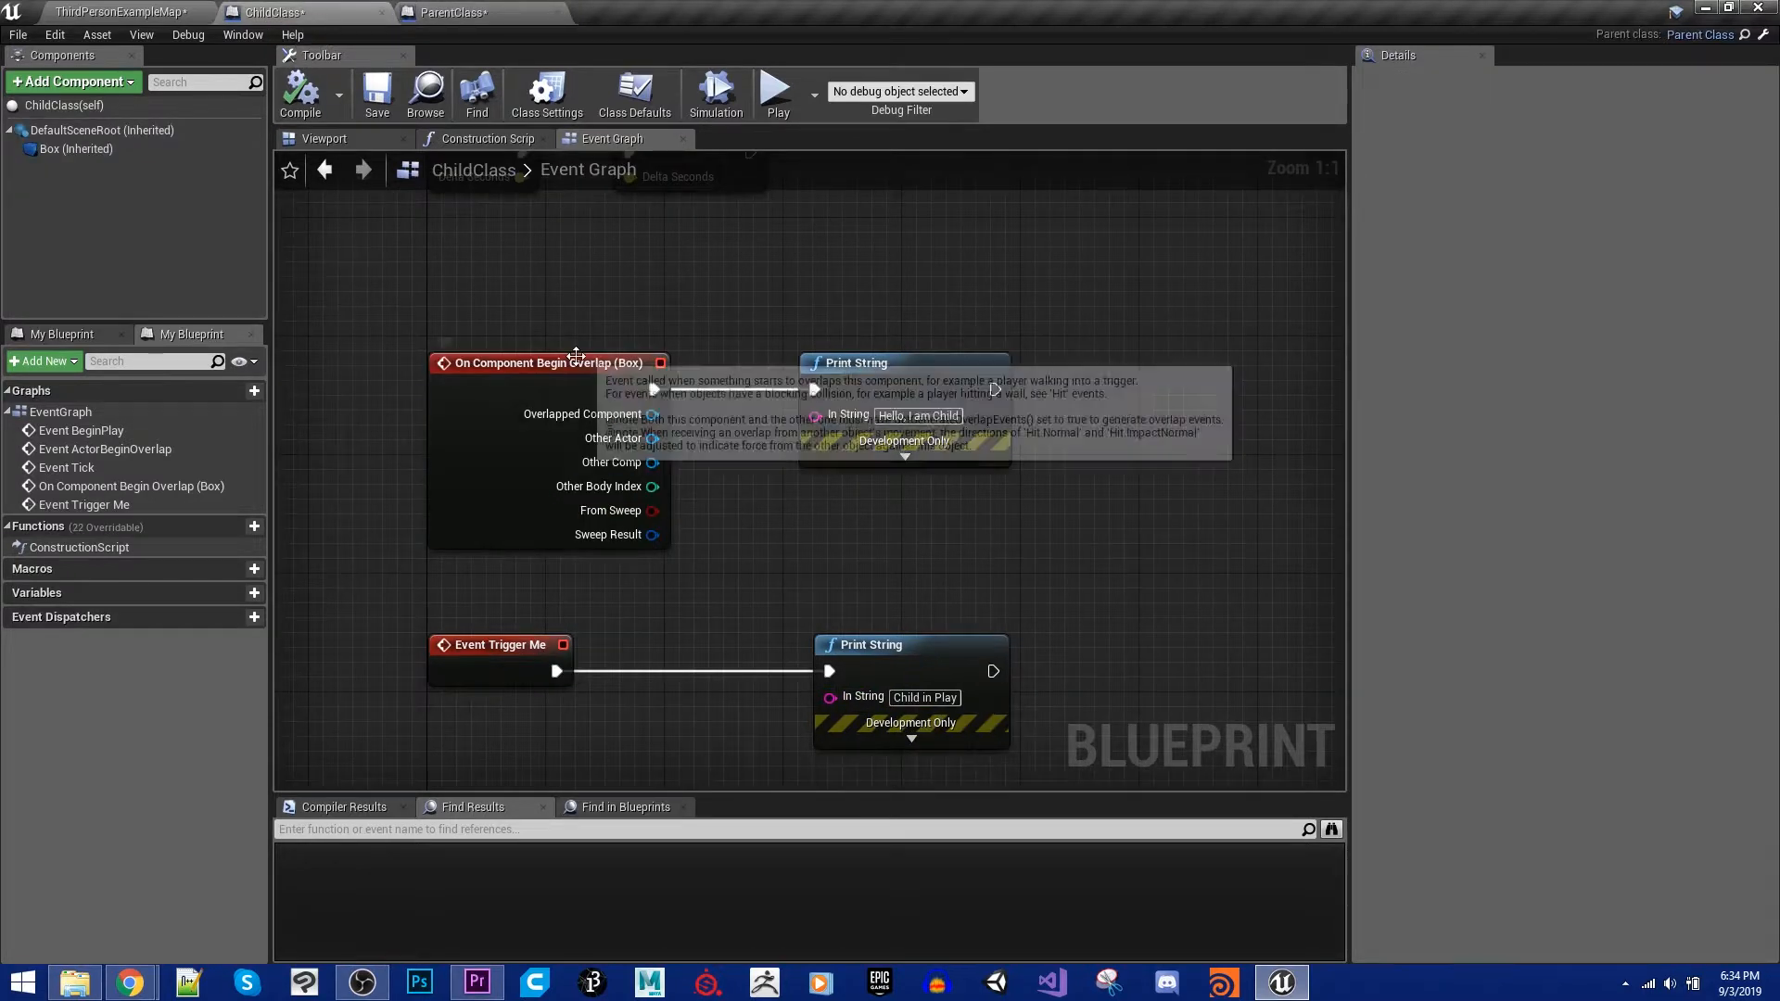
click(548, 362)
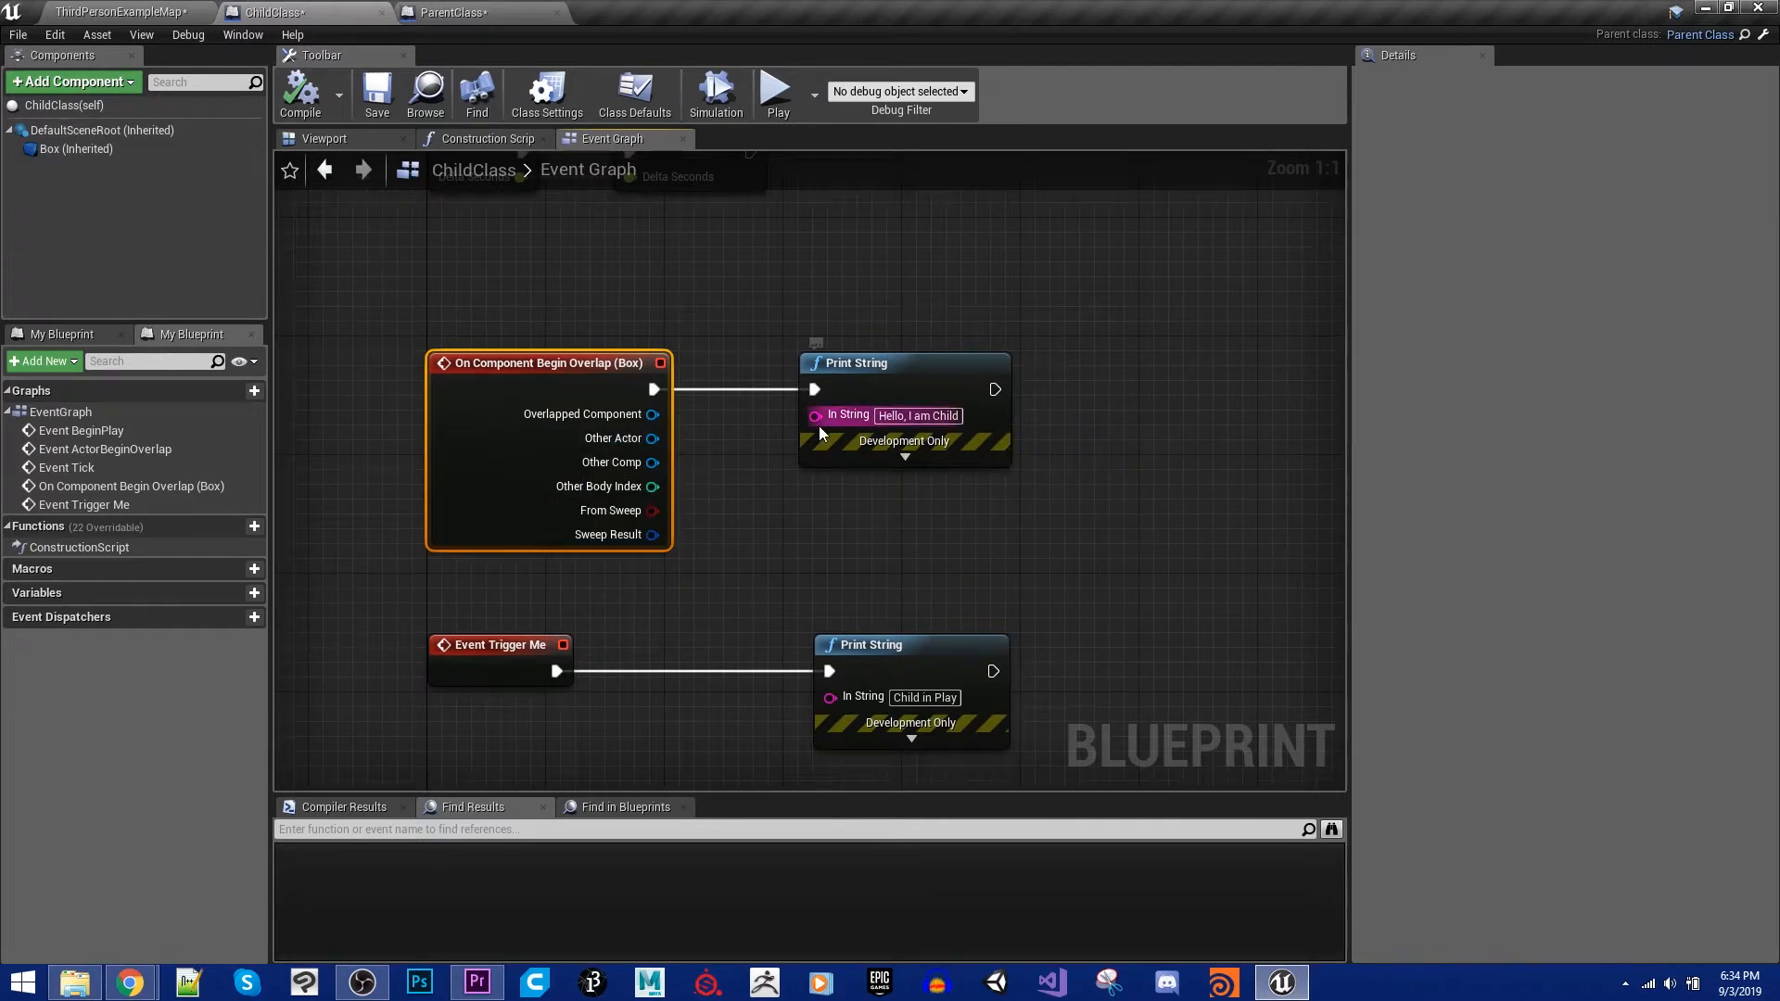
mouse_move(701, 505)
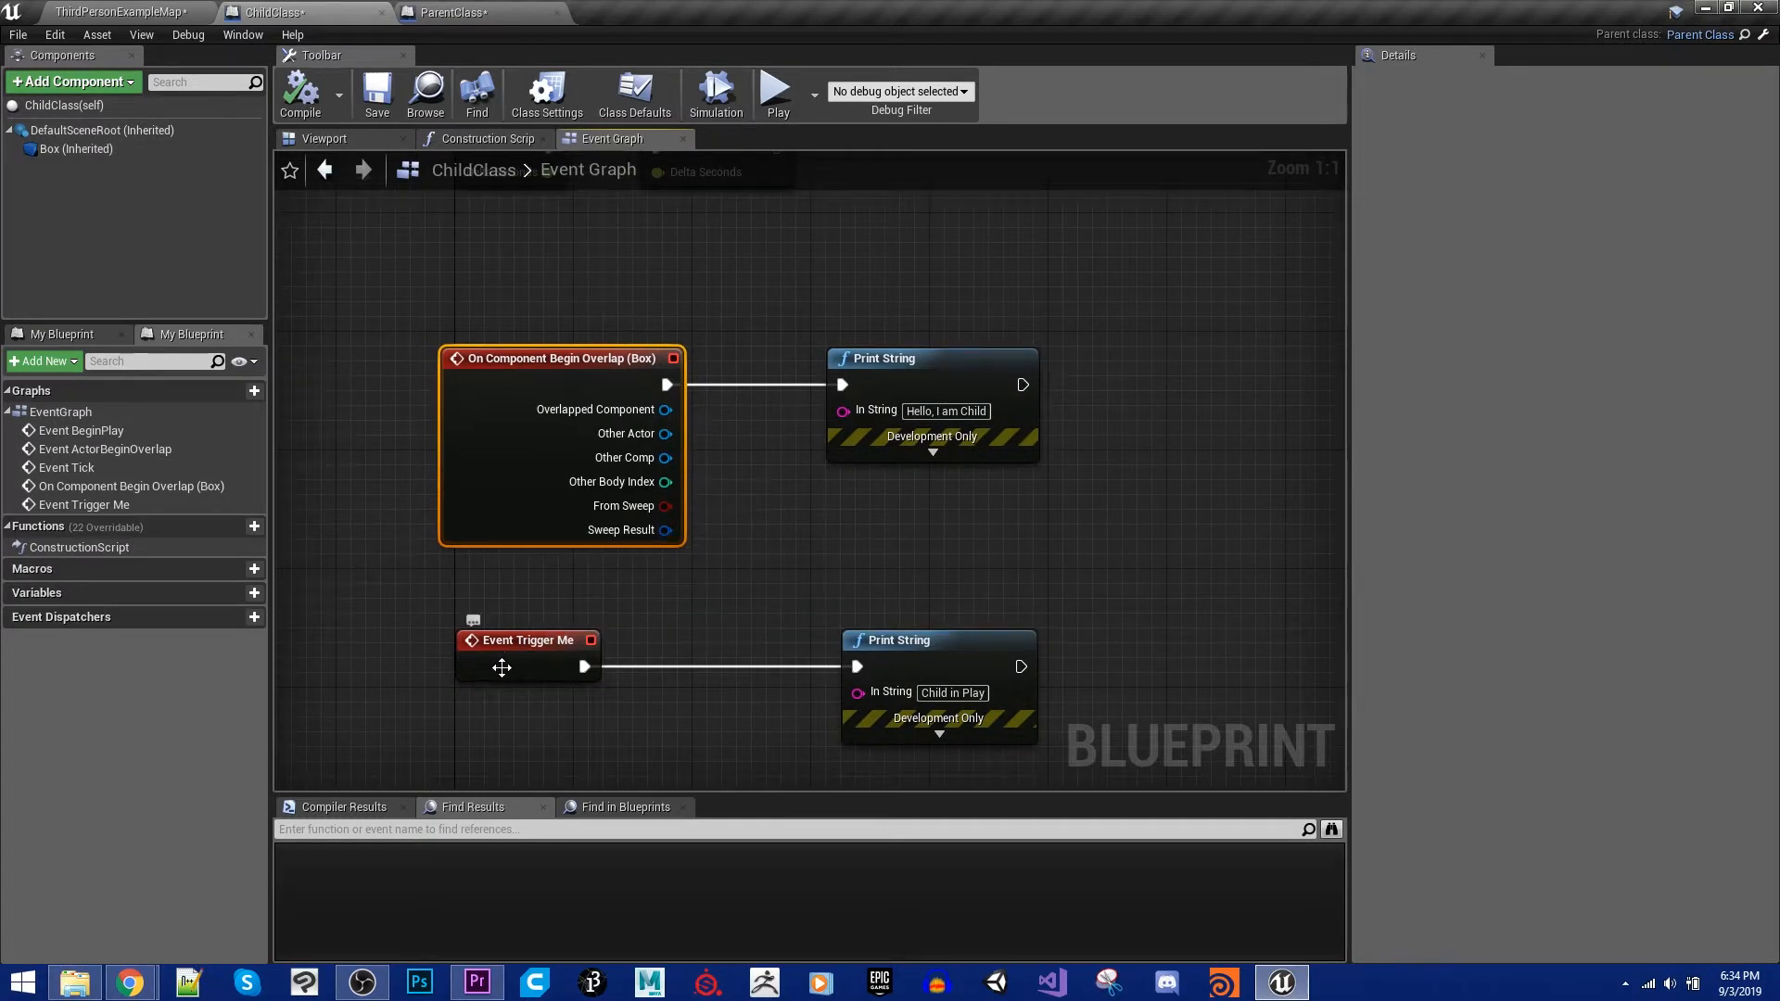
click(455, 12)
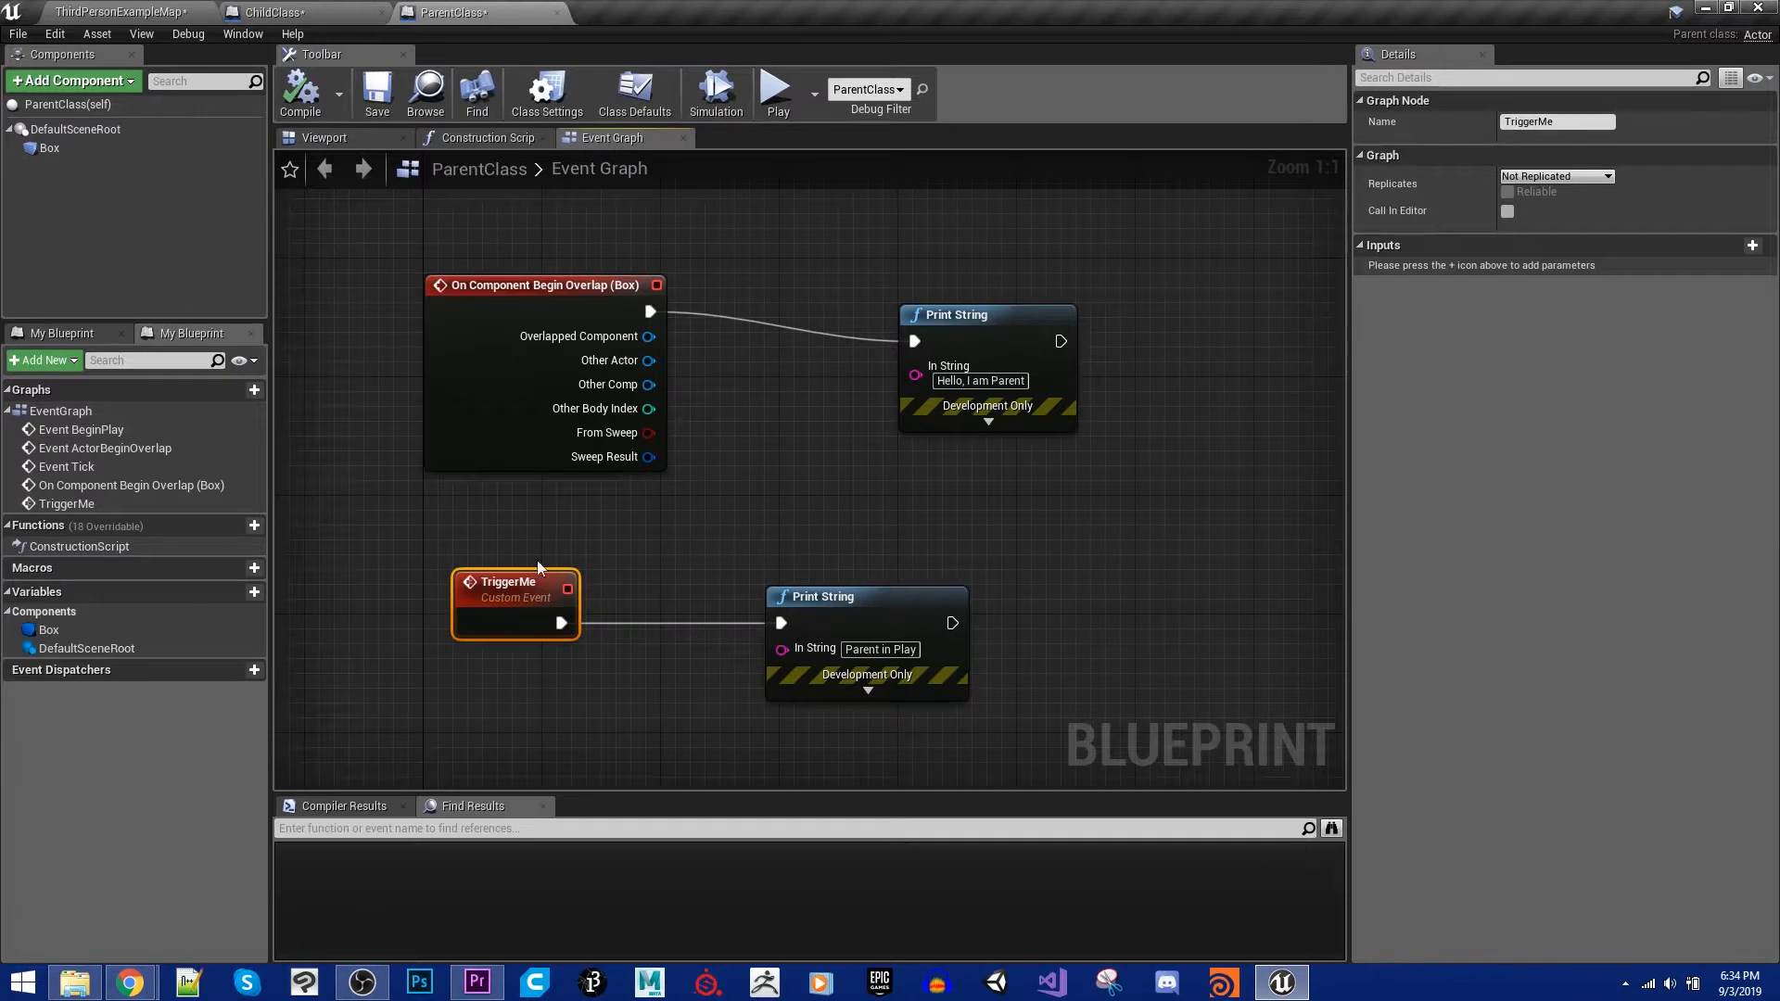
click(272, 12)
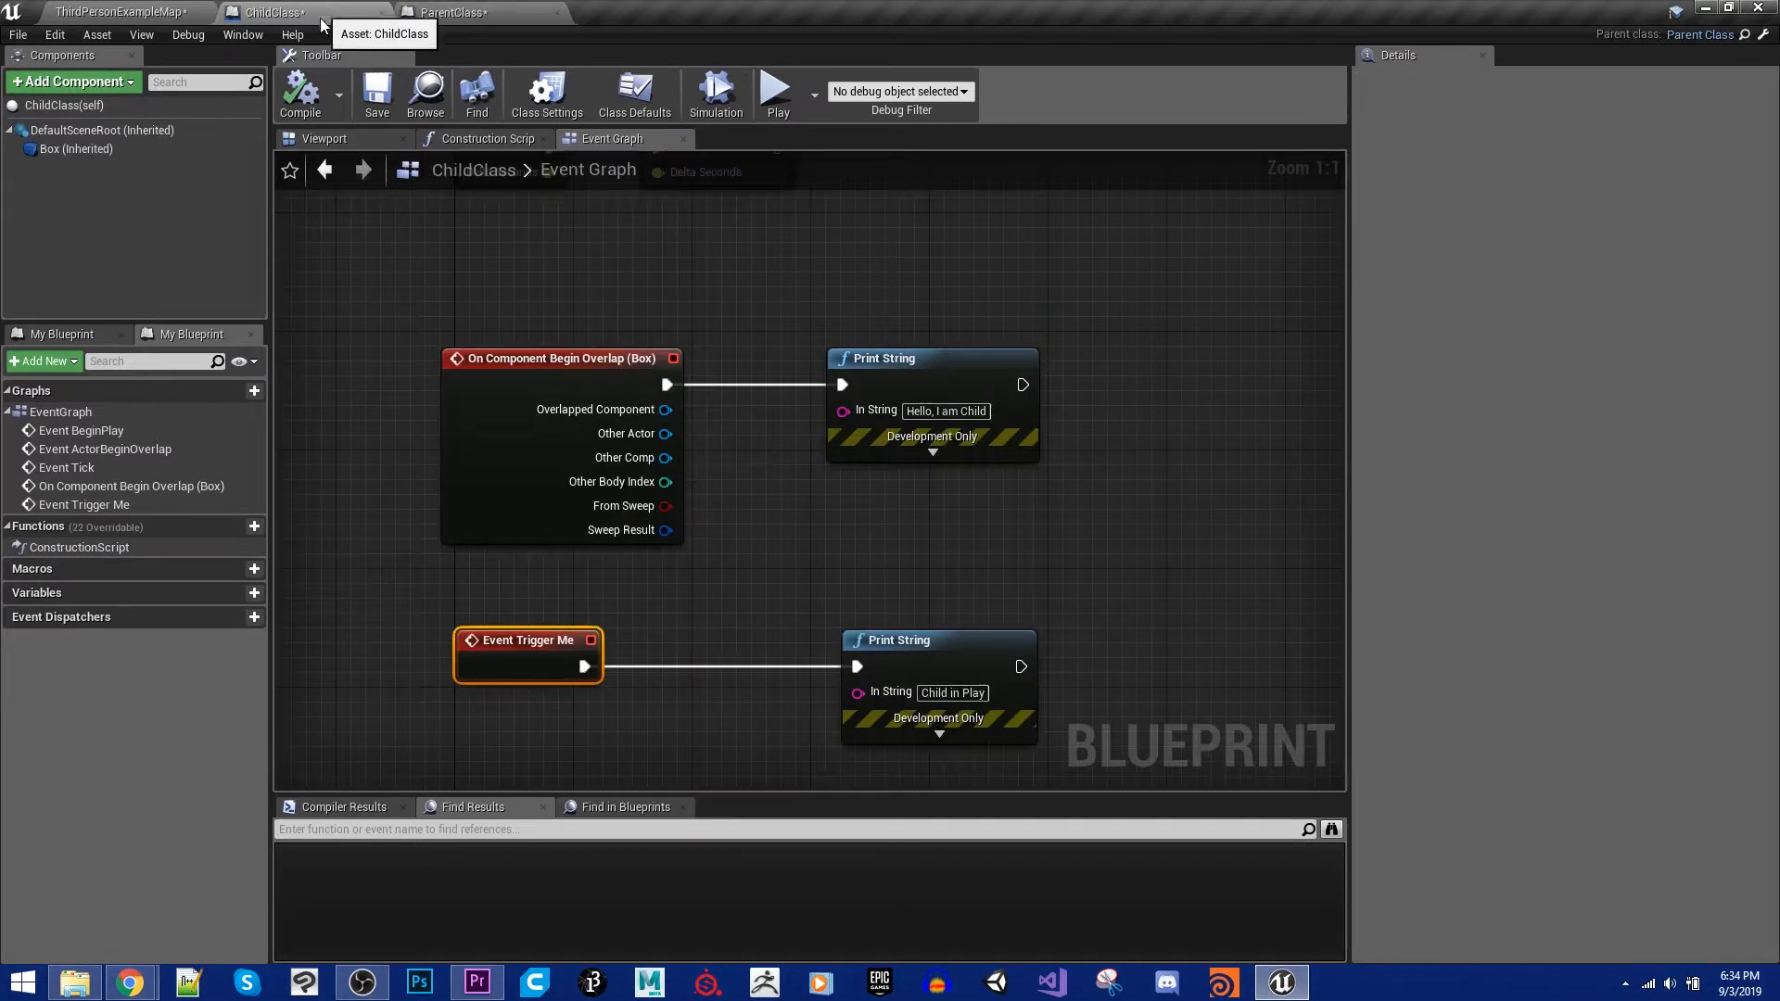
mouse_move(519, 672)
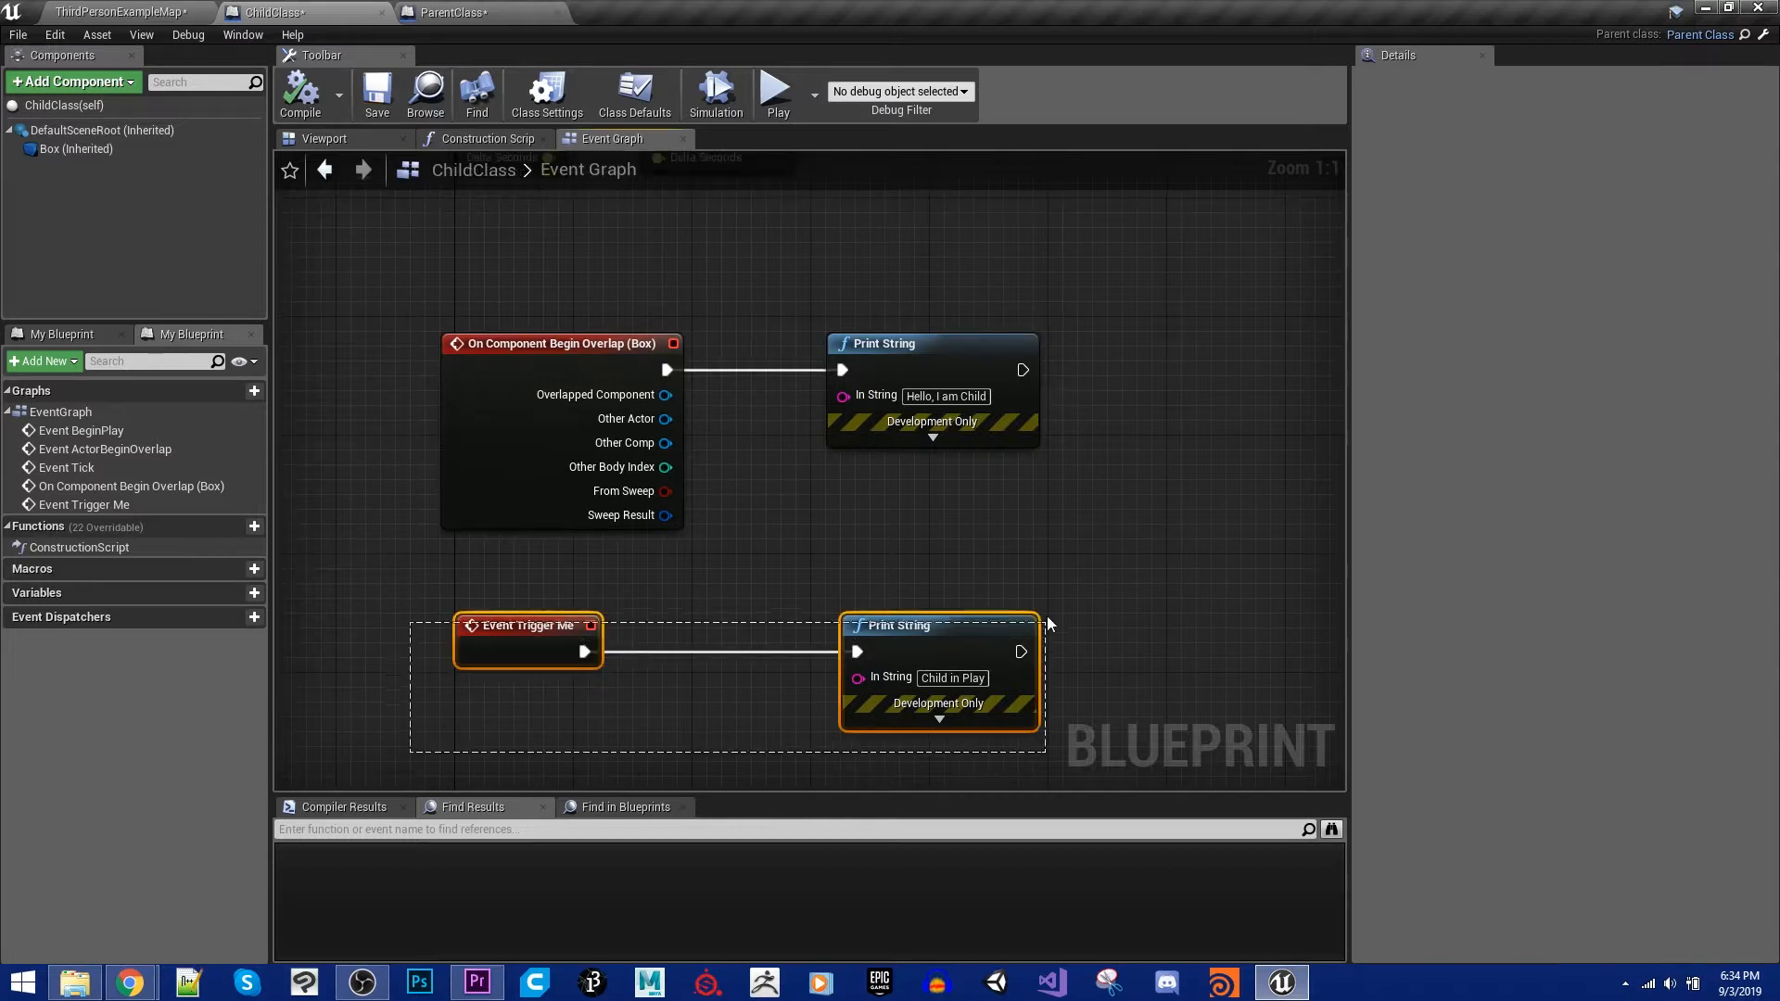
key(Delete)
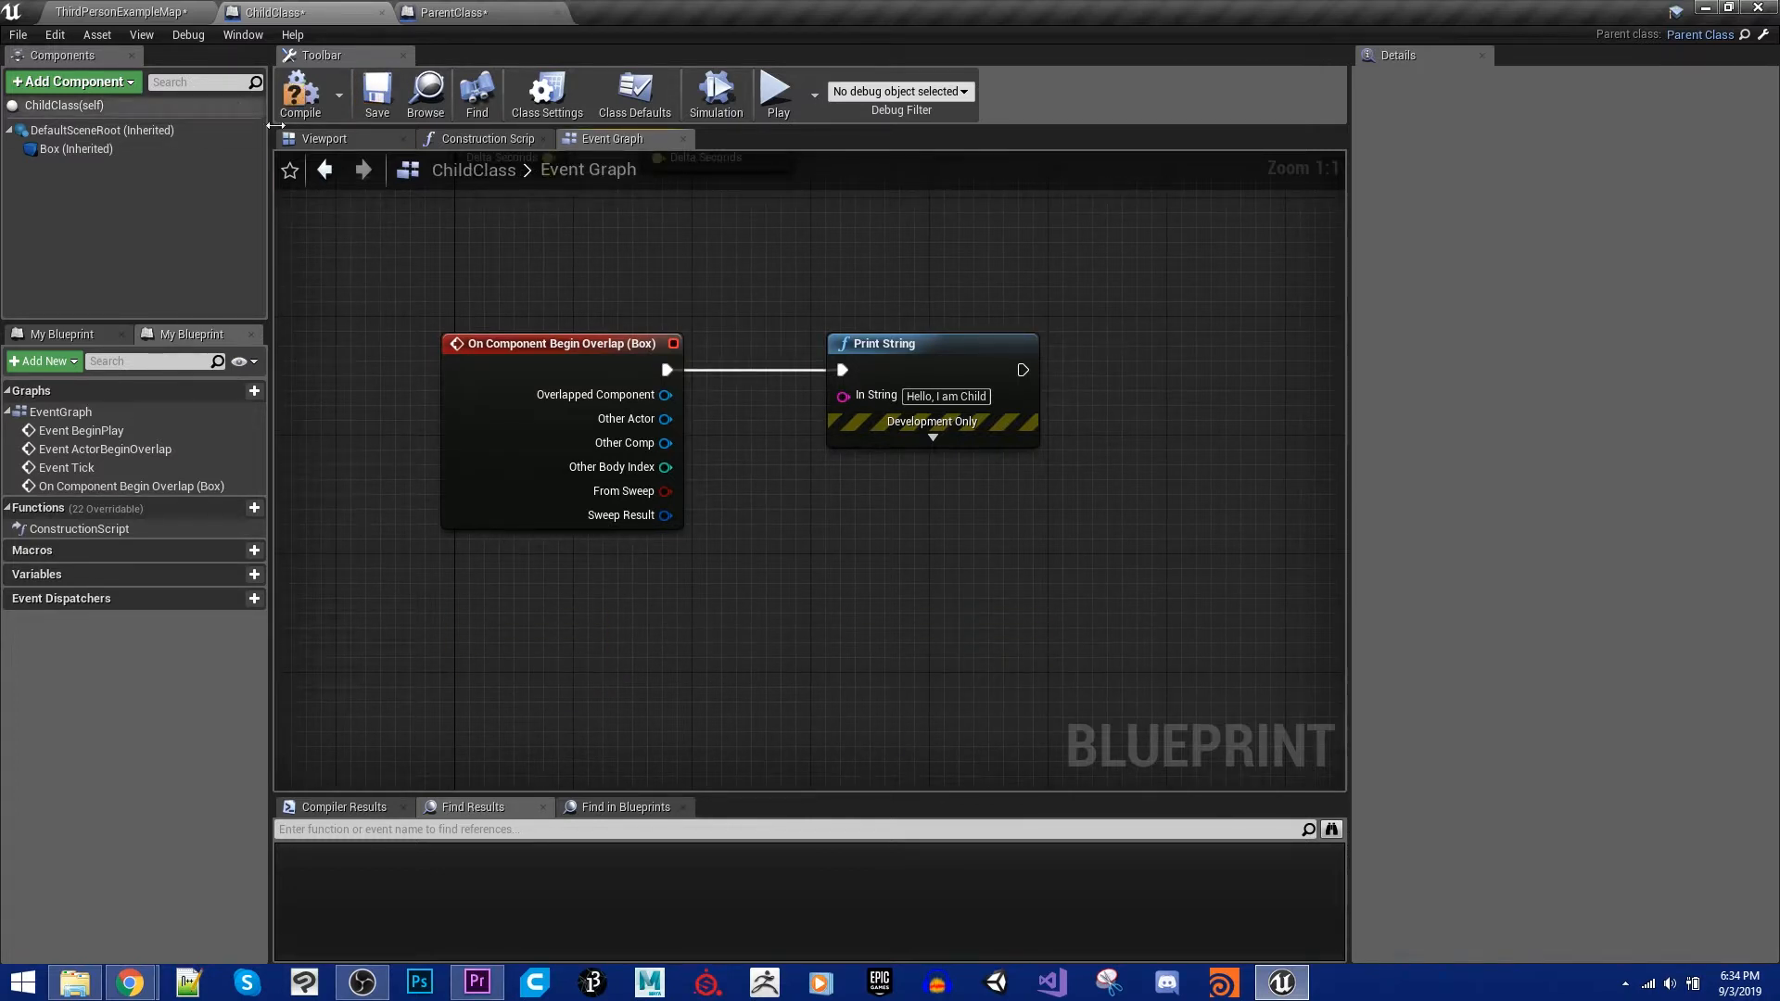
mouse_move(516, 683)
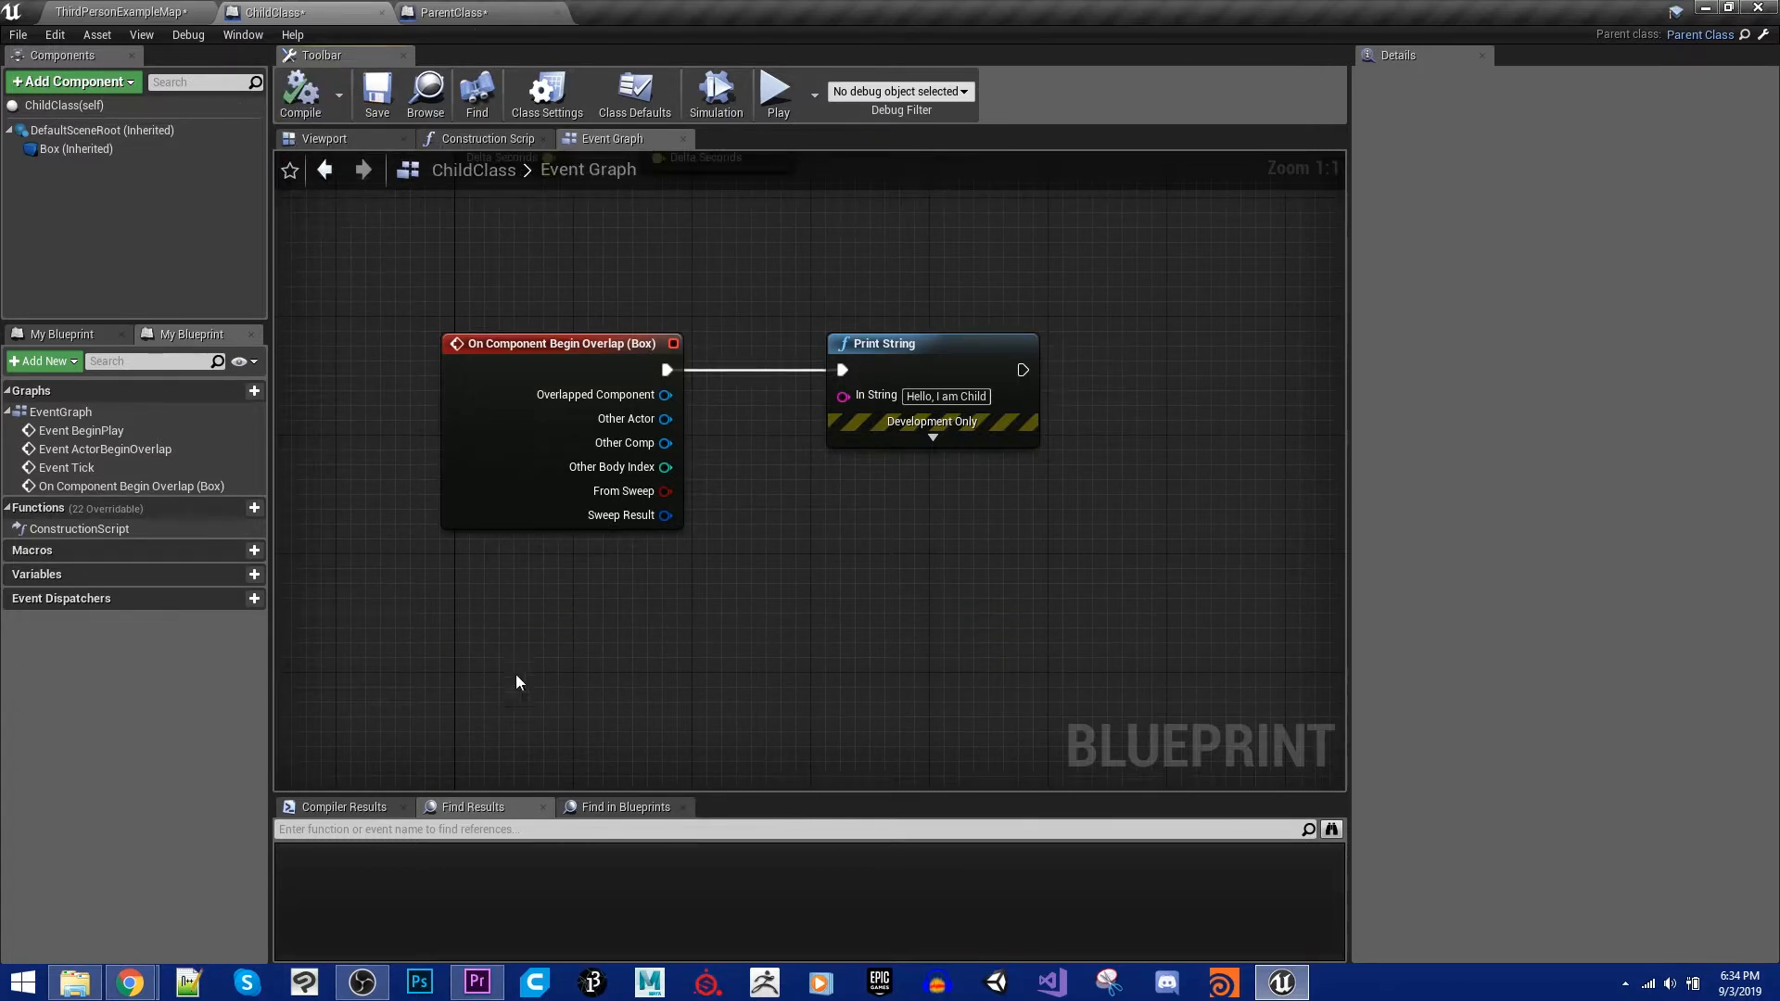
click(454, 12)
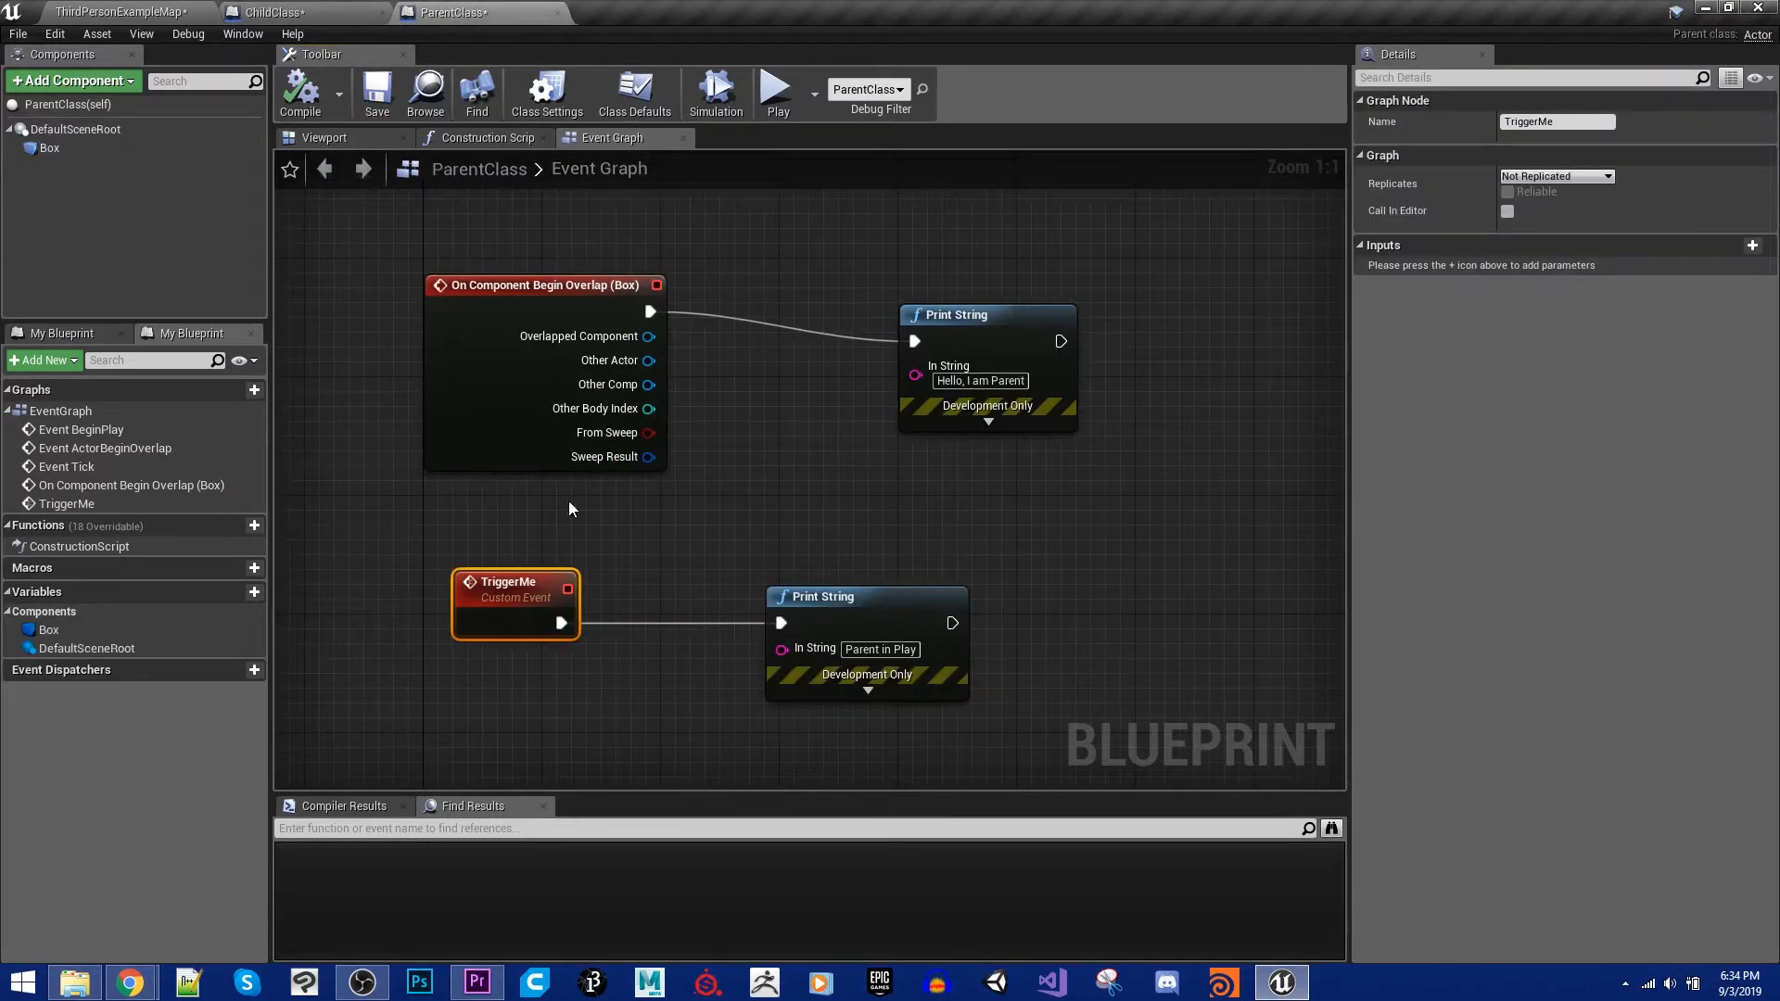
mouse_move(289, 12)
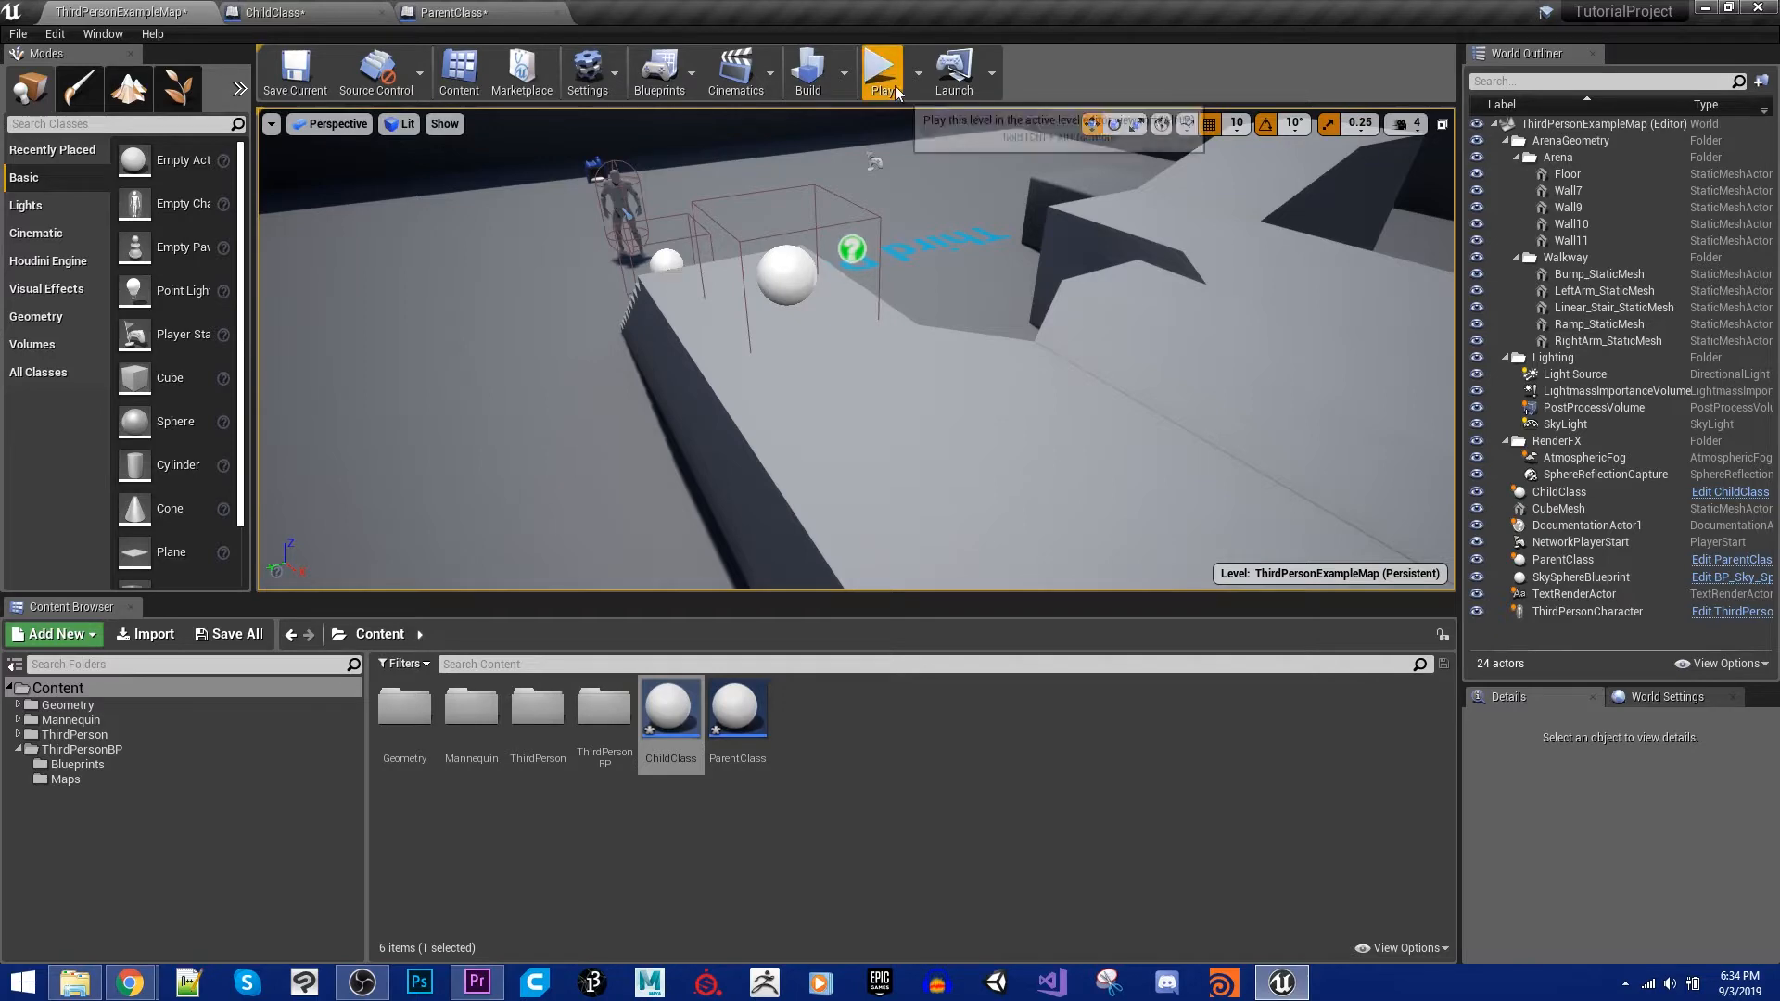
Step: Play-test so 'Parent in Play' prints, then restore ChildClass's 'Child in Play' Trigger Me chain
click(882, 70)
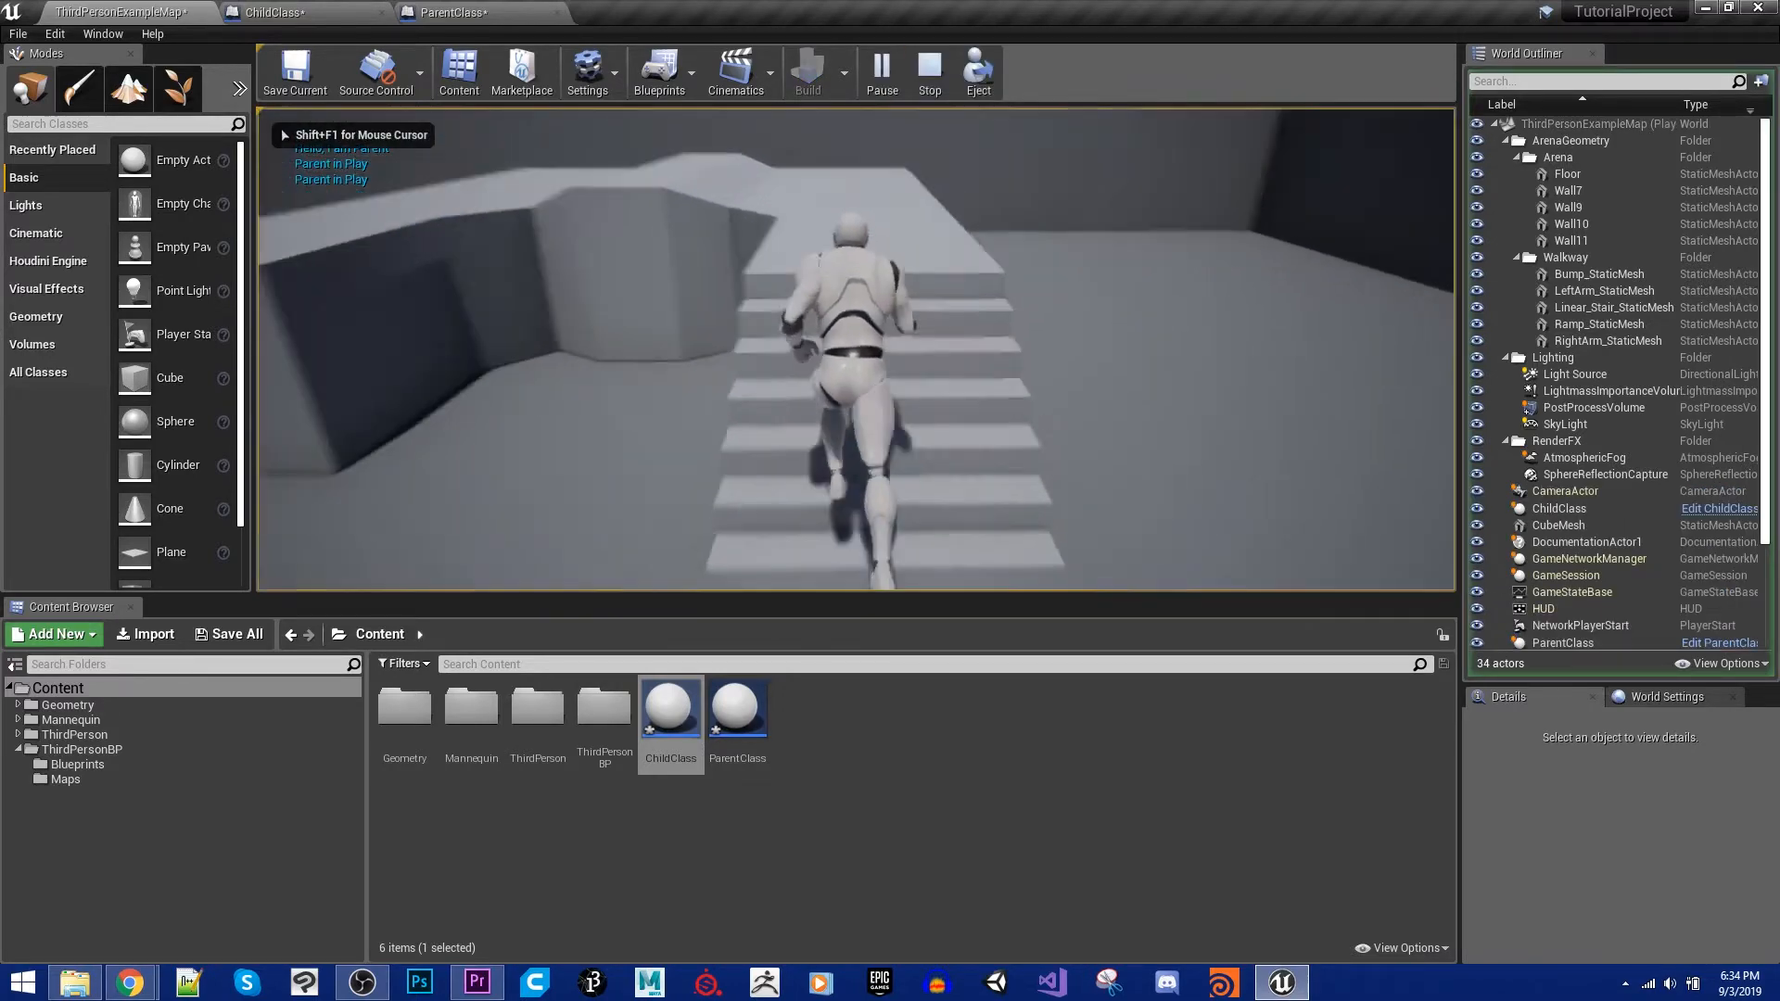
click(927, 70)
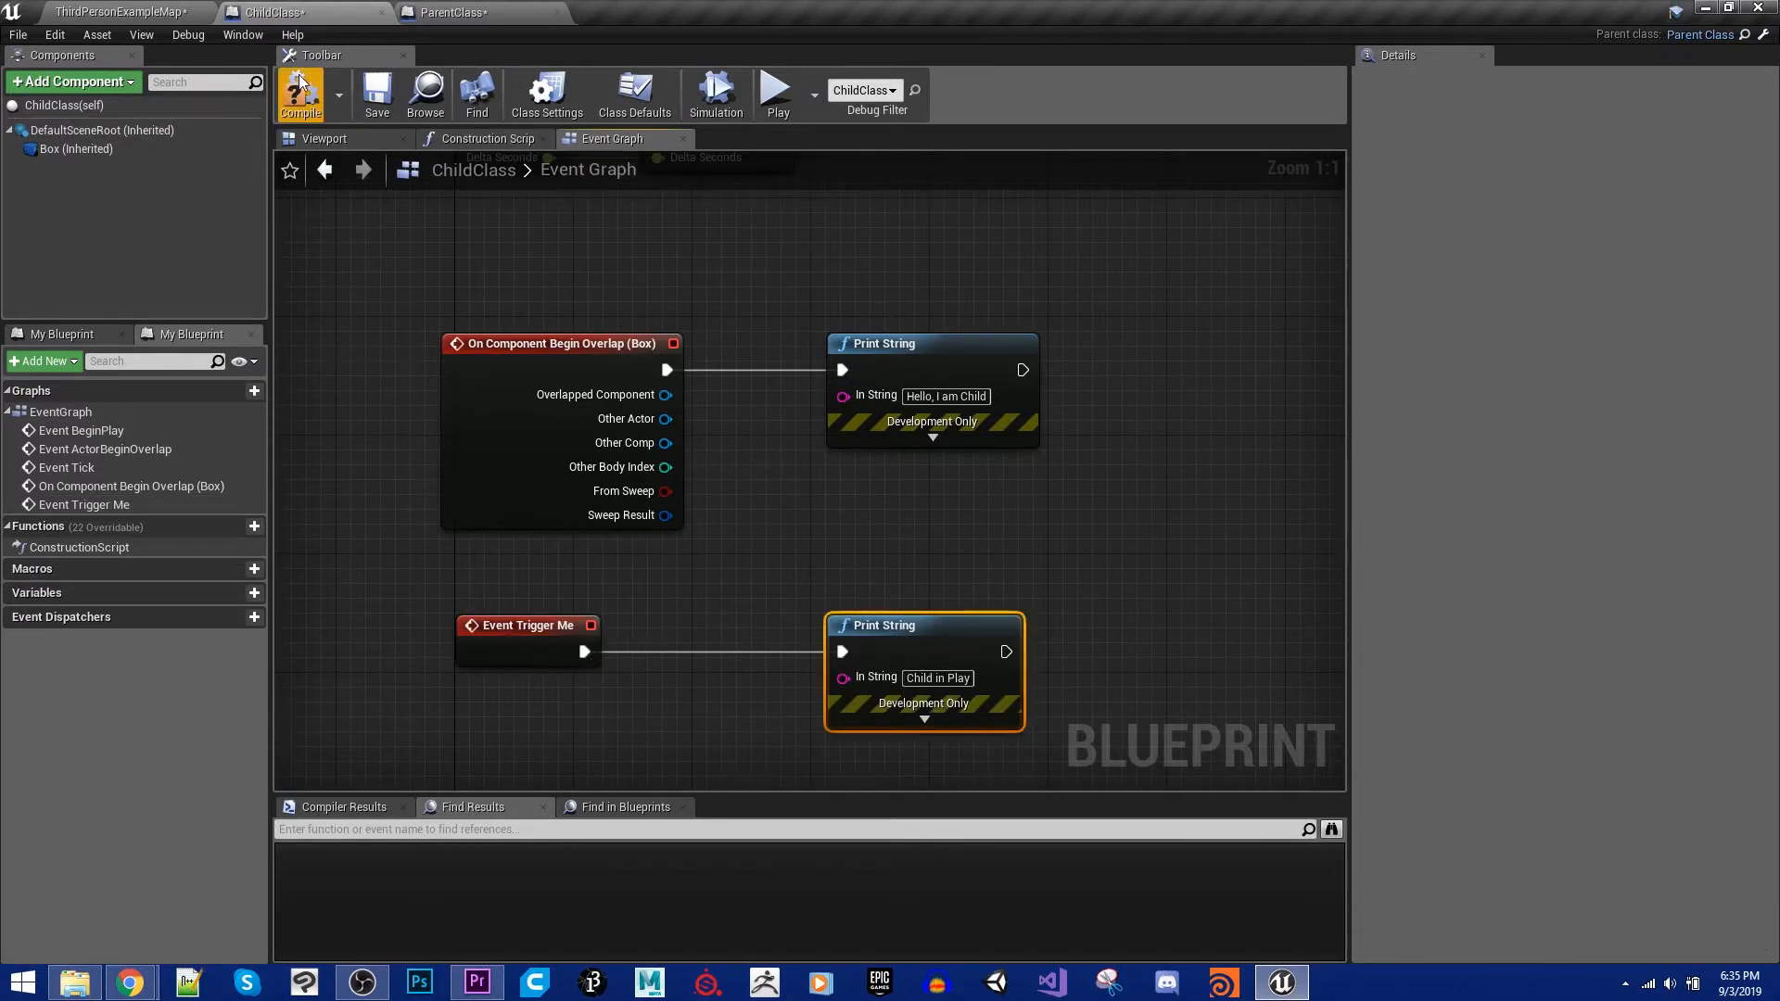
click(444, 12)
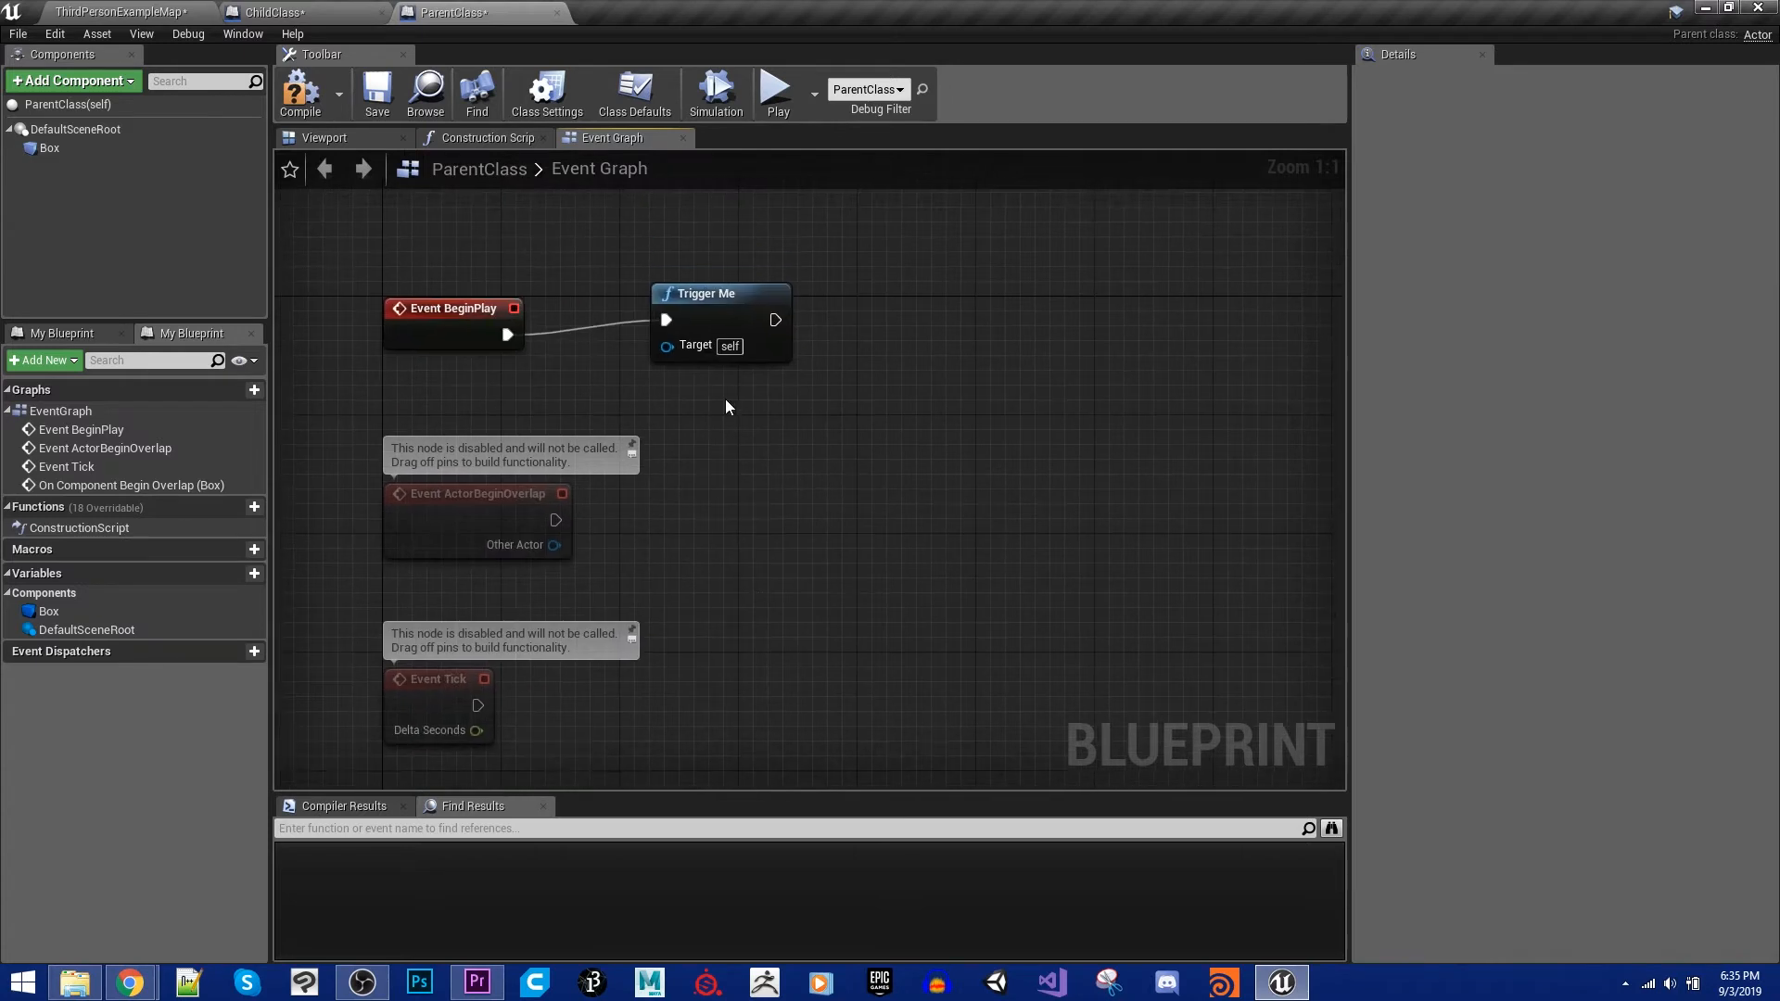
Step: Delete the parent's TriggerMe event and compile ParentClass
key(delete)
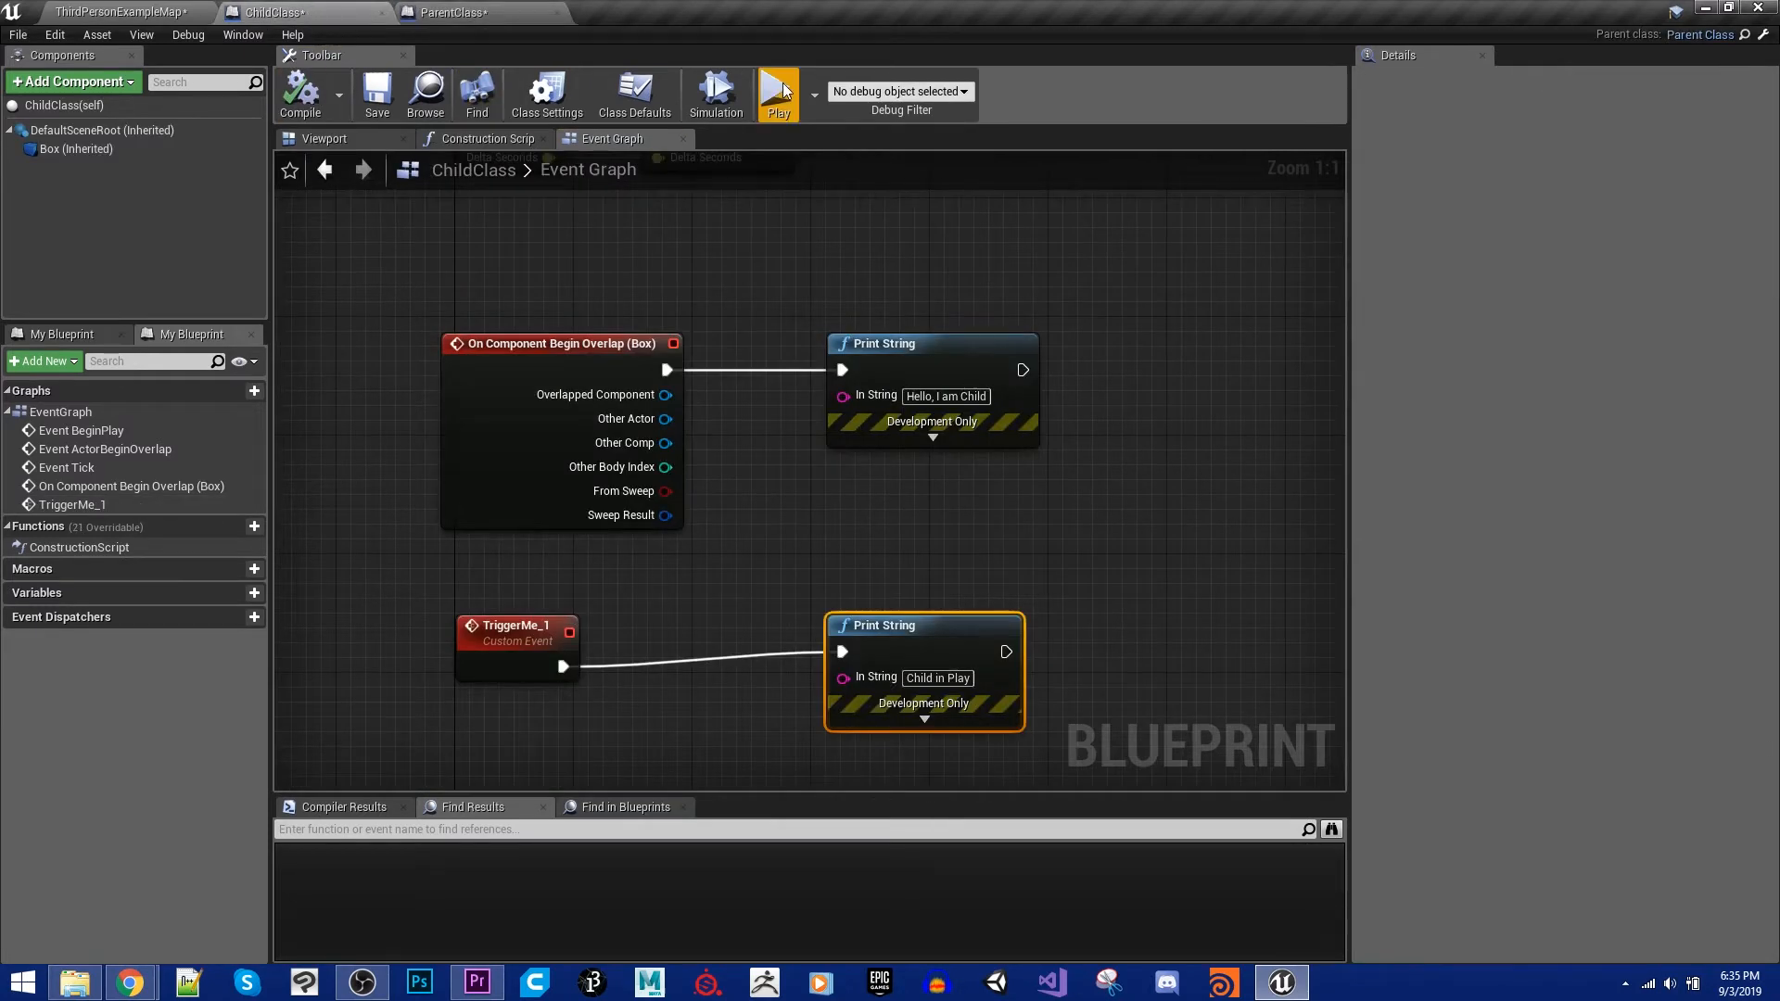
click(778, 93)
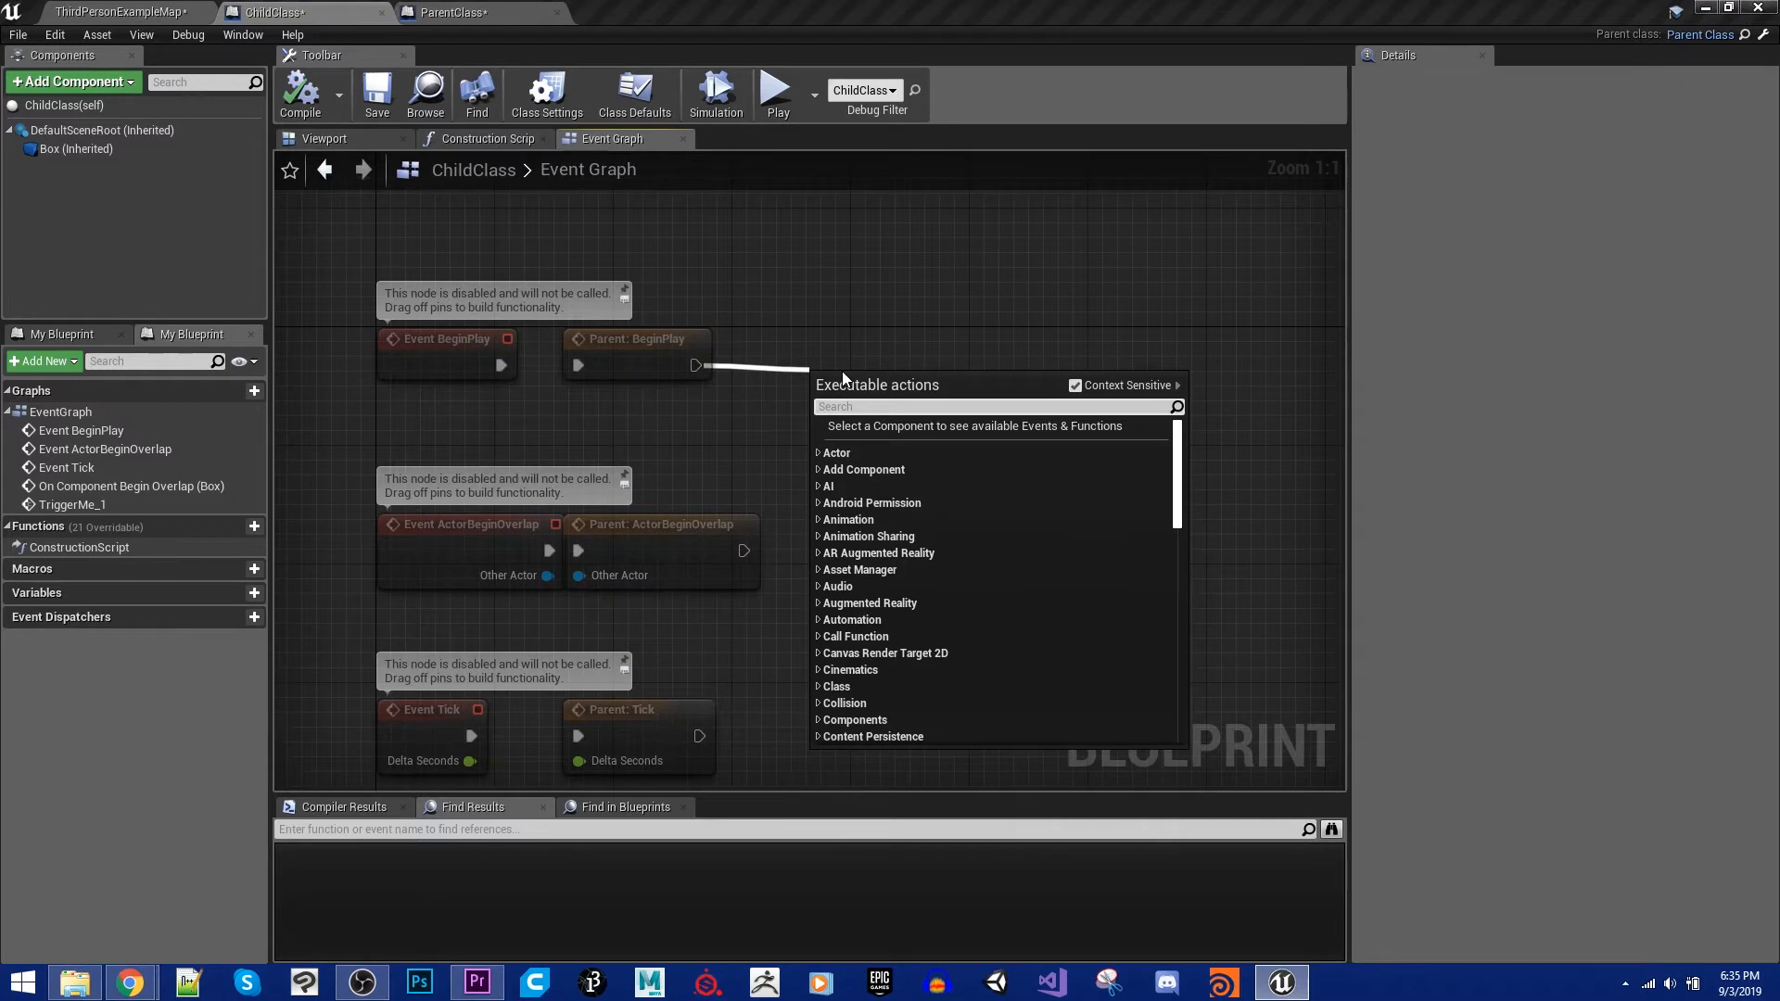
Step: Call Trigger Me 1 after Parent: BeginPlay, compile, and play to see 'Child in Play'
text(trigger)
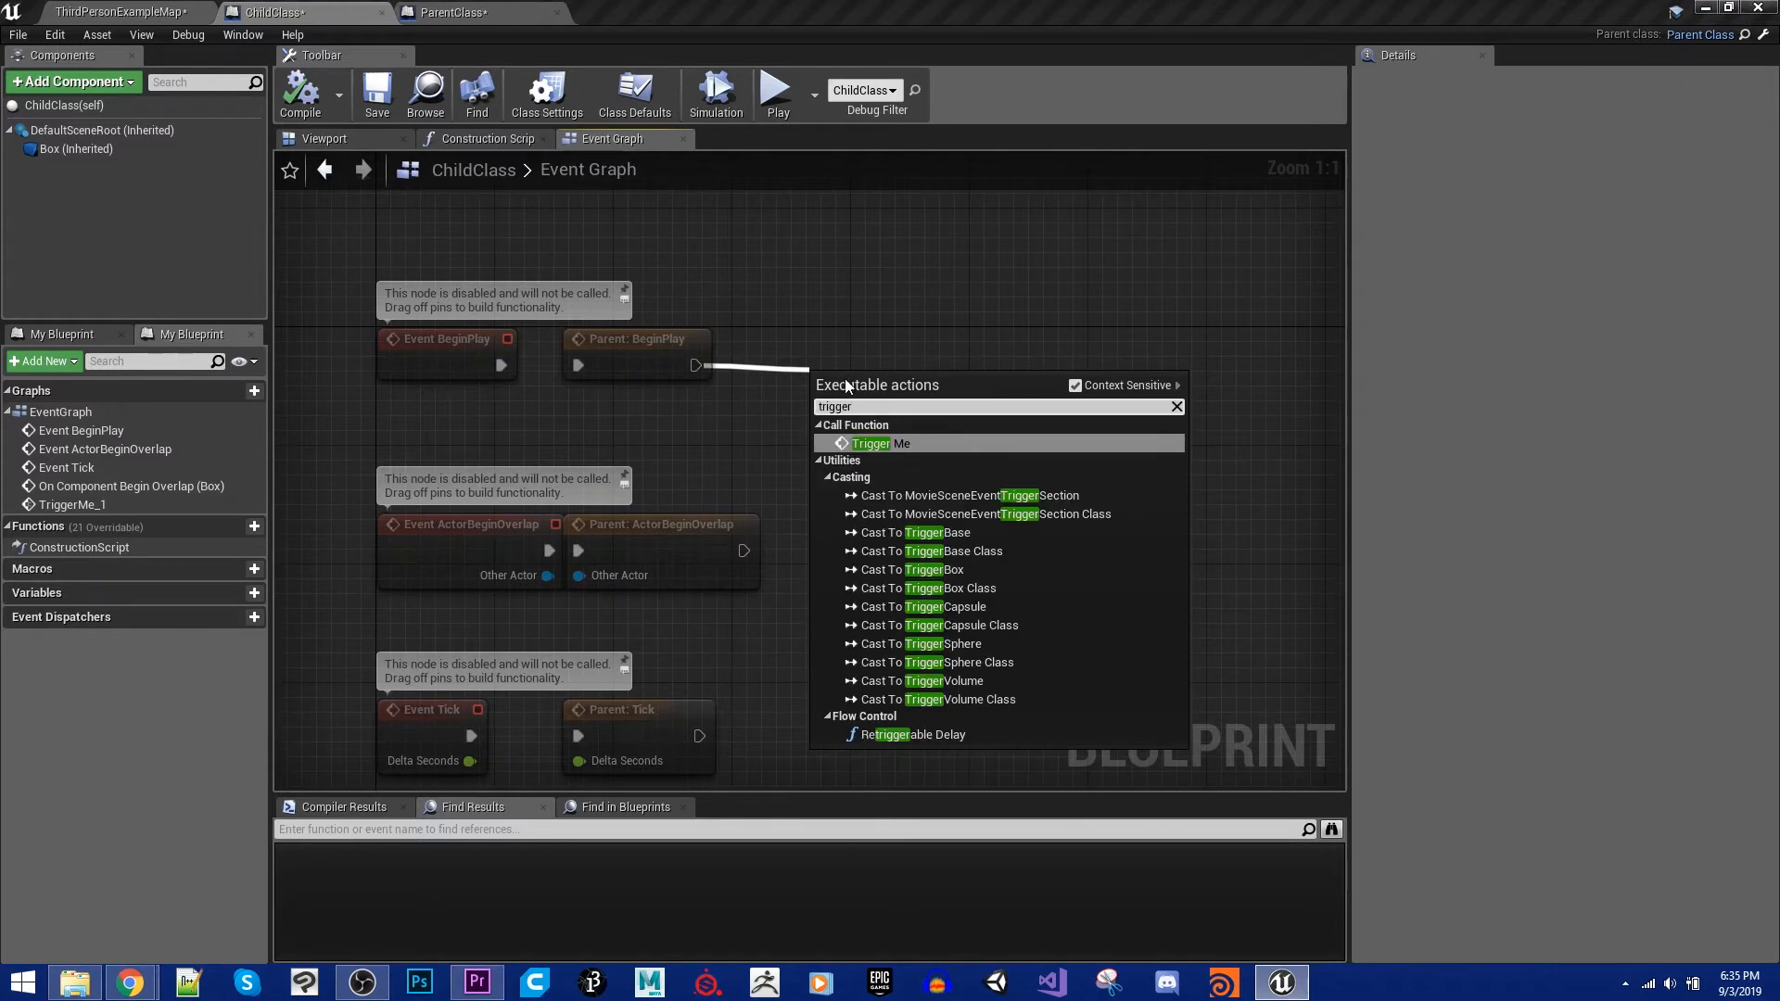
click(452, 12)
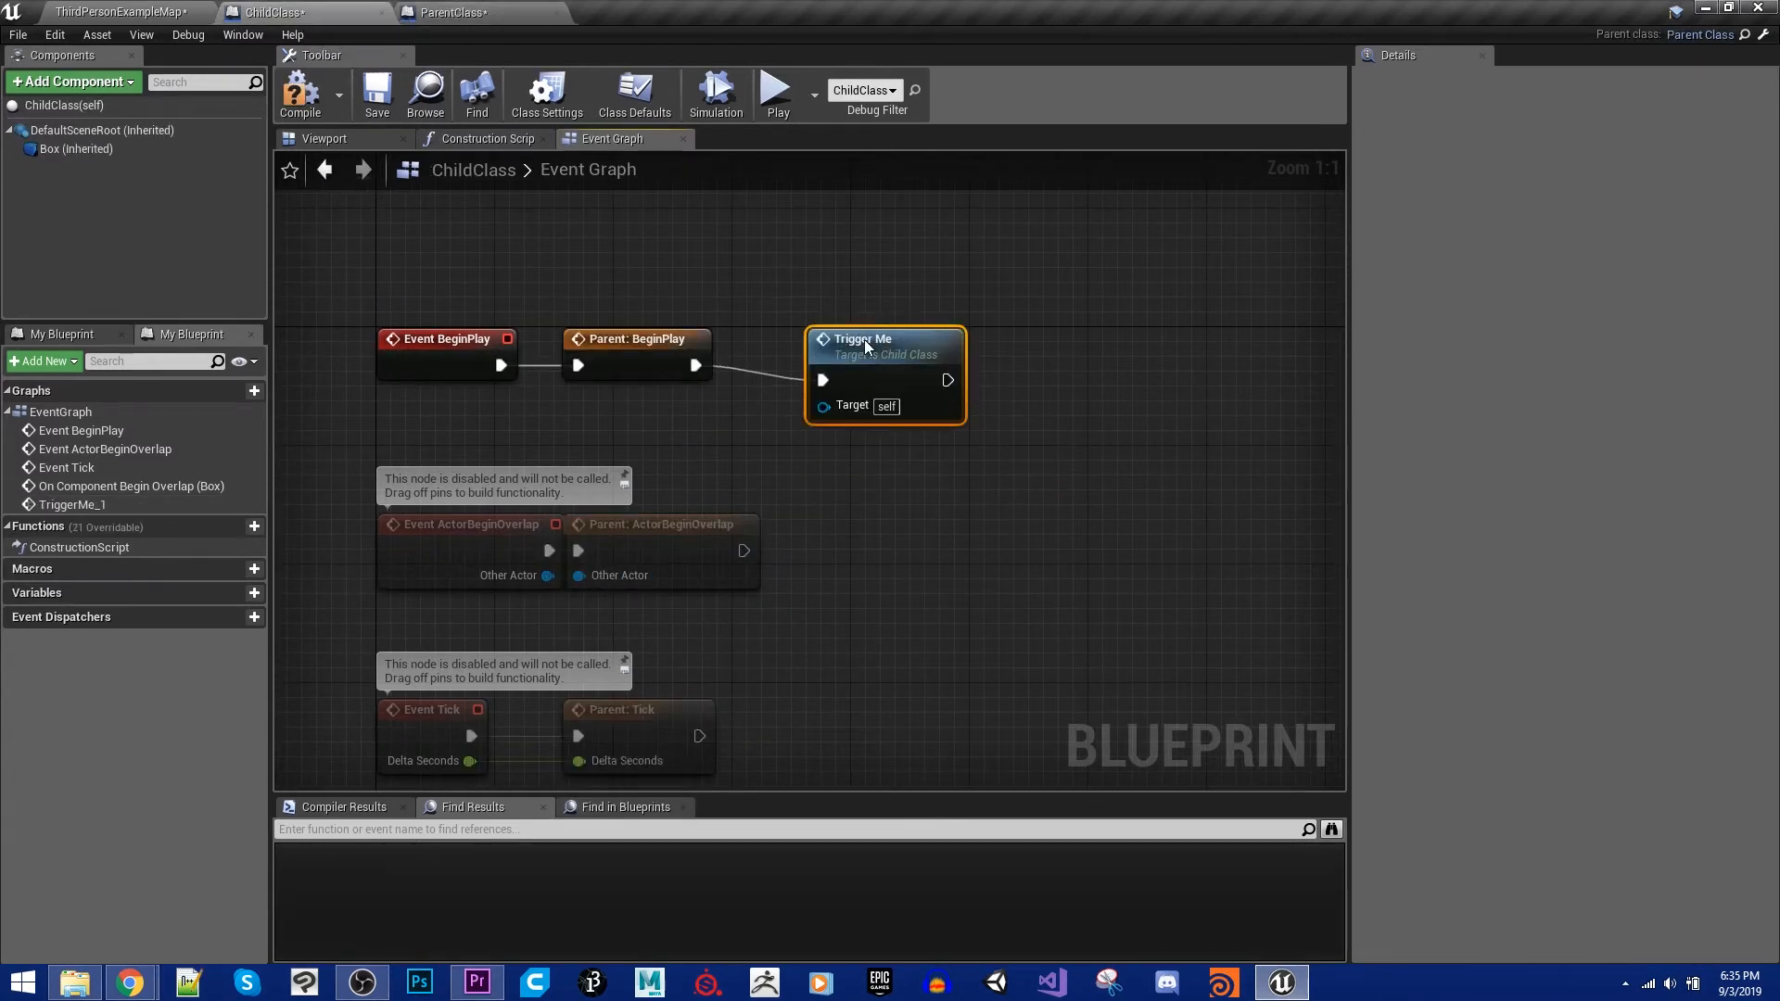
click(299, 95)
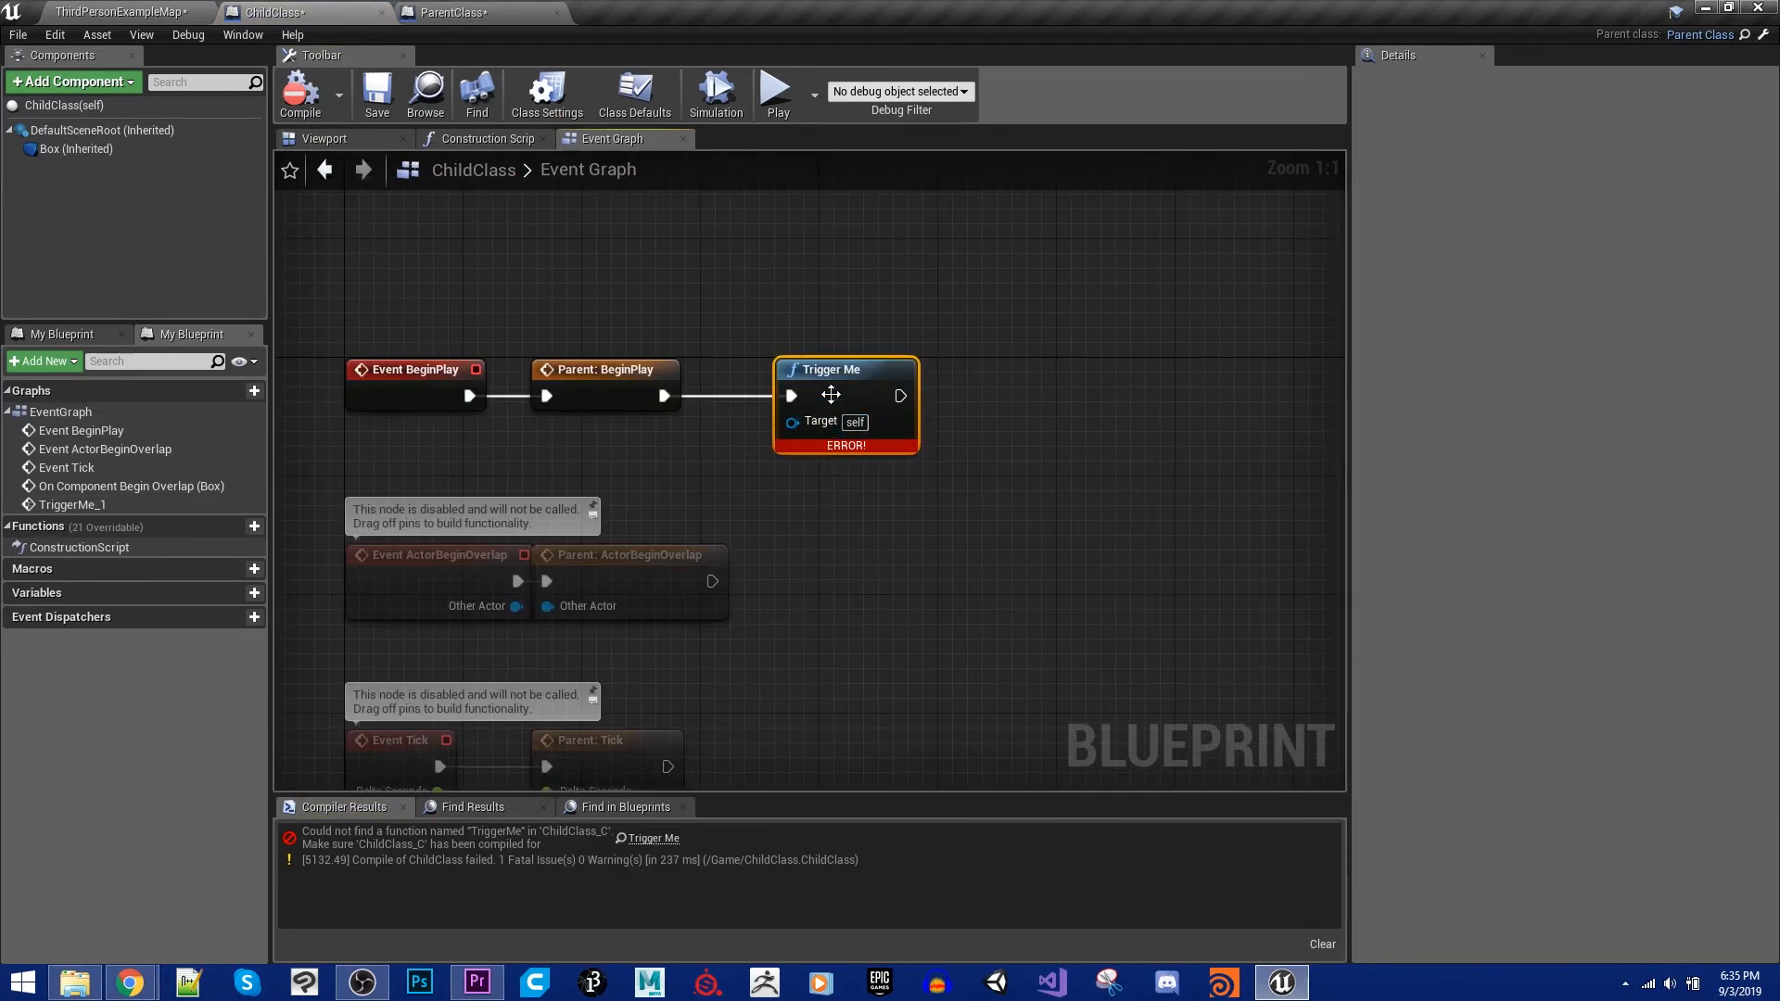
key(Delete)
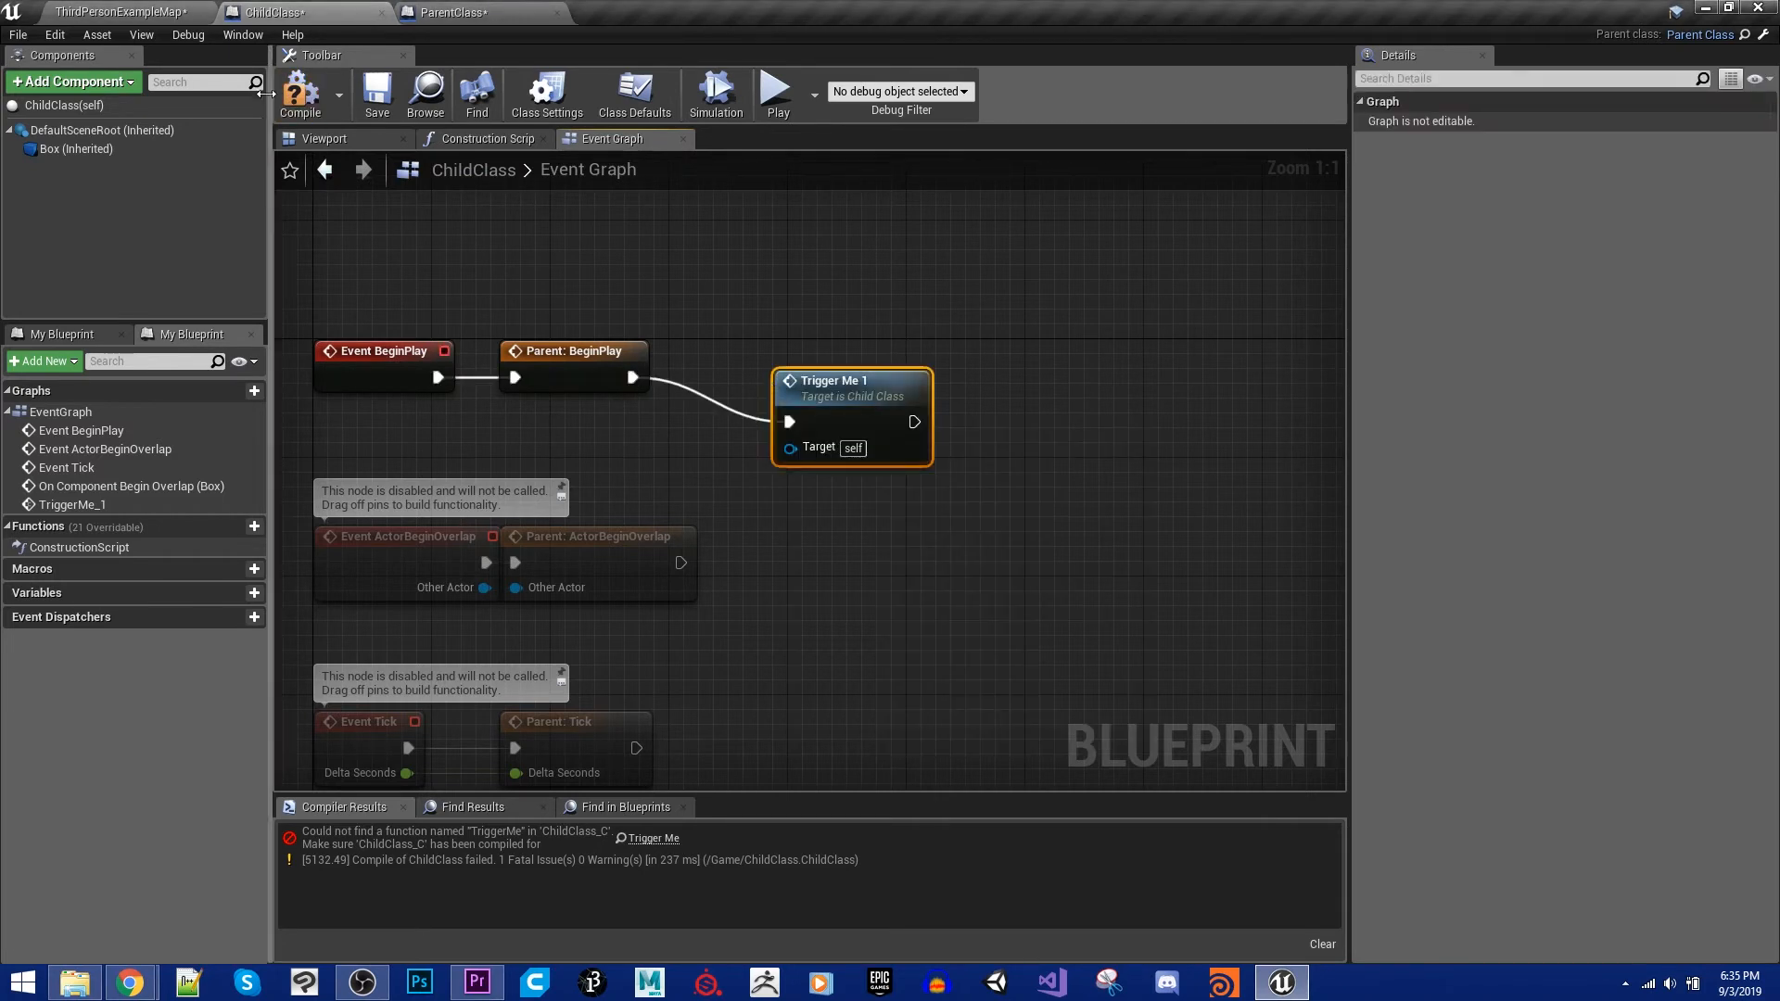
click(778, 93)
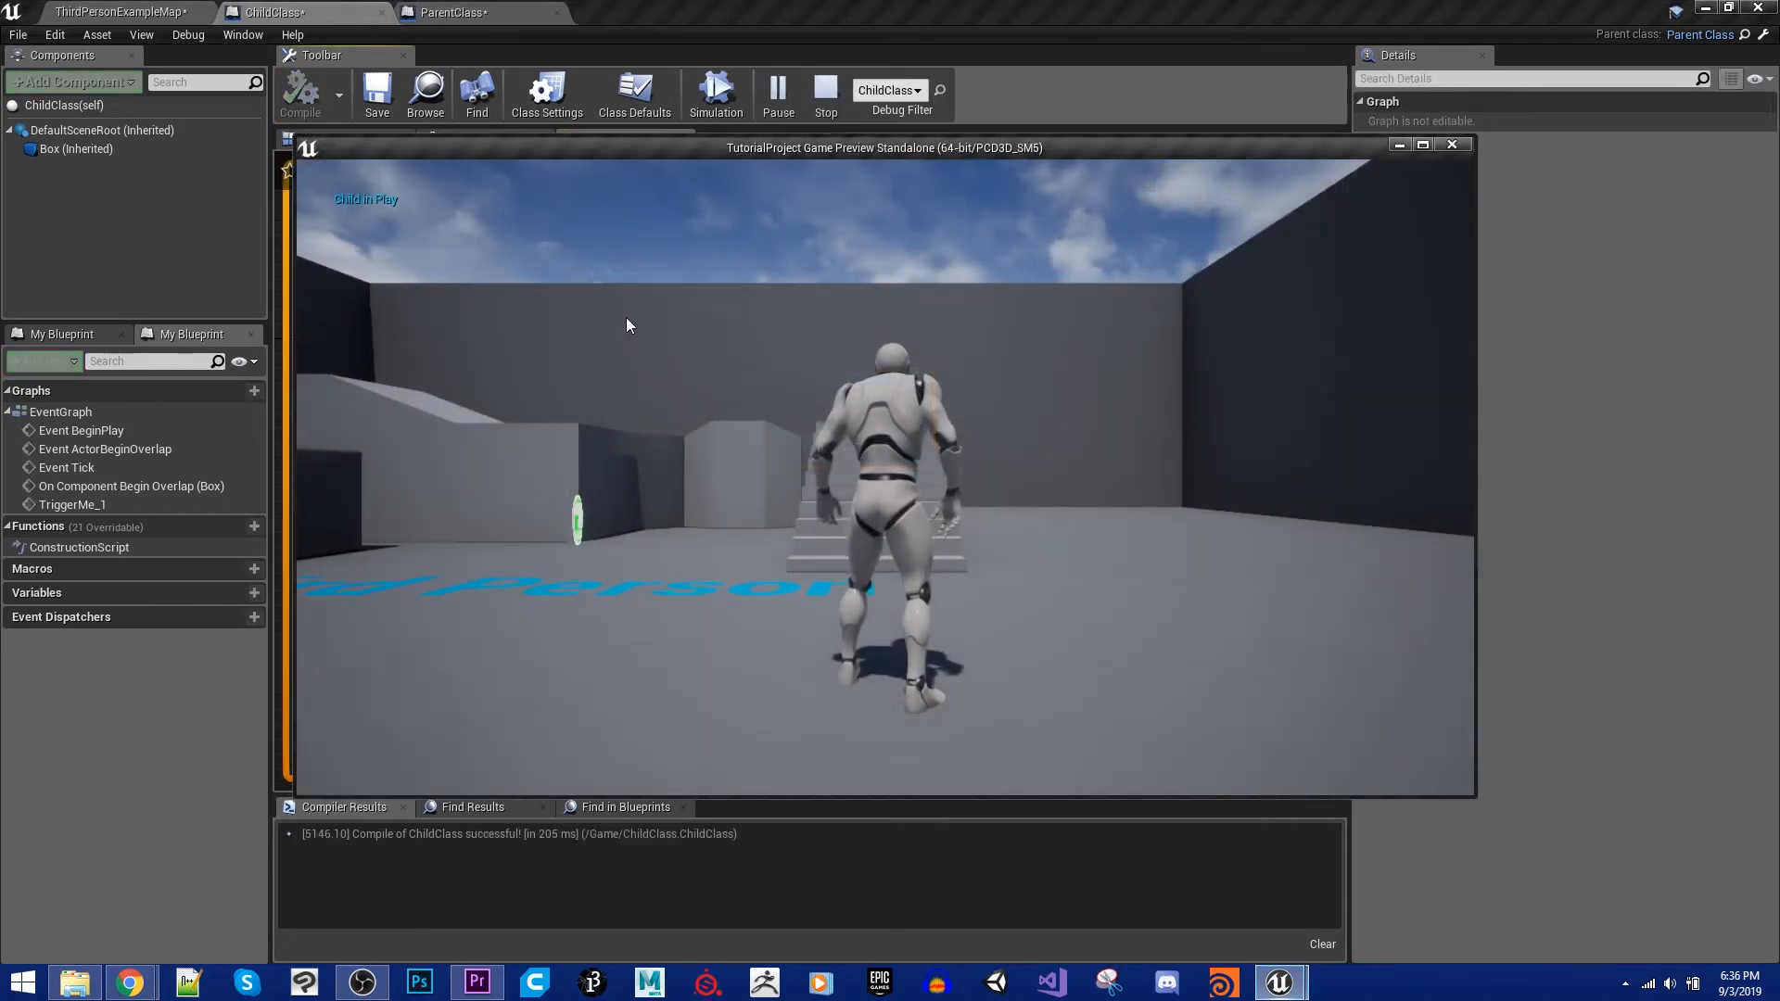